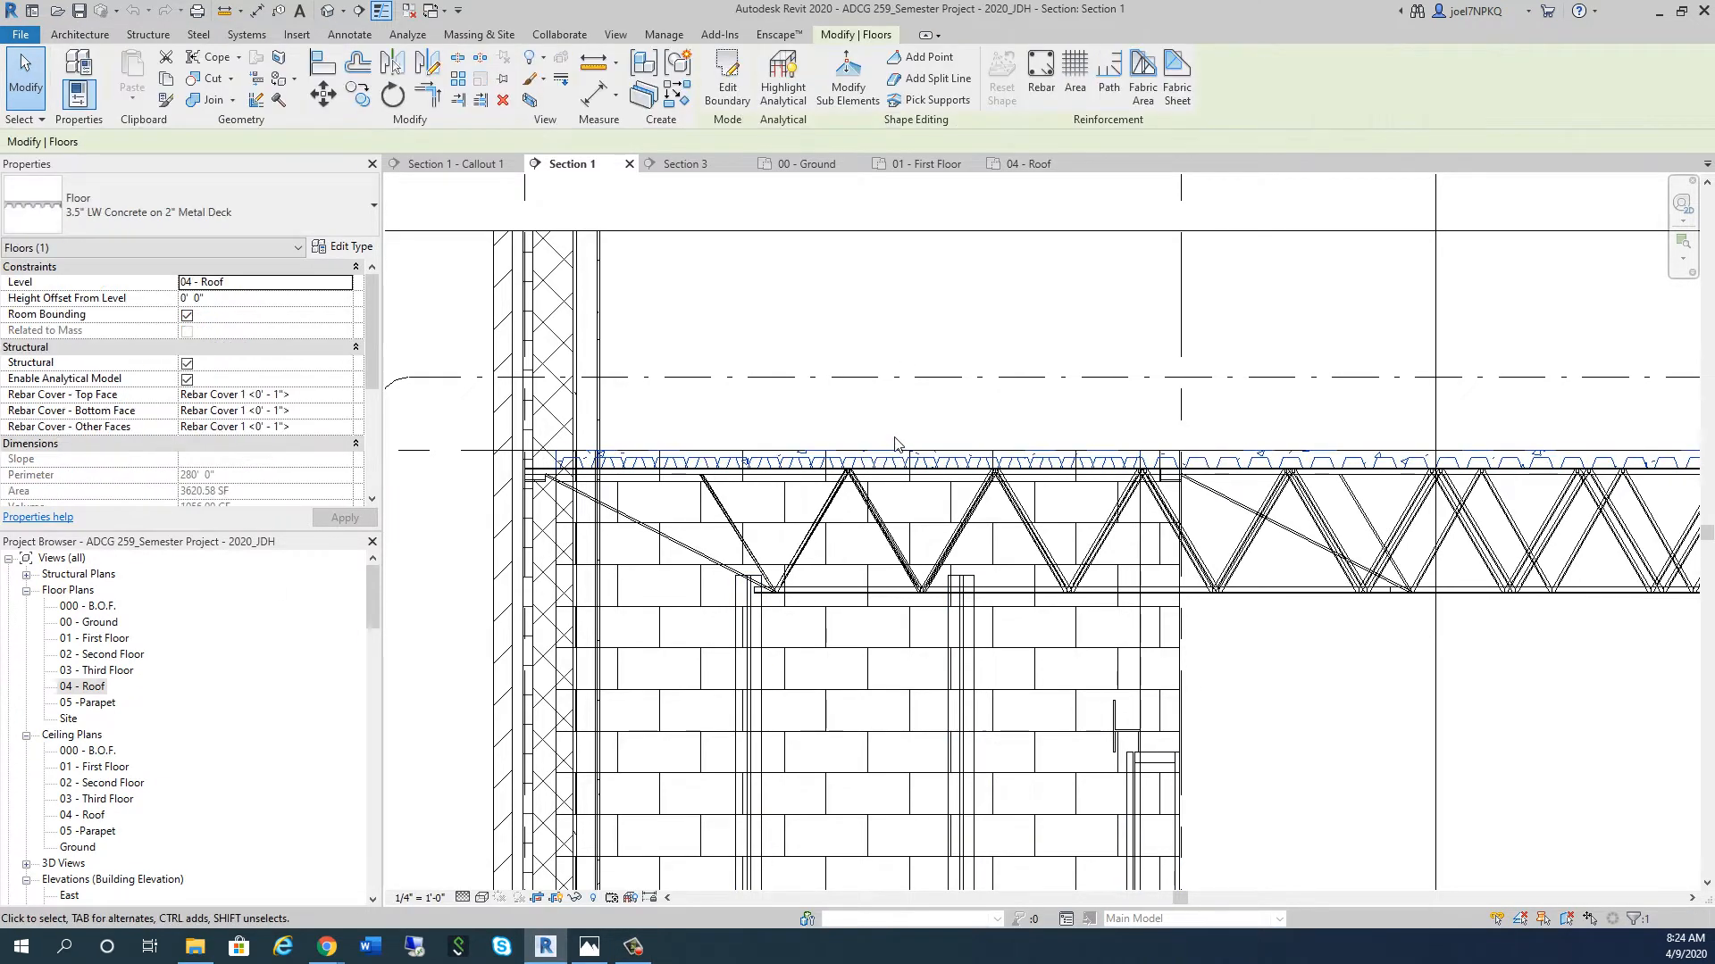
mouse_move(350, 250)
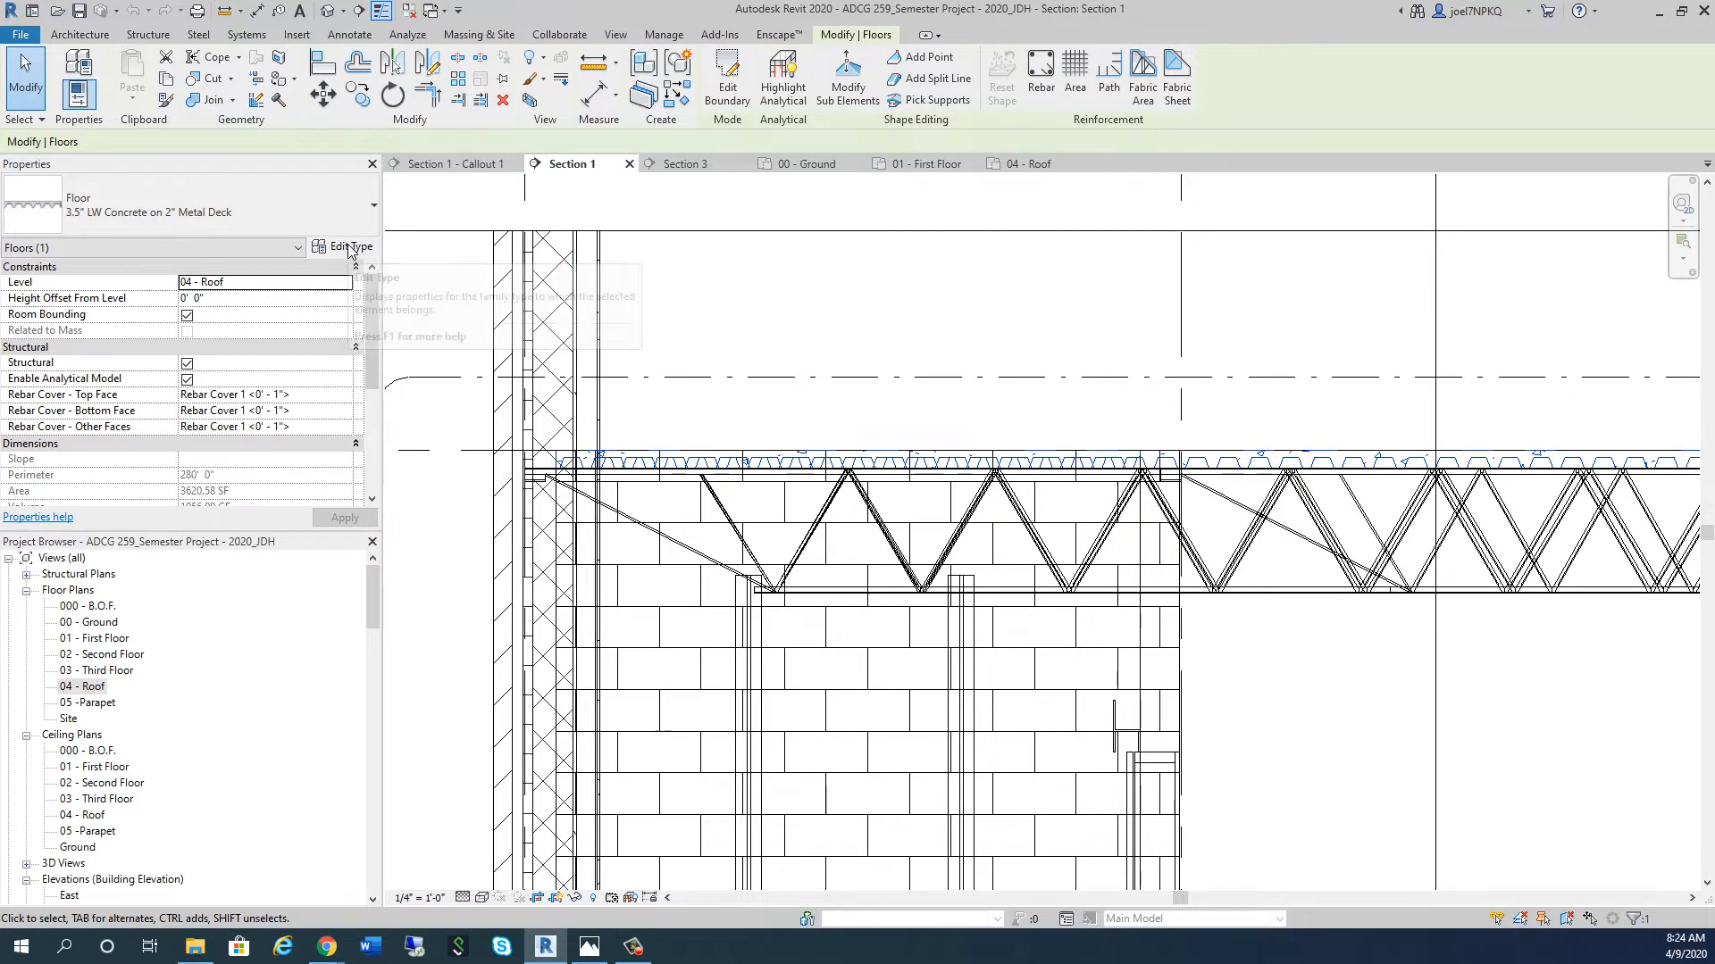
Step: Duplicate the 3.5" LW Concrete on 2" Metal Deck floor type as 'Roof Deck Assembly 01'
click(350, 246)
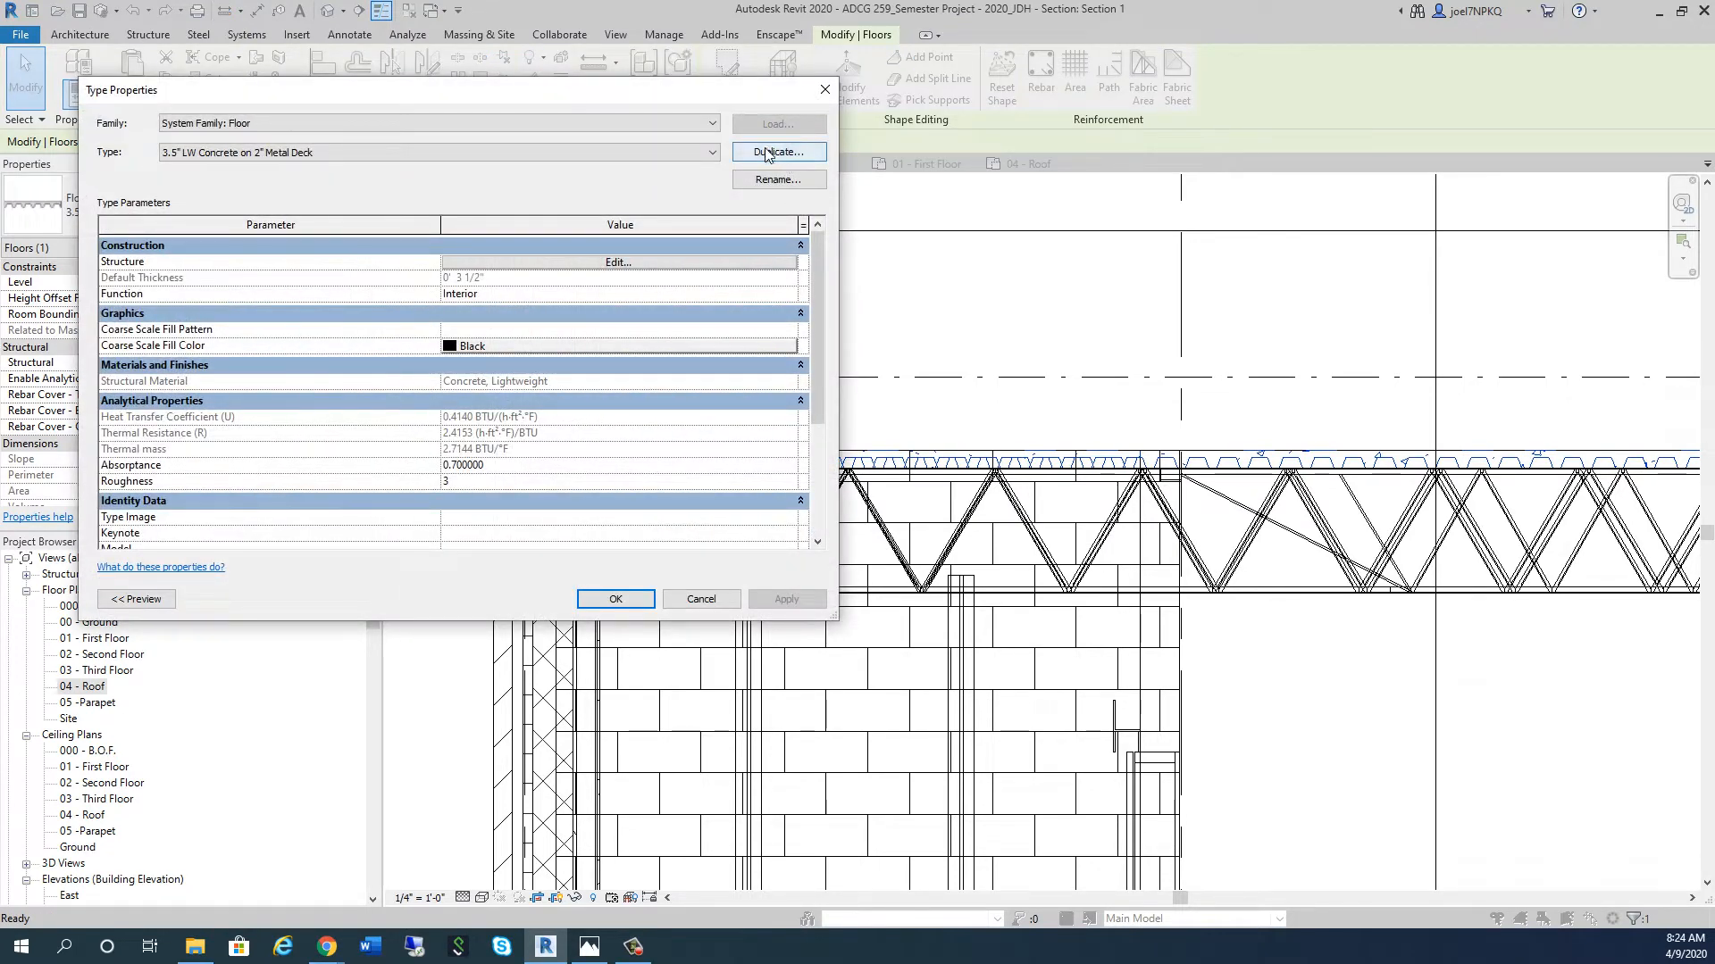
click(778, 152)
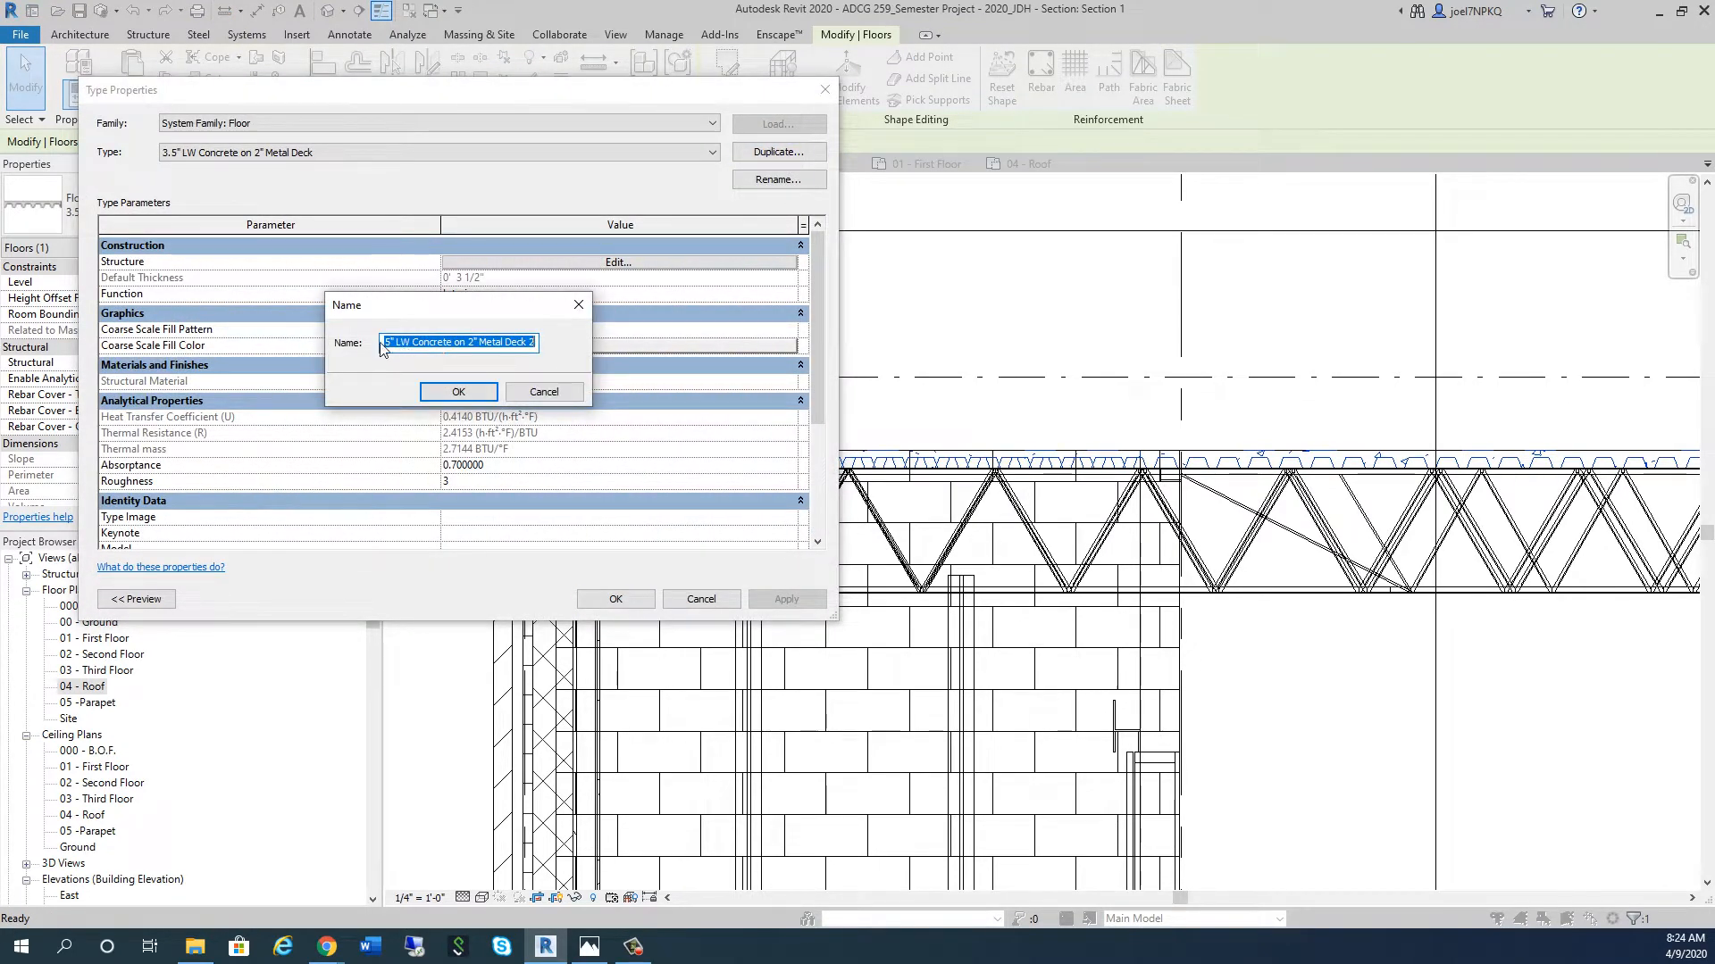
click(405, 342)
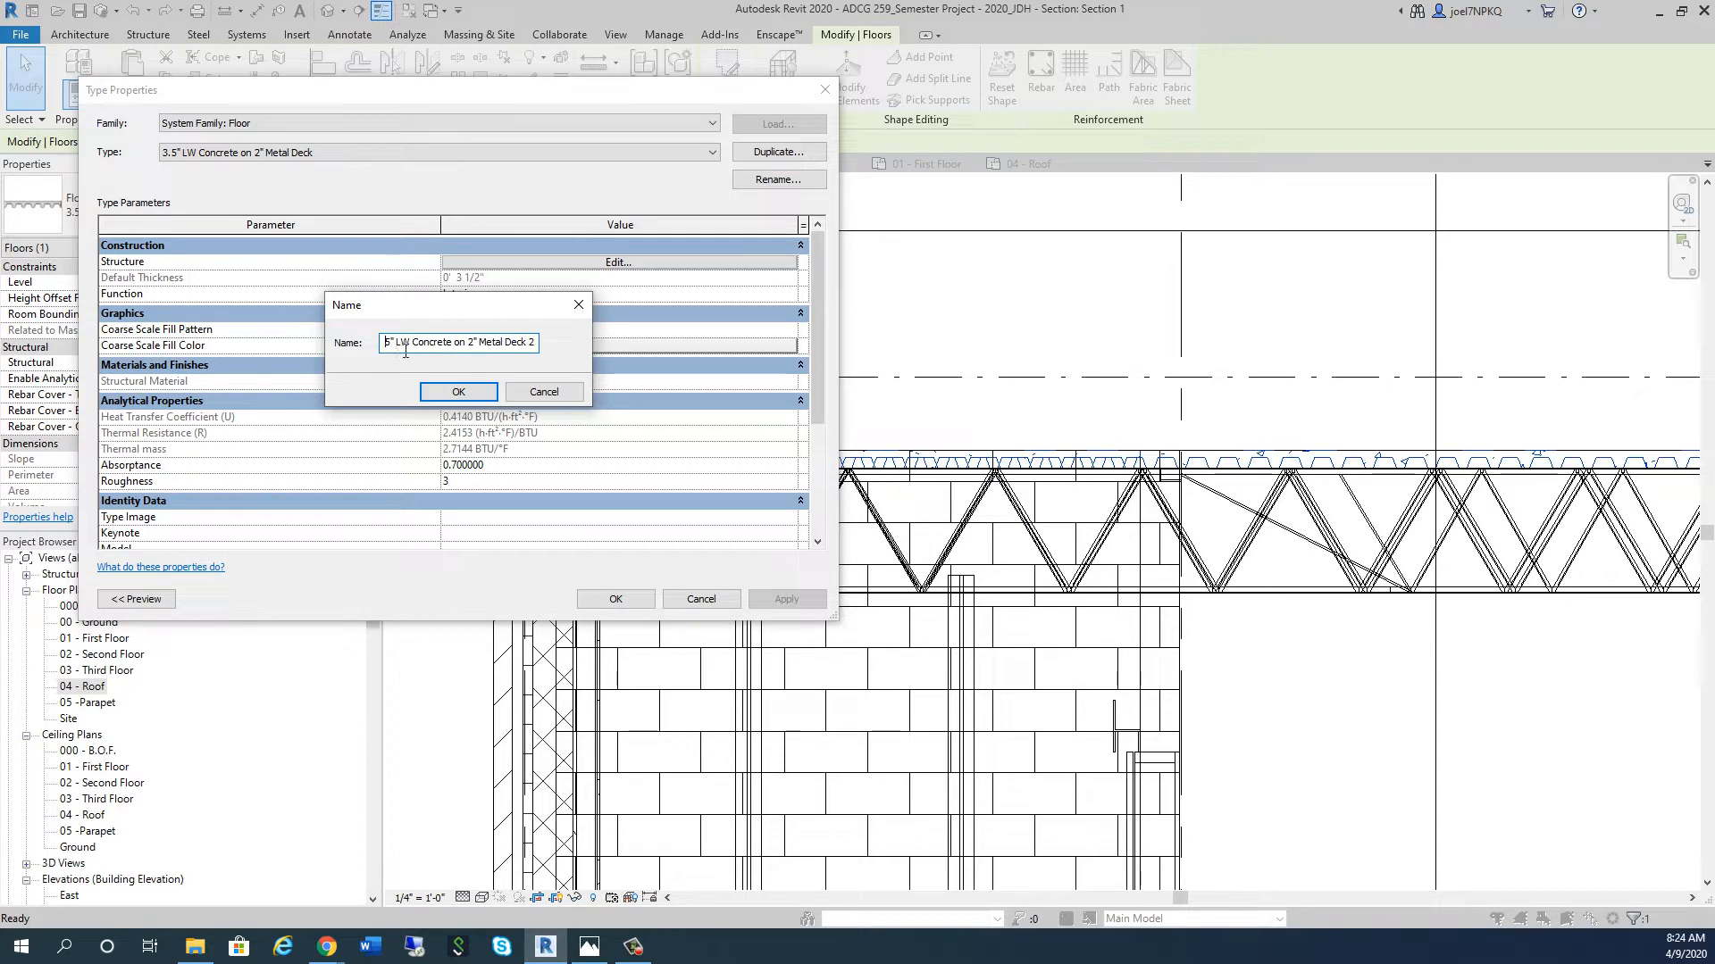
triple_click(458, 342)
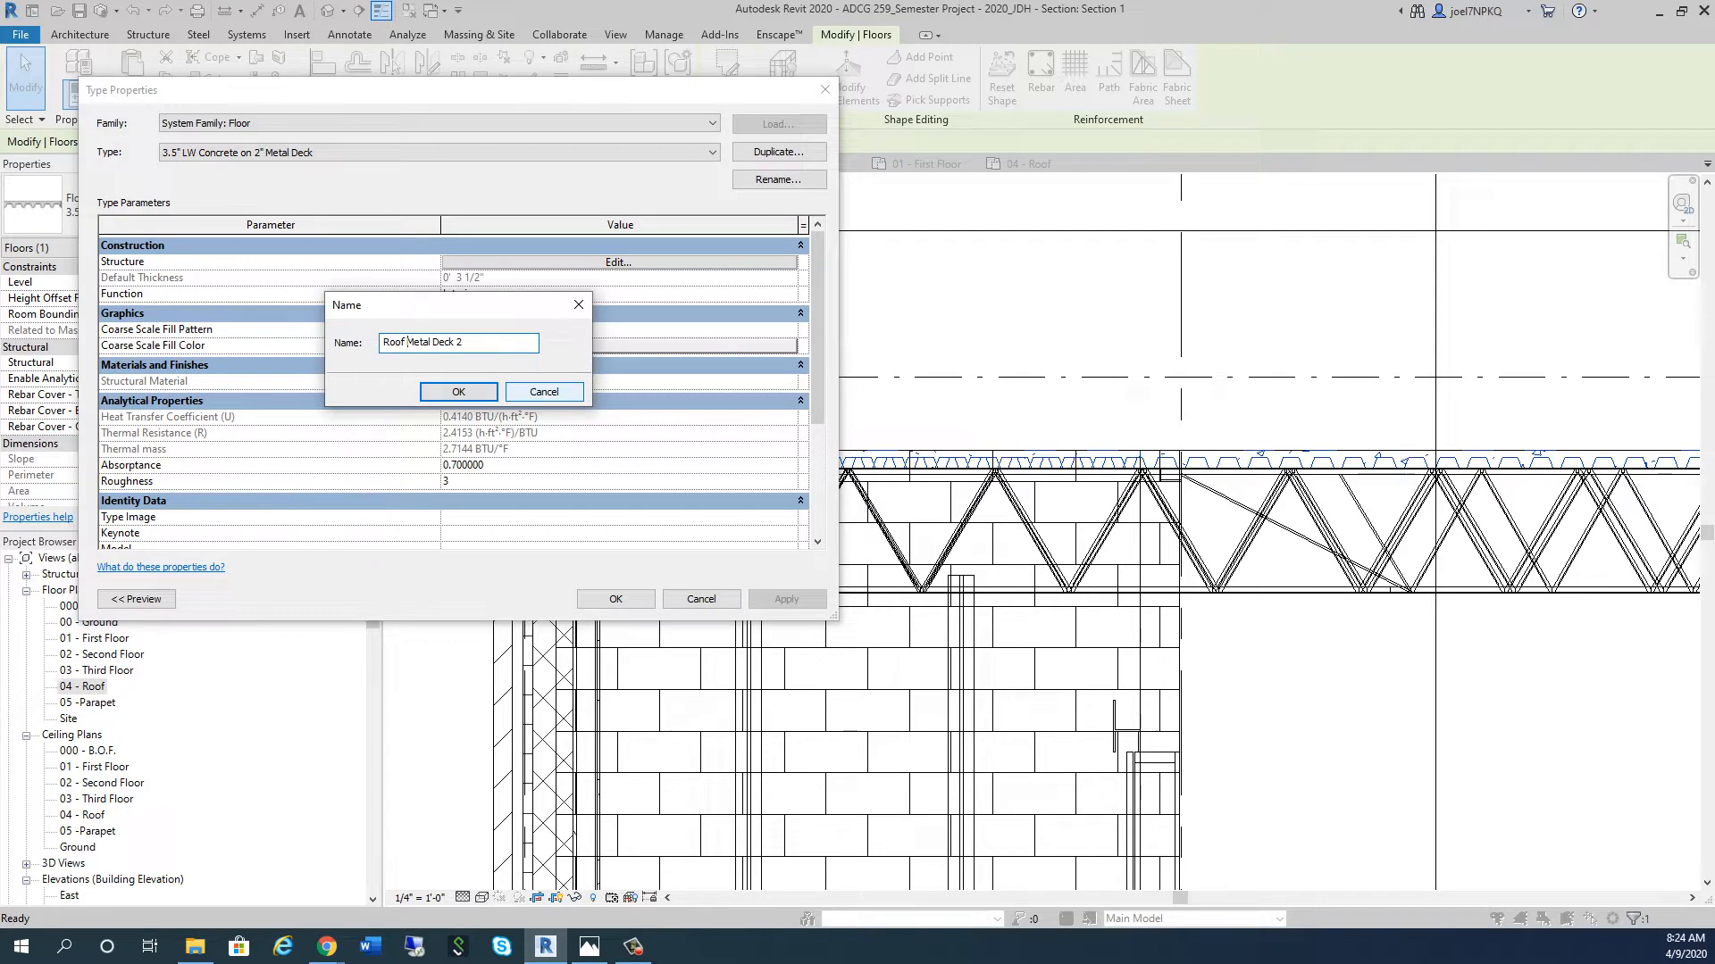
text(Roof Deck 2)
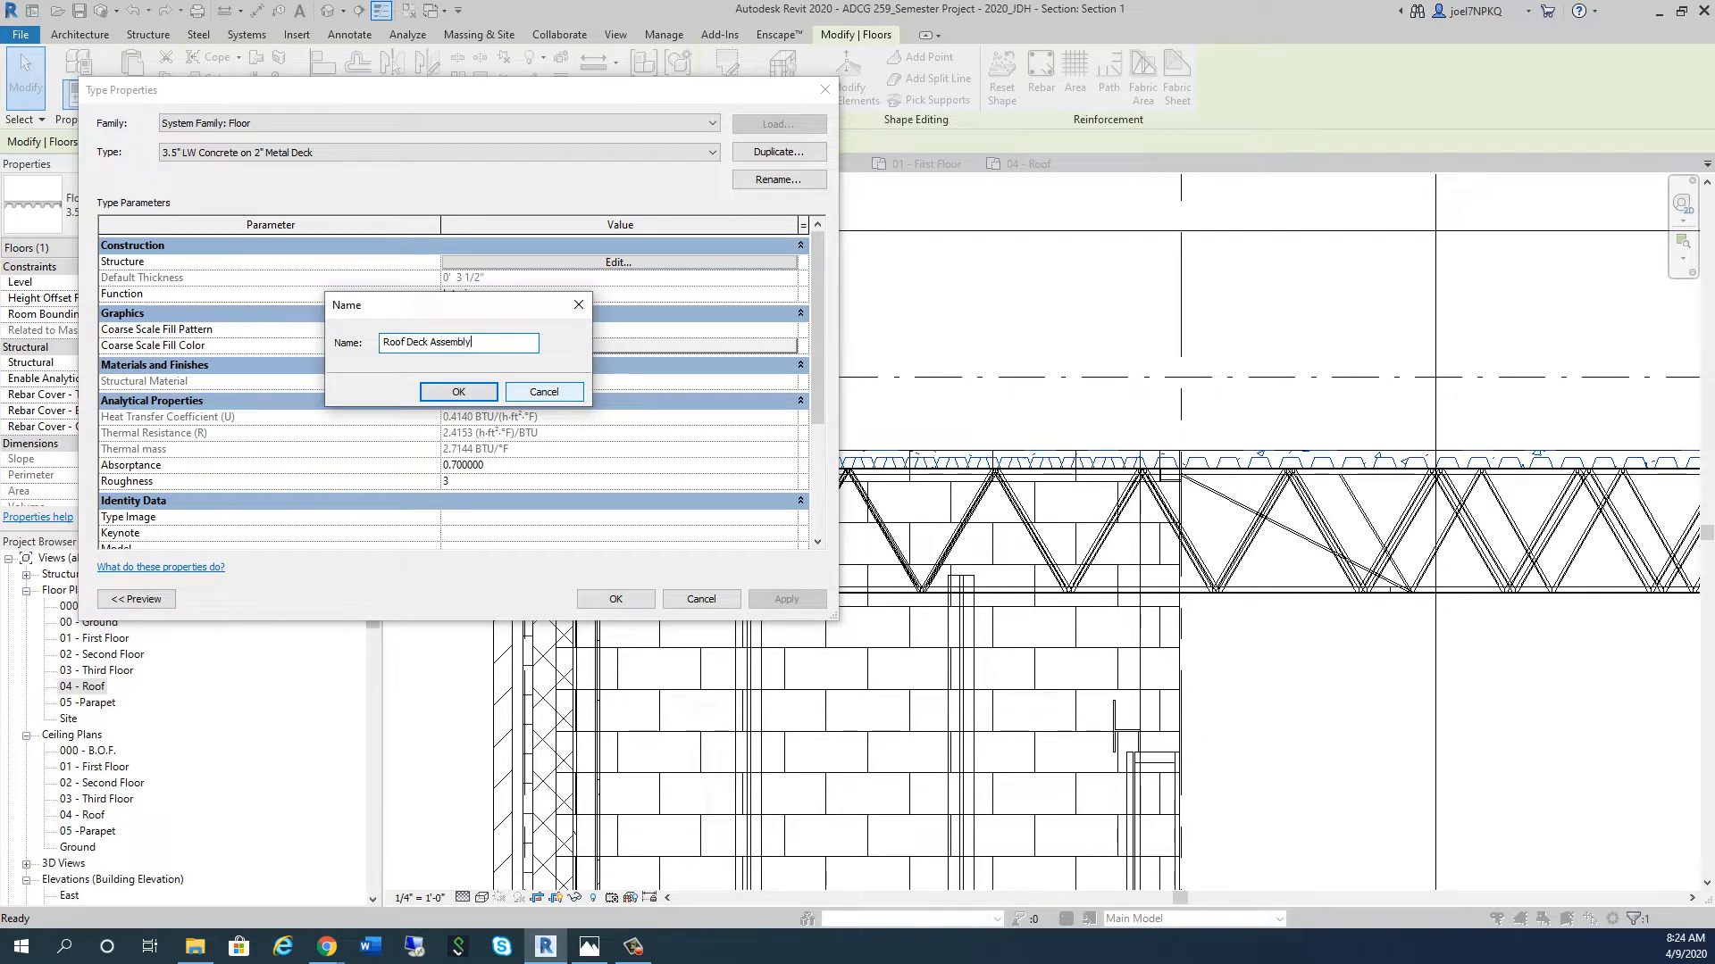
text(01)
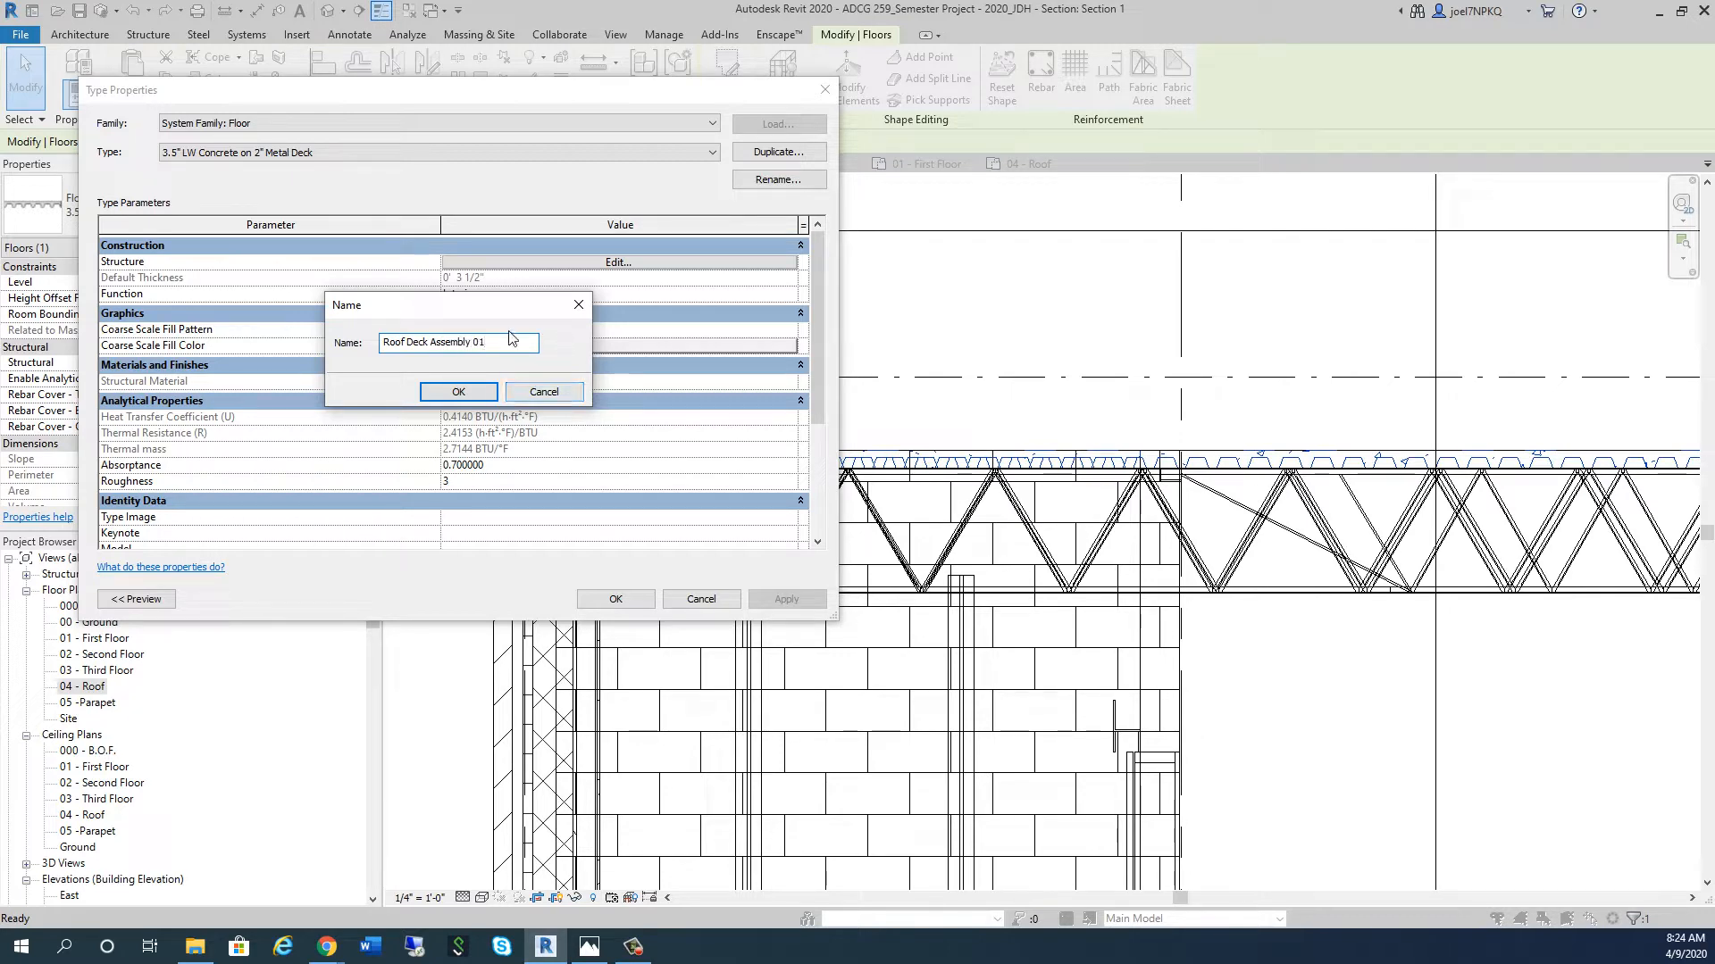
click(458, 391)
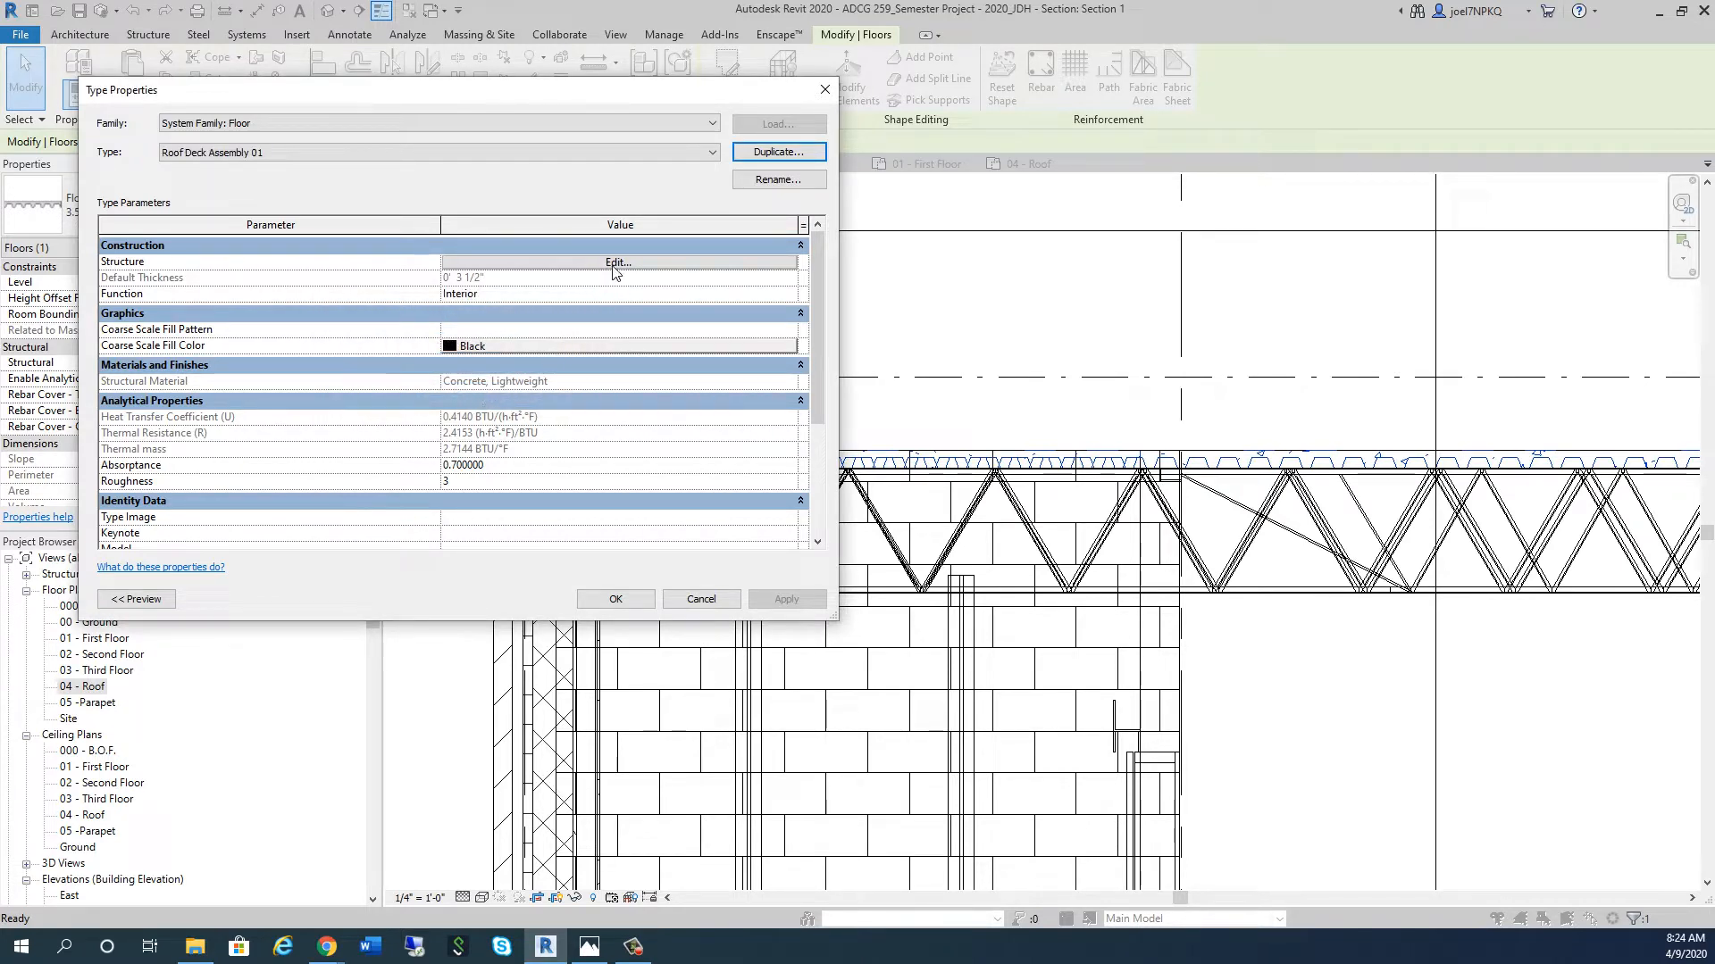
Step: Open the type's Edit Assembly dialog and inspect the Structure and Structural Deck layers
click(617, 262)
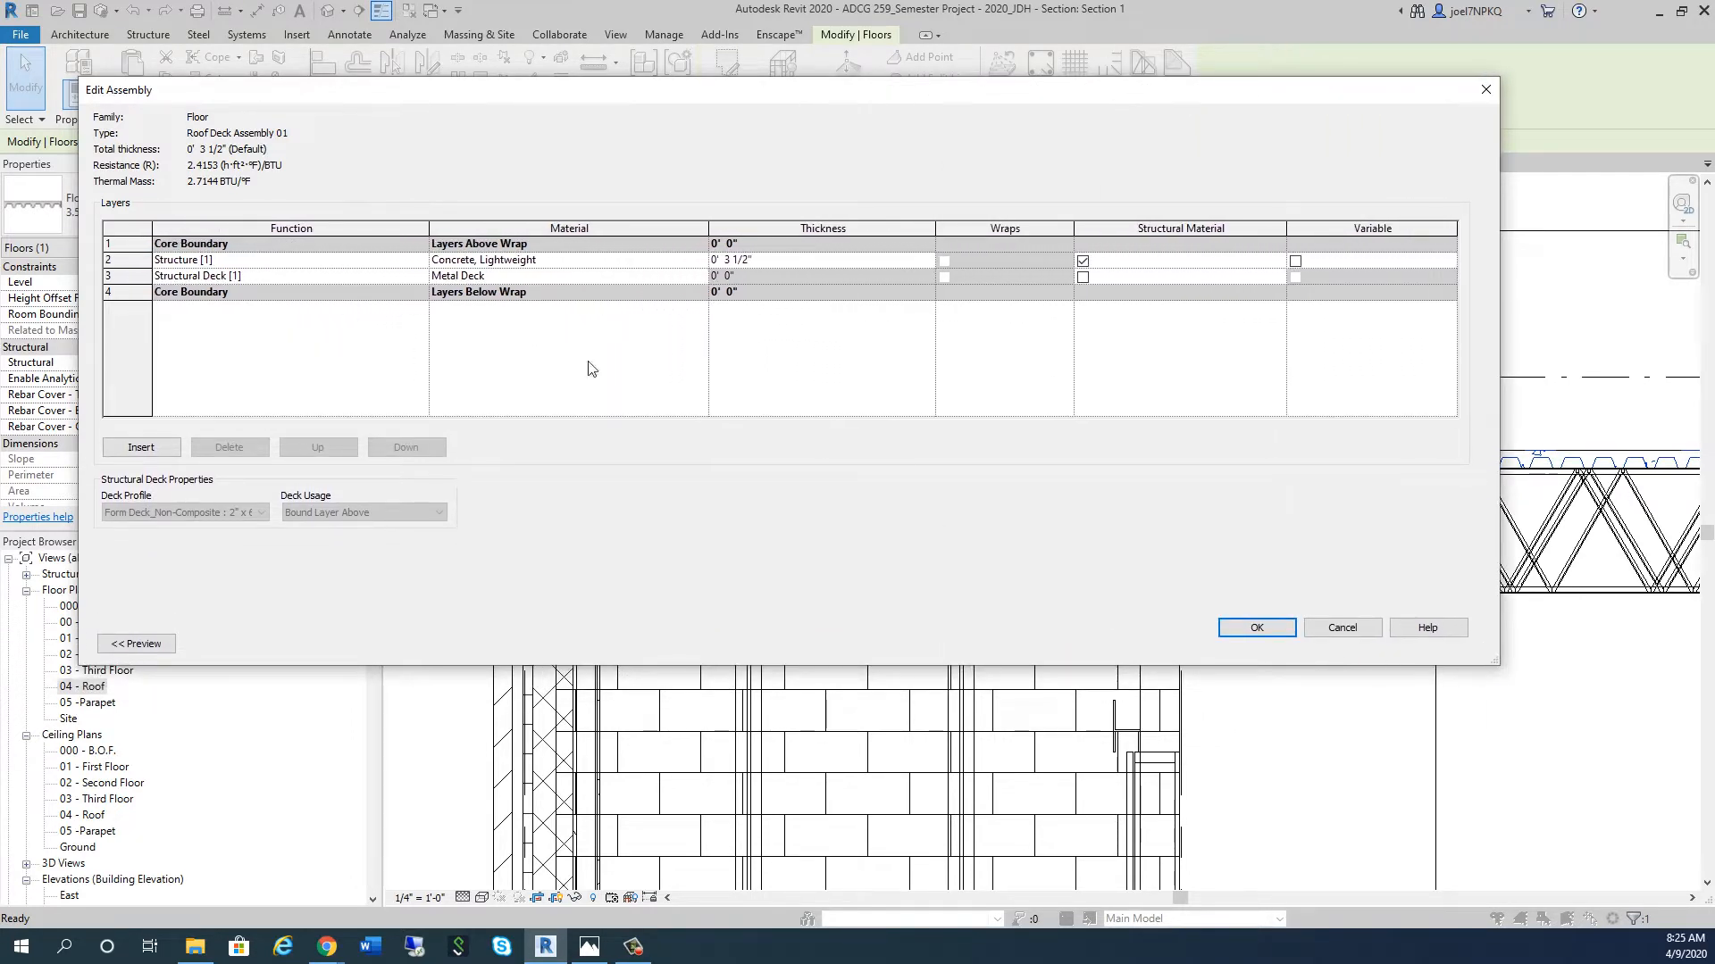
mouse_move(352, 288)
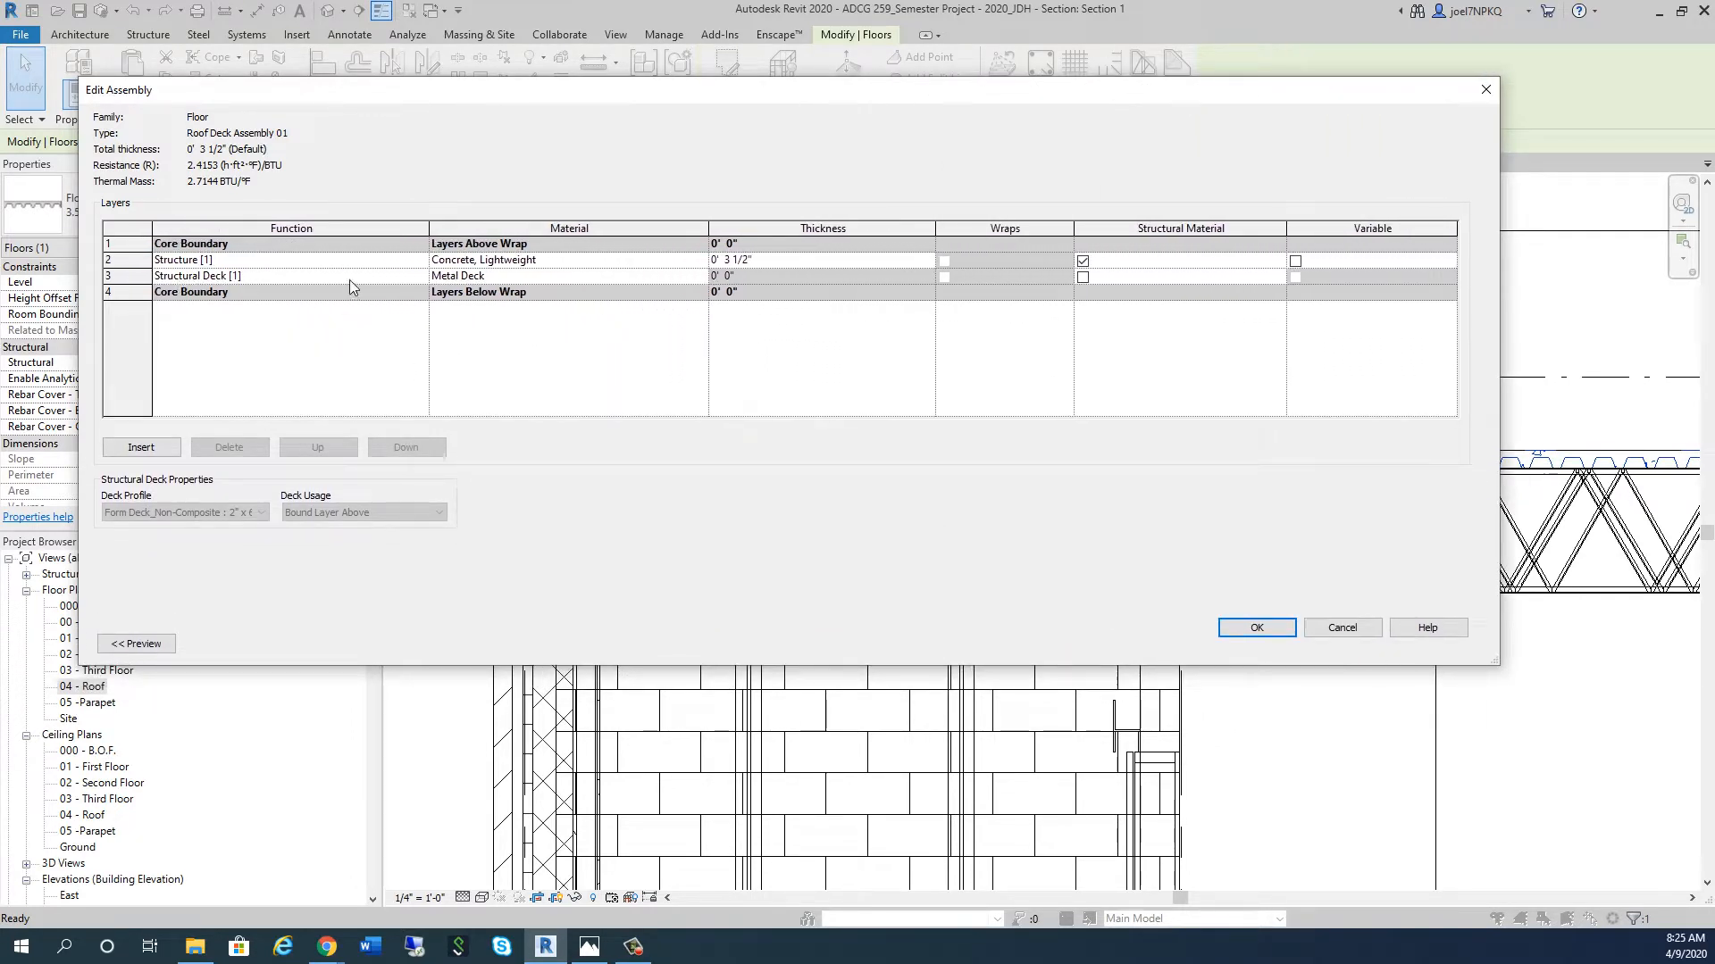
click(182, 259)
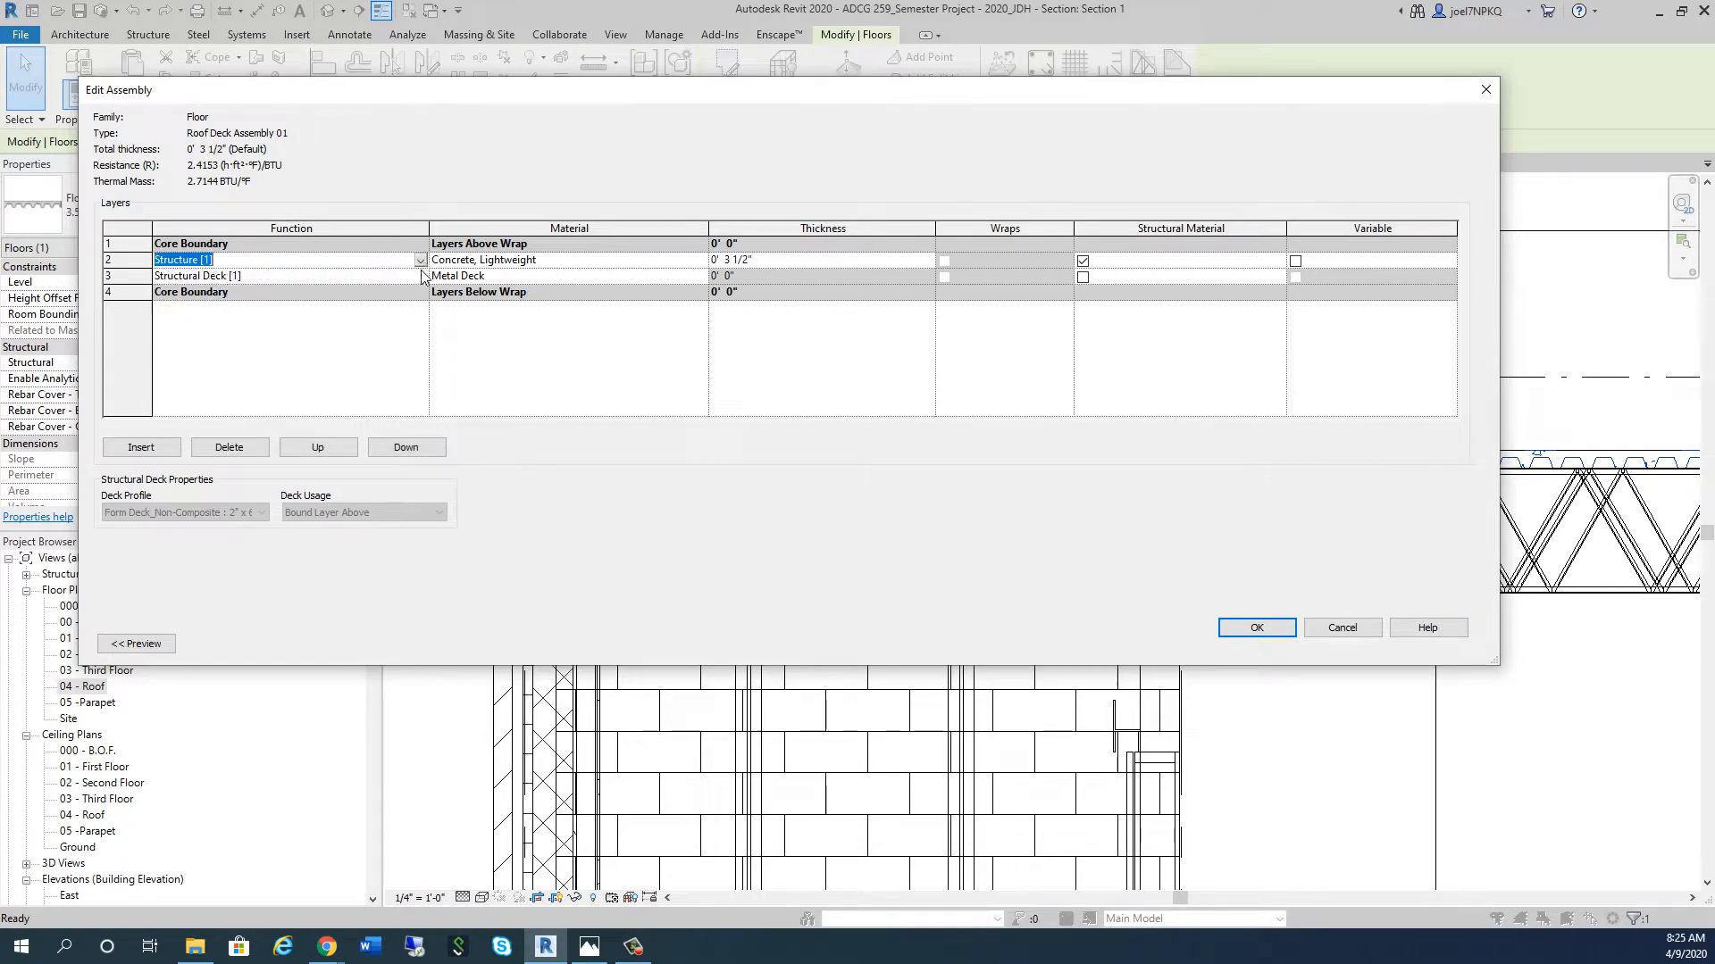
click(419, 274)
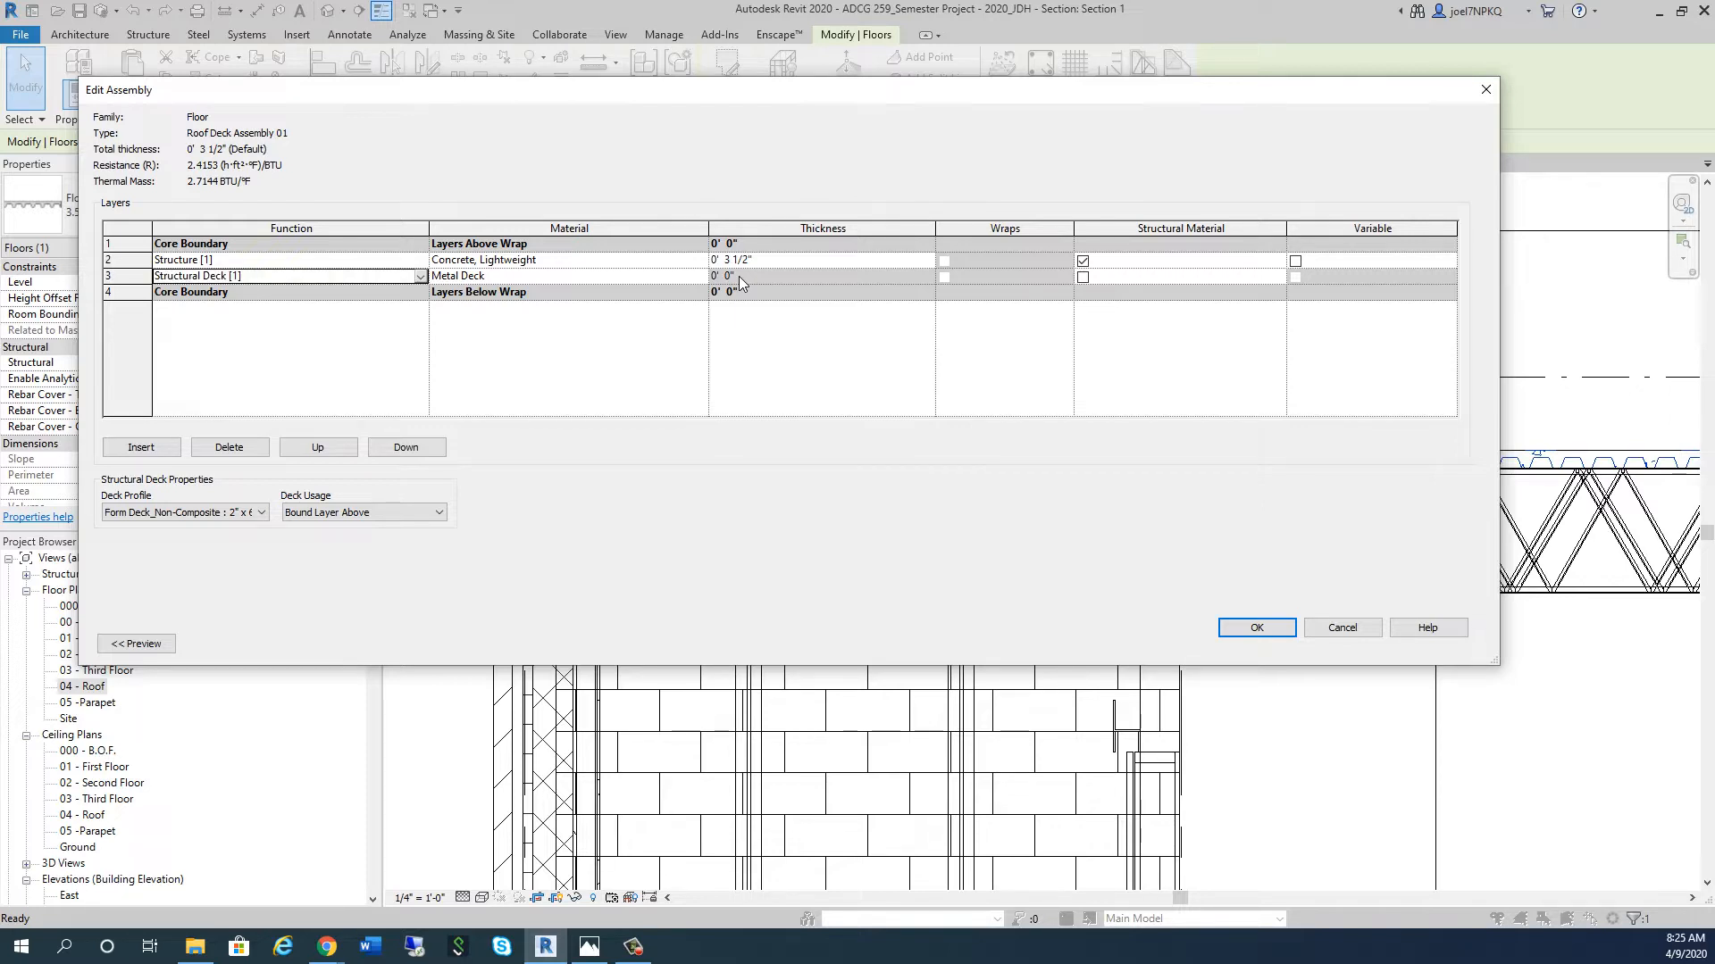
mouse_move(526, 268)
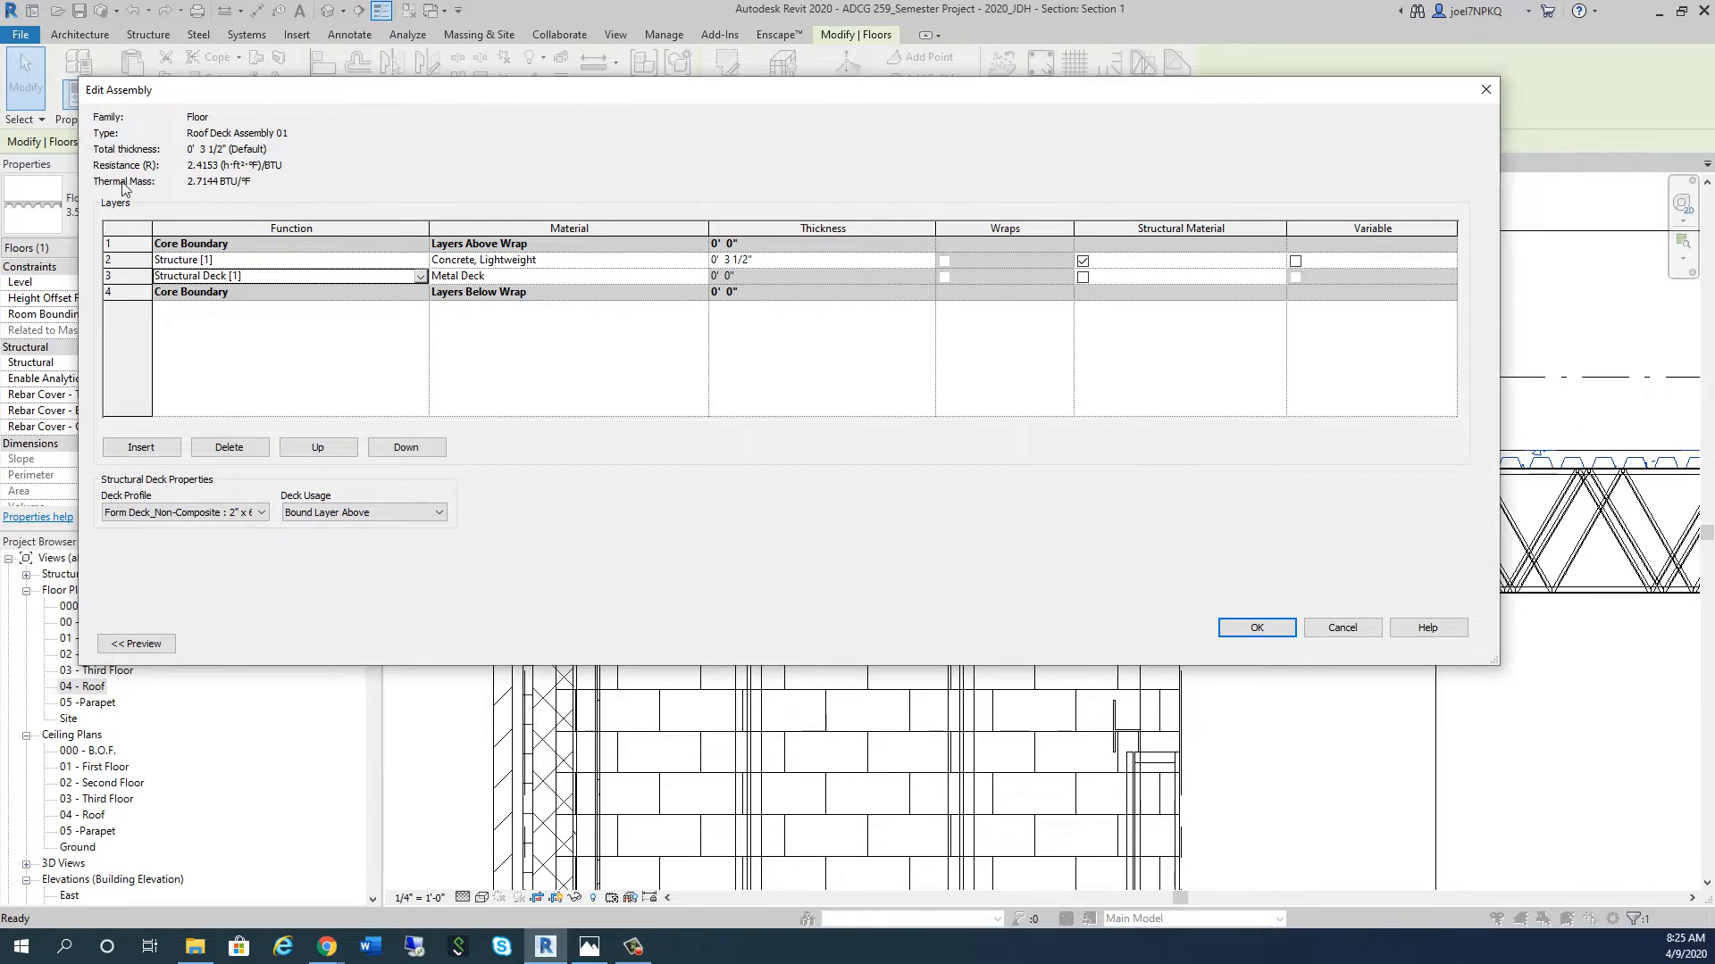
mouse_move(194, 188)
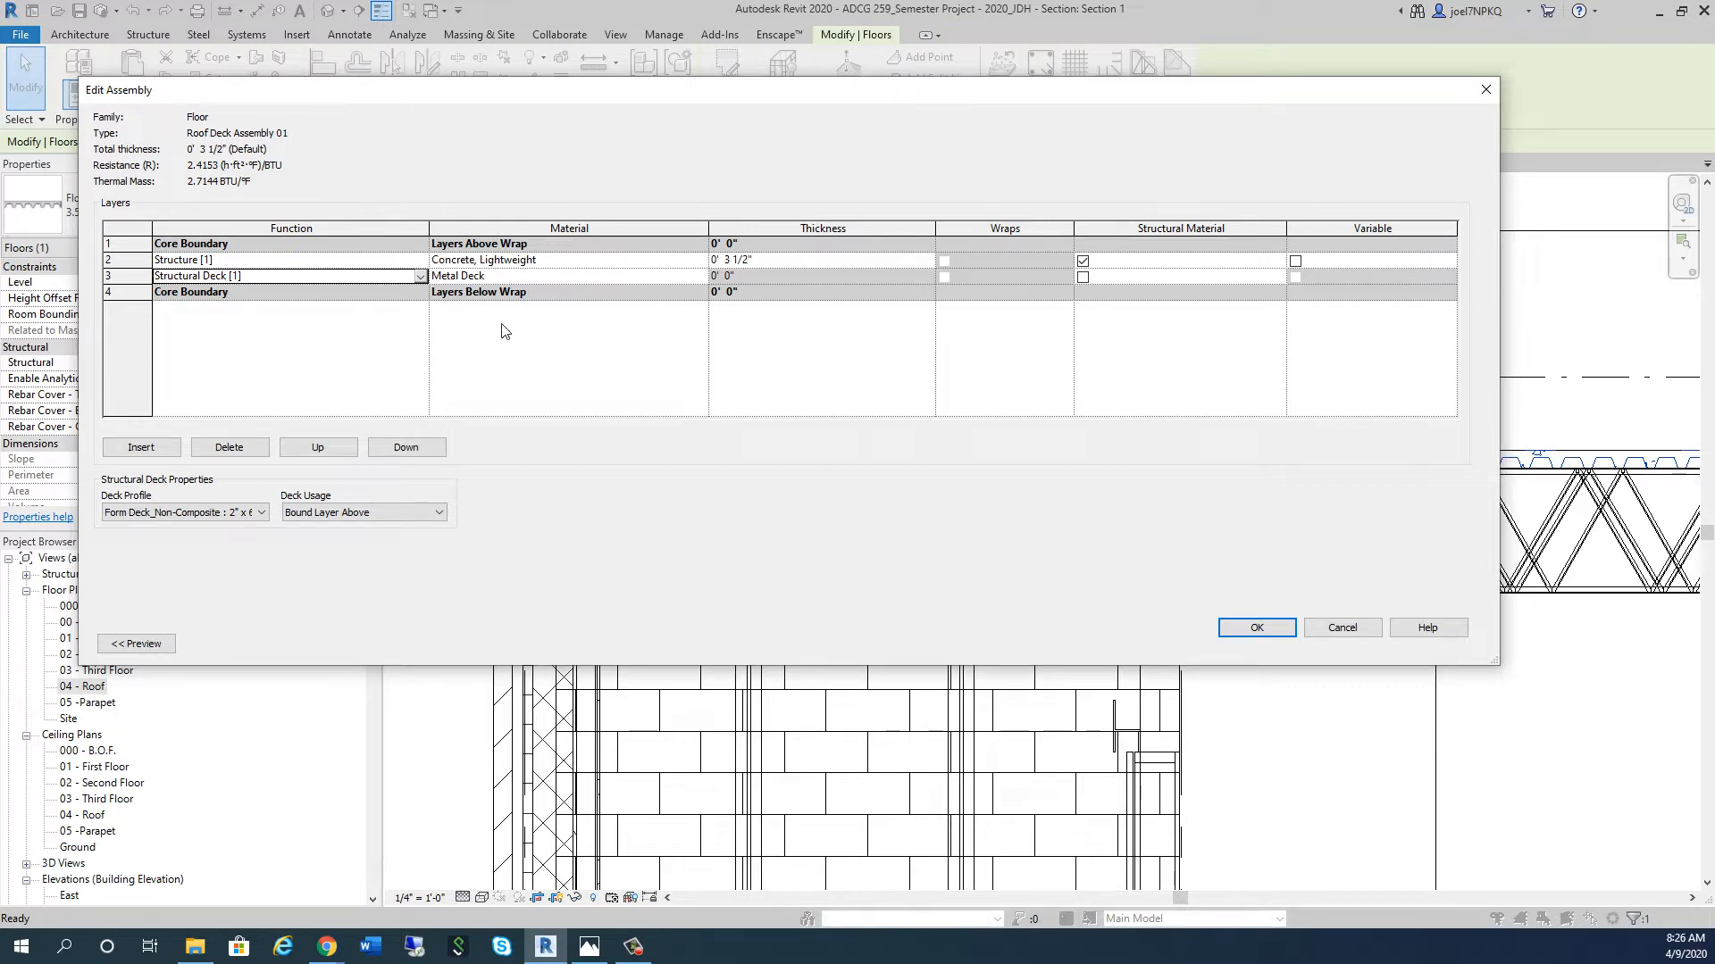
mouse_move(516, 270)
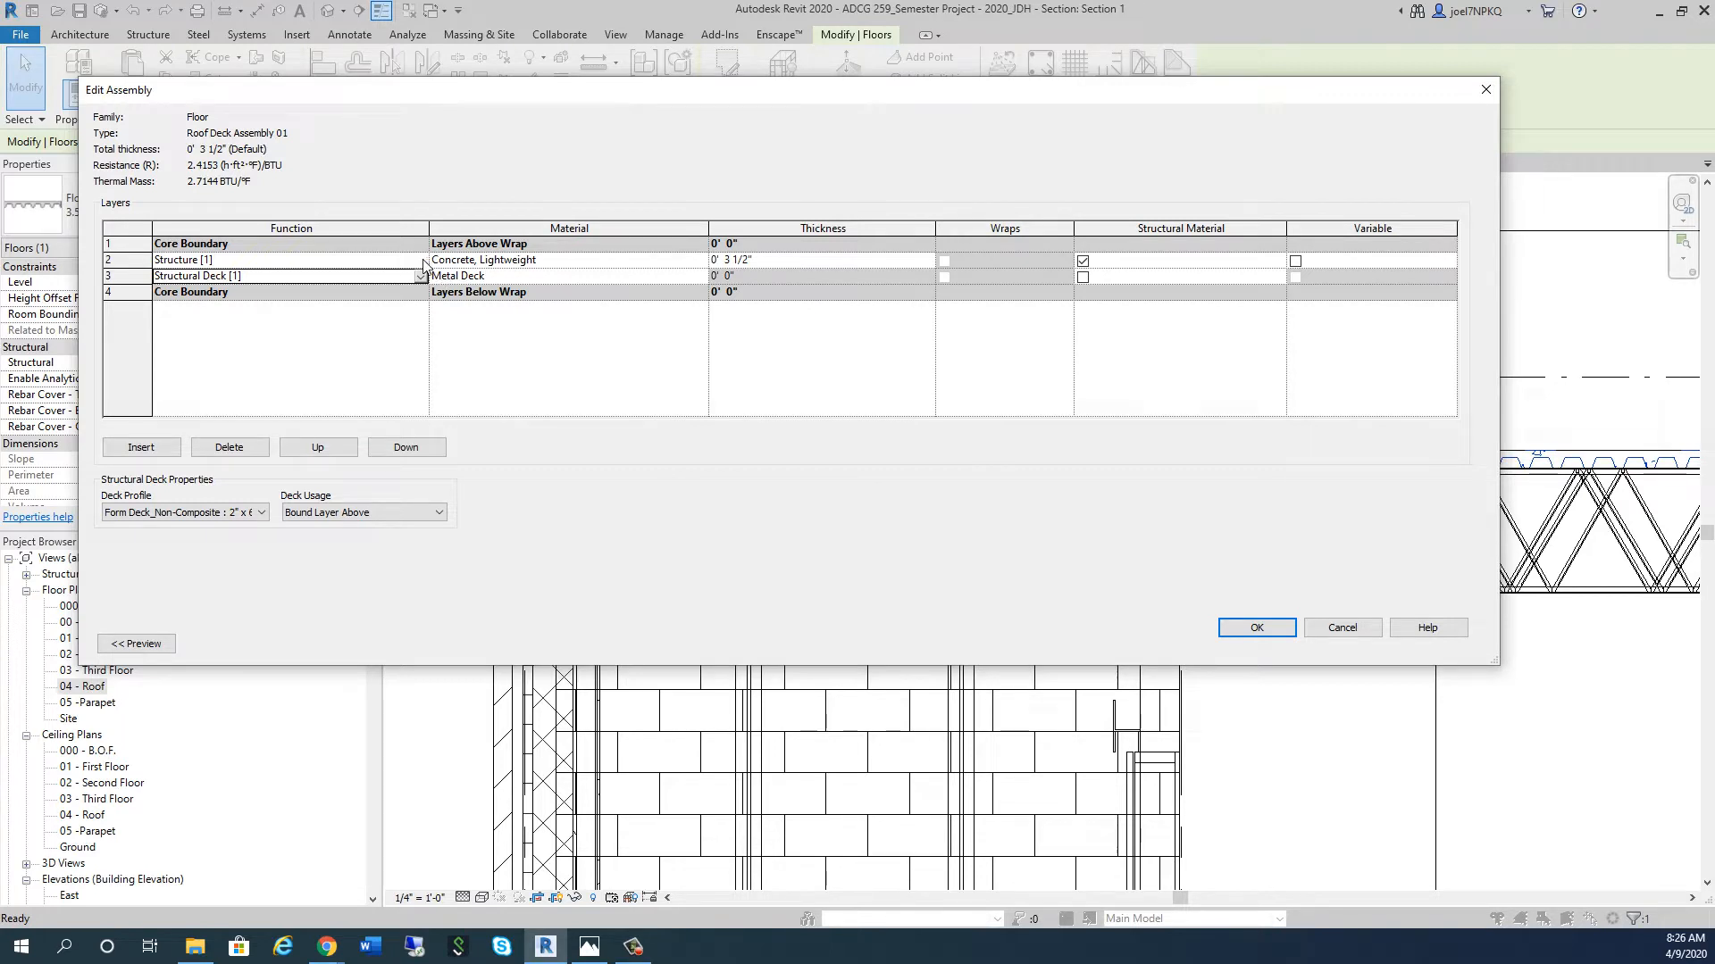
Step: Make layer 2 a Thermal/Air Layer of Gypsum Wall Board - Exterior Fiberglass Mat, 5/8" thick
click(419, 260)
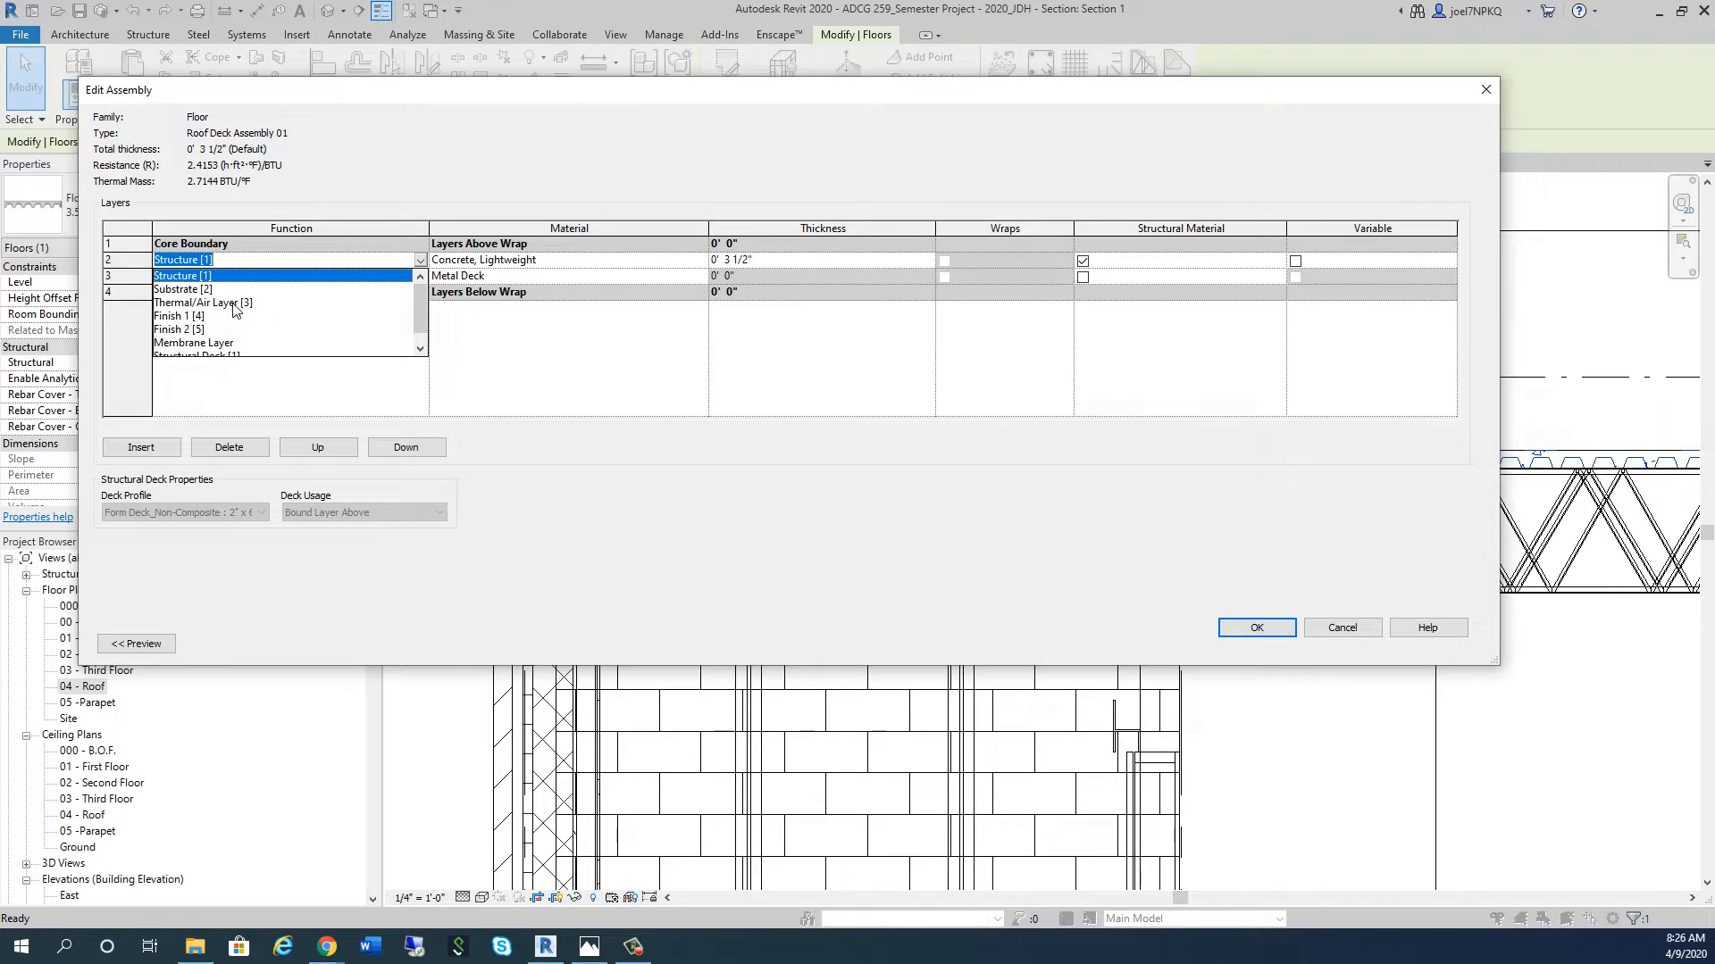
click(203, 303)
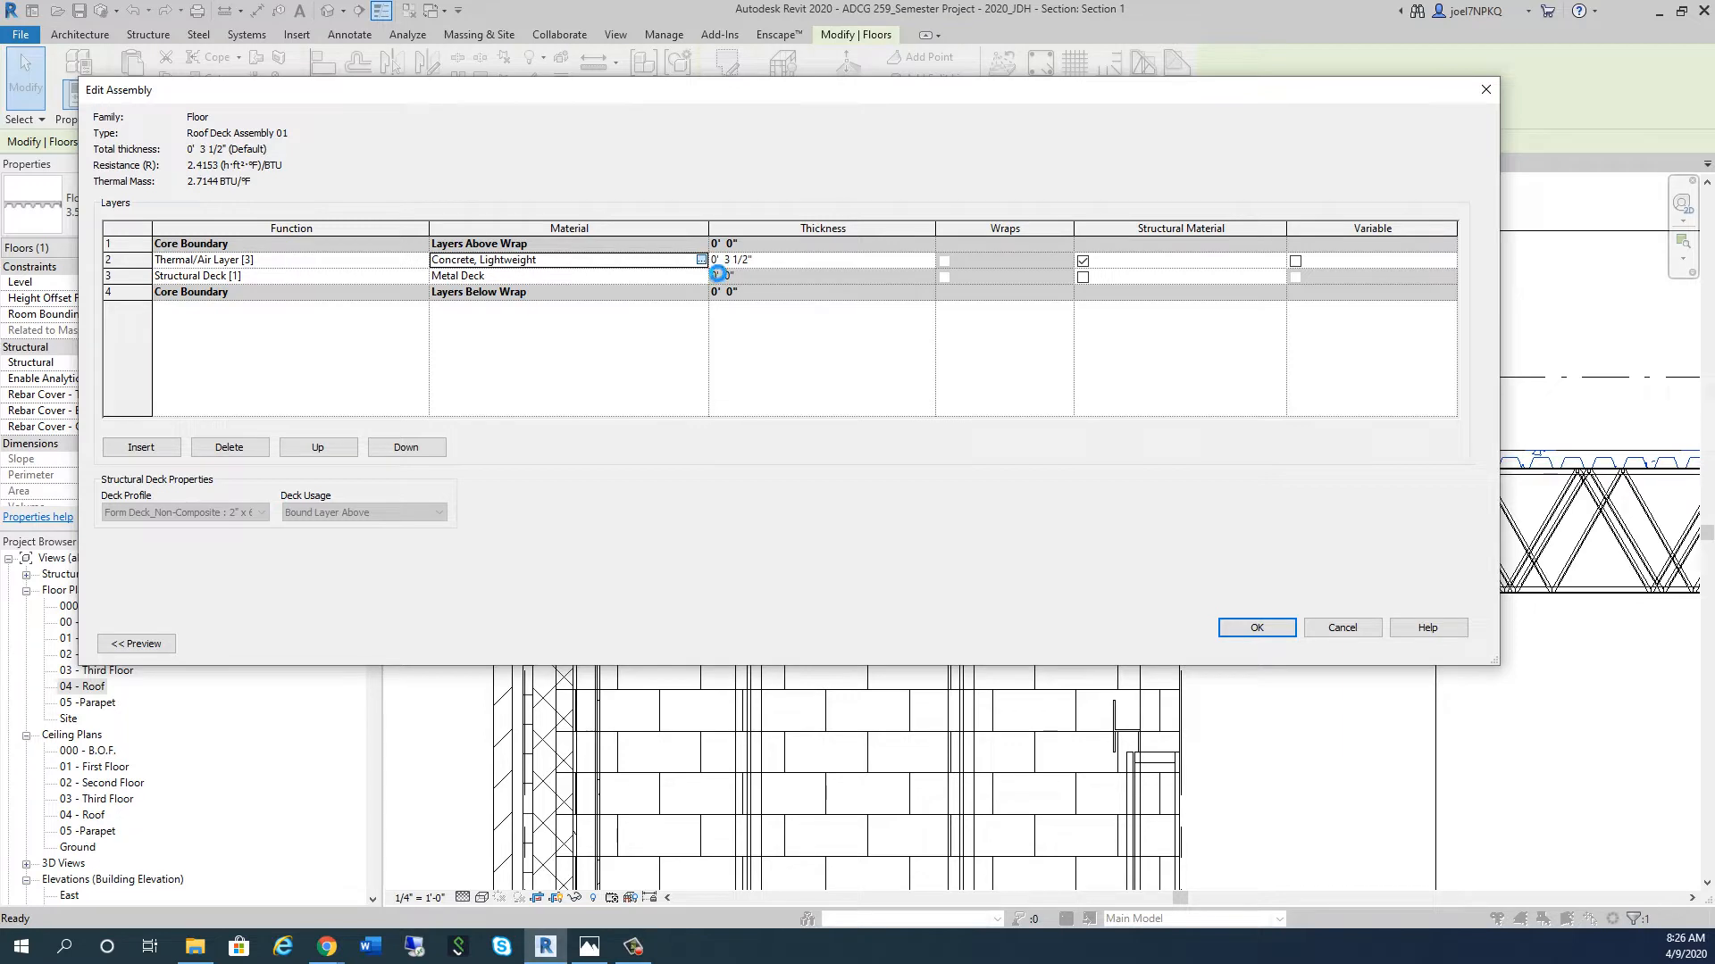
click(701, 259)
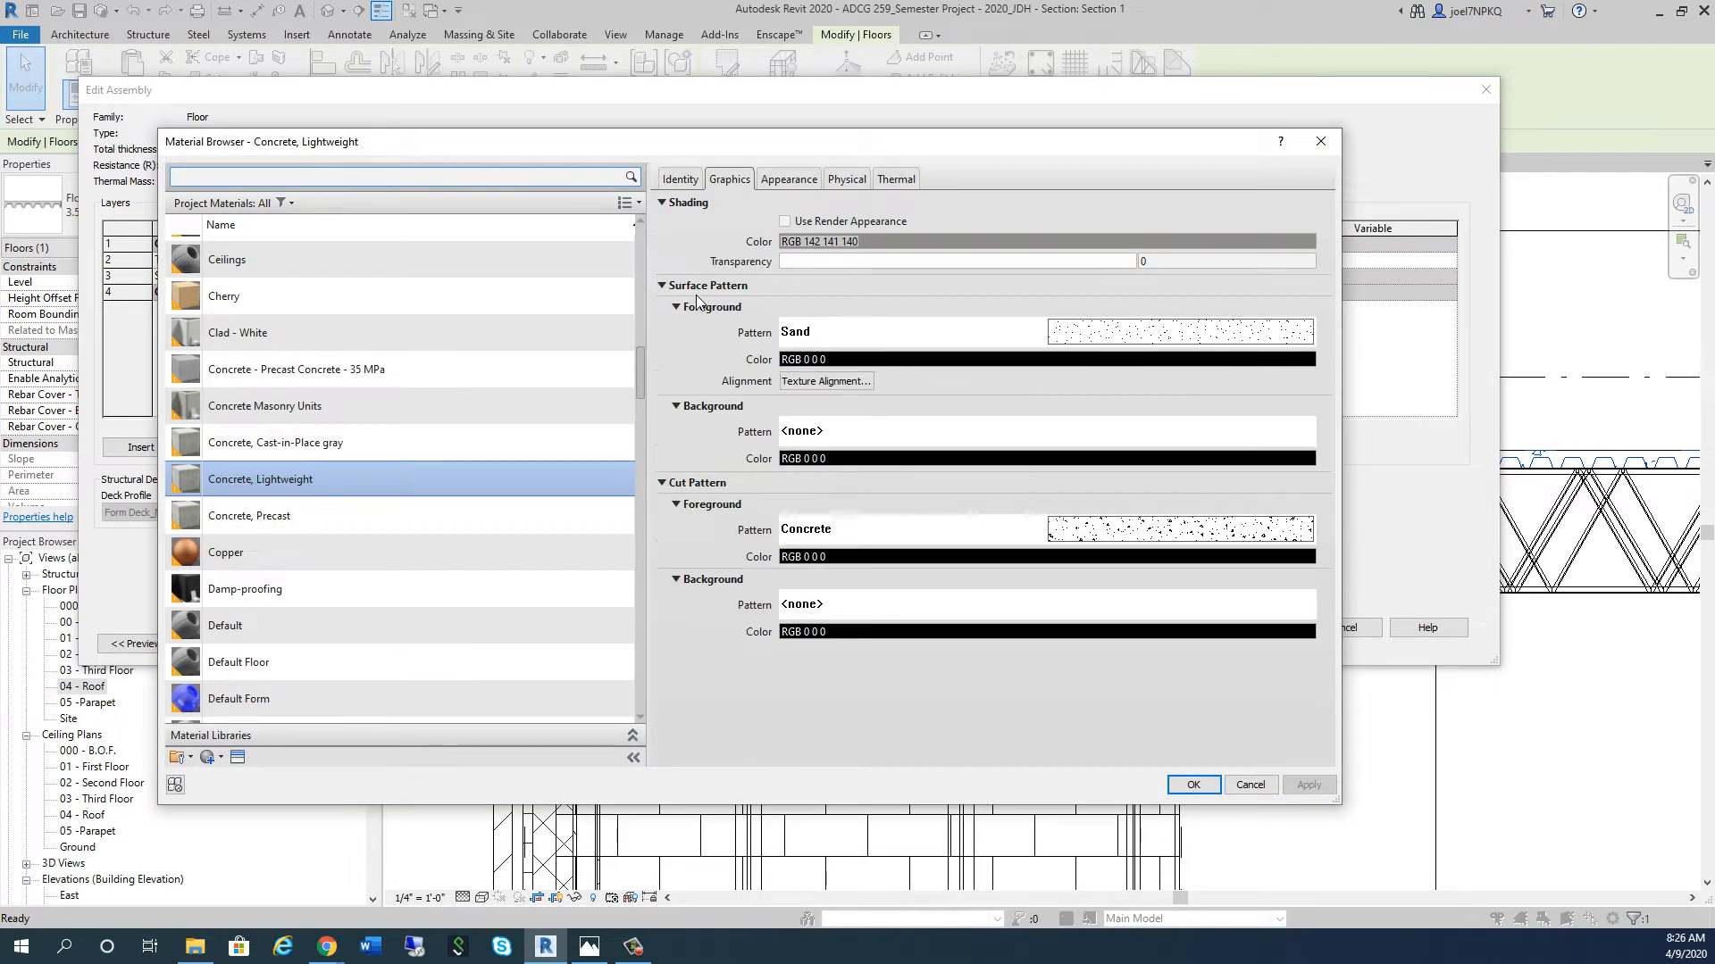
scroll(down, 3)
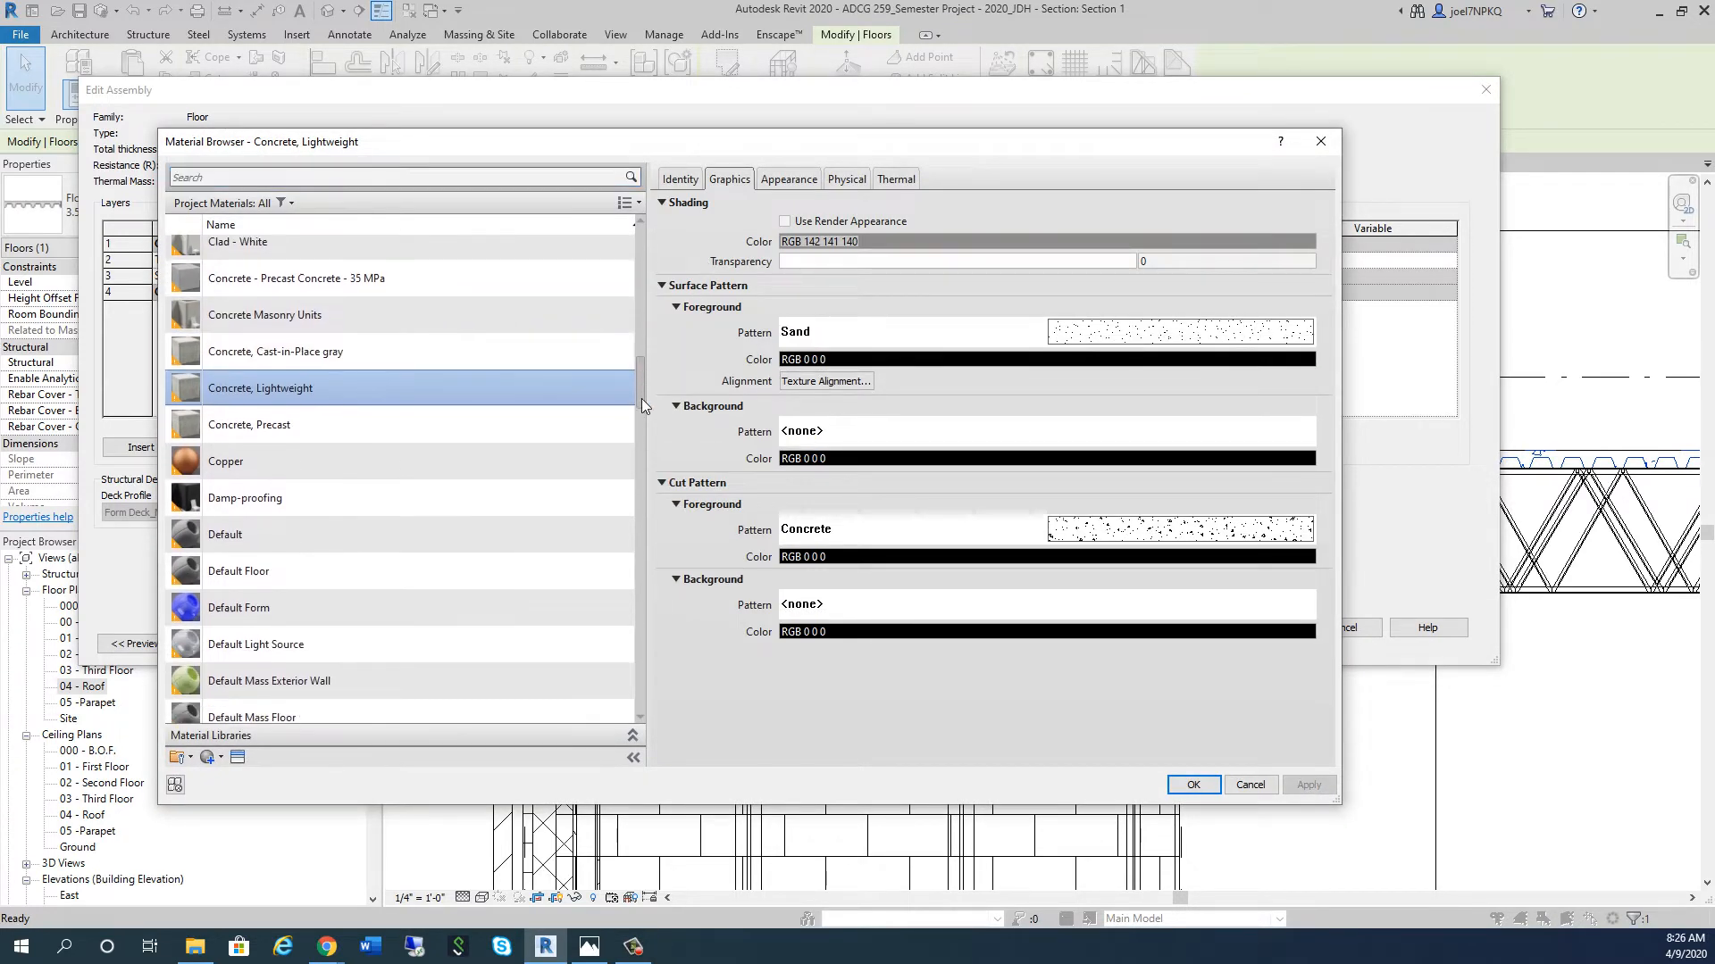
scroll(down, 3)
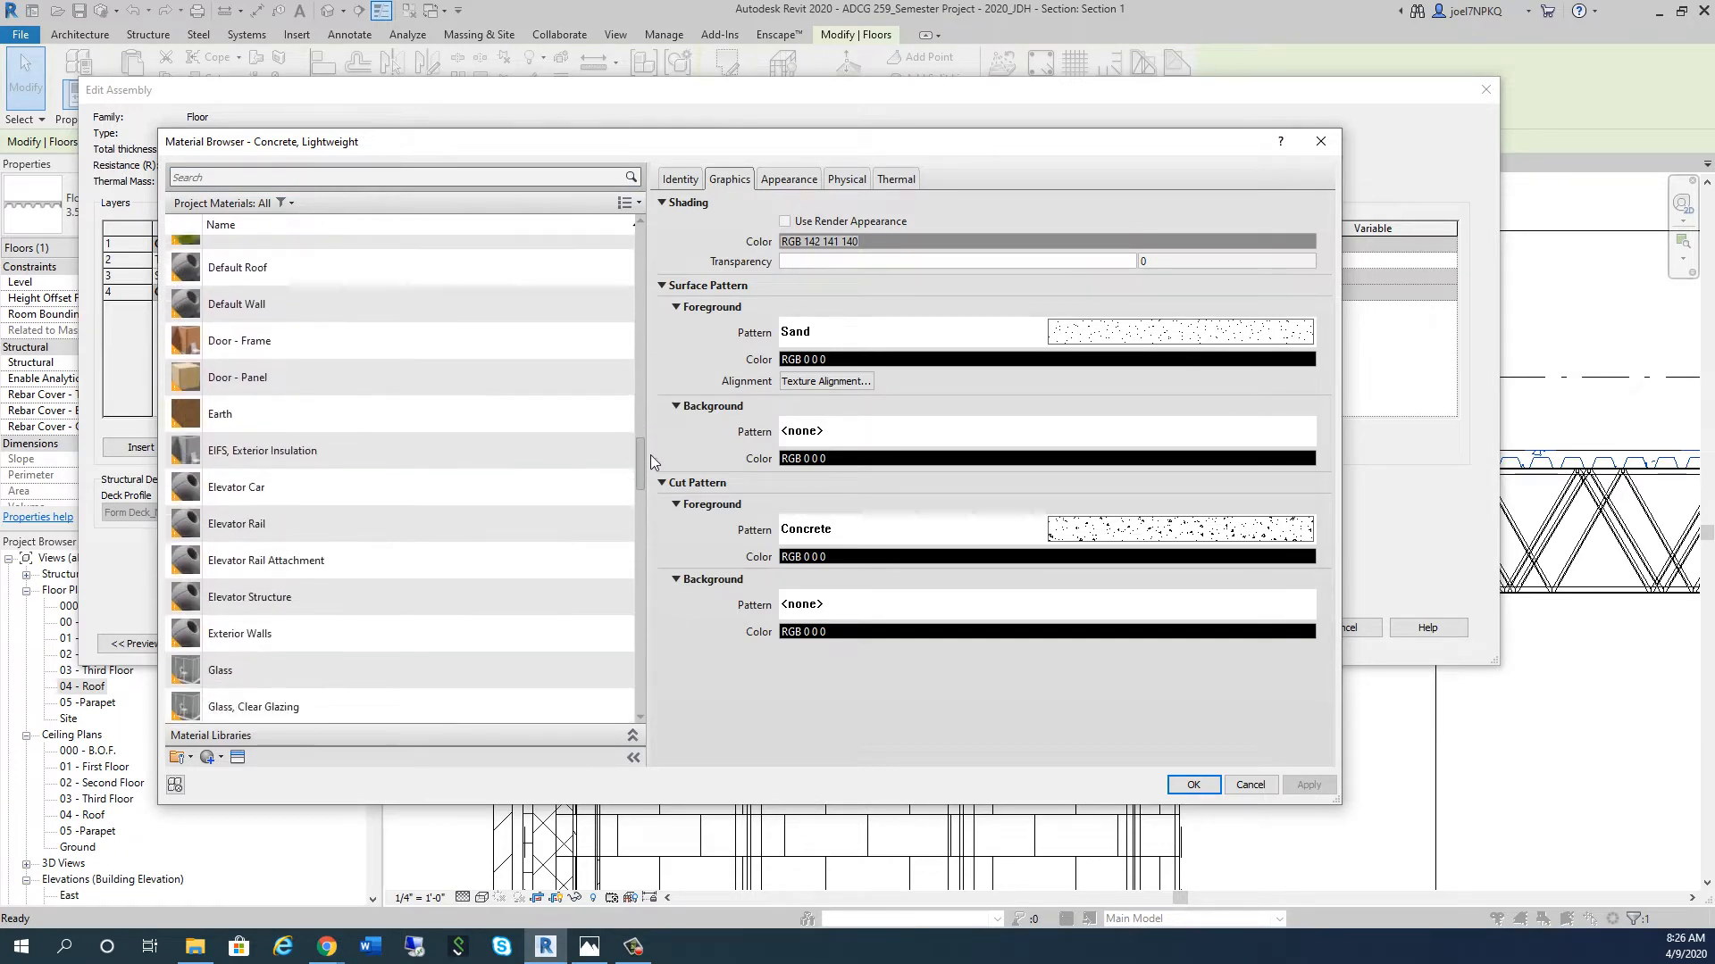
scroll(down, 3)
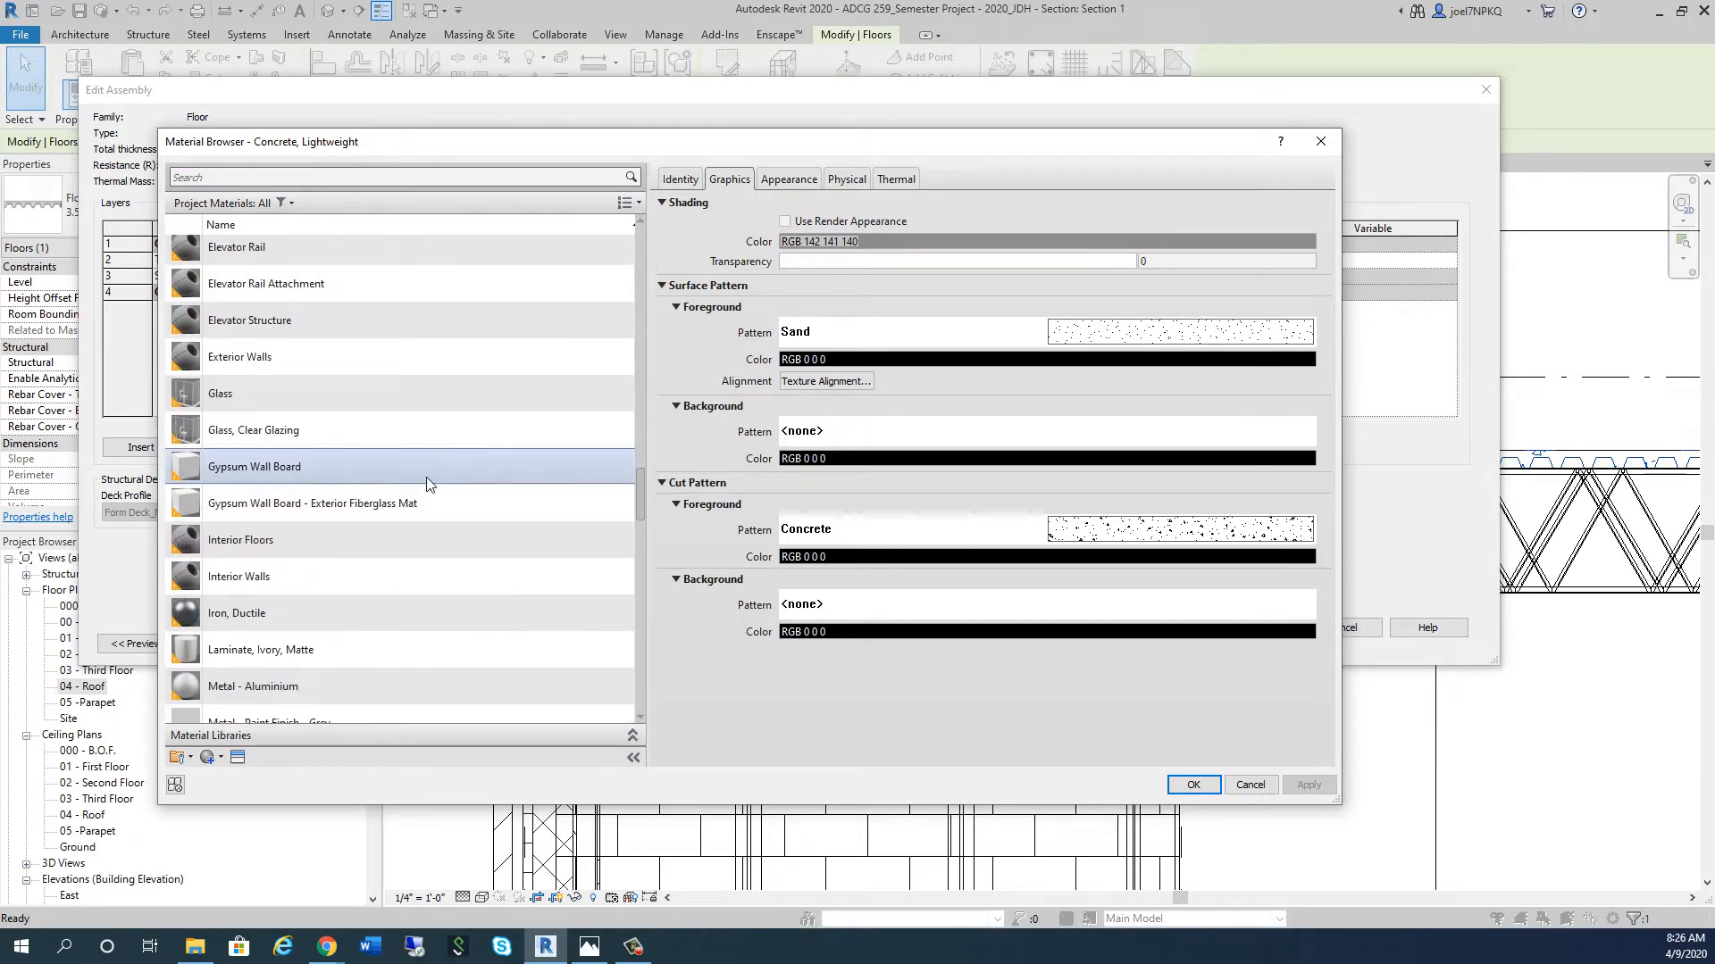
mouse_move(427, 484)
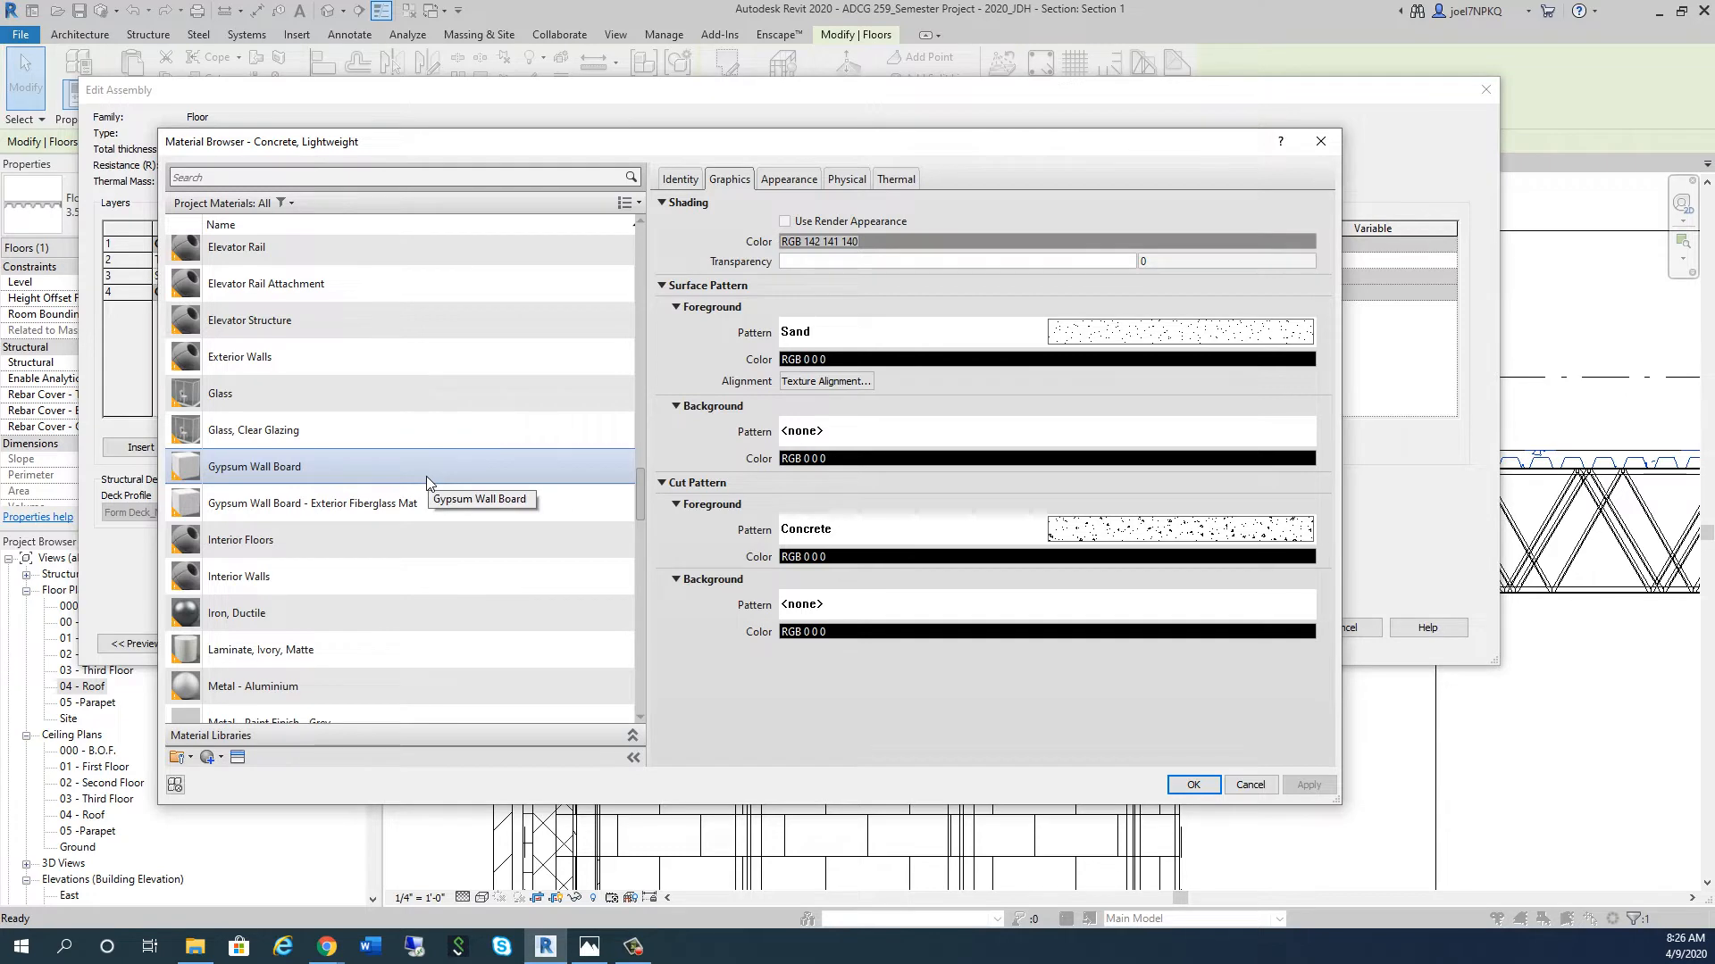
click(254, 466)
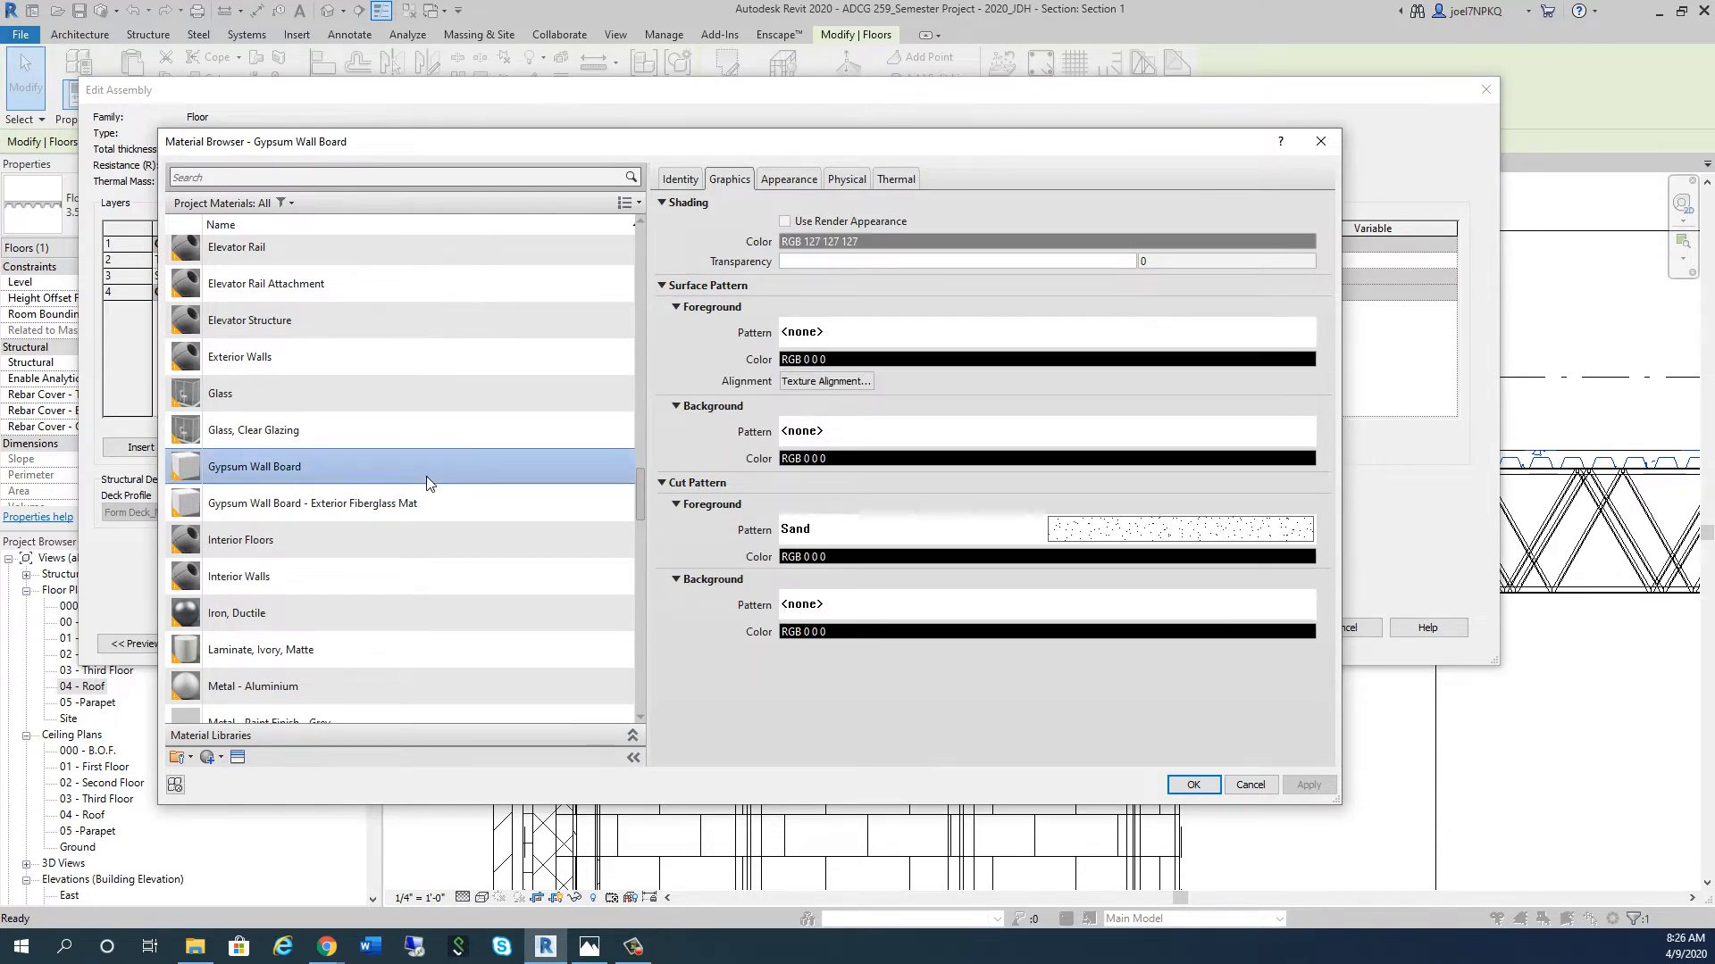
click(312, 503)
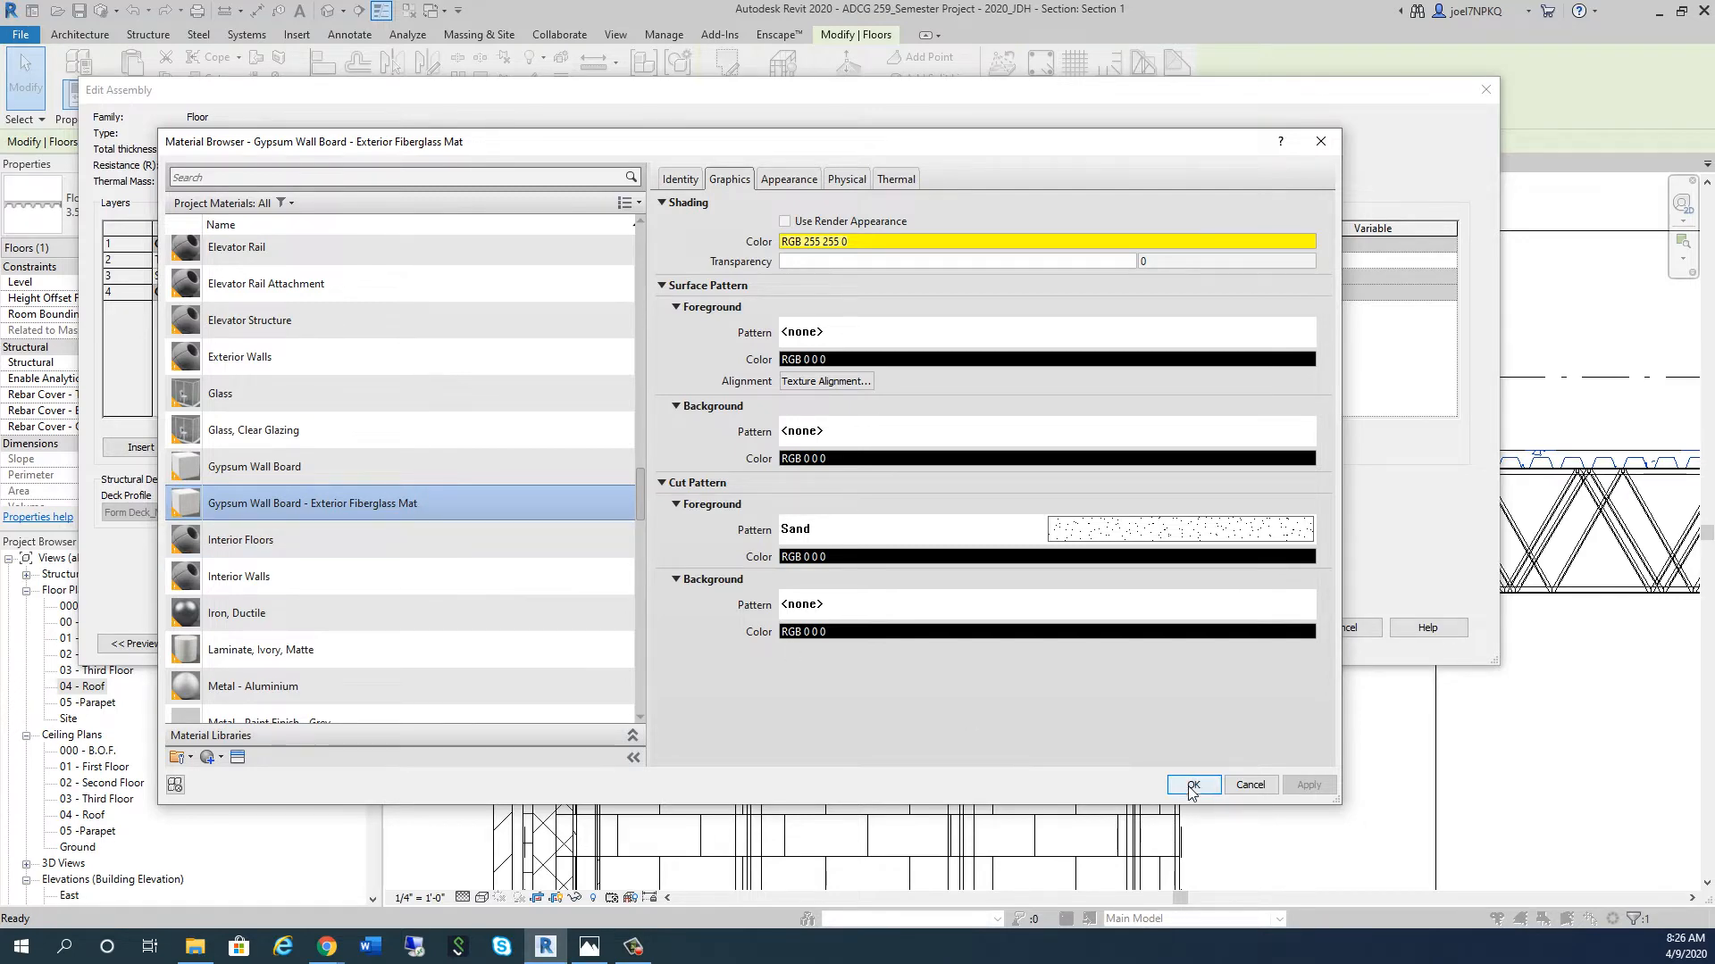
click(1192, 784)
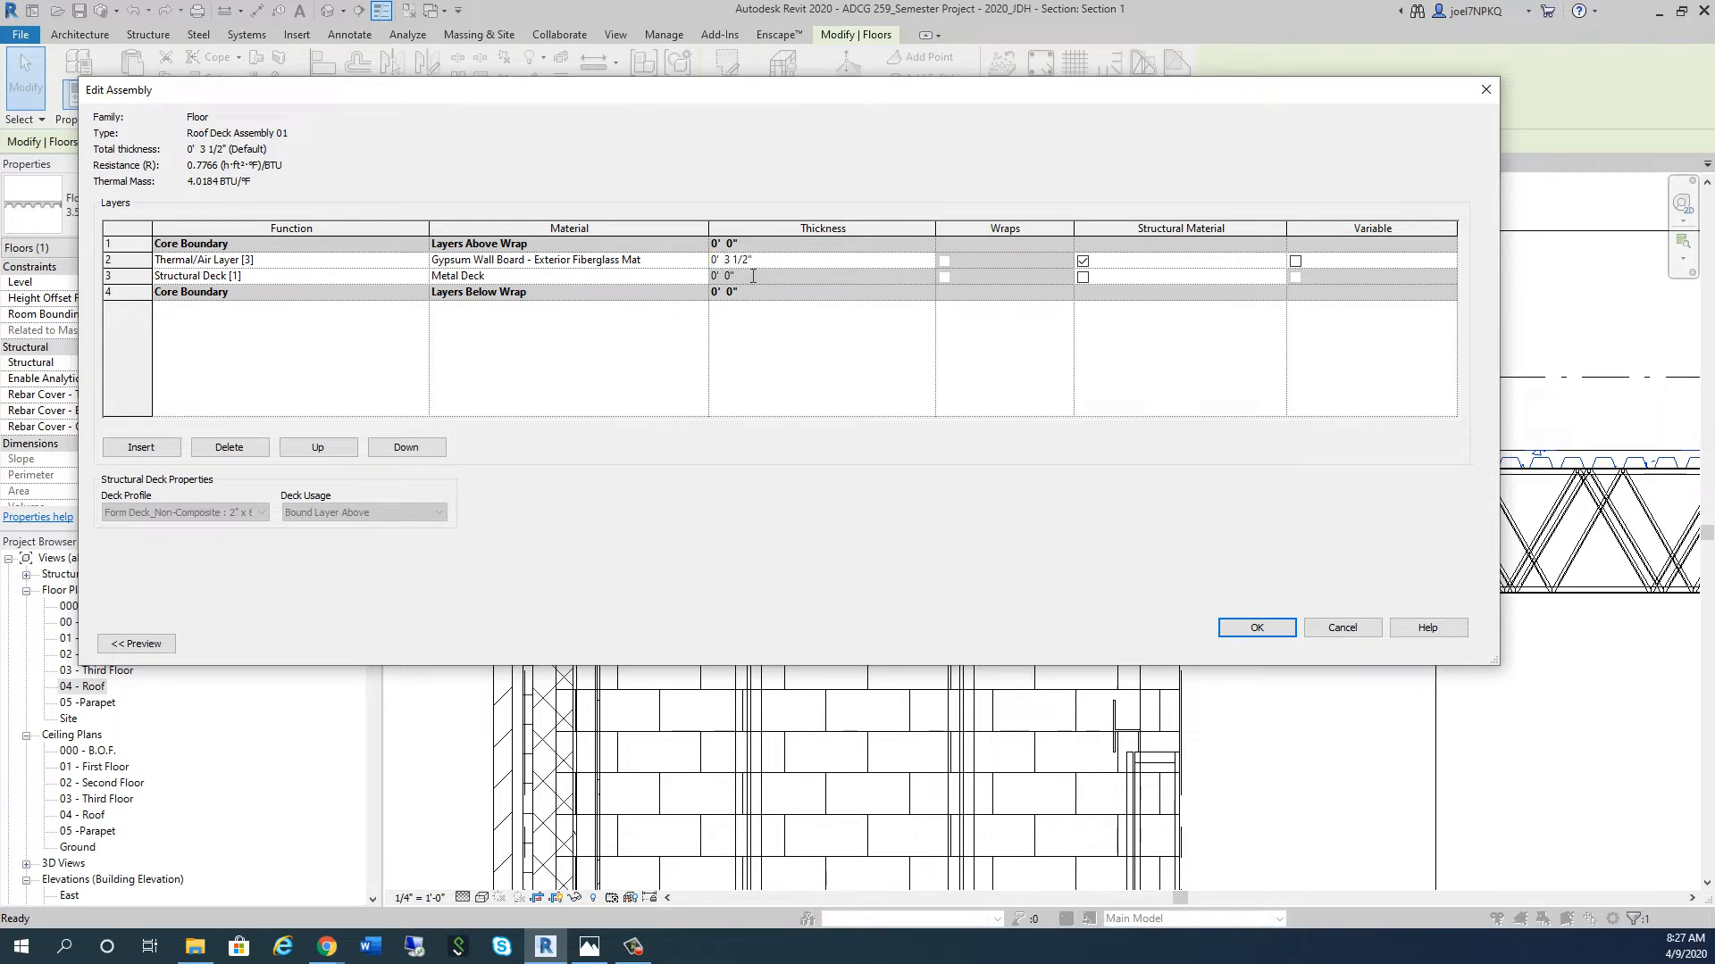
click(727, 259)
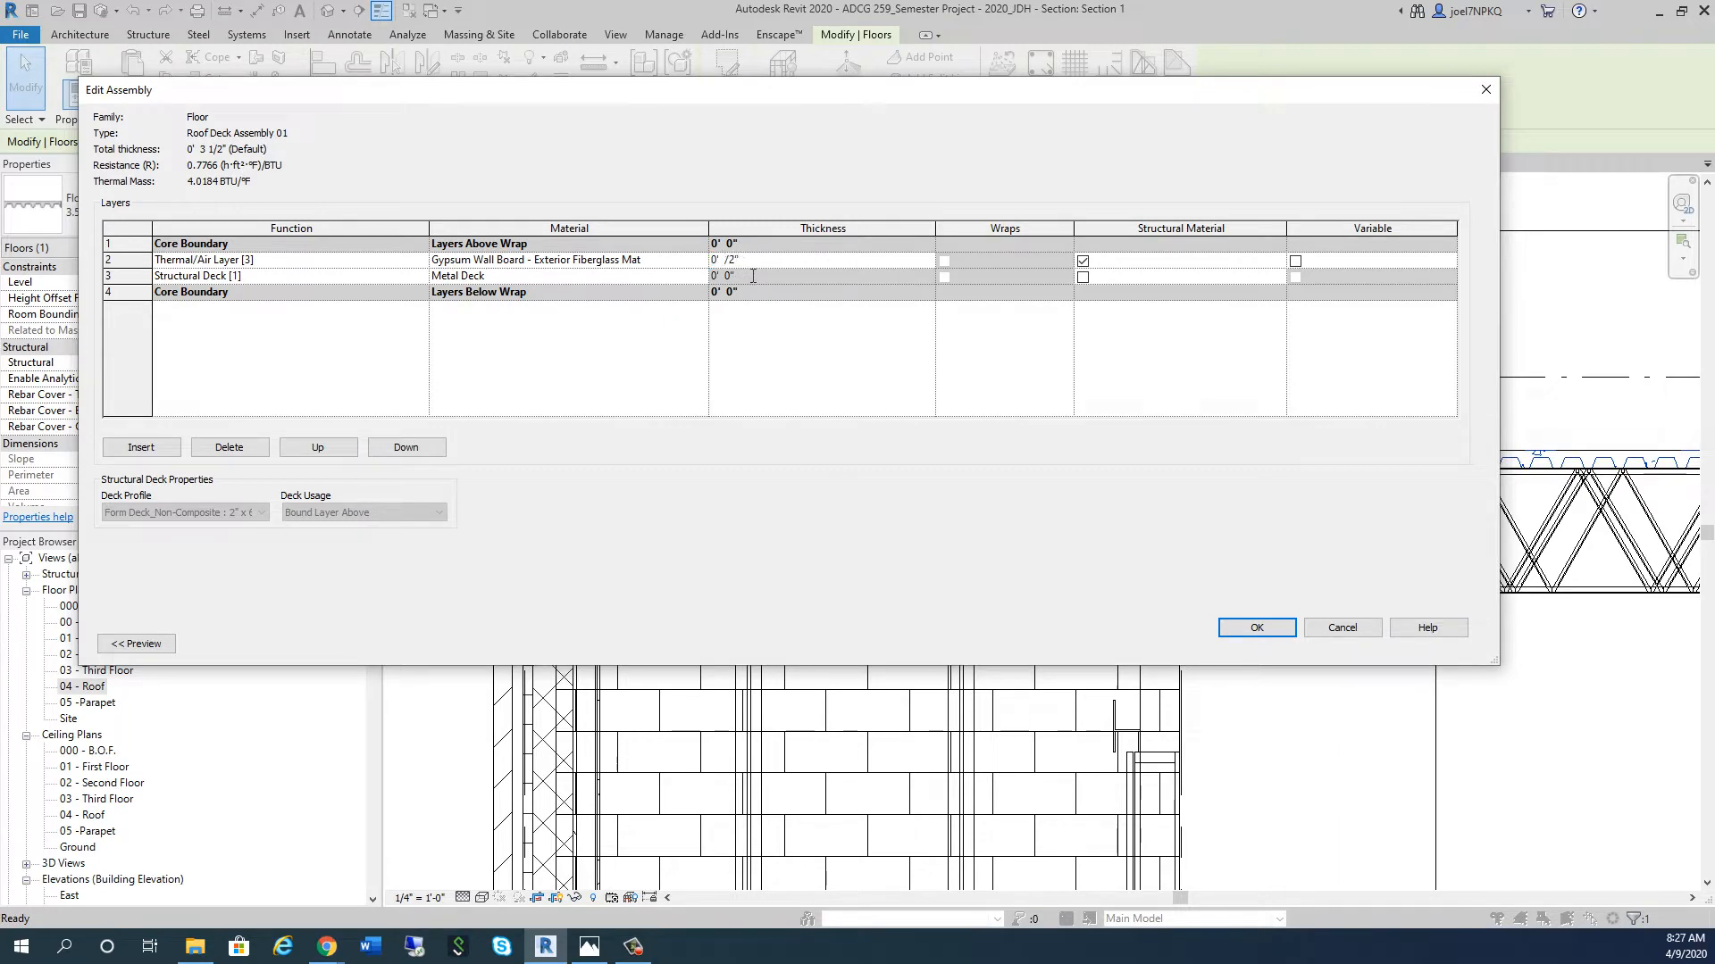
text(5/8")
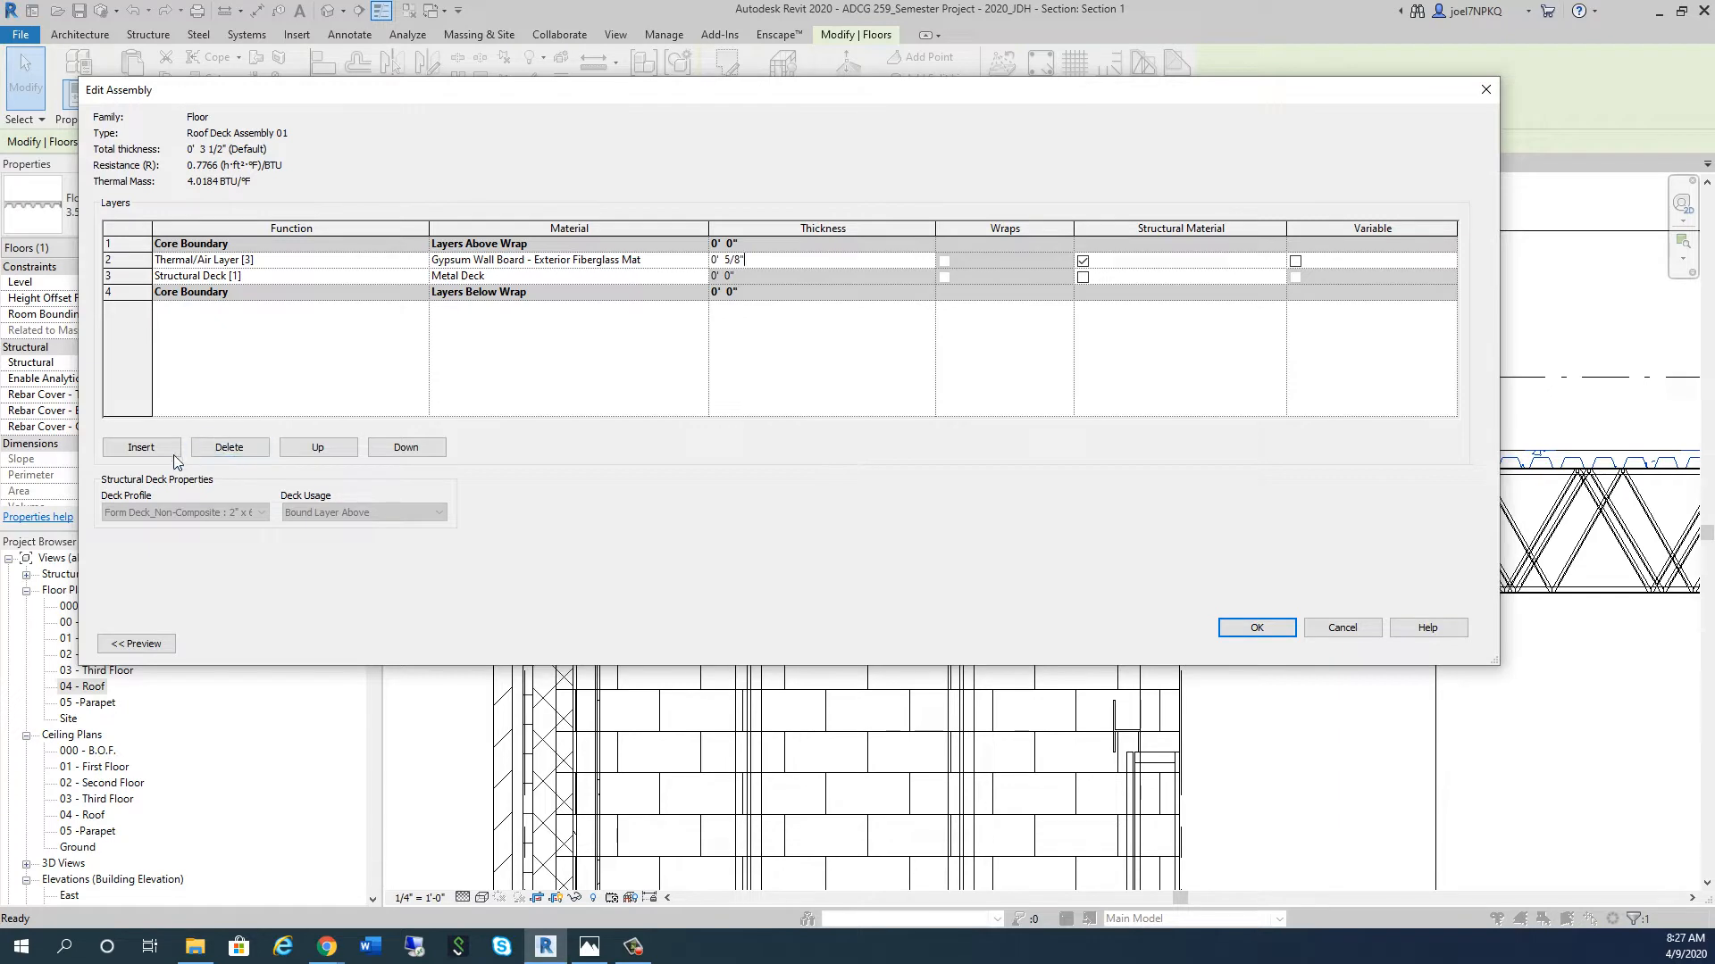
Step: Add a new layer, set its function, and browse to Rigid insulation
click(141, 448)
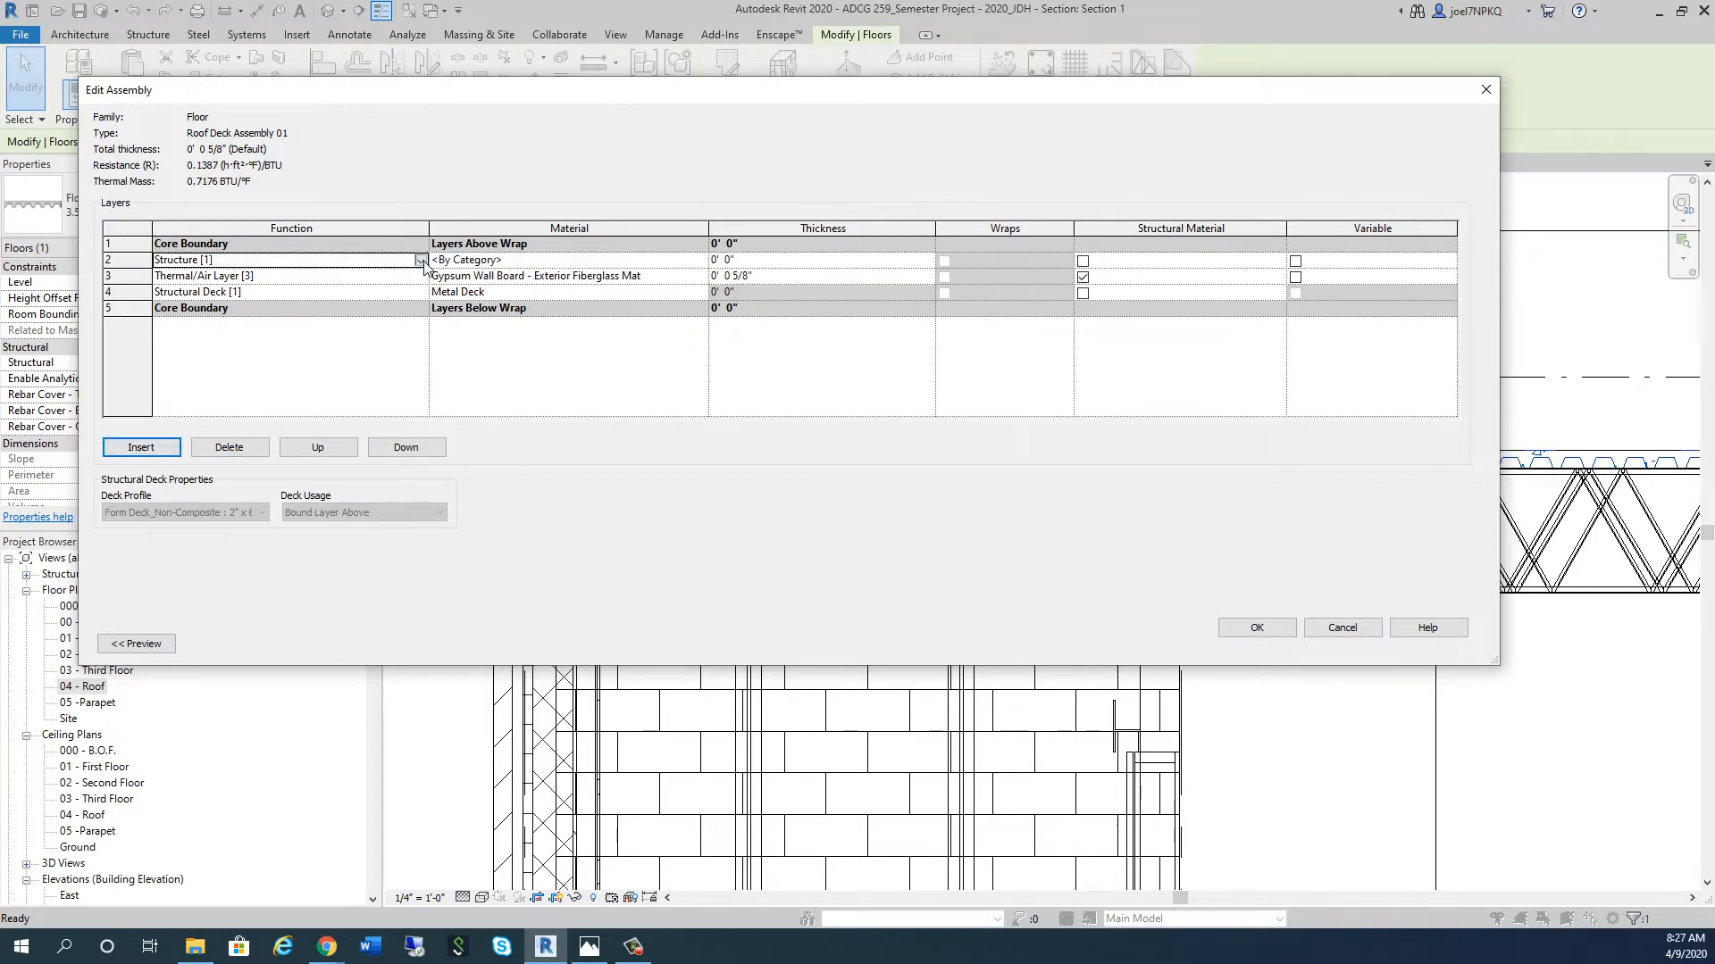
click(419, 259)
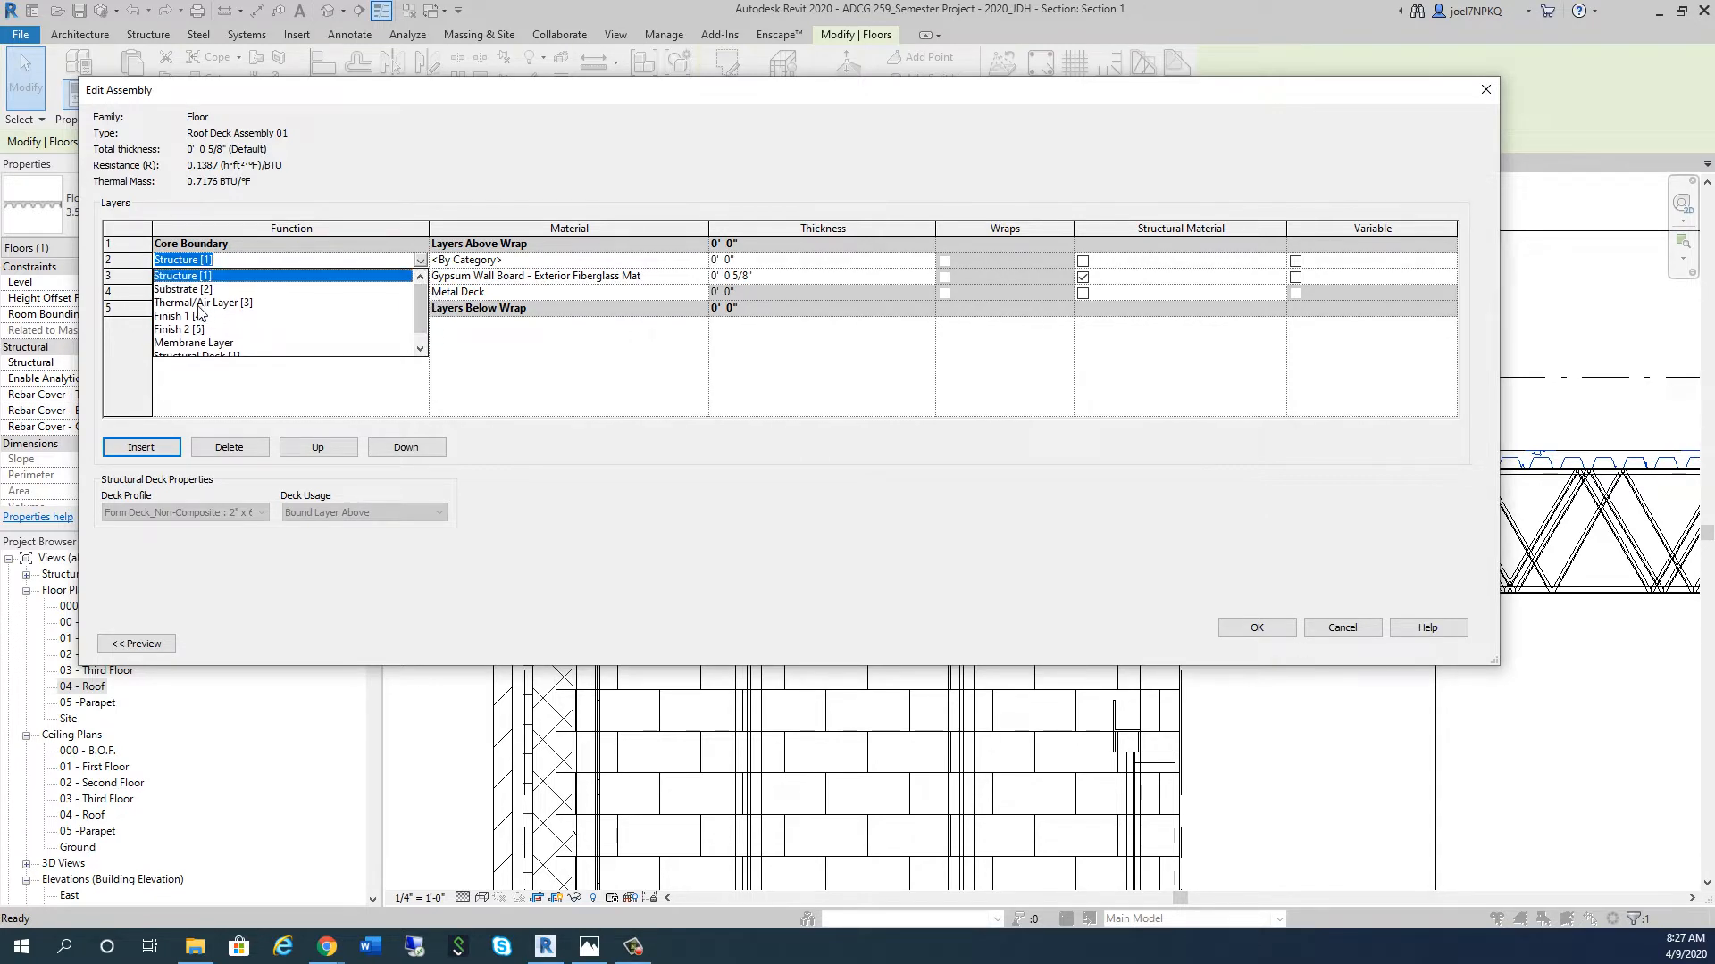
click(203, 303)
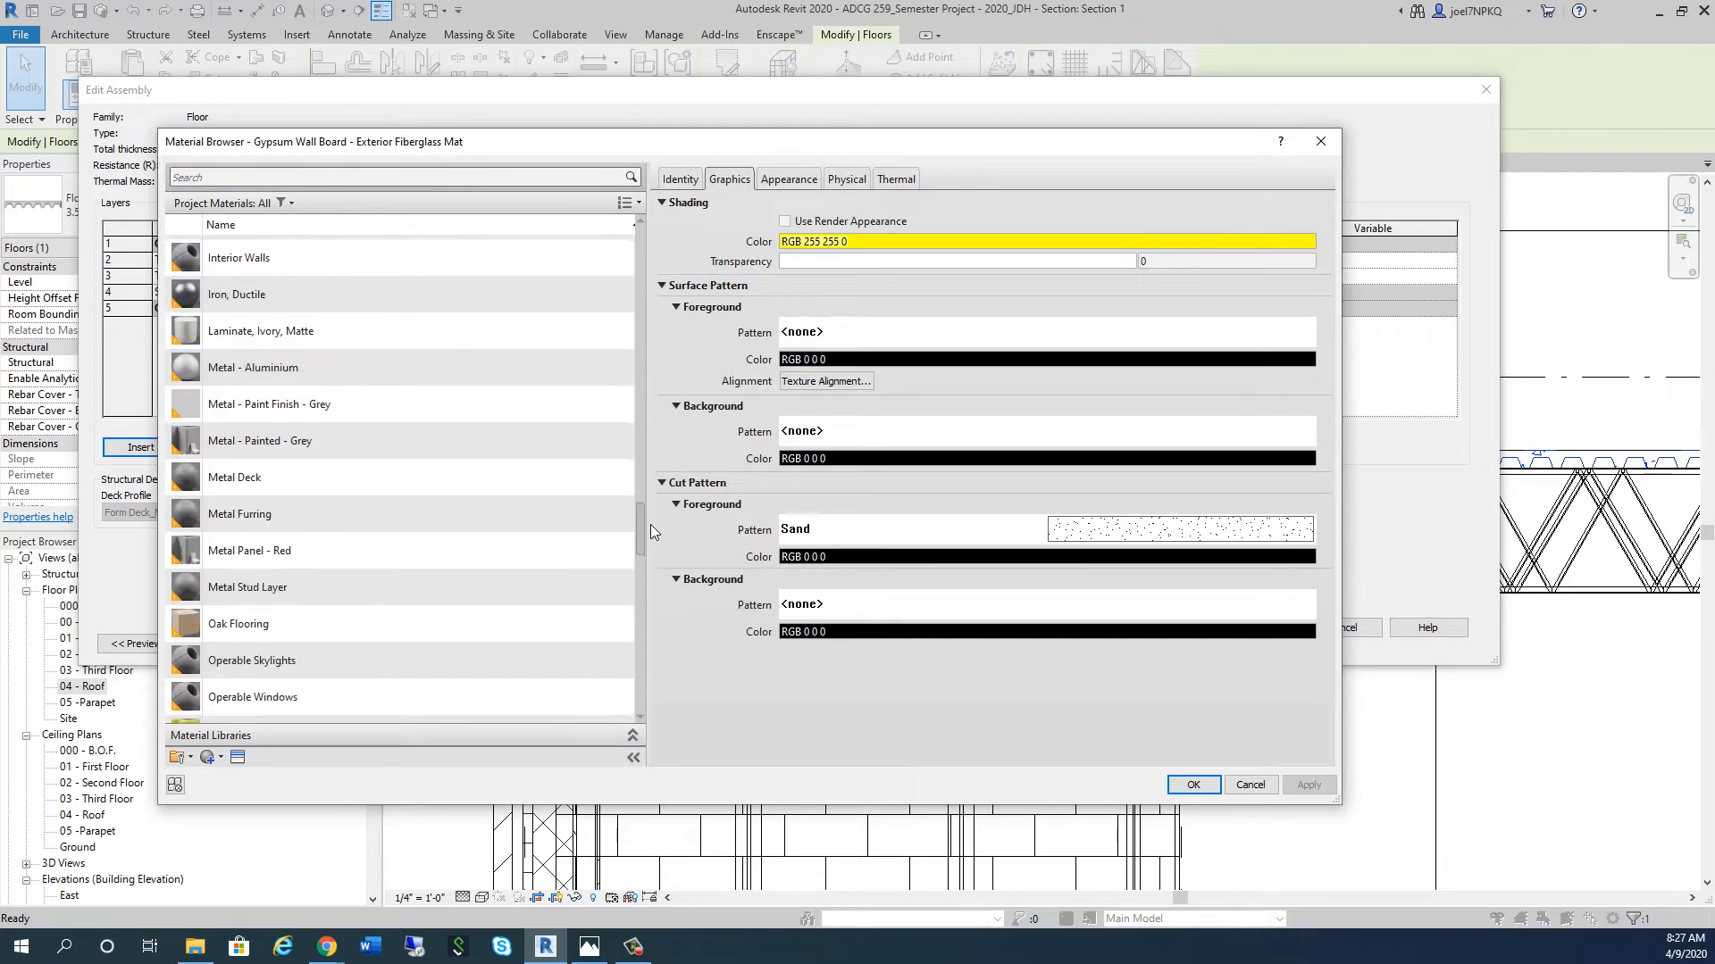
scroll(down, 3)
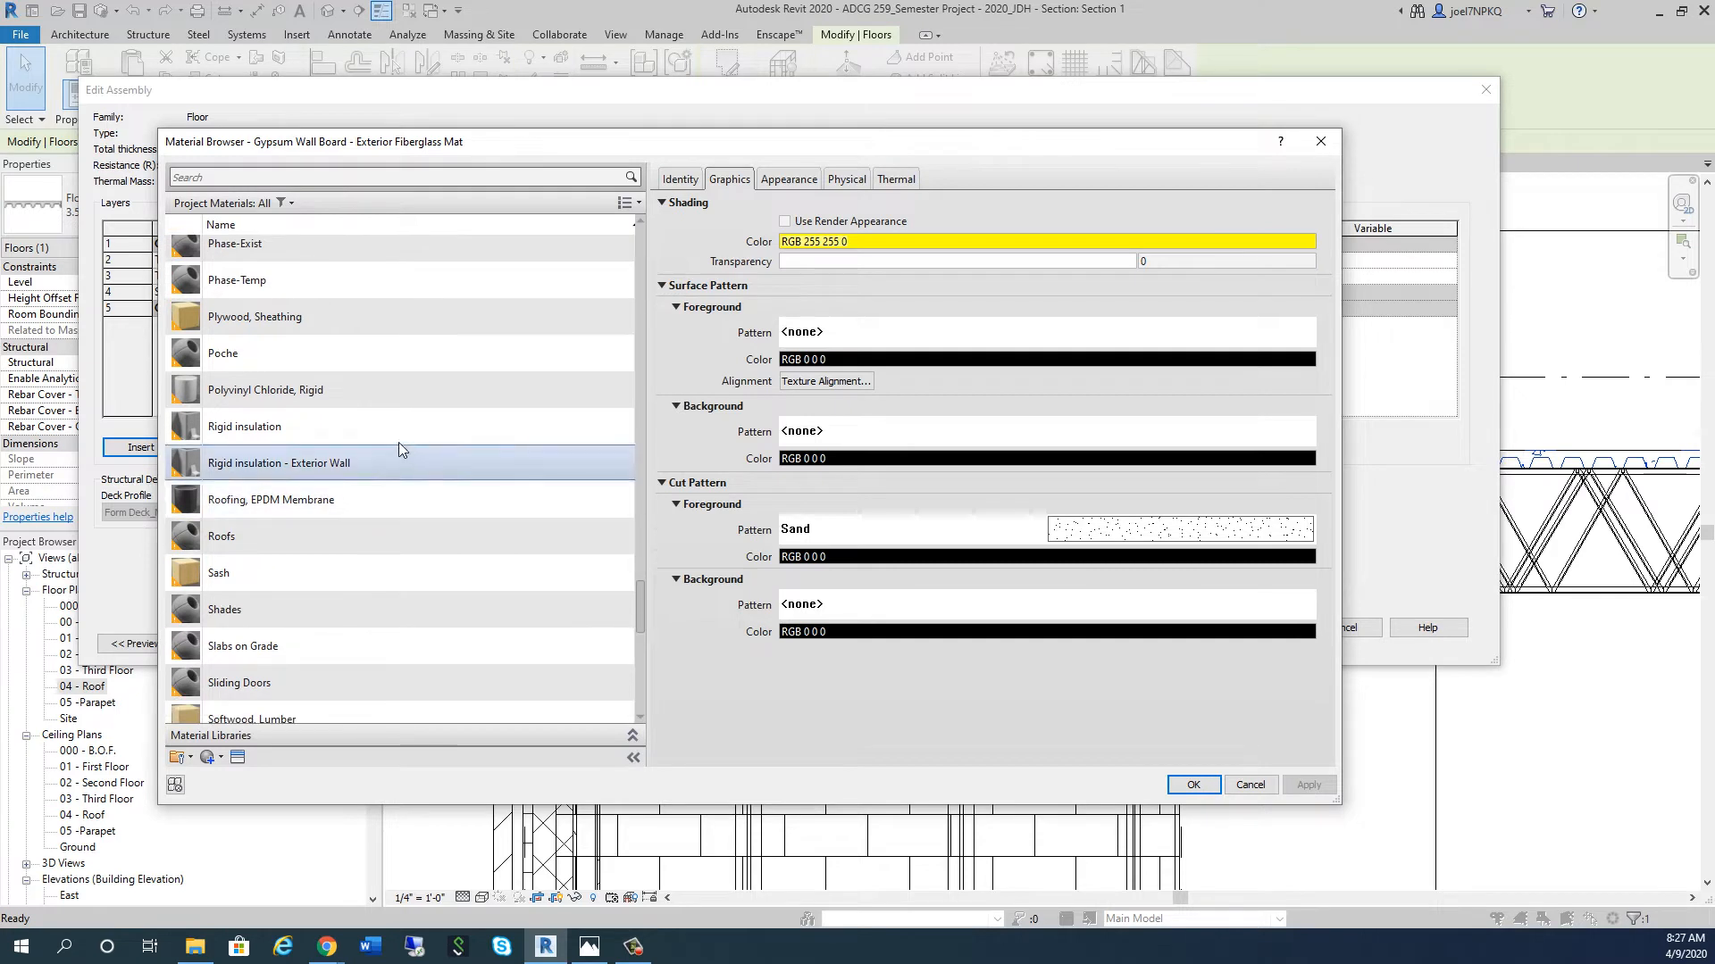
mouse_move(244, 427)
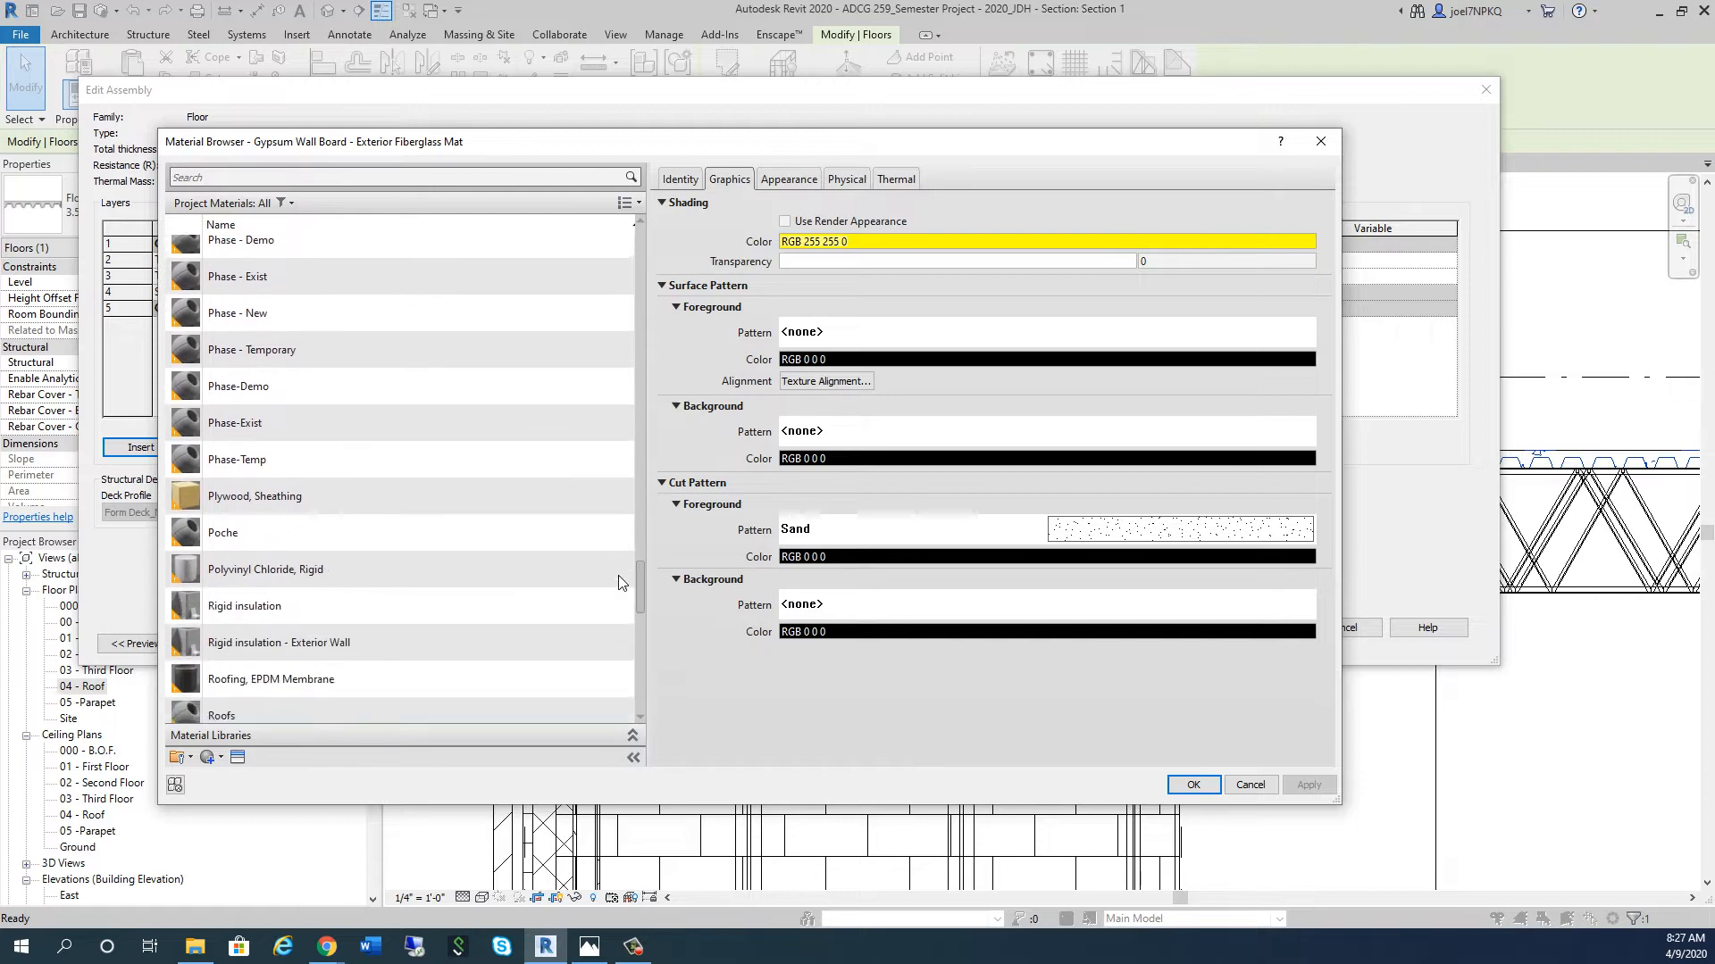
scroll(down, 3)
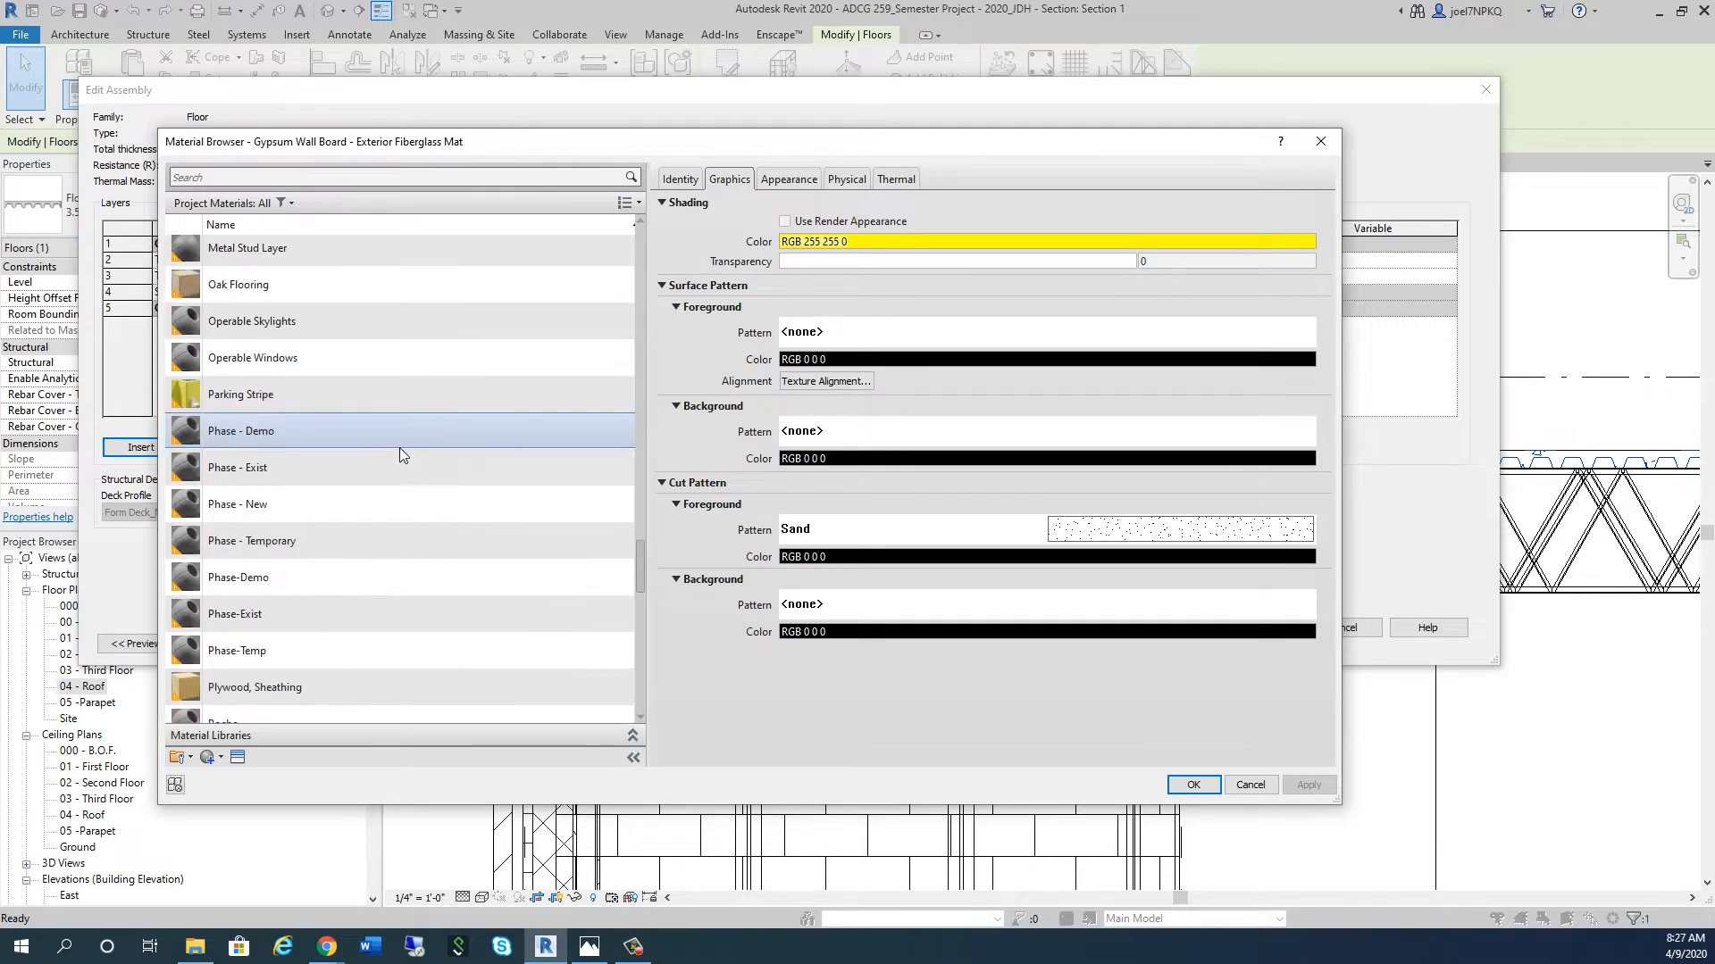
scroll(down, 3)
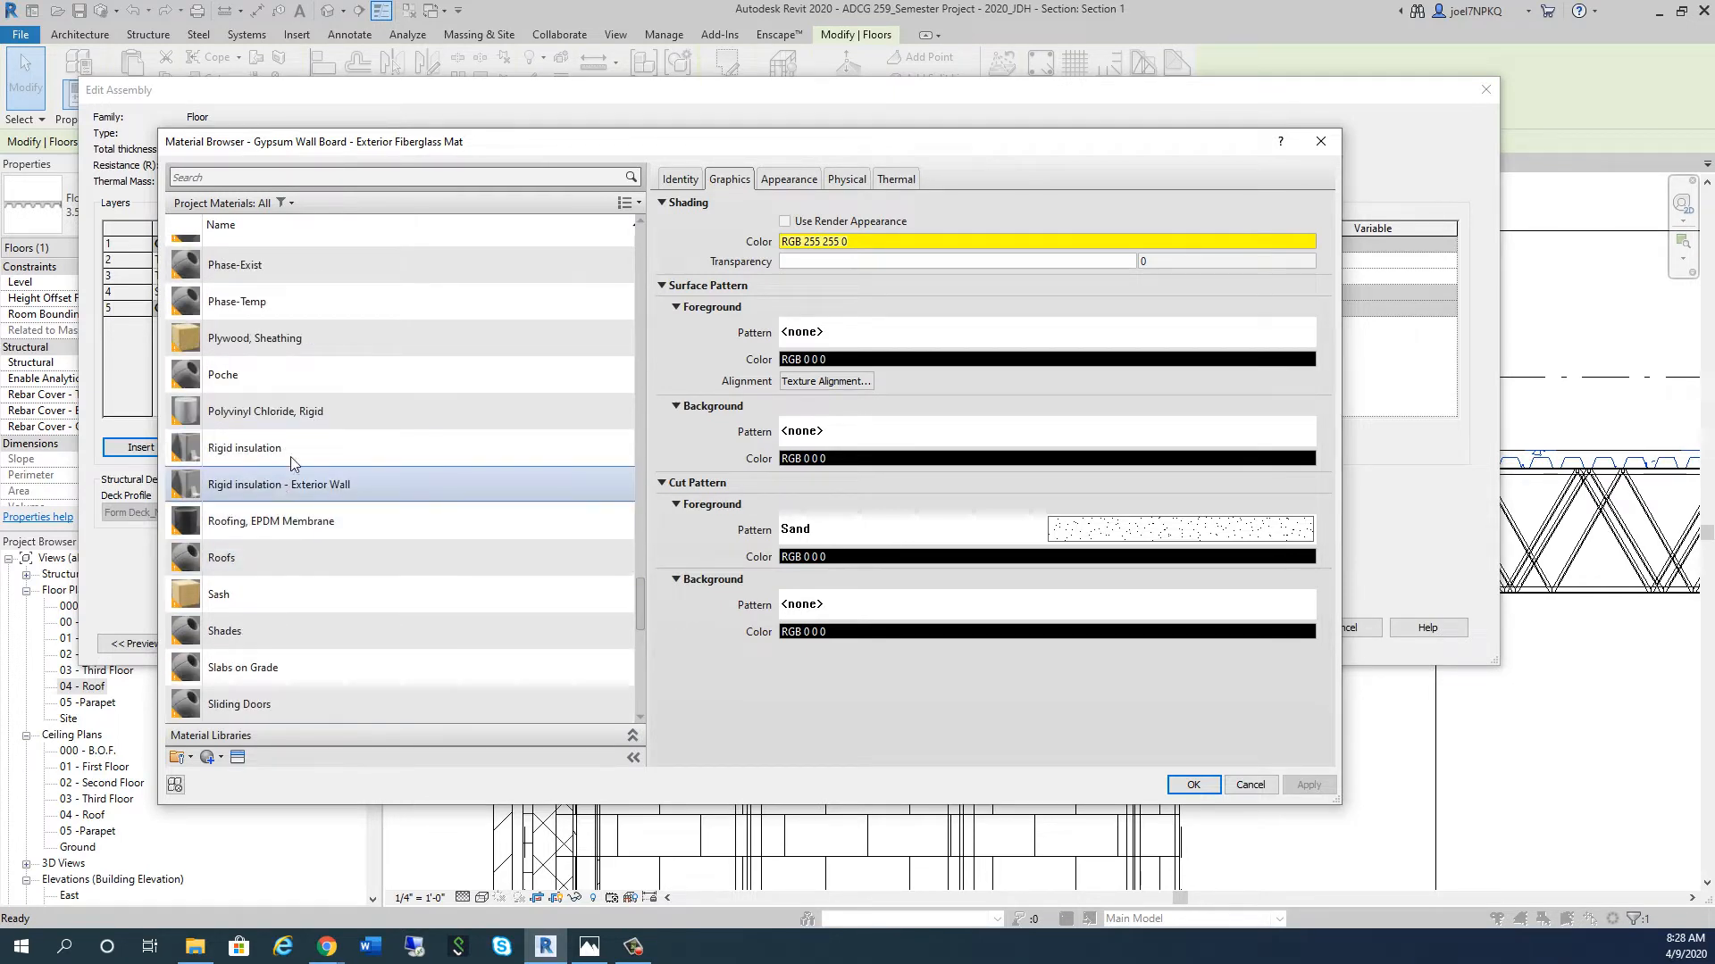
Step: Duplicate Rigid insulation as ISO Board and swap in the Polyisocyanurate Board asset
click(245, 447)
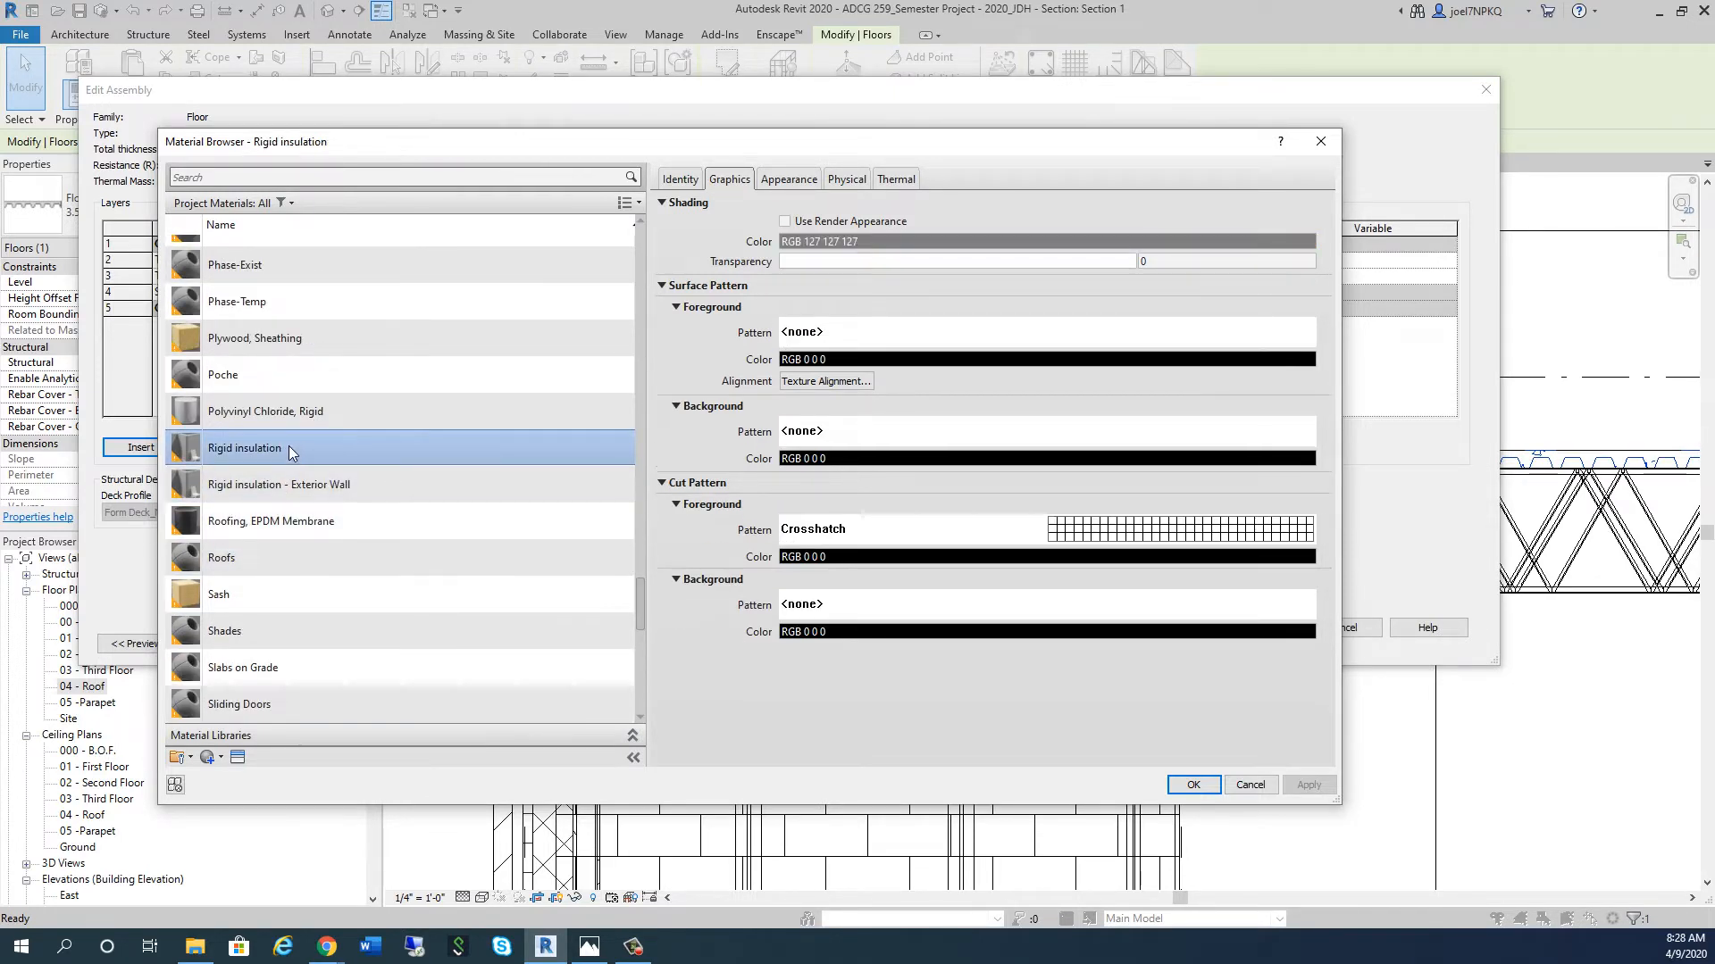
right_click(245, 448)
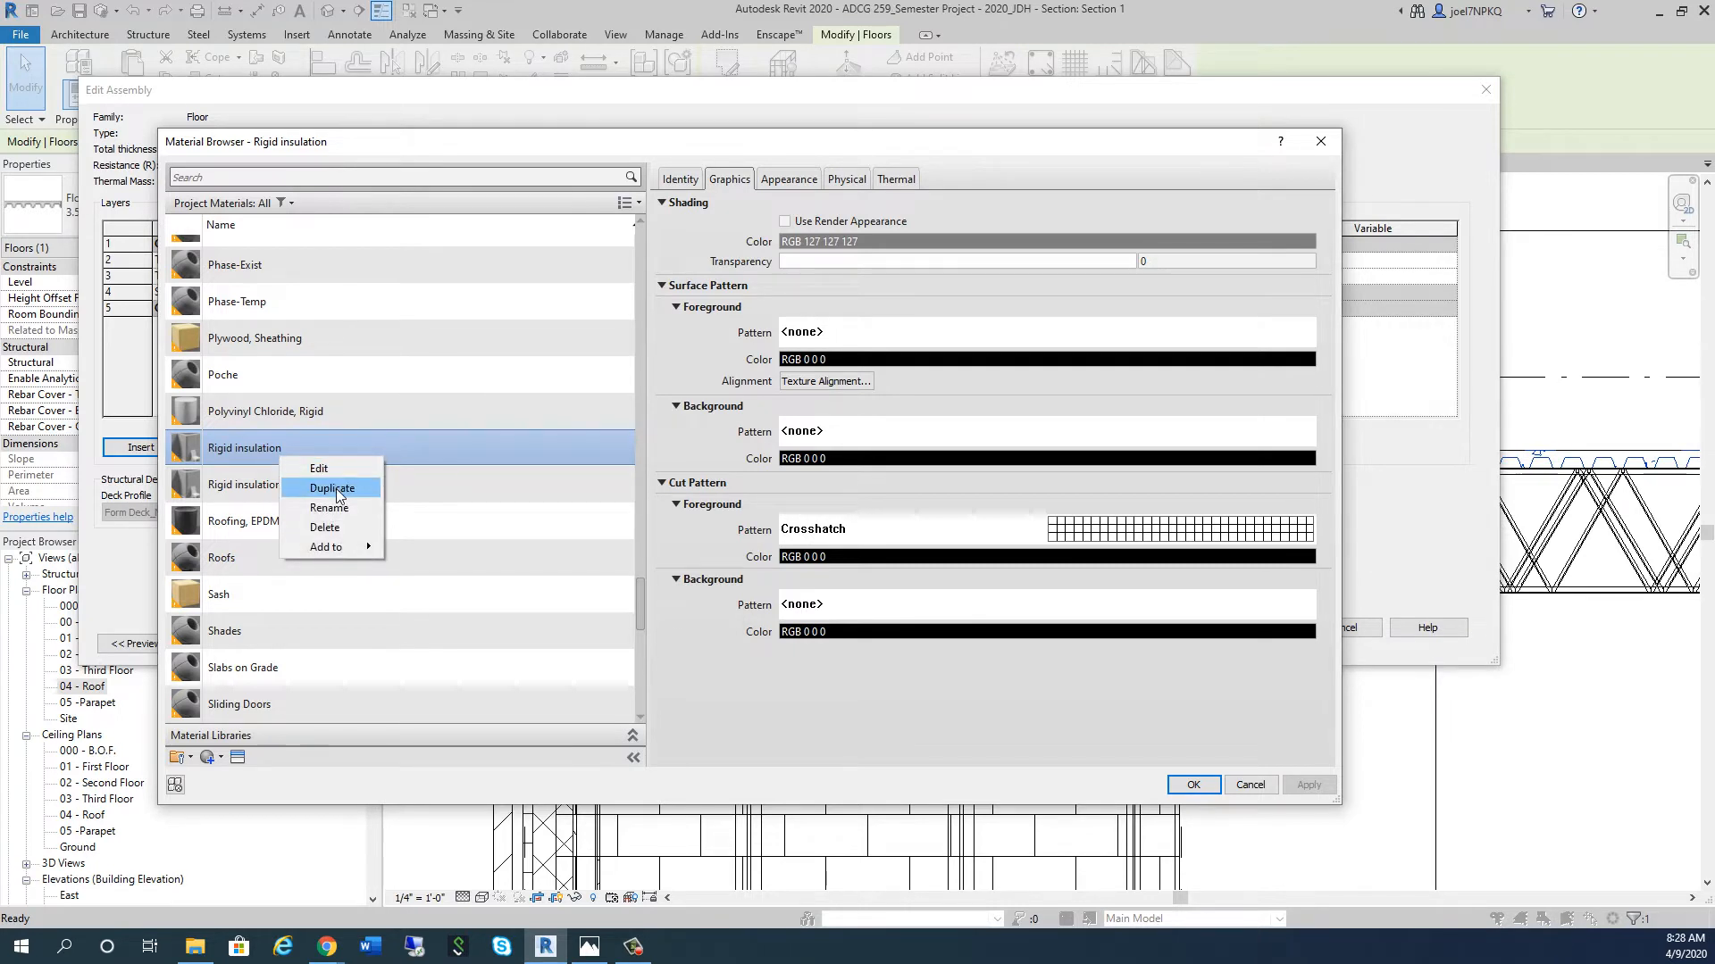
click(332, 488)
text(Rigid insulation - ISO Board)
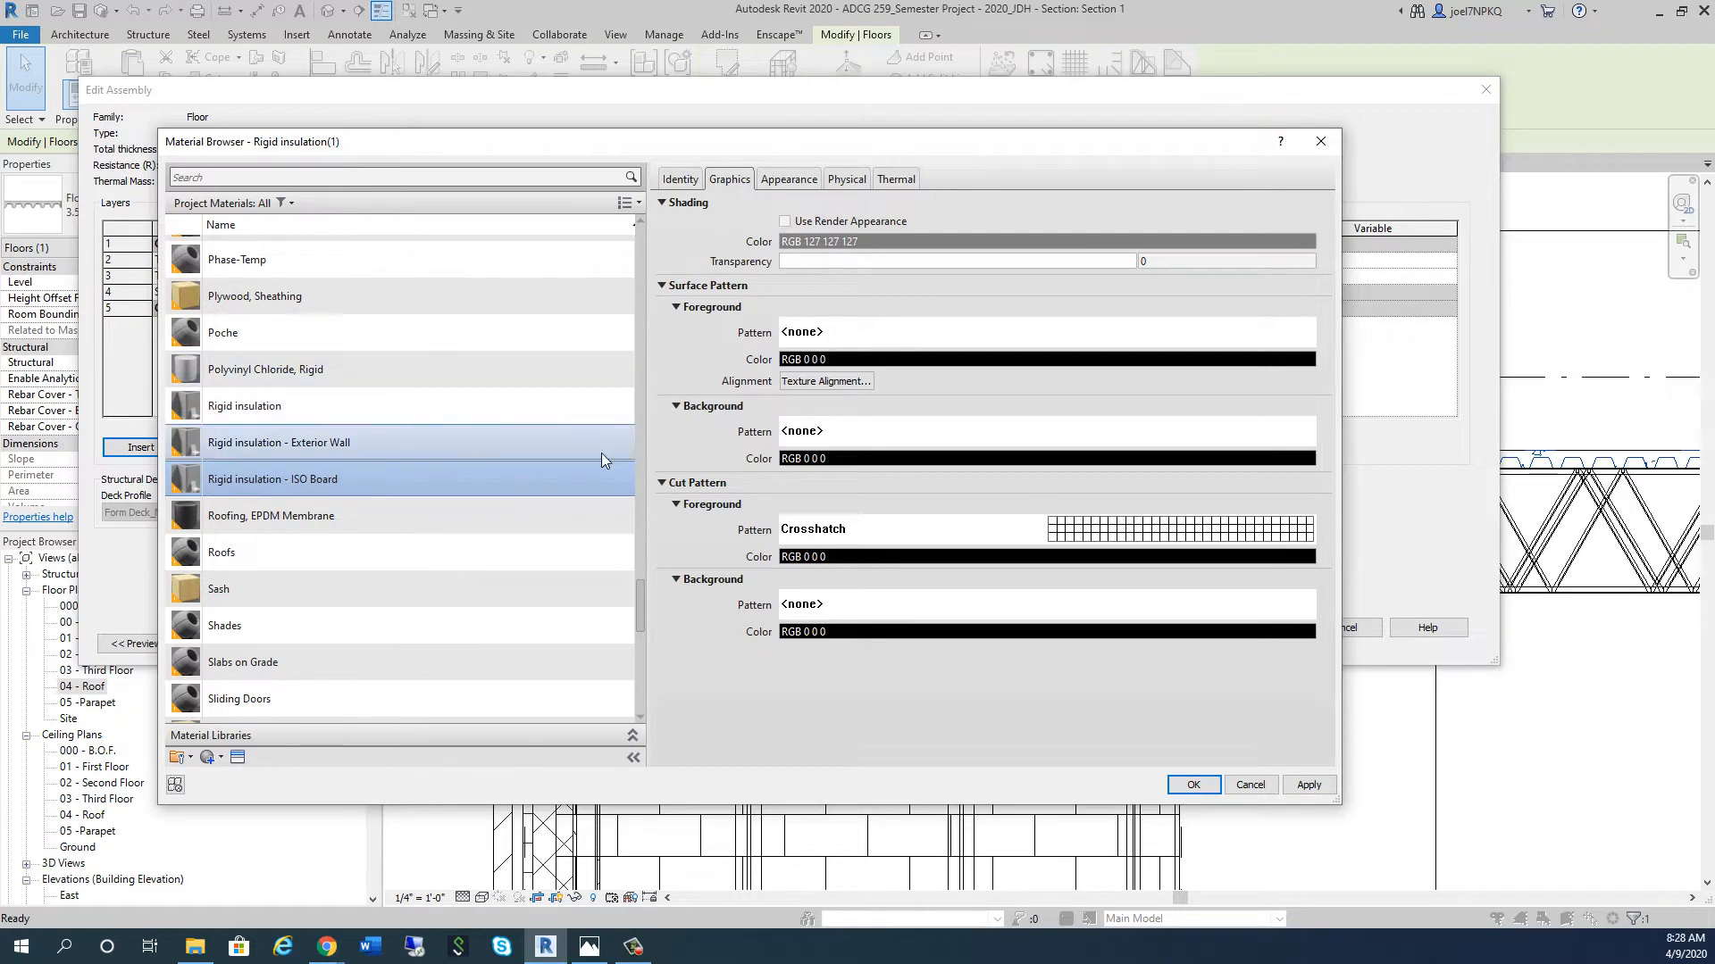
click(237, 758)
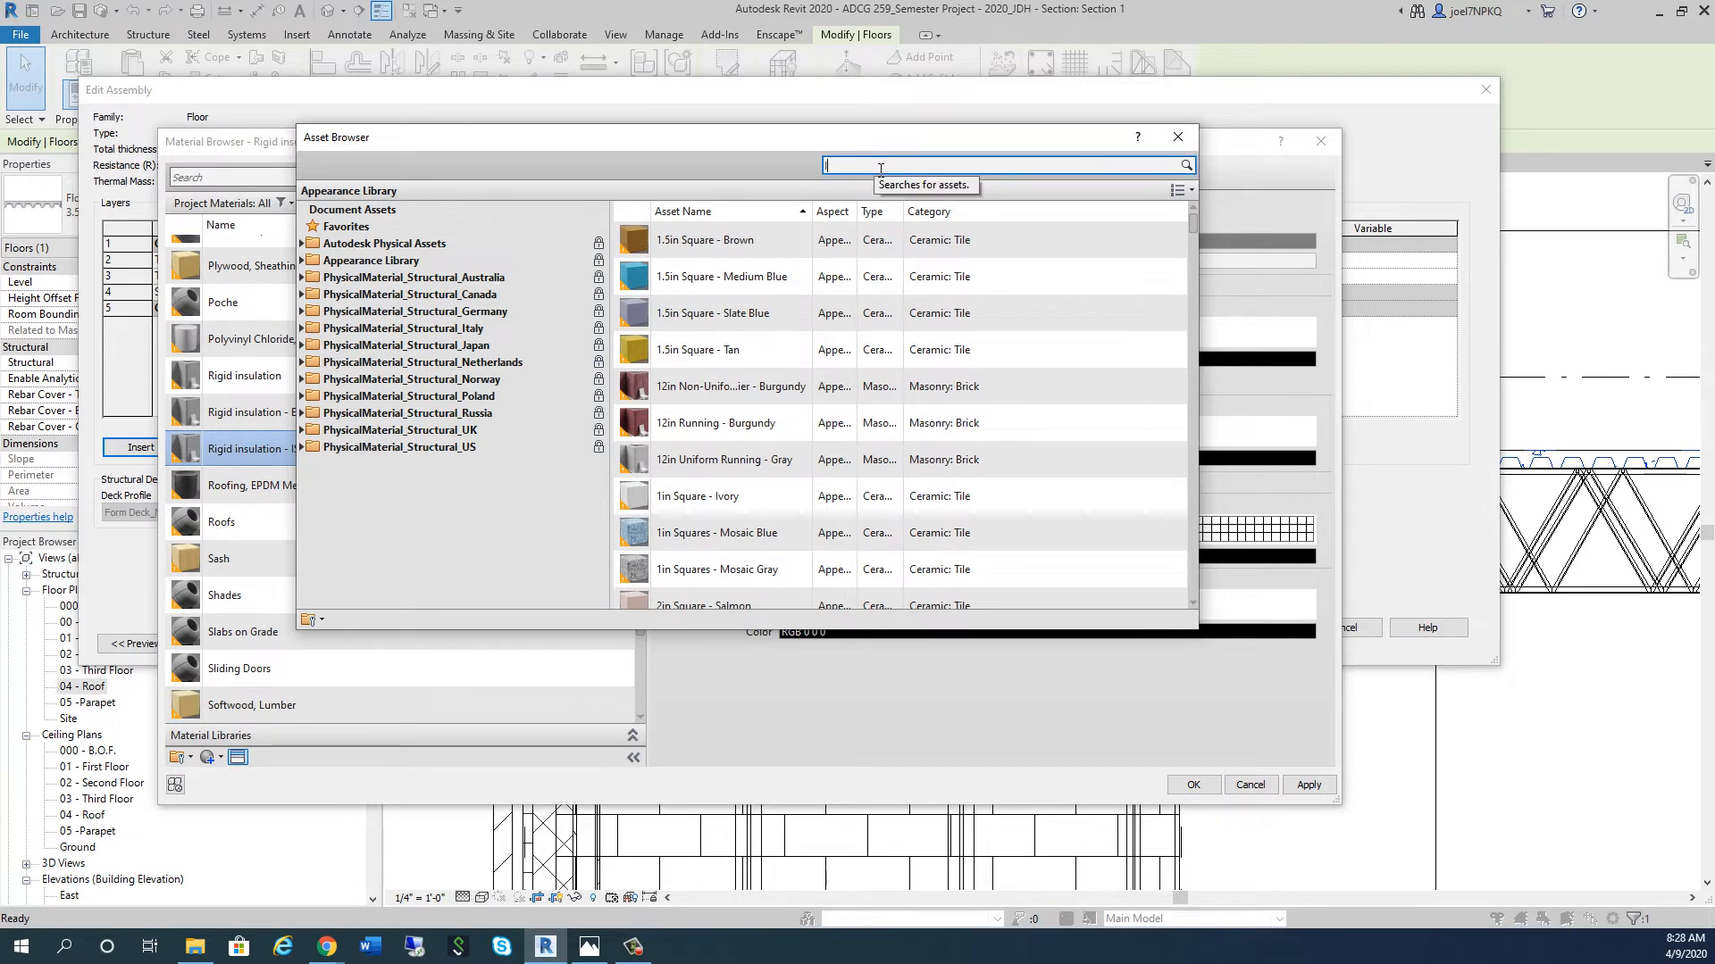
text(ISO)
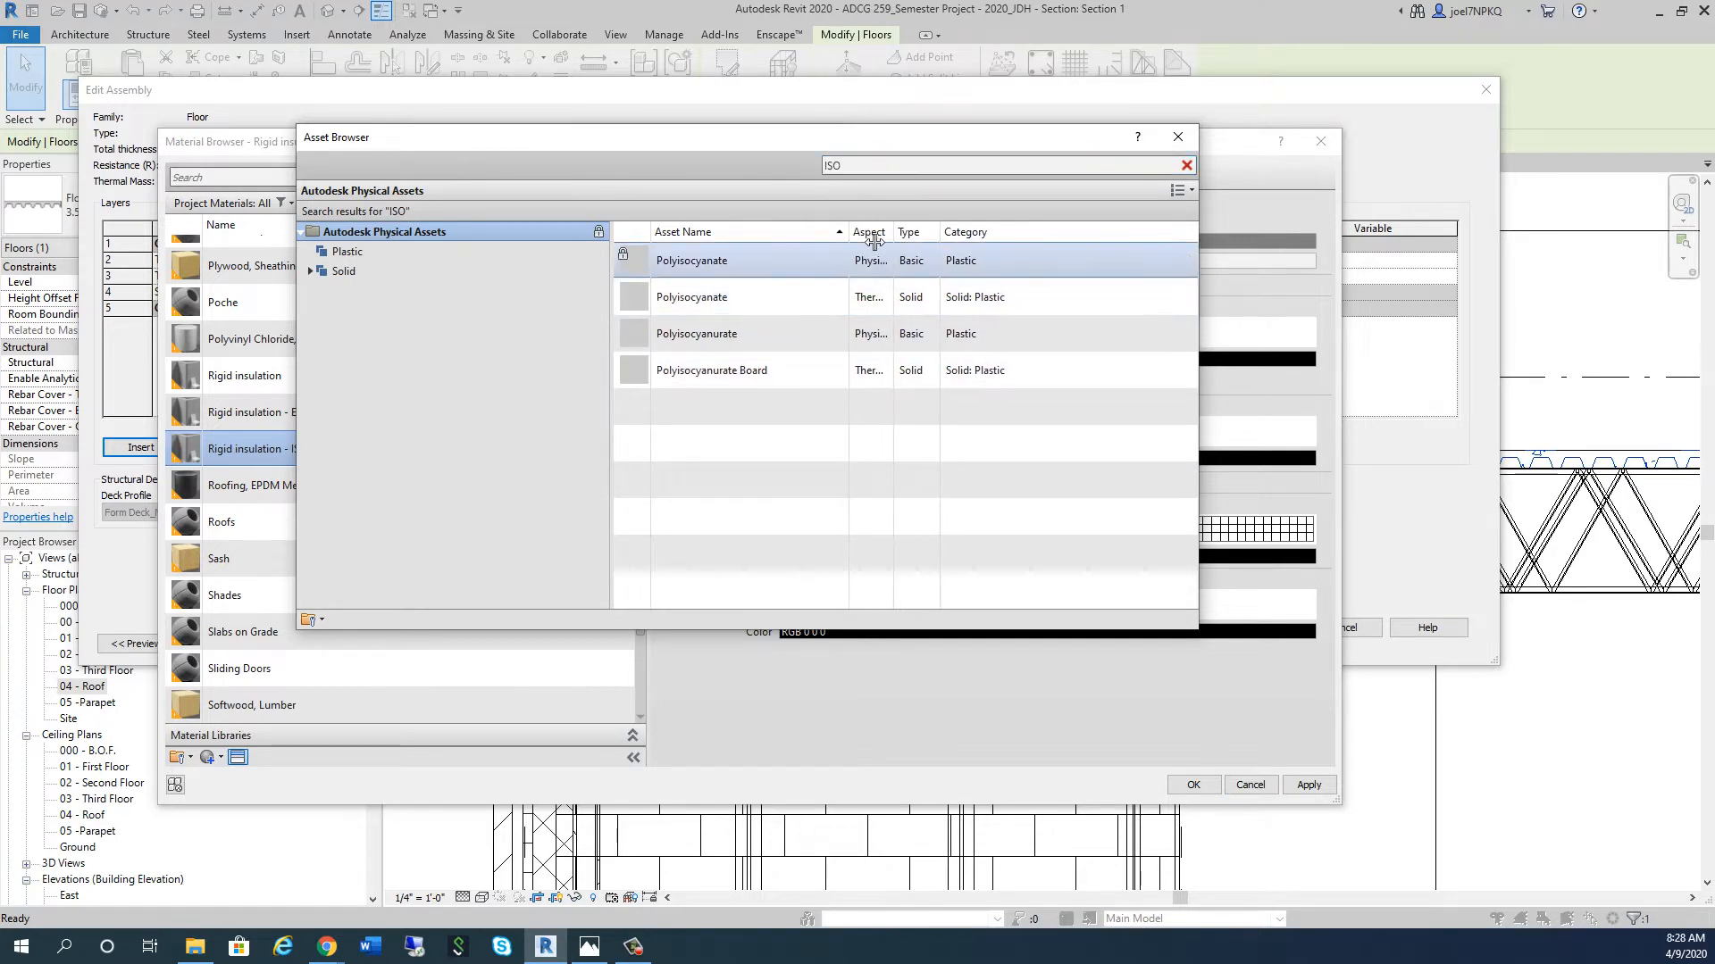
click(711, 370)
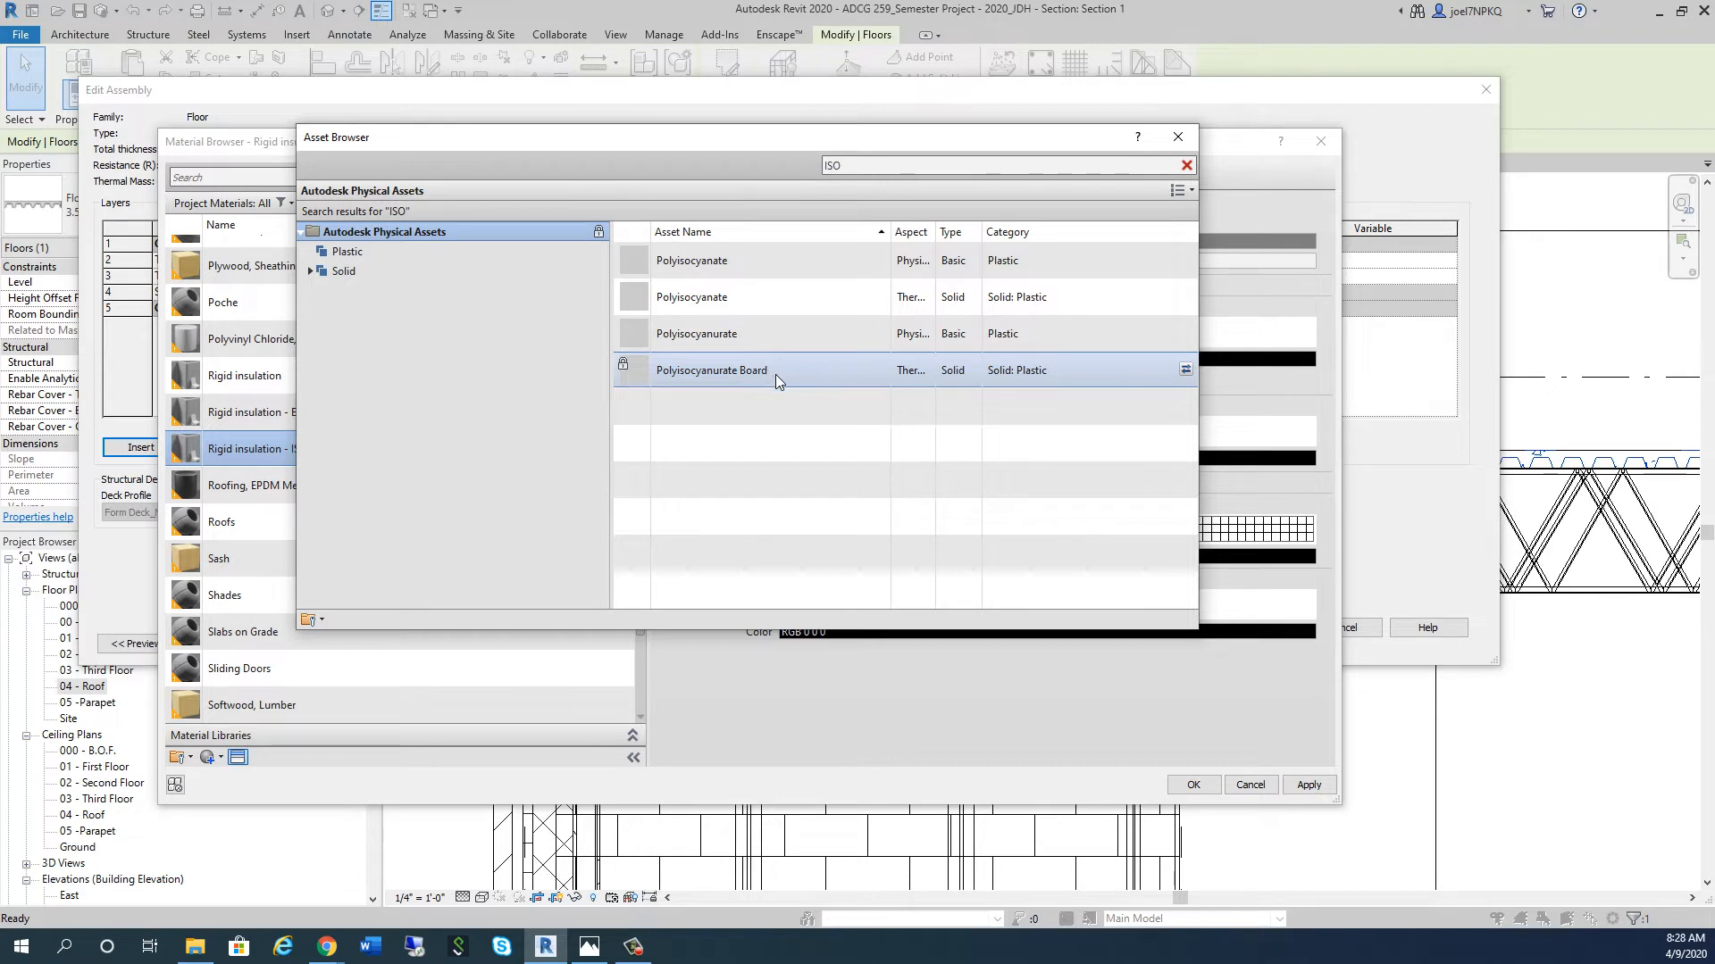
mouse_move(1187, 370)
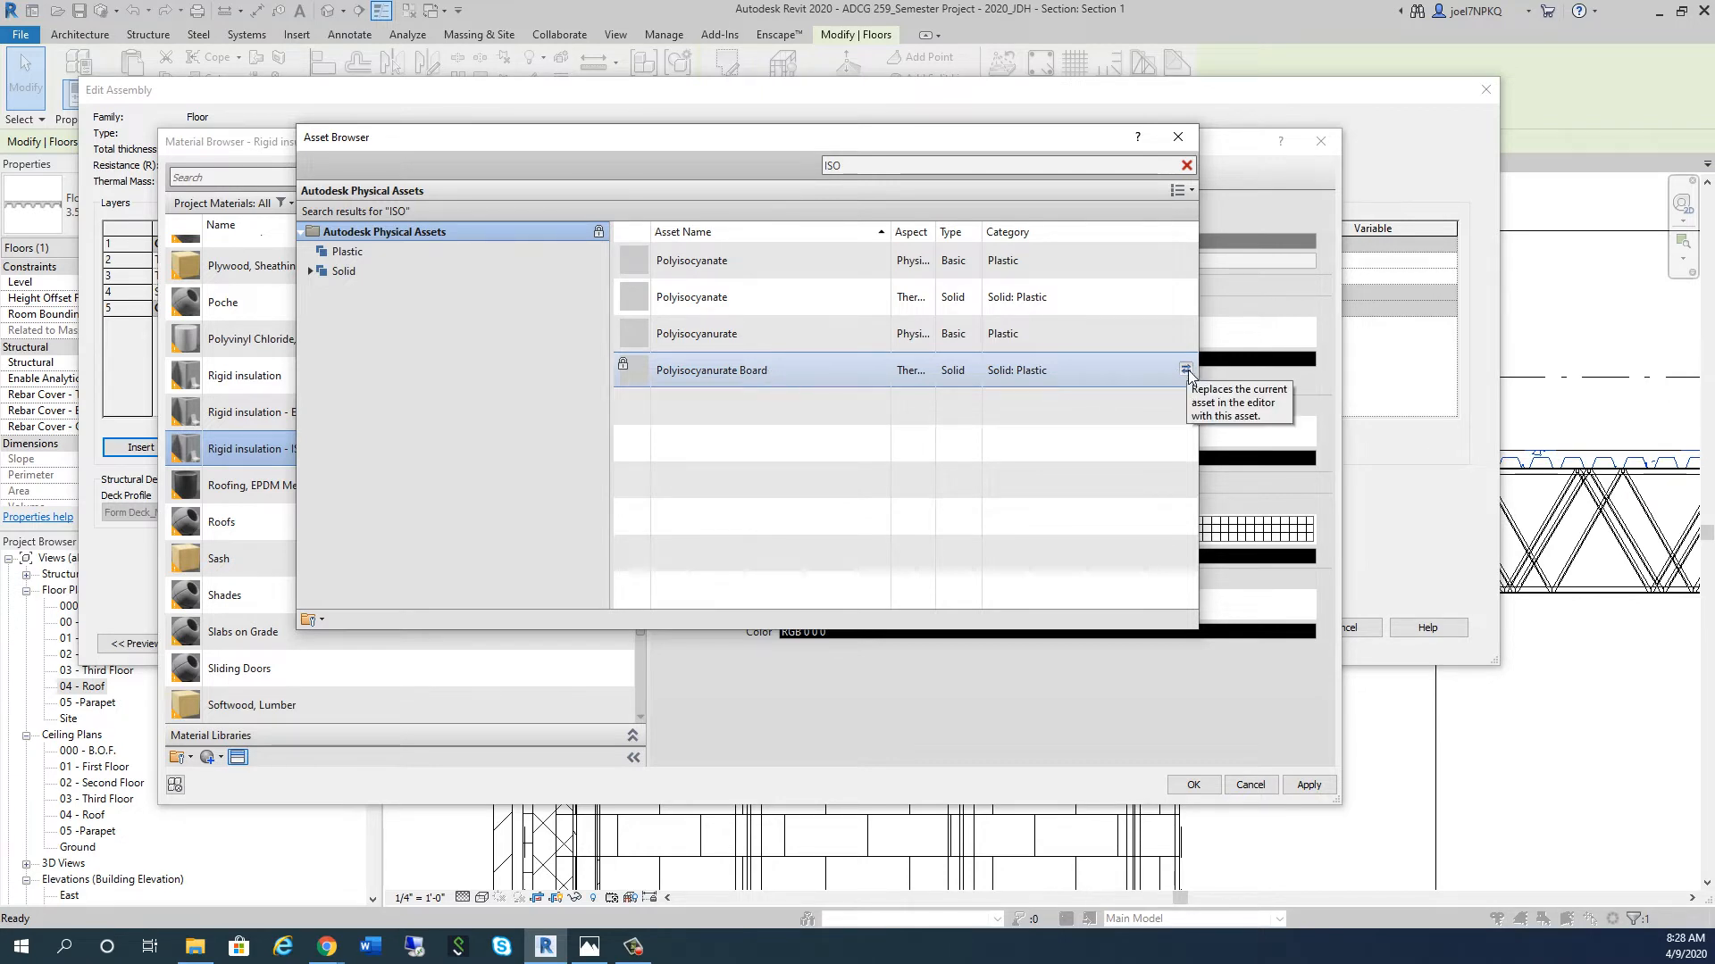
click(1185, 166)
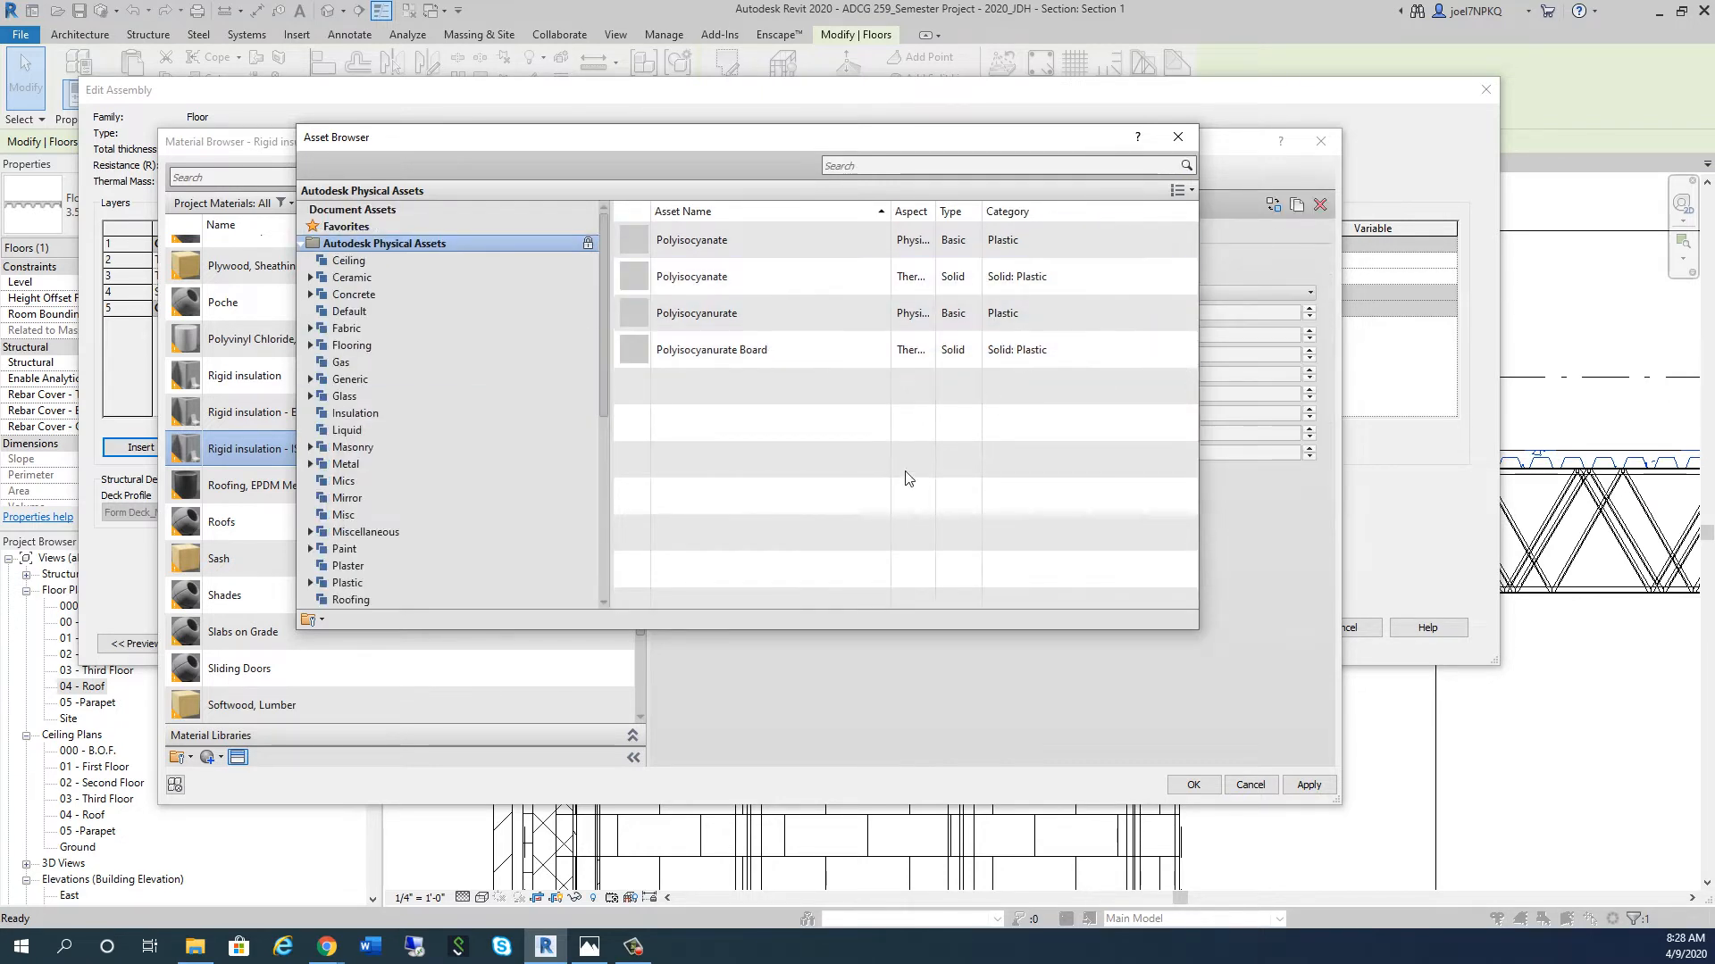
Step: Shade the ISO Board material pale yellow (RGB 255-255-128) and assign it to the layer
click(711, 349)
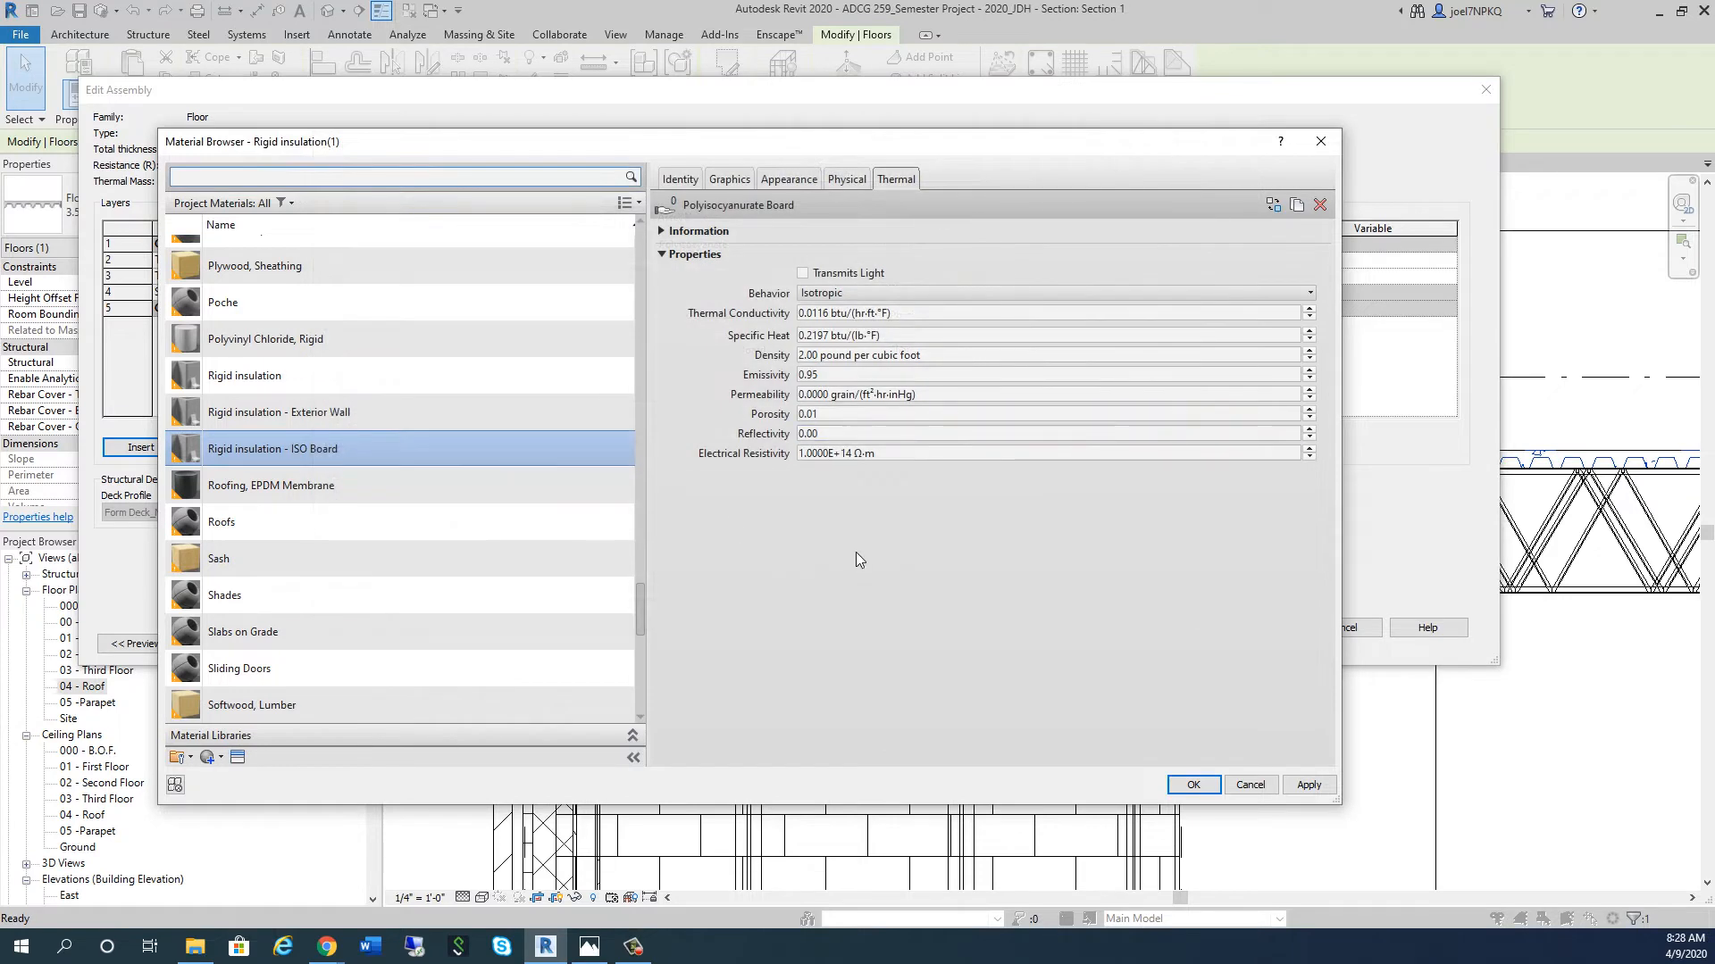
mouse_move(798, 470)
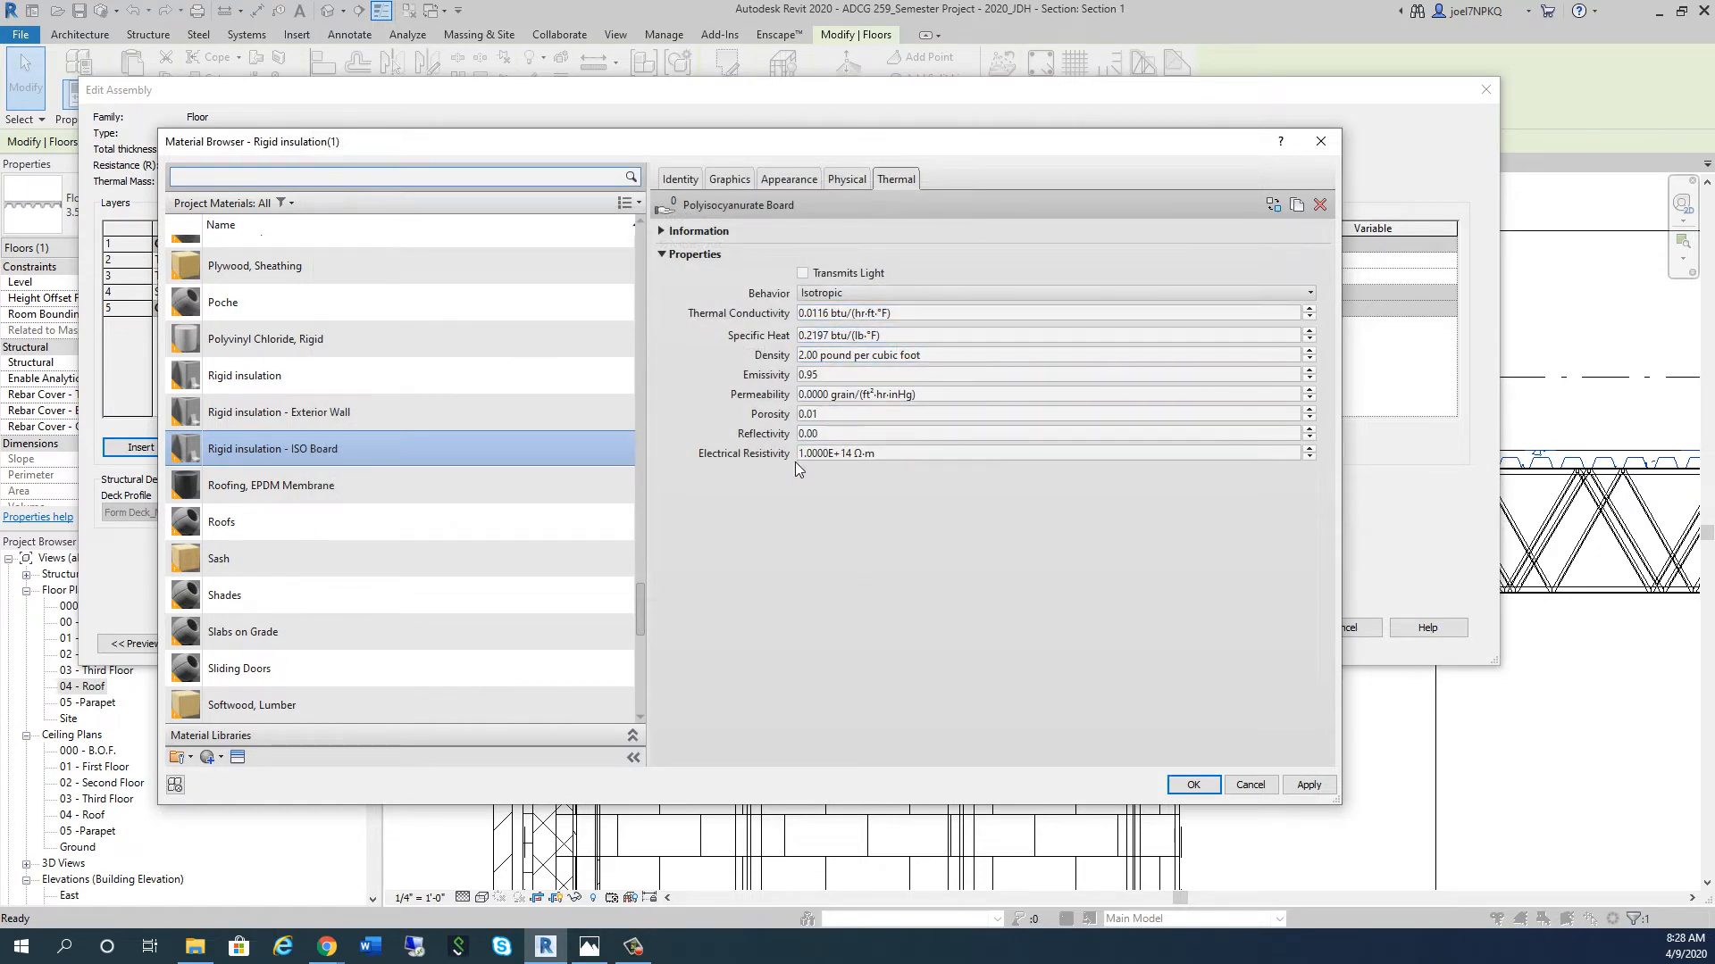
click(678, 179)
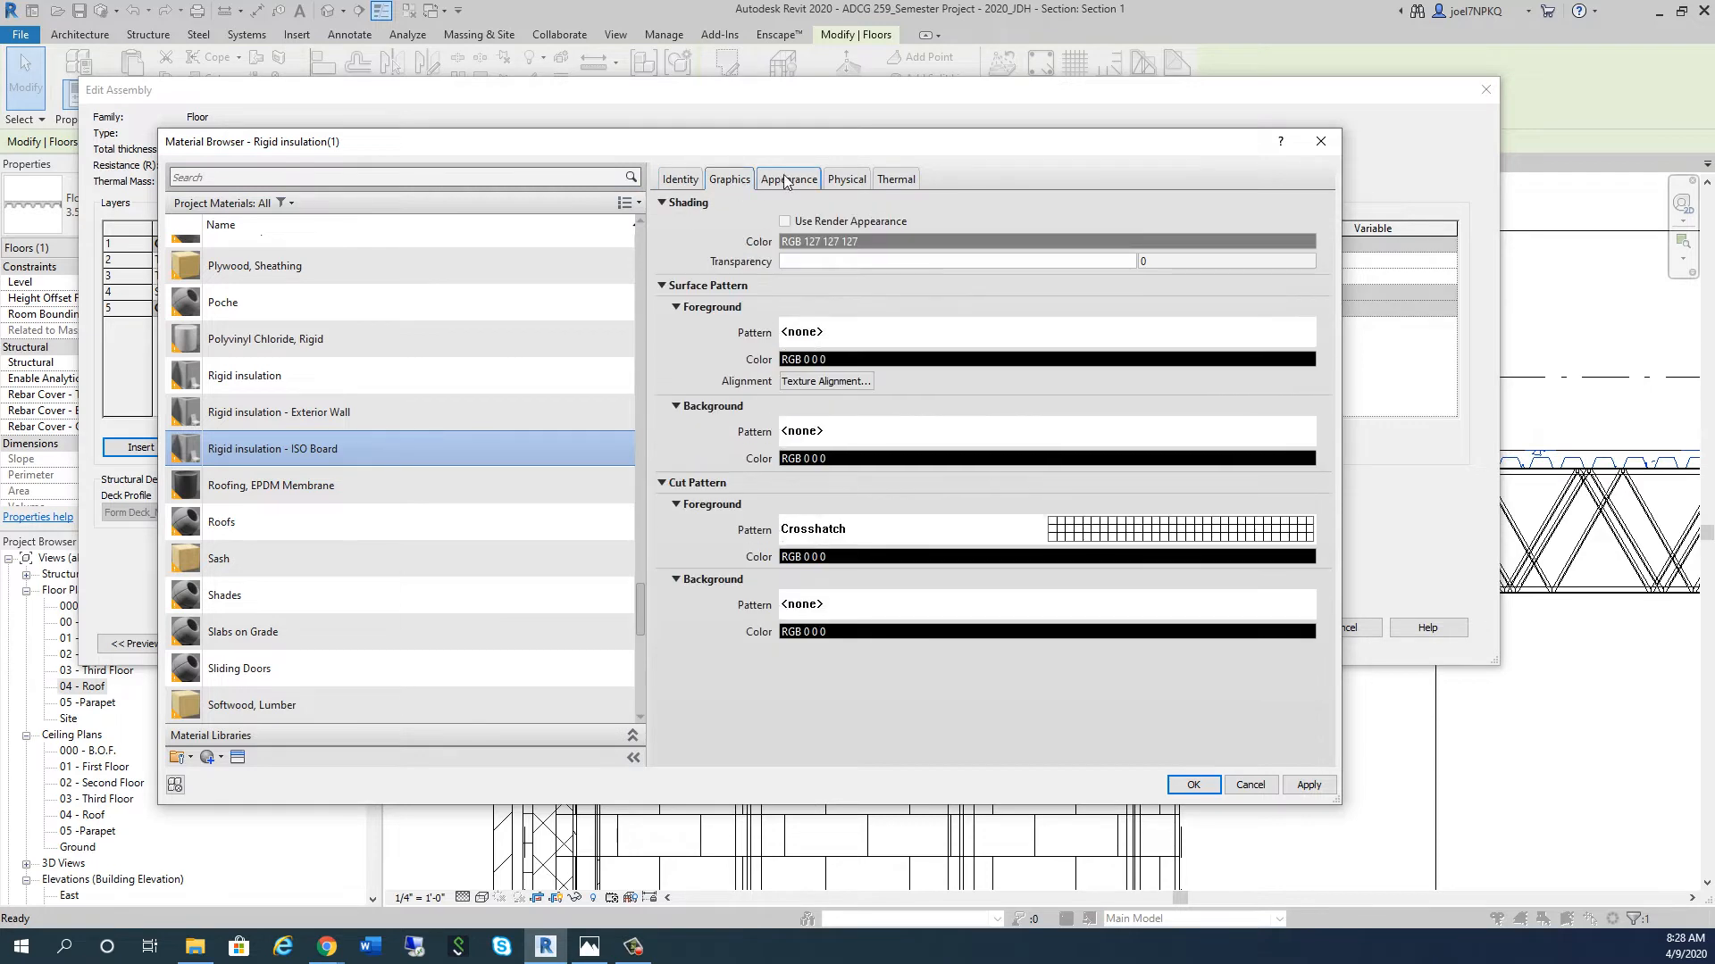
click(895, 179)
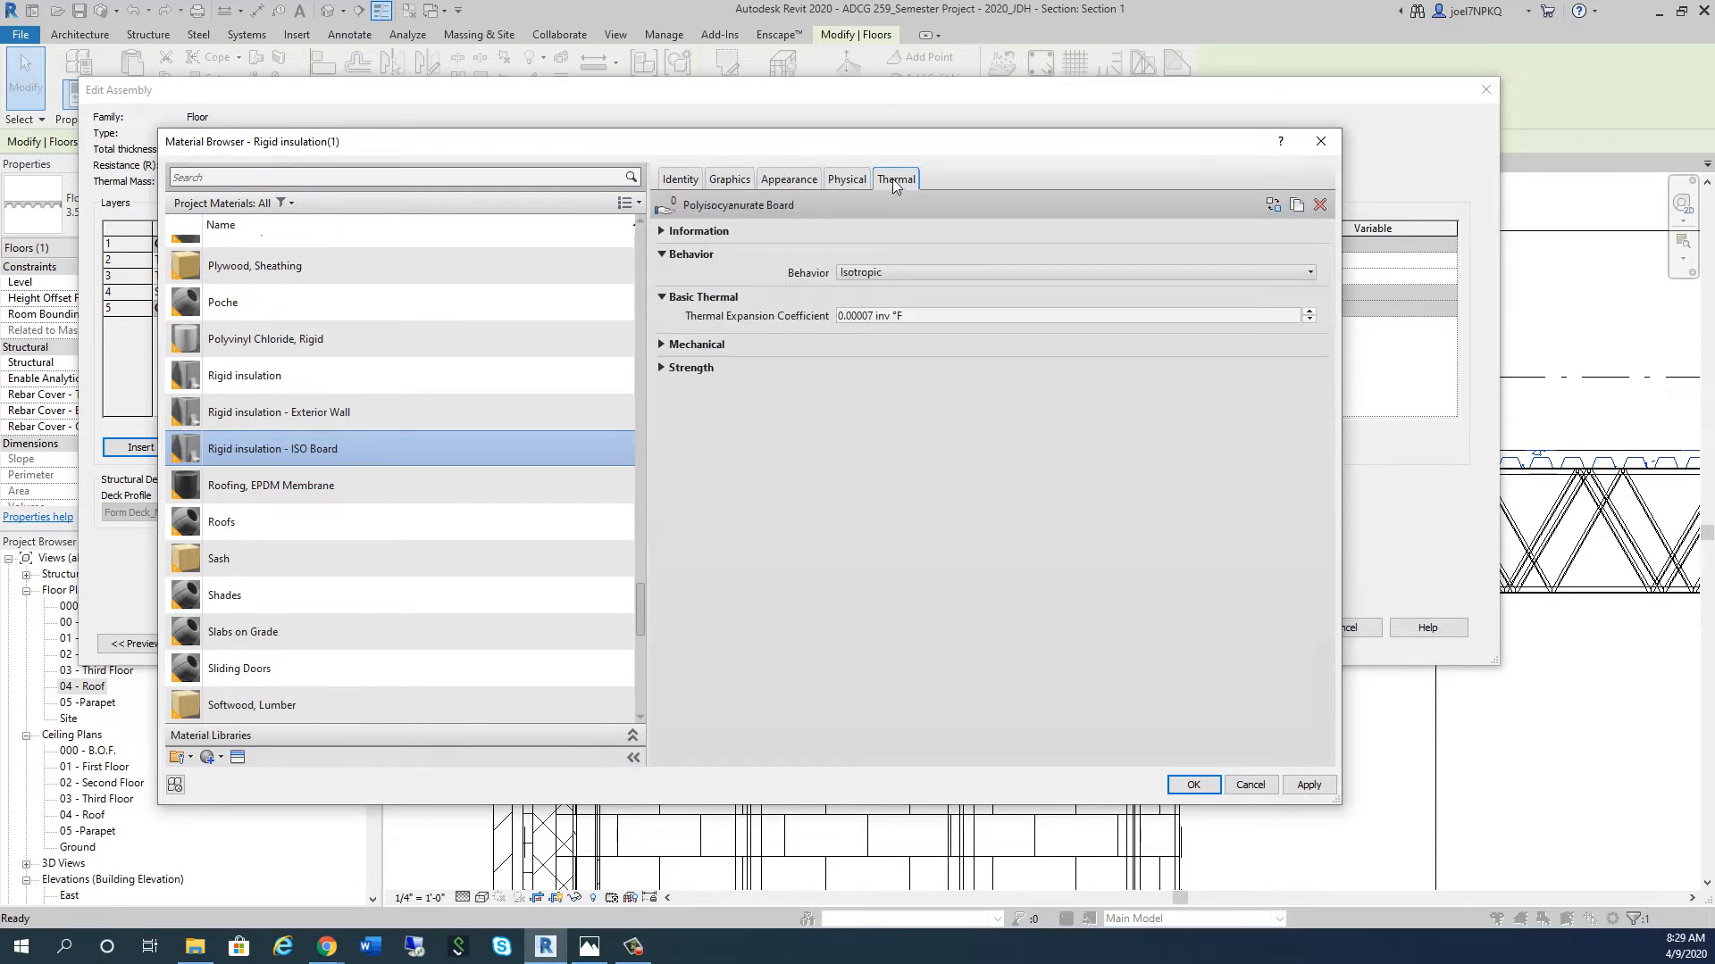
click(727, 178)
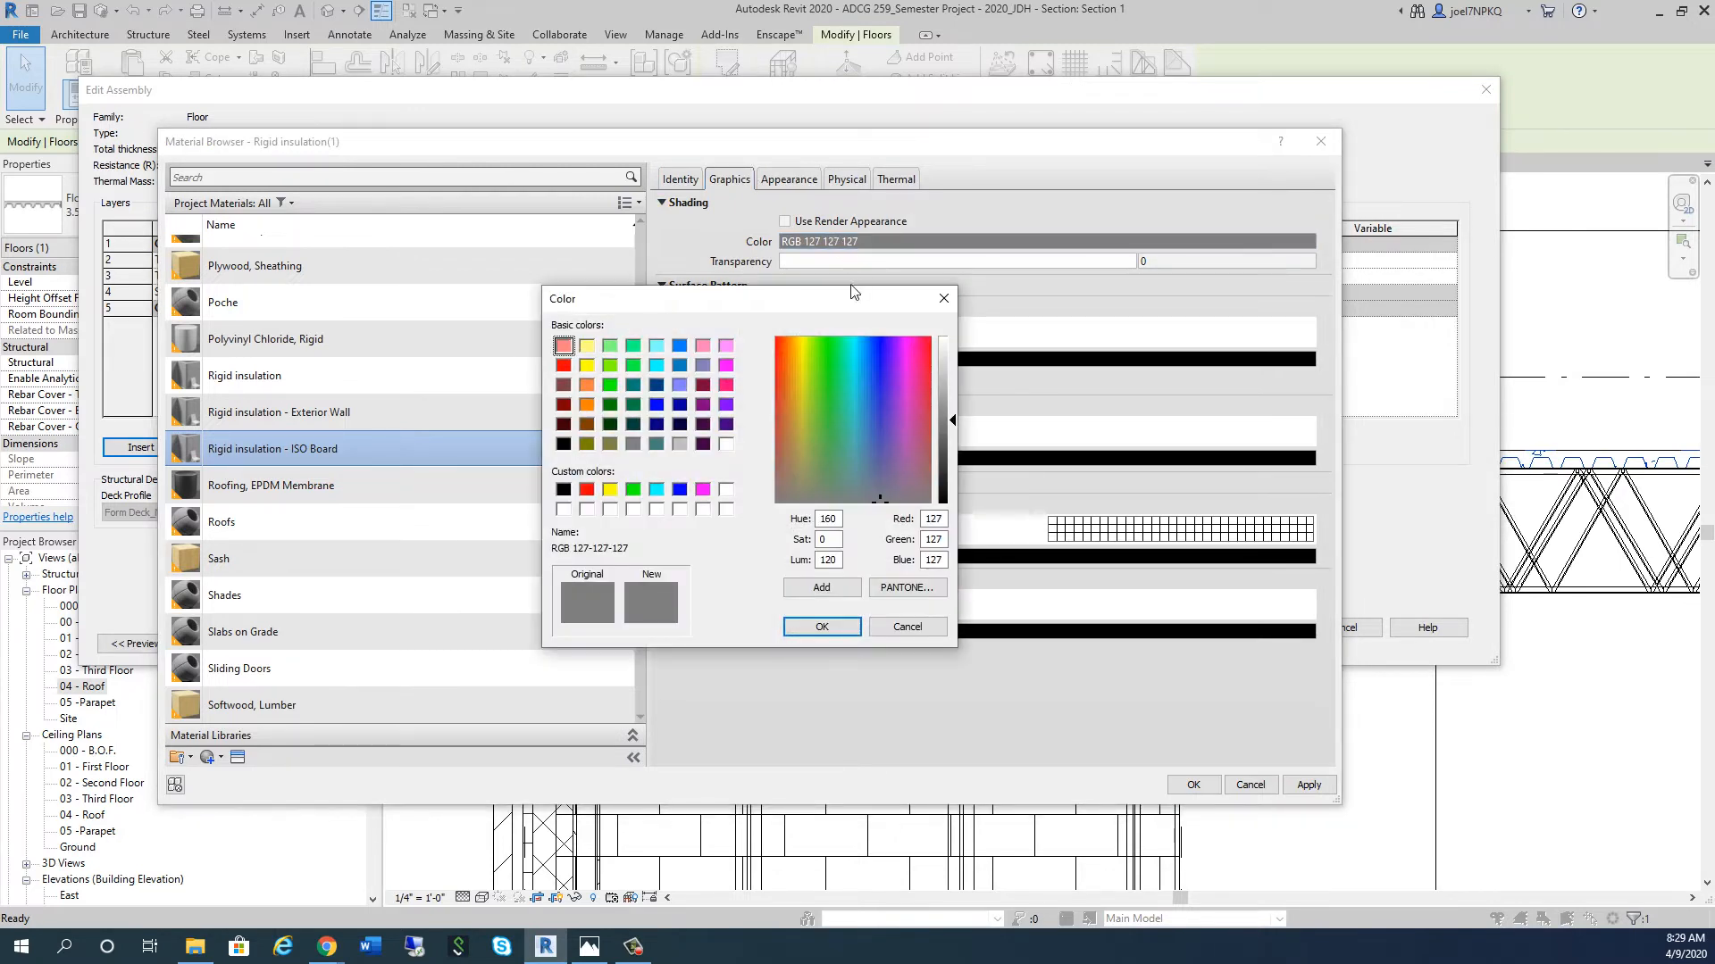
mouse_move(657, 490)
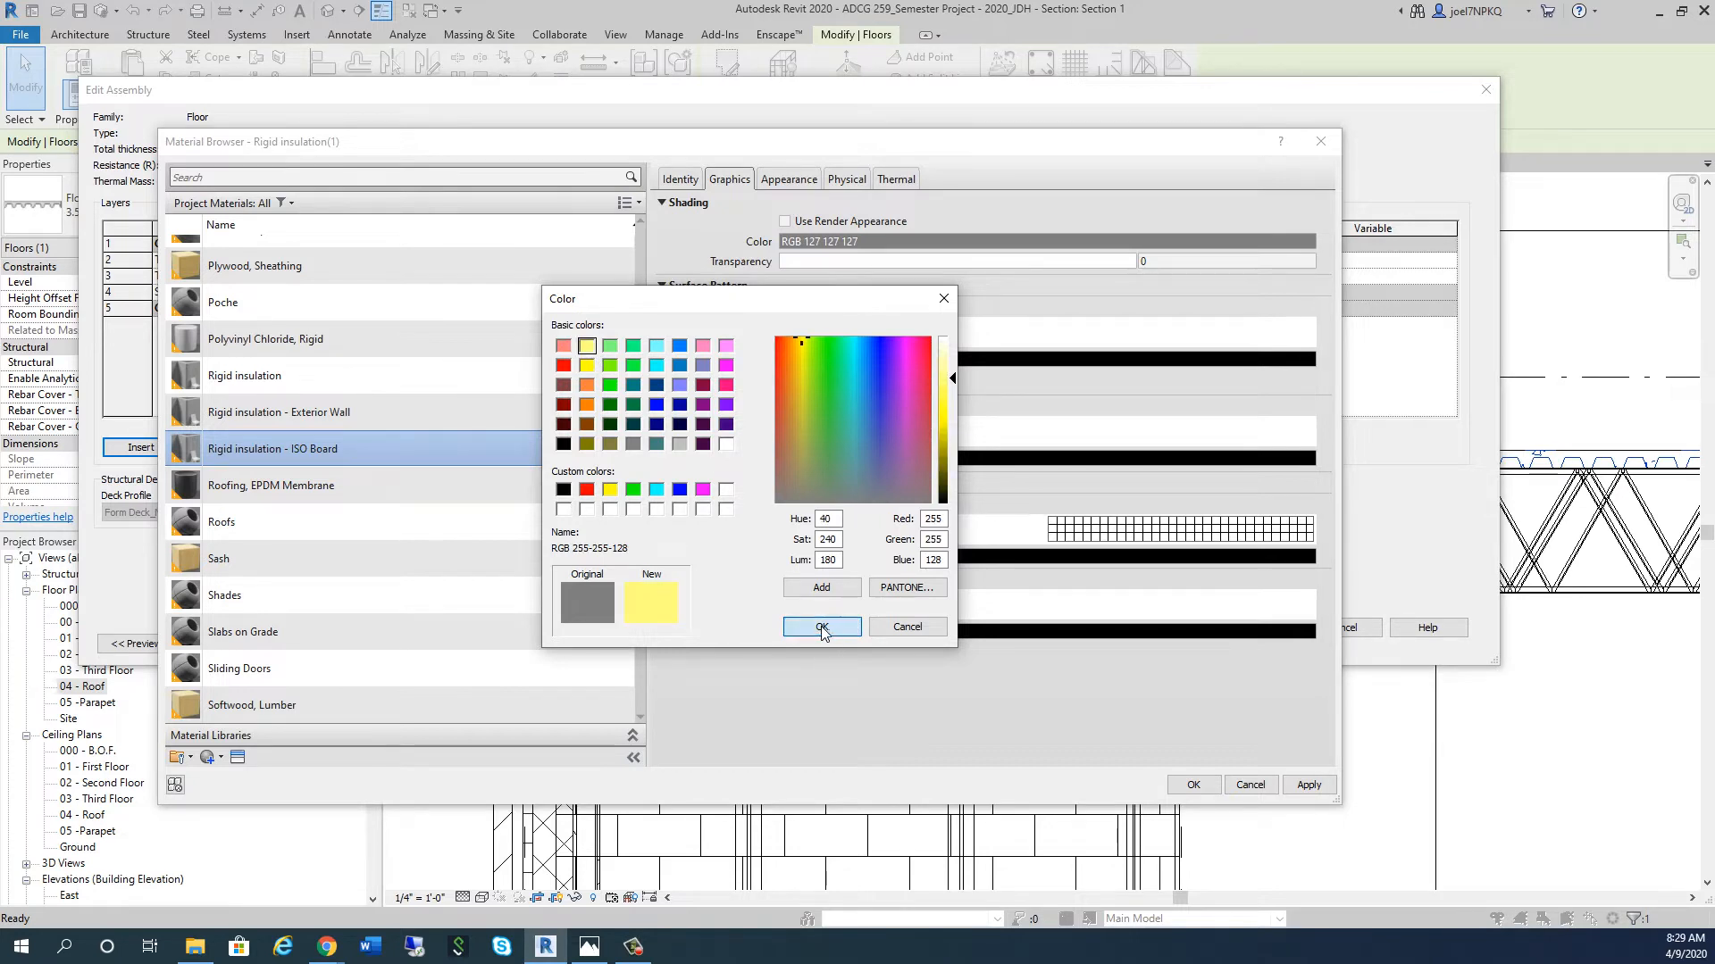
click(821, 627)
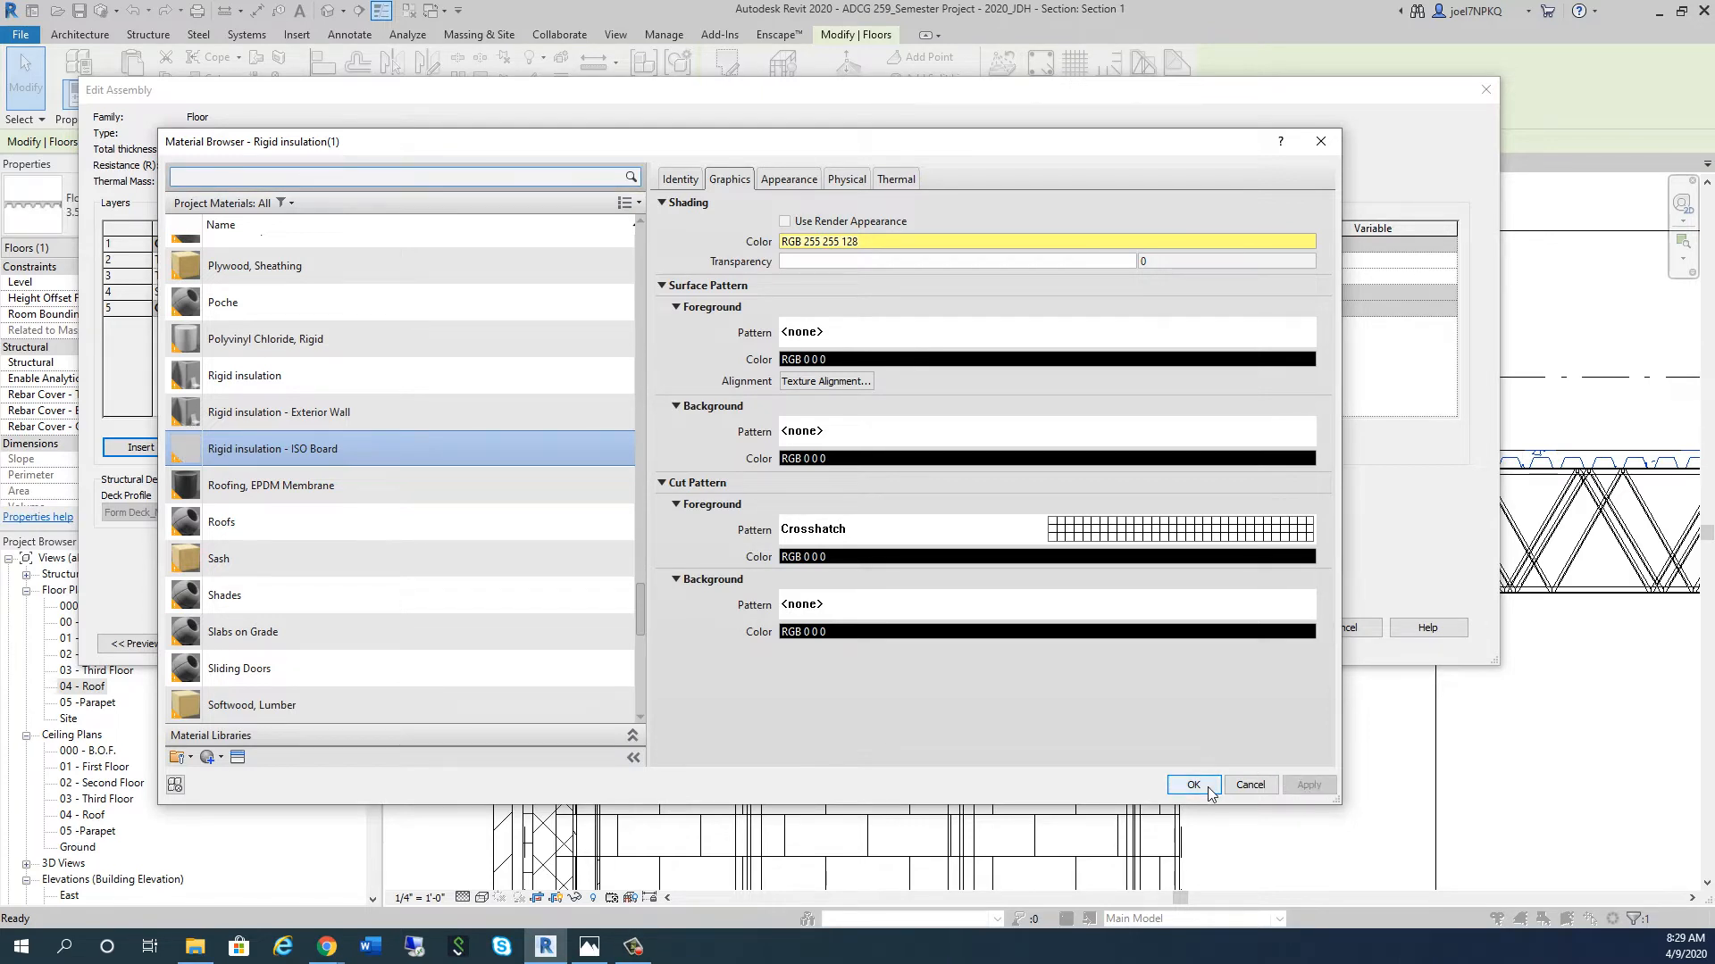
click(1193, 784)
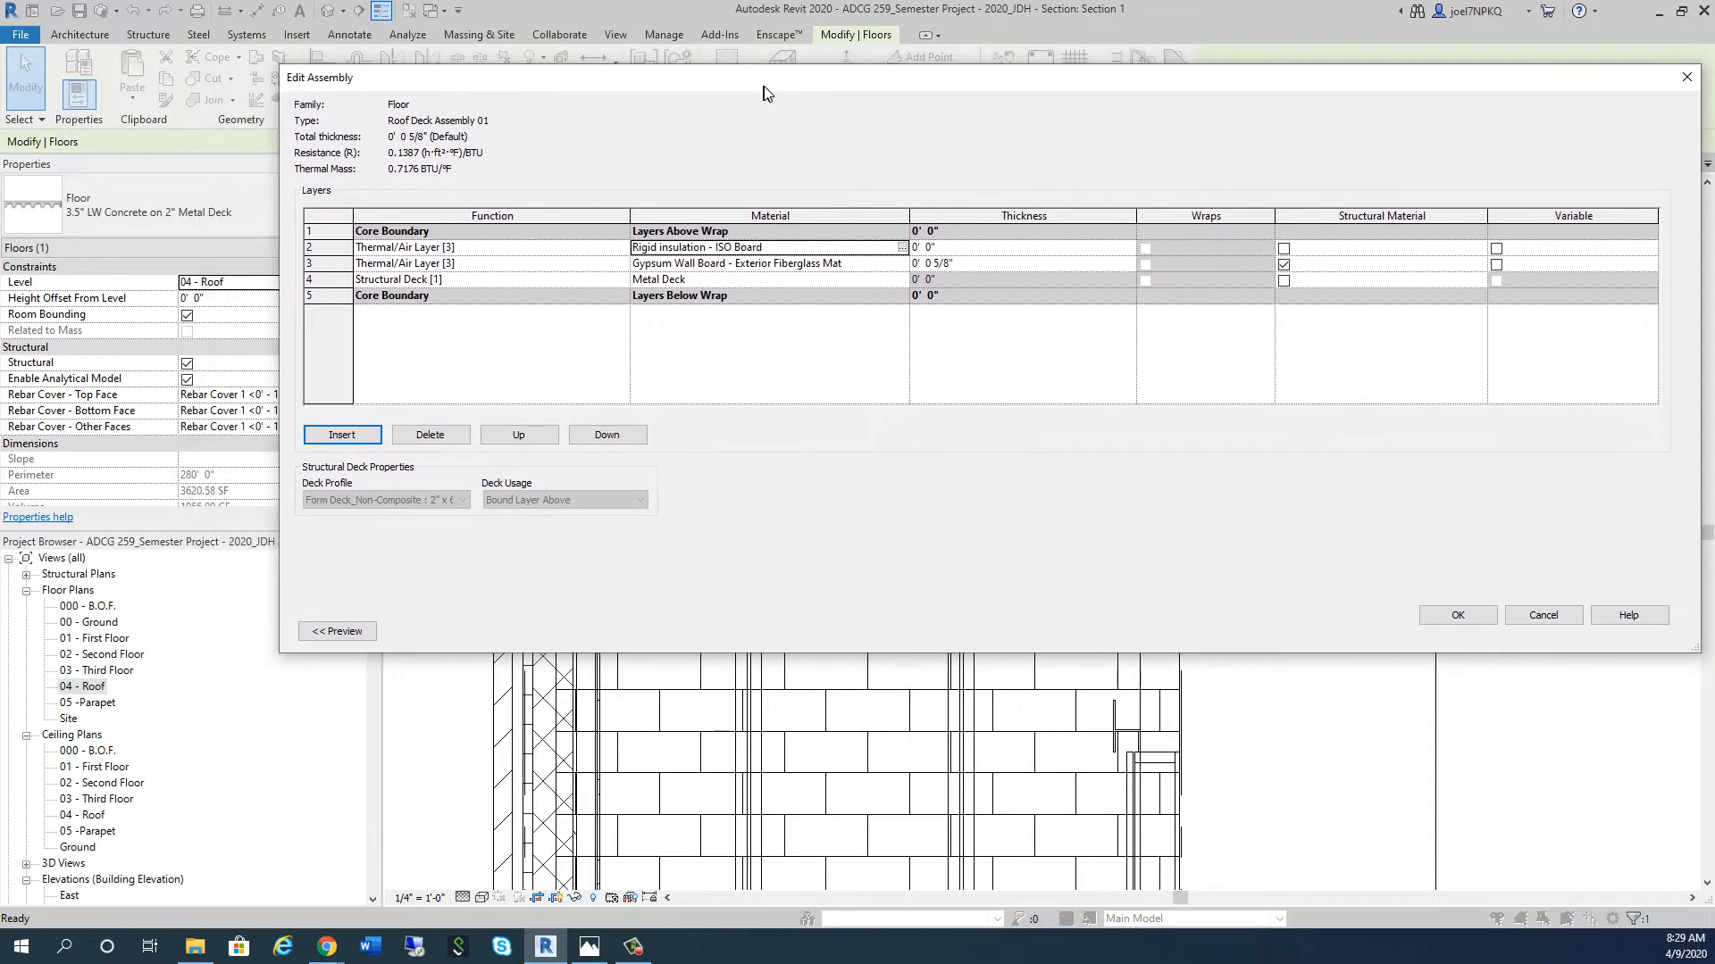
Step: Try to finish the assembly, dismiss the zero-thickness layer error, and insert a new layer
click(1456, 614)
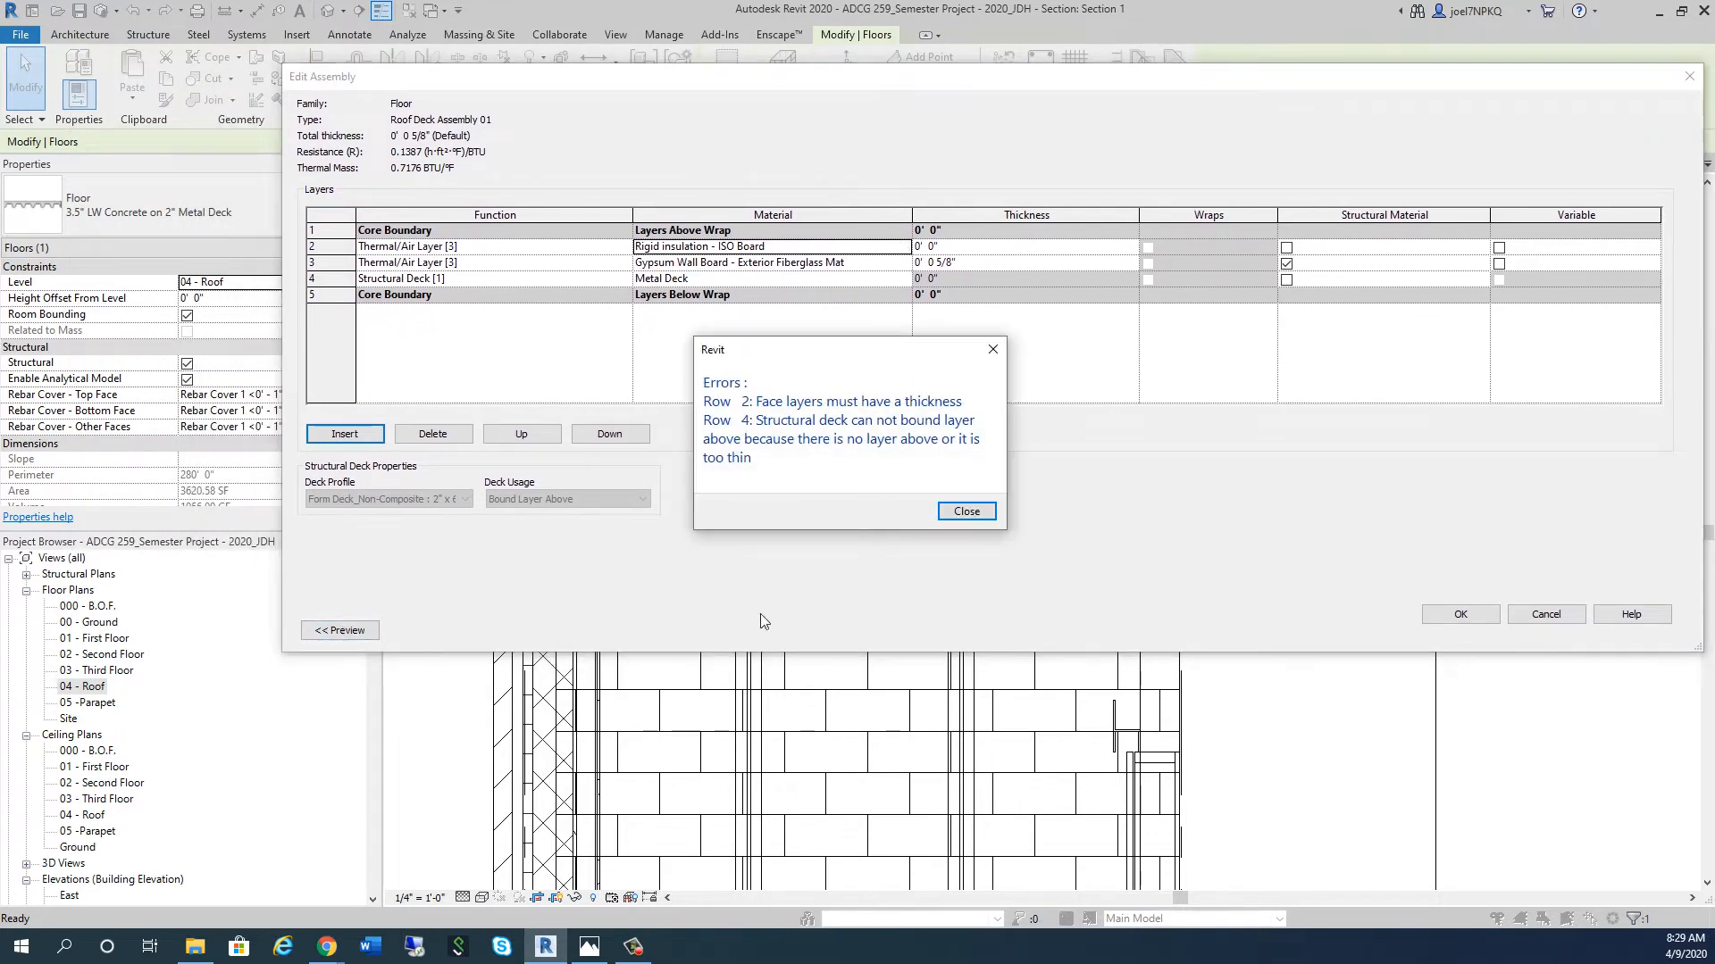
click(964, 511)
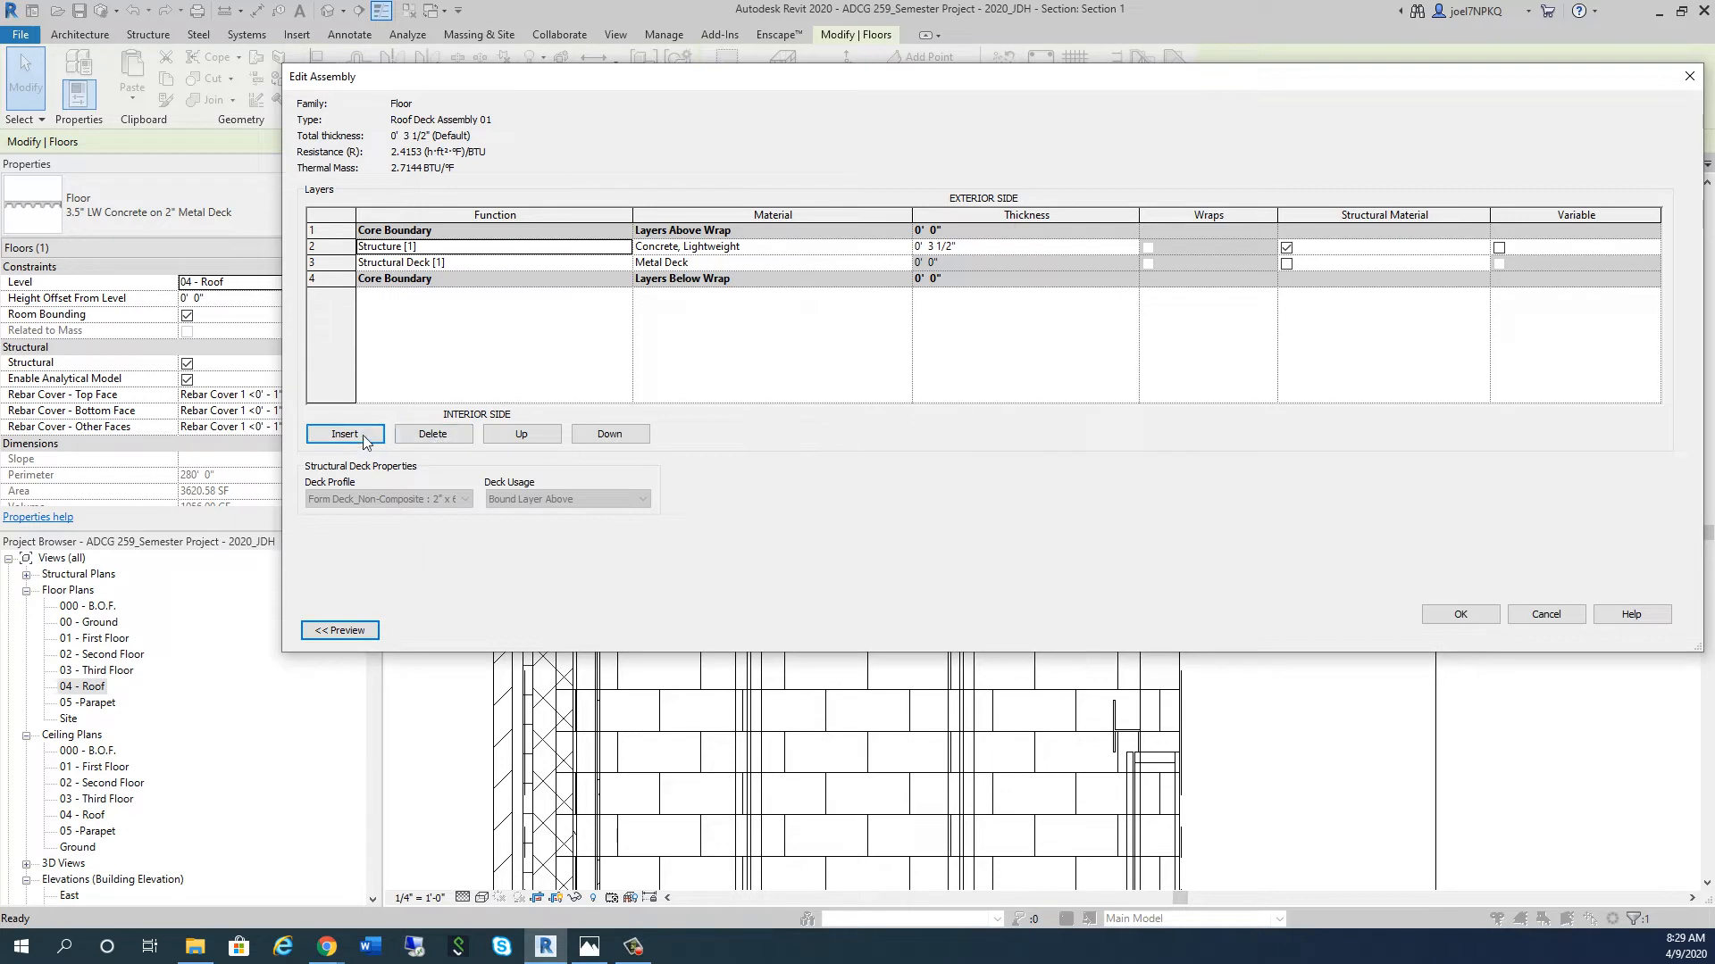
click(345, 434)
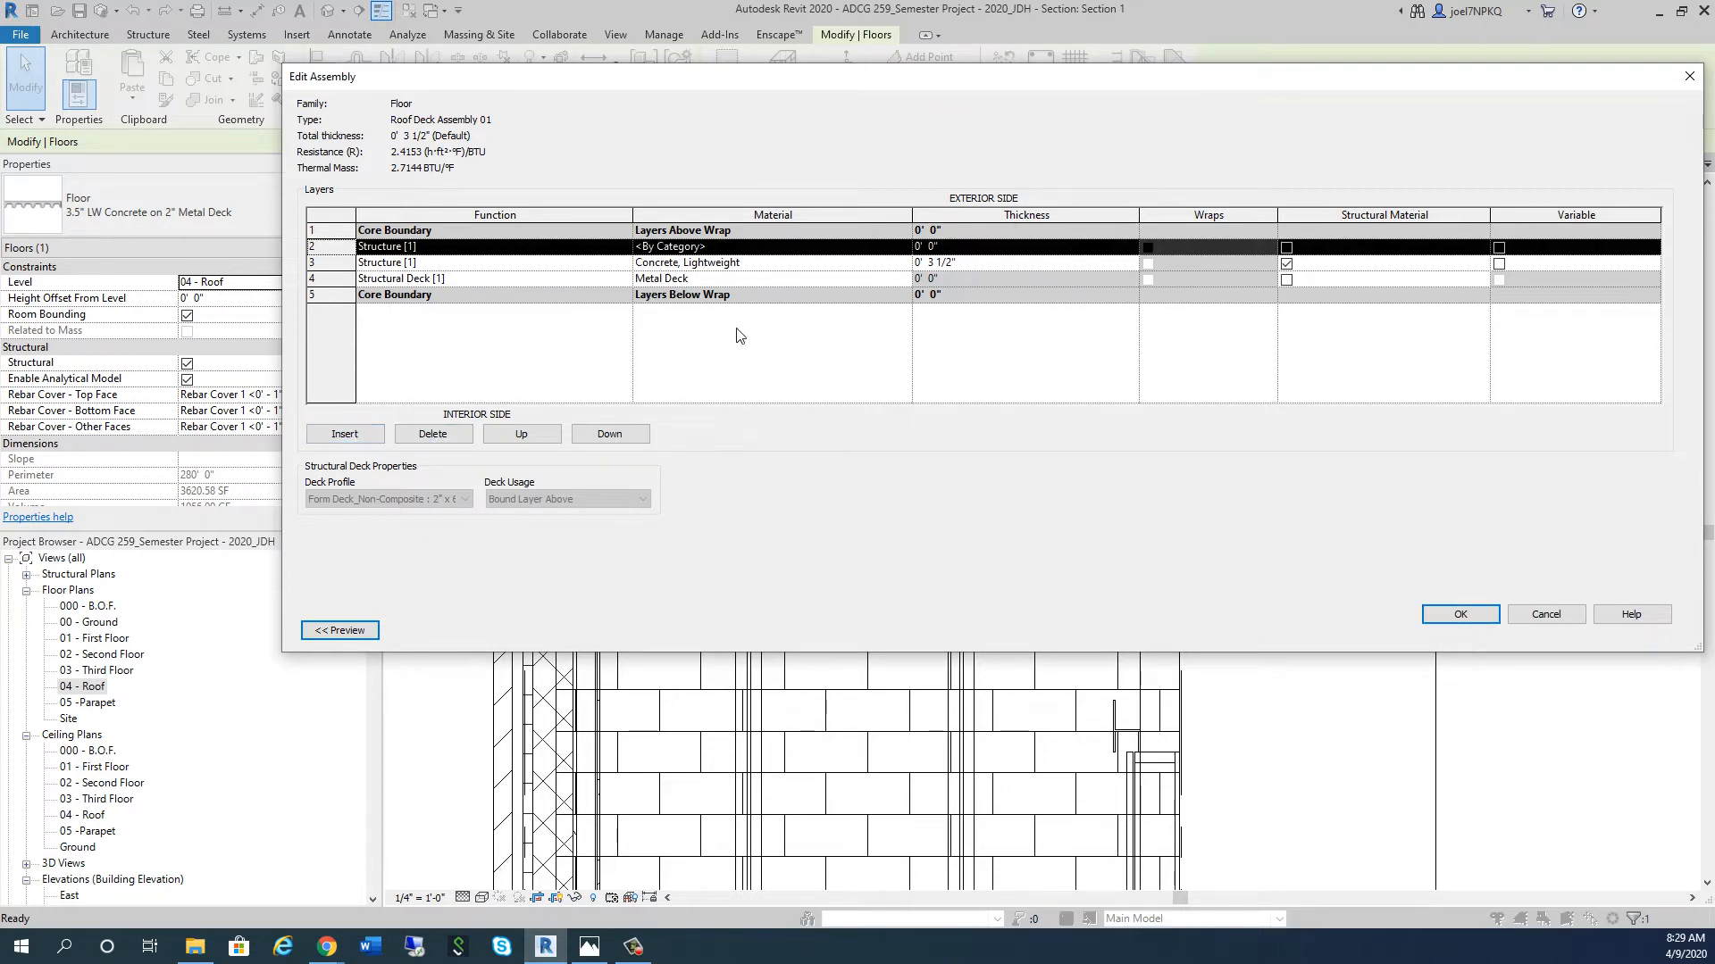
mouse_move(627, 269)
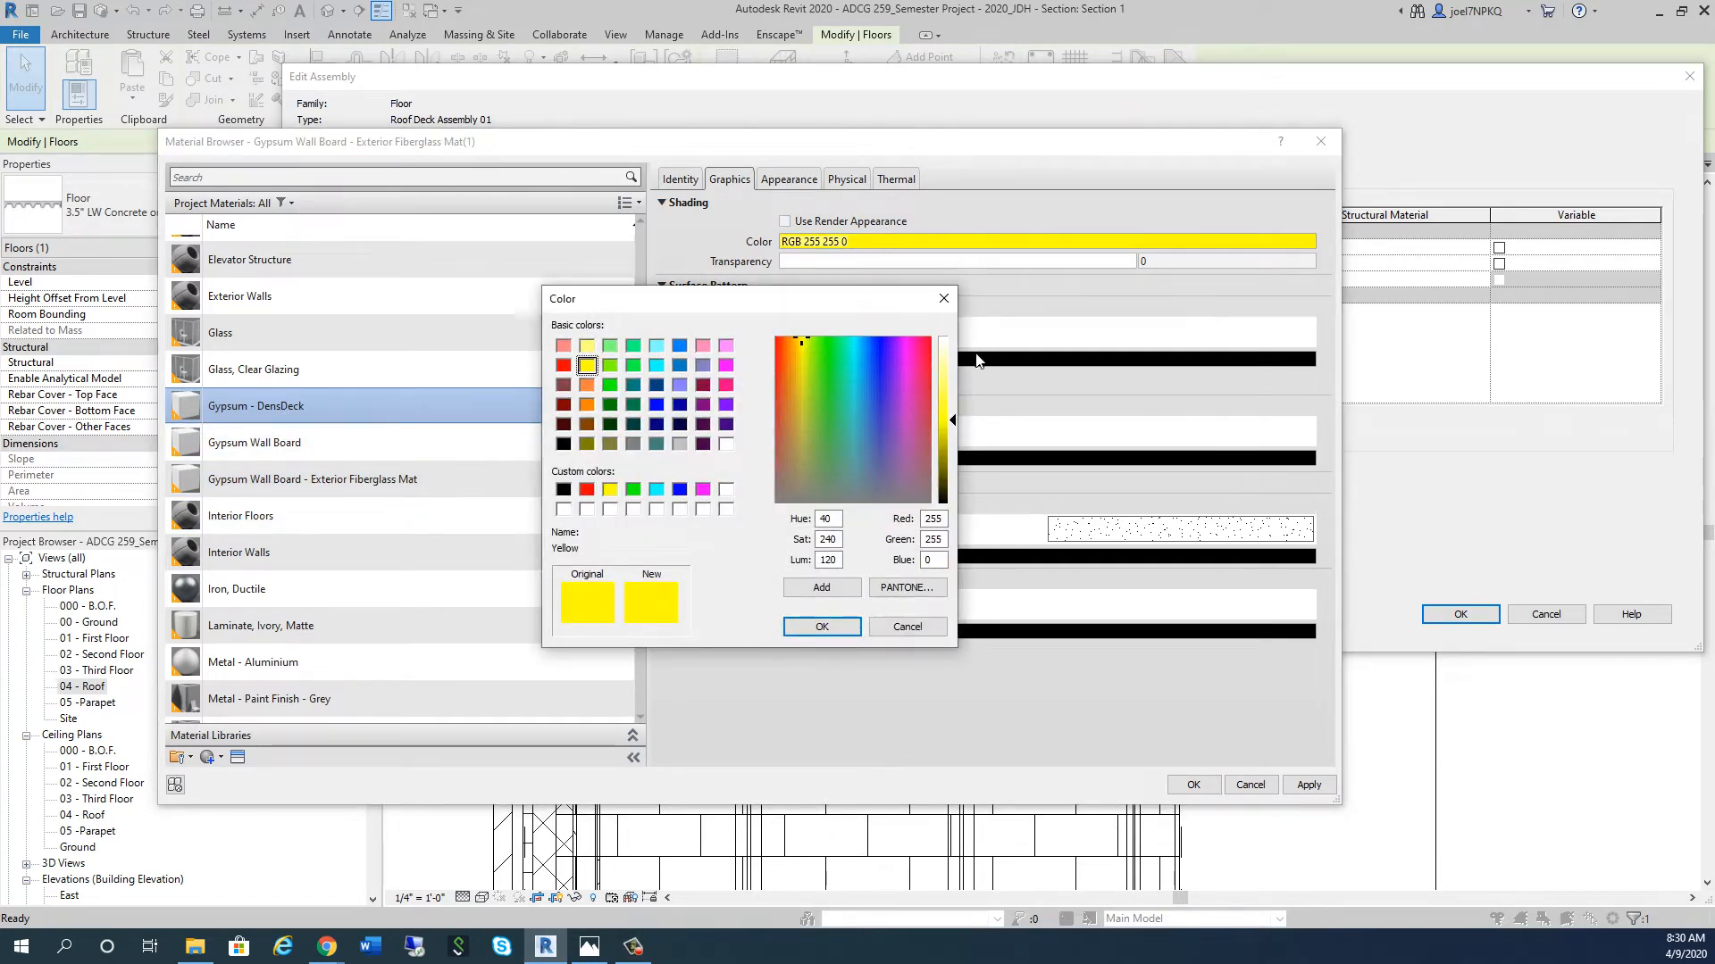
Step: Give the DensDeck material a green shading colour and accept it
click(831, 429)
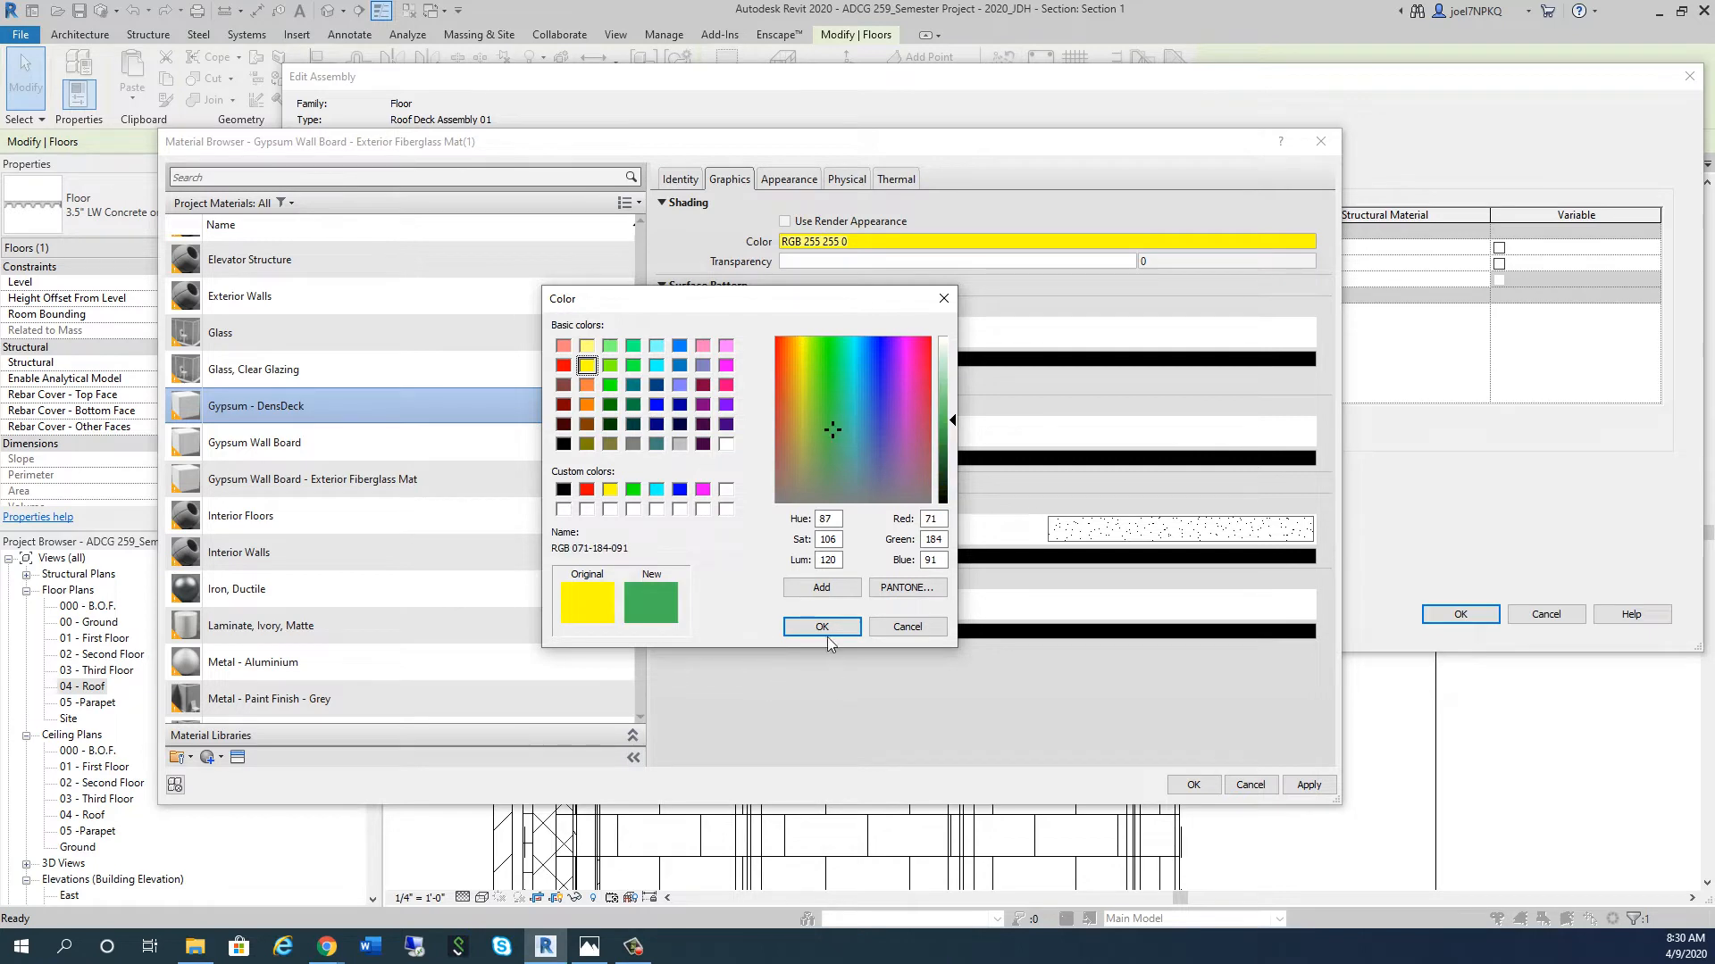
click(821, 627)
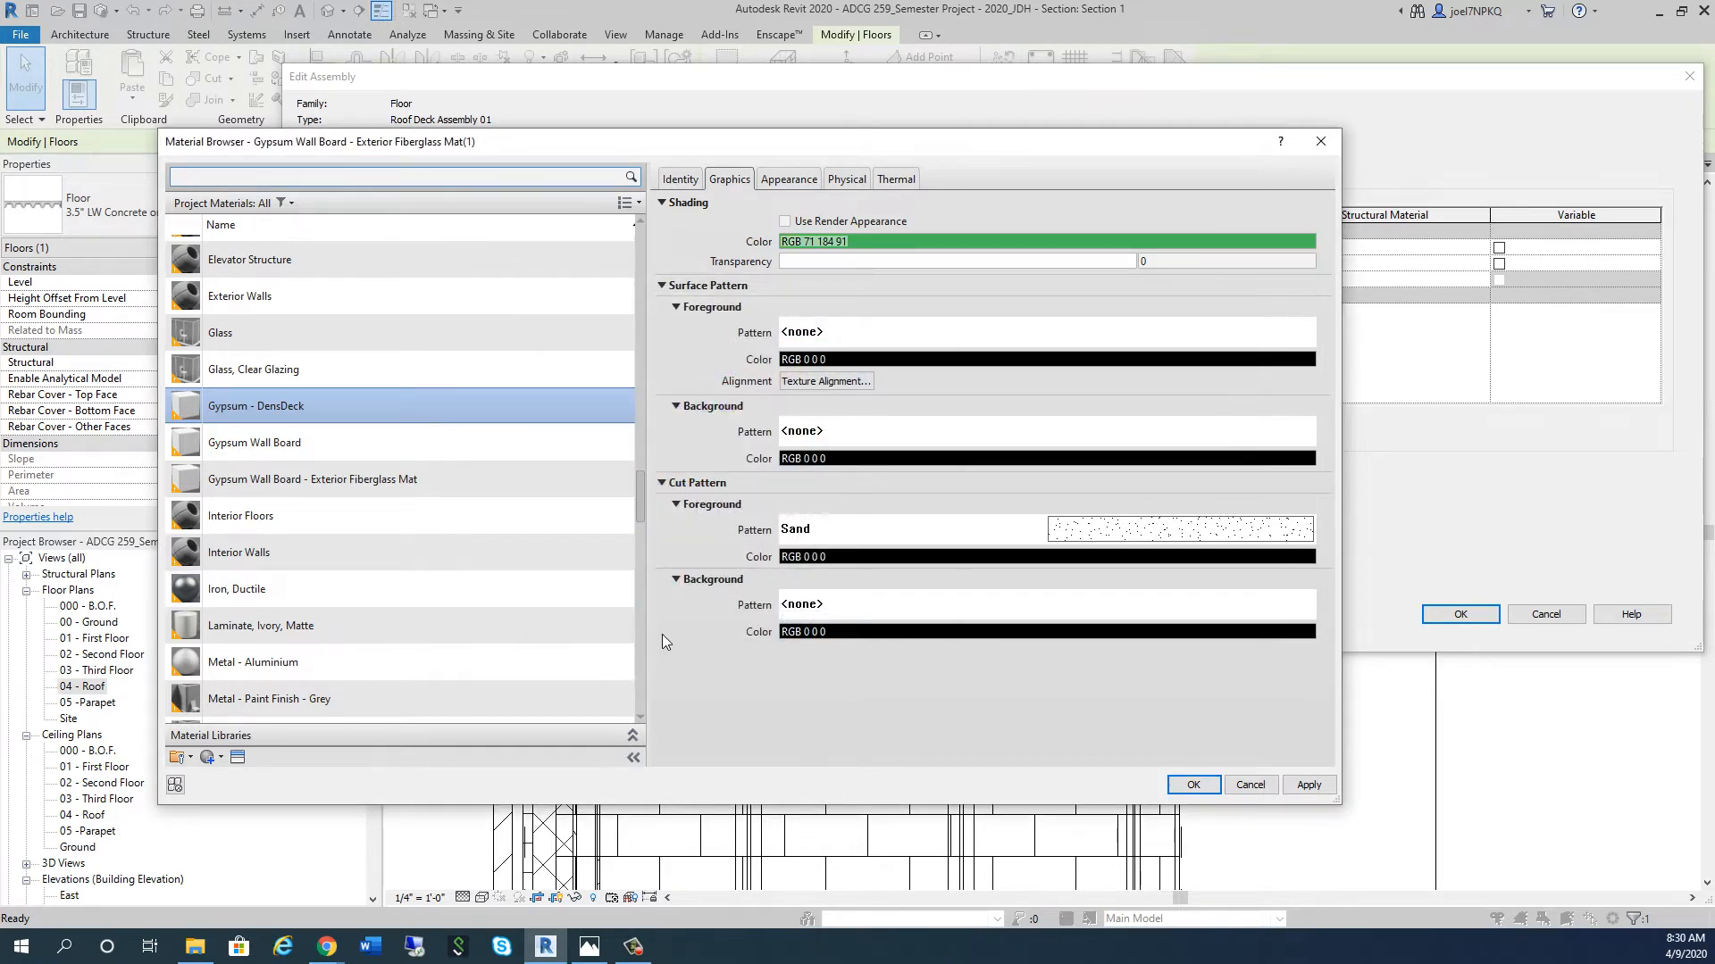
mouse_move(663, 643)
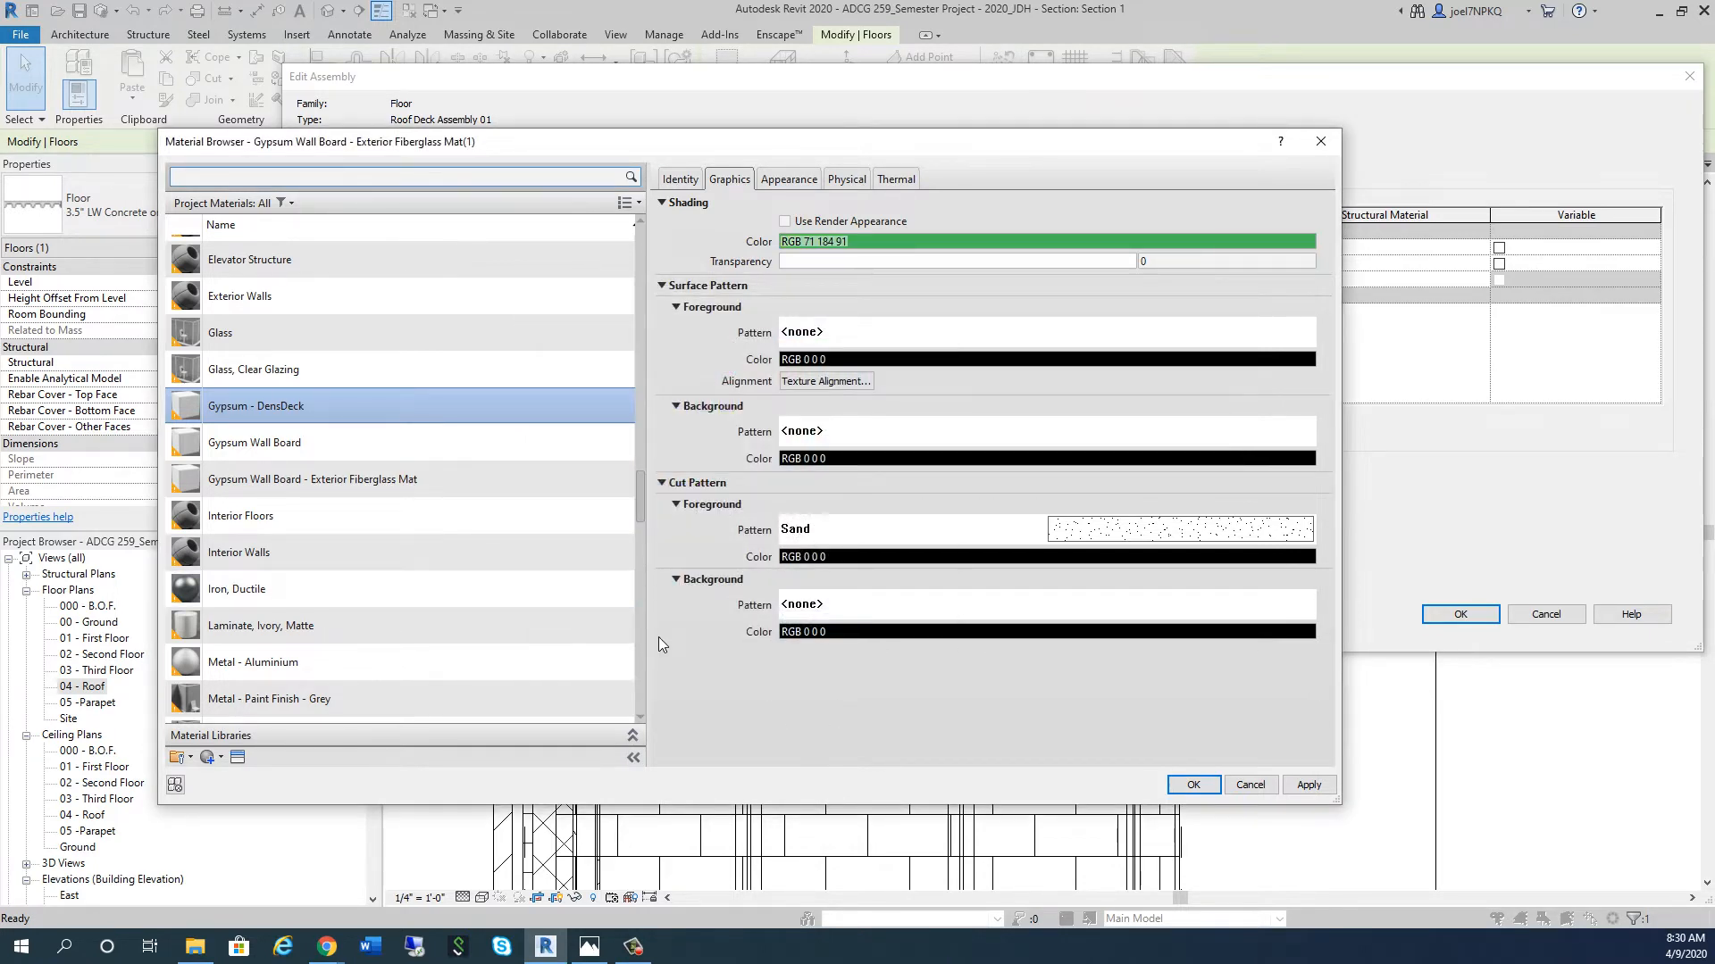
mouse_move(1296, 757)
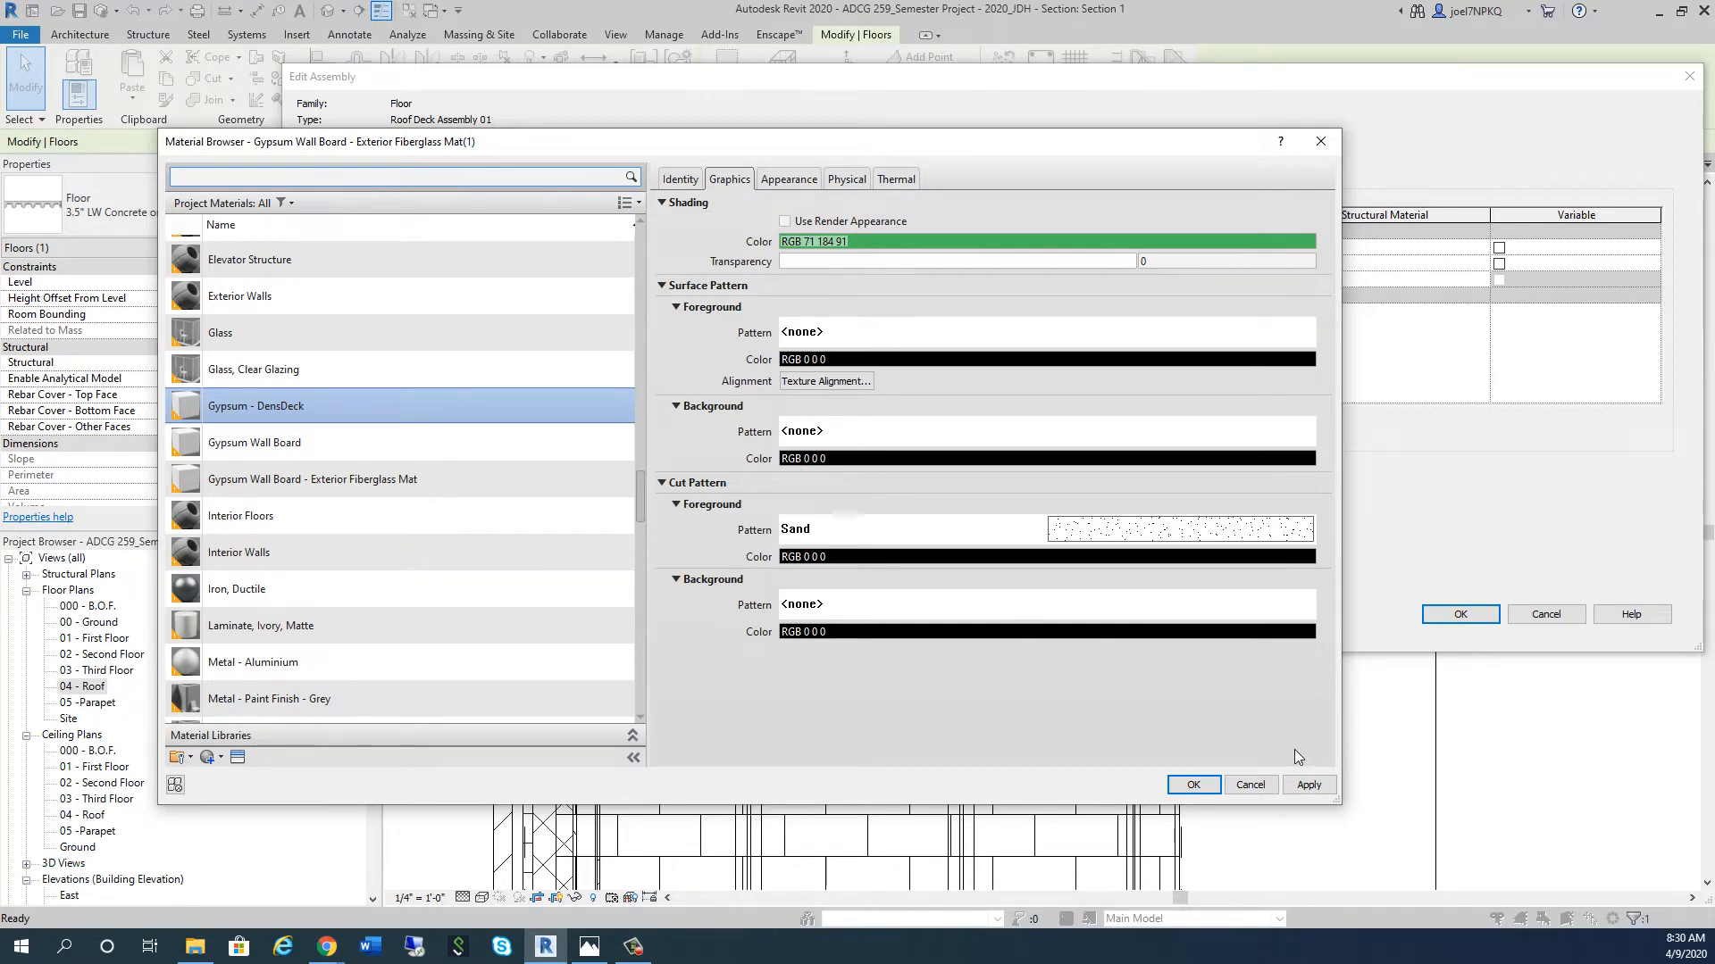
click(1193, 784)
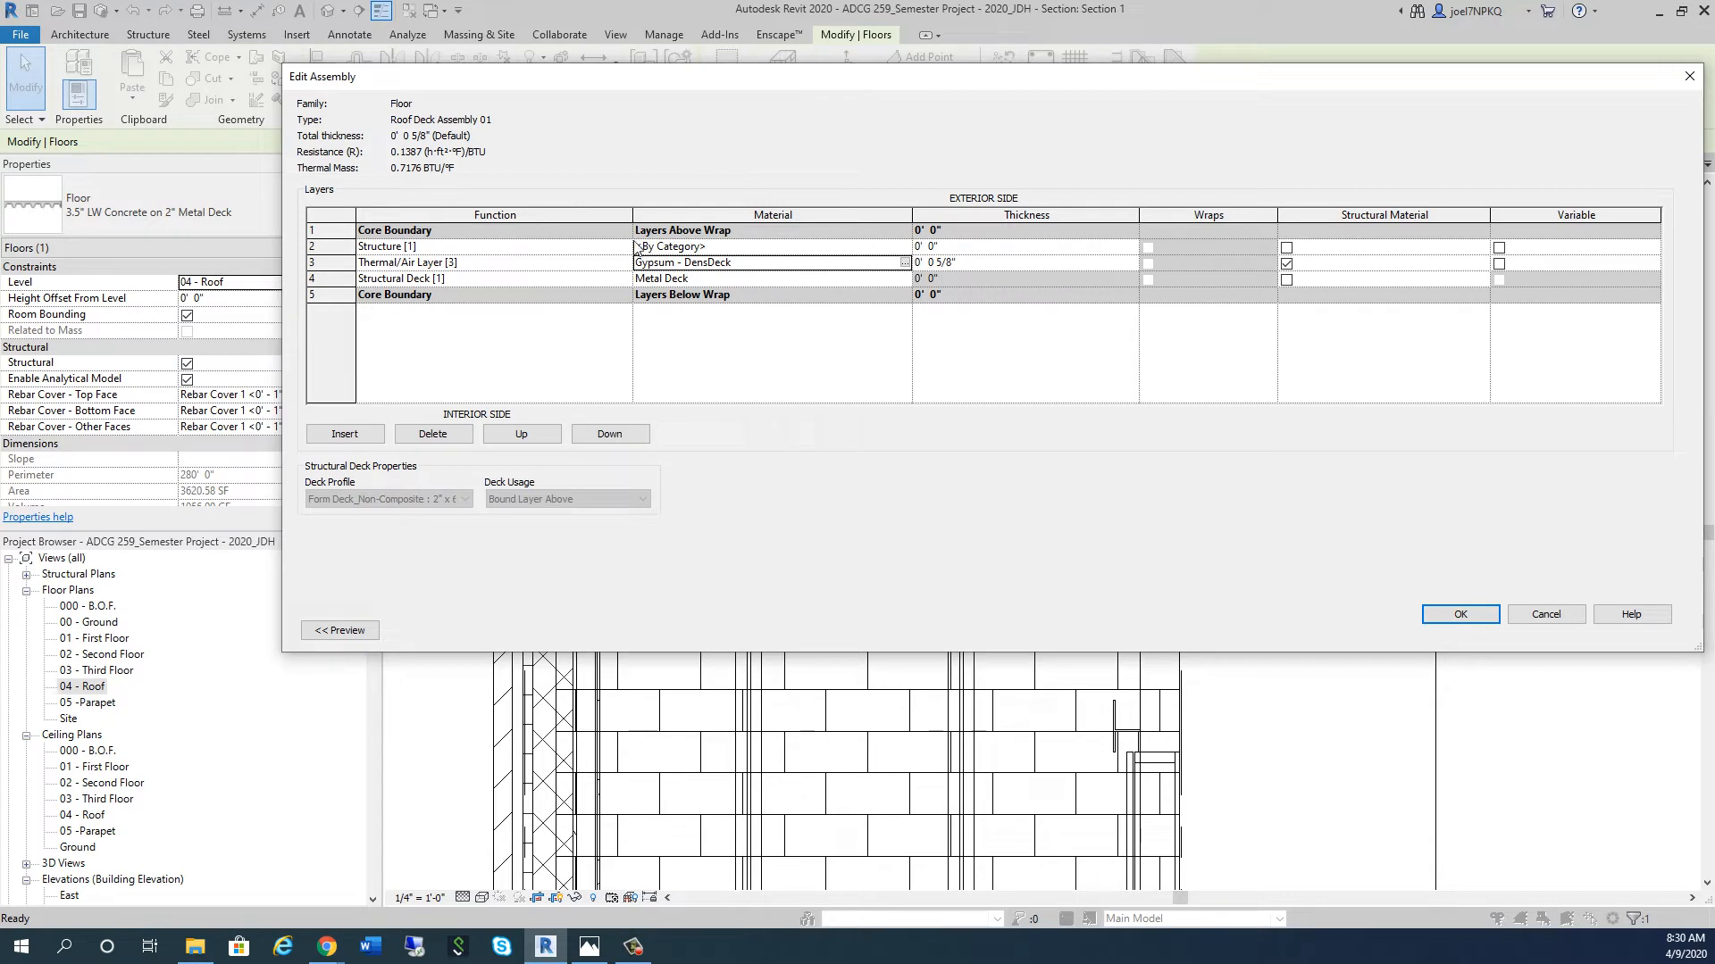
Step: Set the new layer to Thermal/Air Layer using Rigid insulation - ISO Board
click(623, 246)
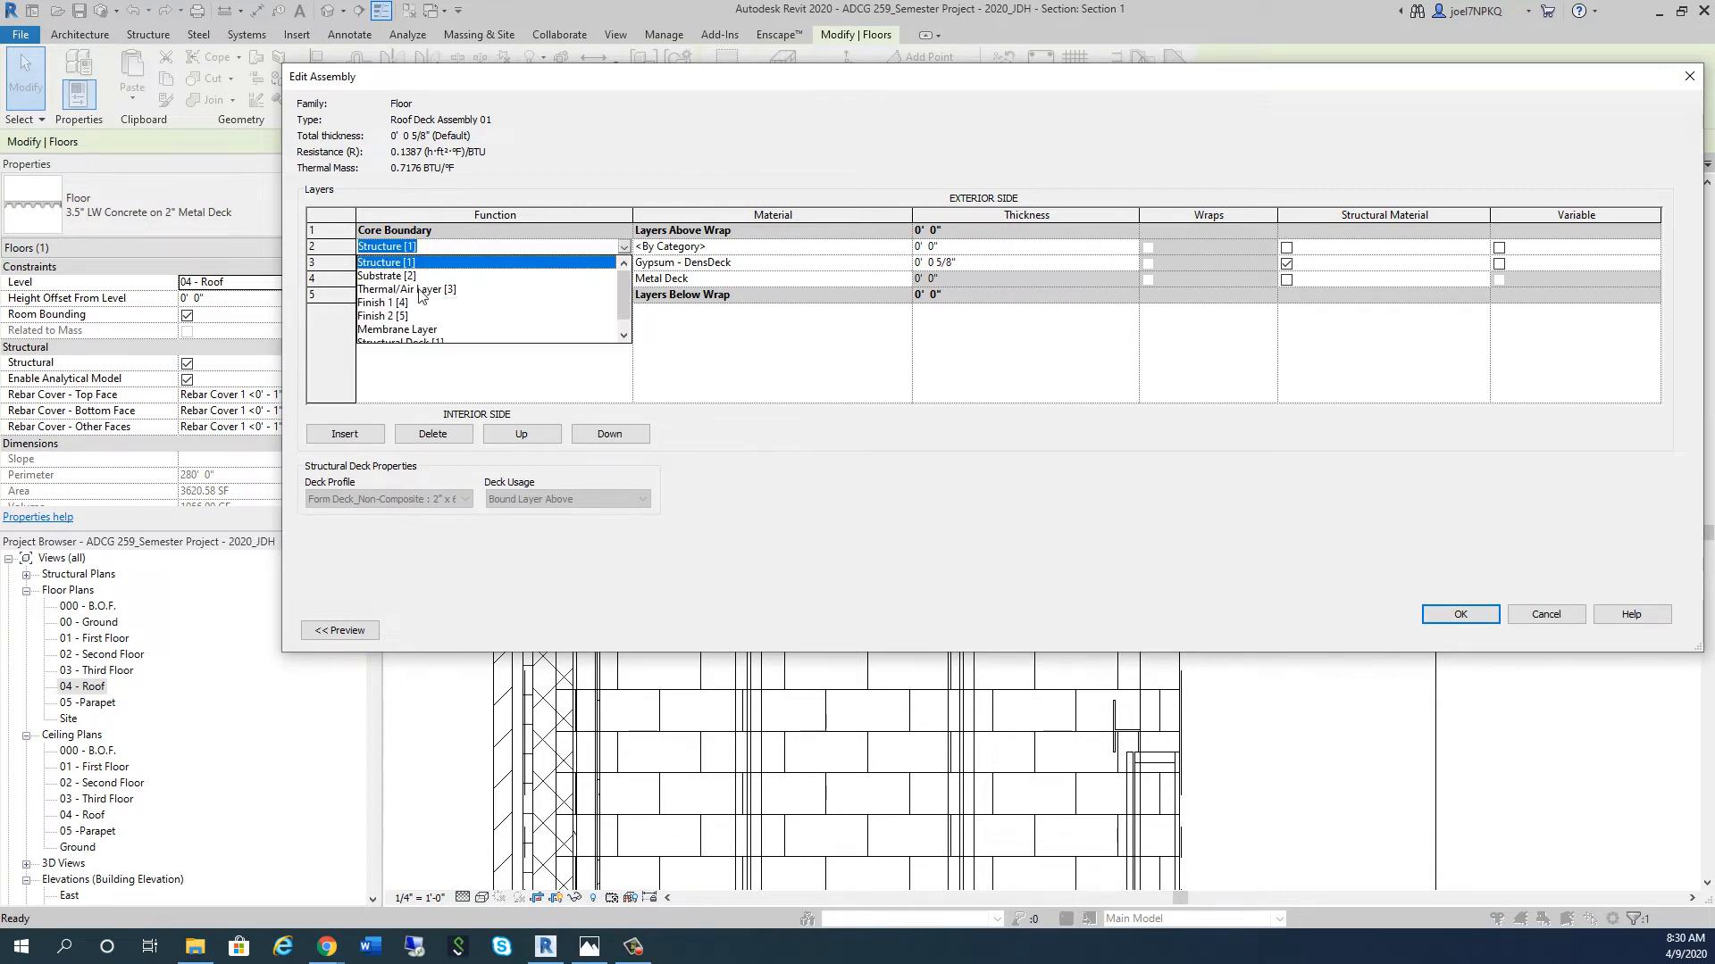
click(405, 247)
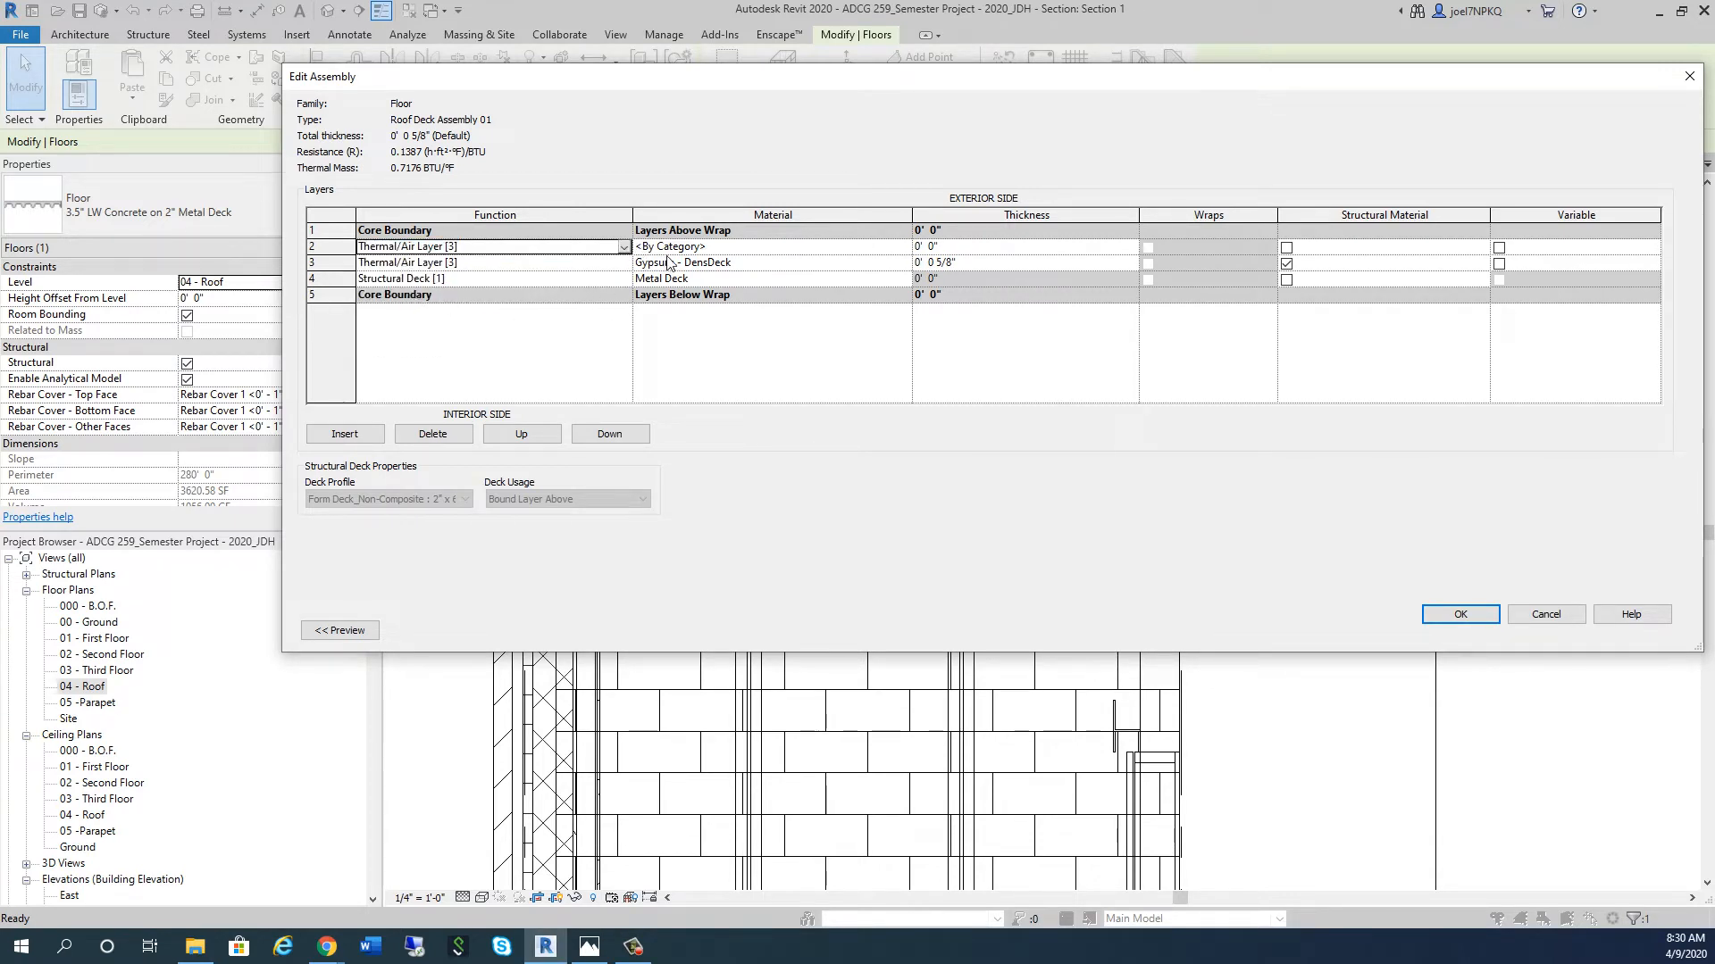
click(771, 263)
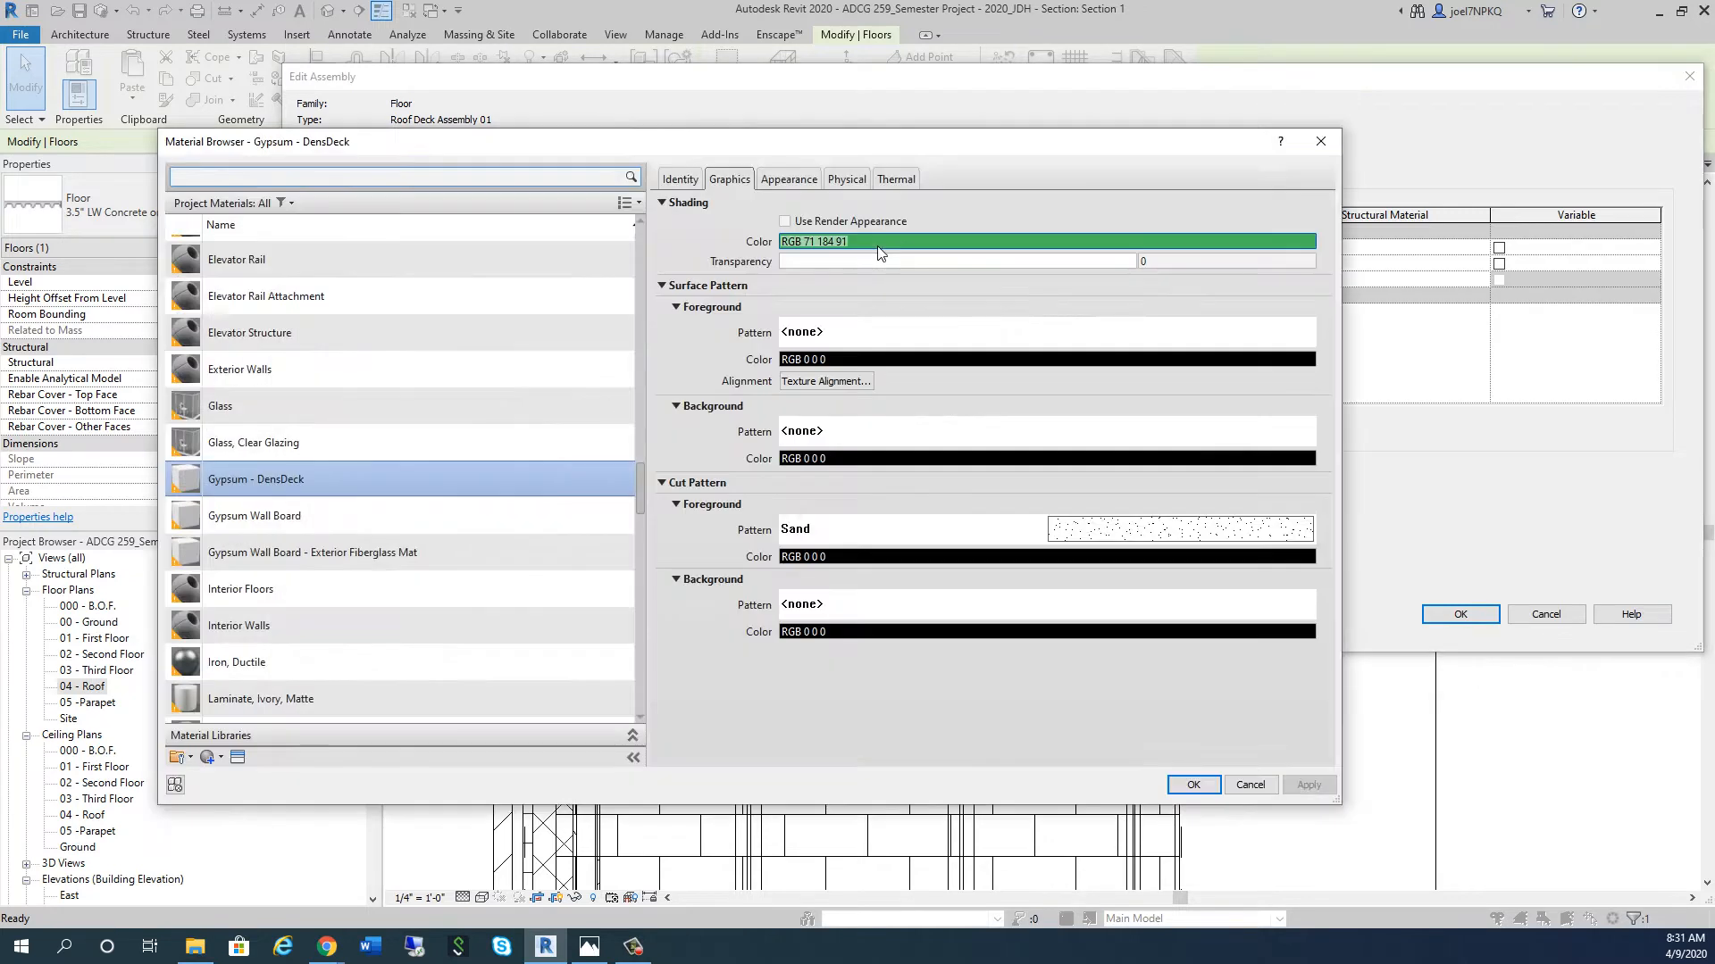
scroll(down, 3)
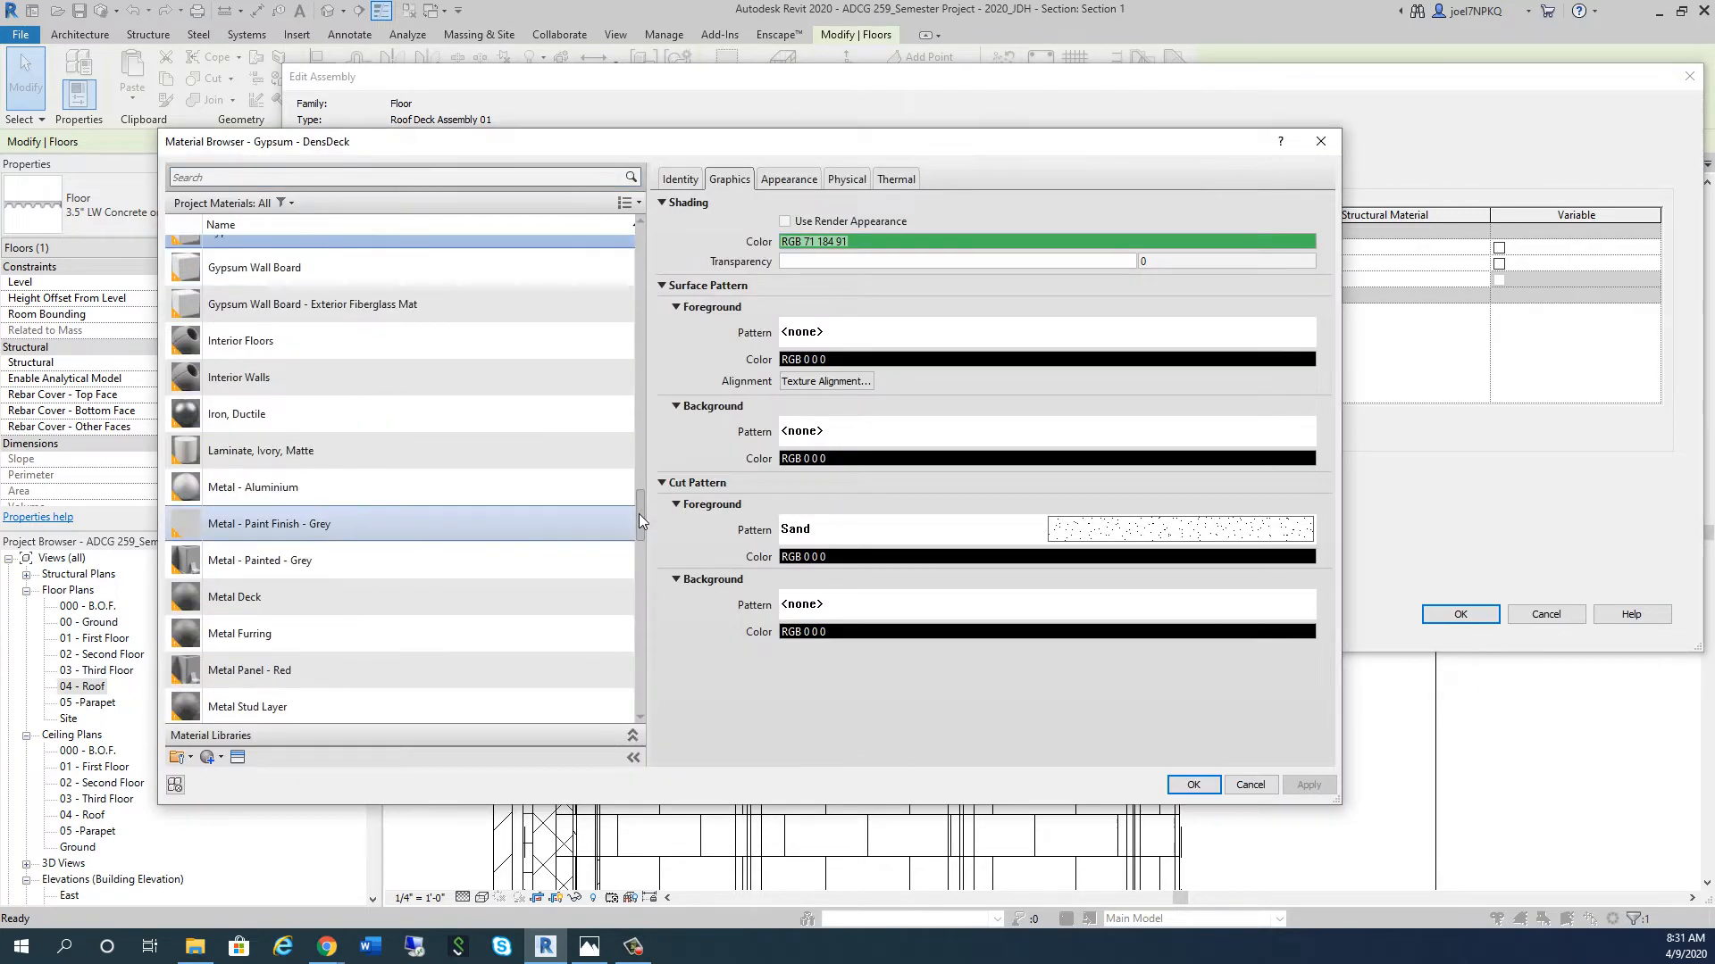
scroll(down, 3)
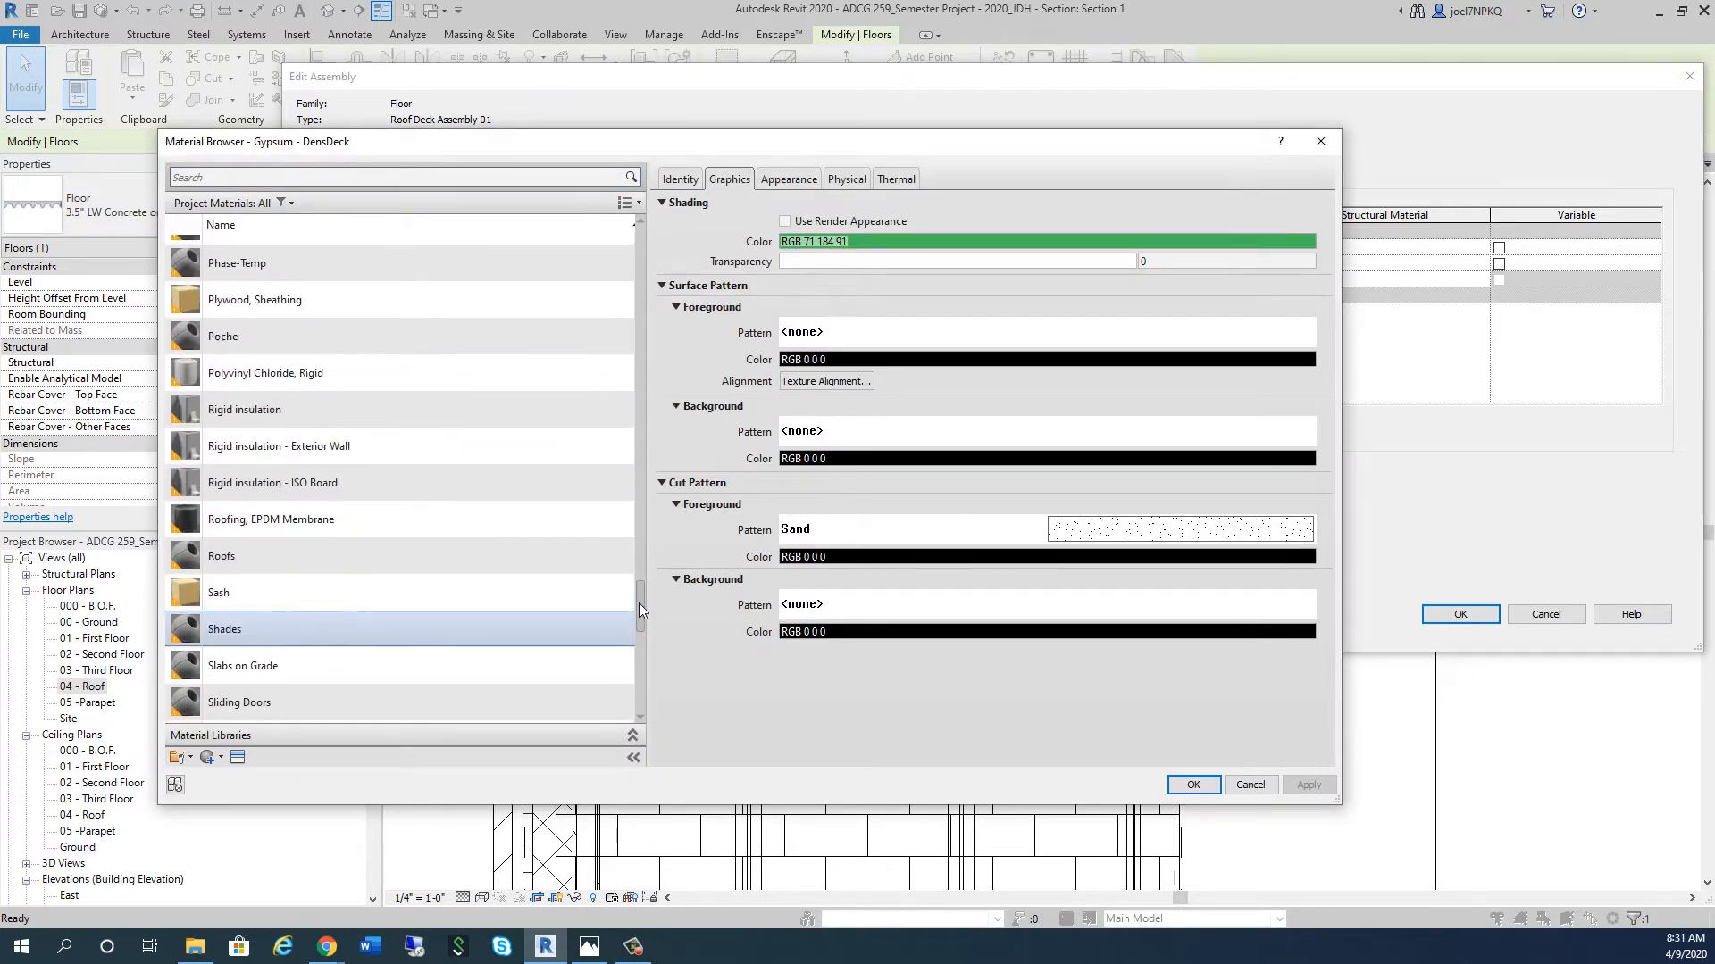
click(278, 482)
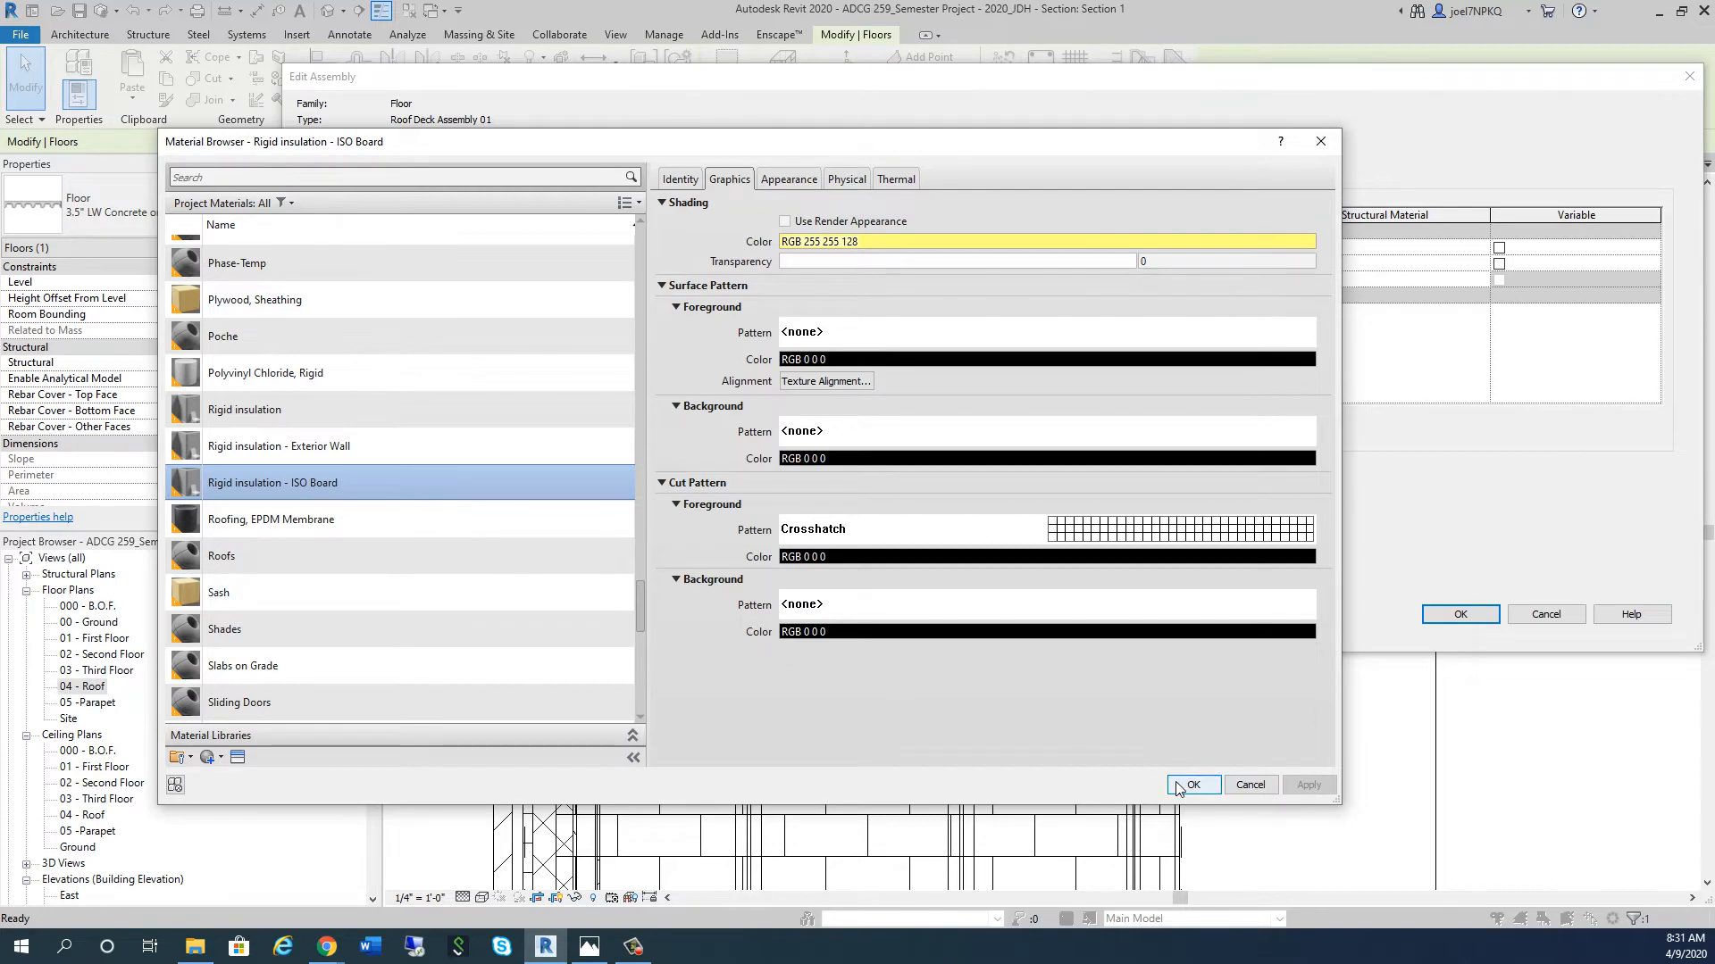
click(1192, 784)
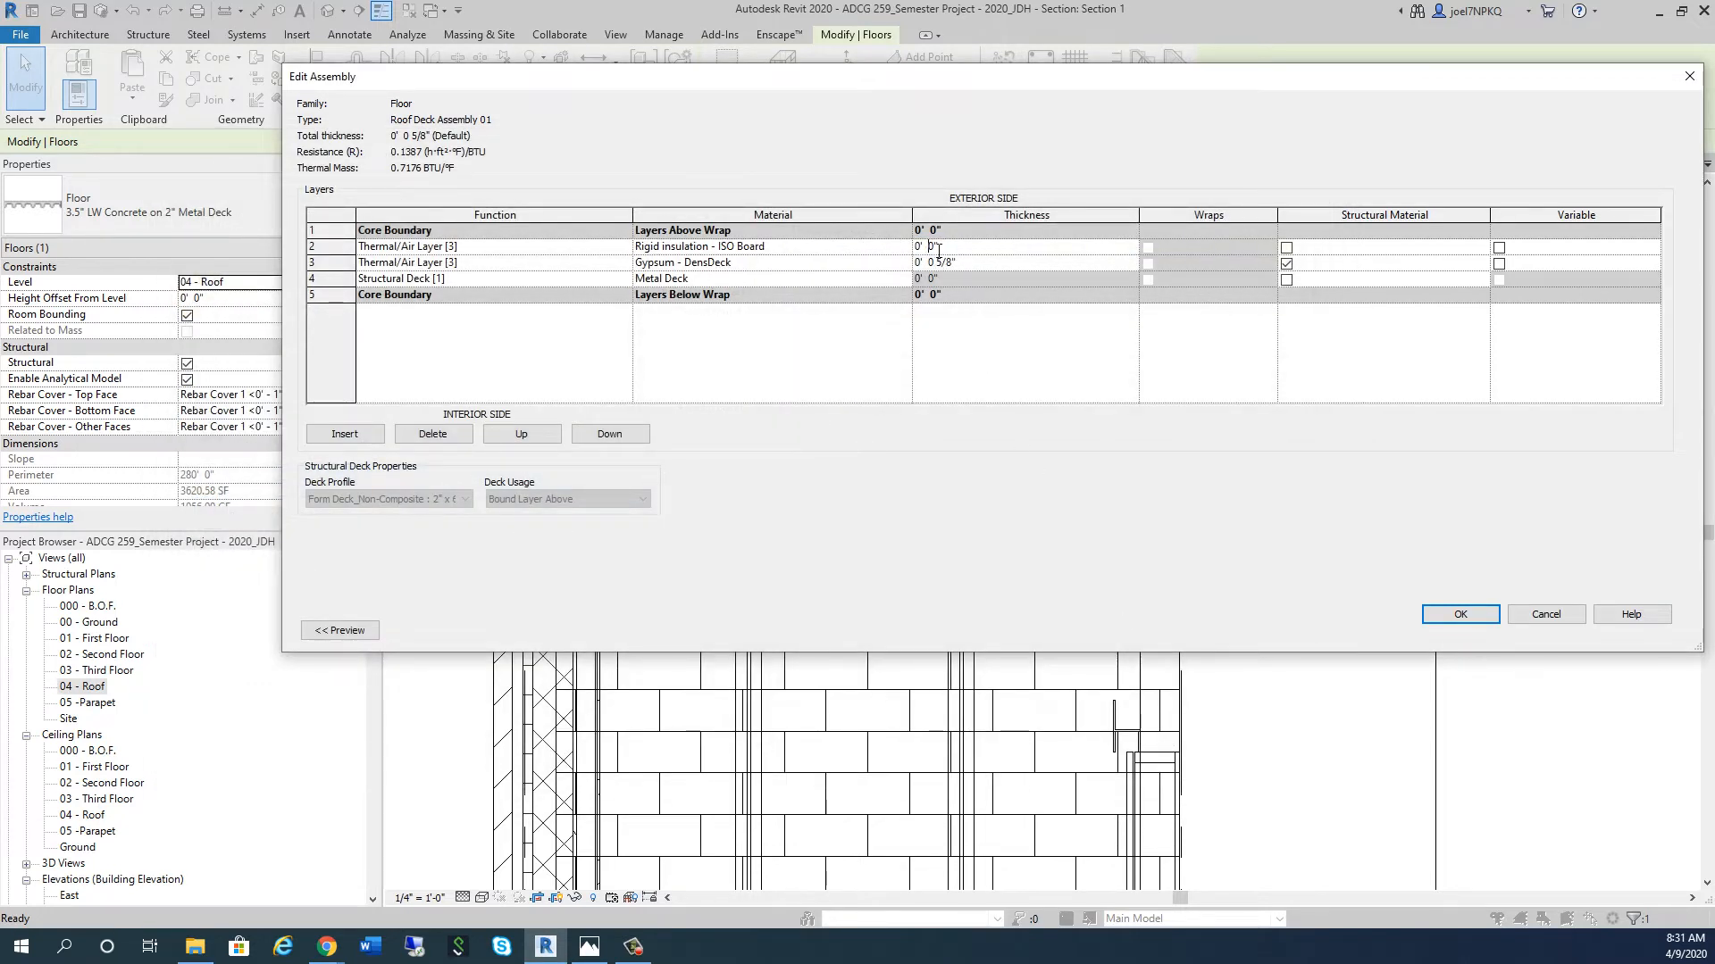
Step: Enter 2 1/2" as the ISO Board insulation layer's thickness
click(927, 247)
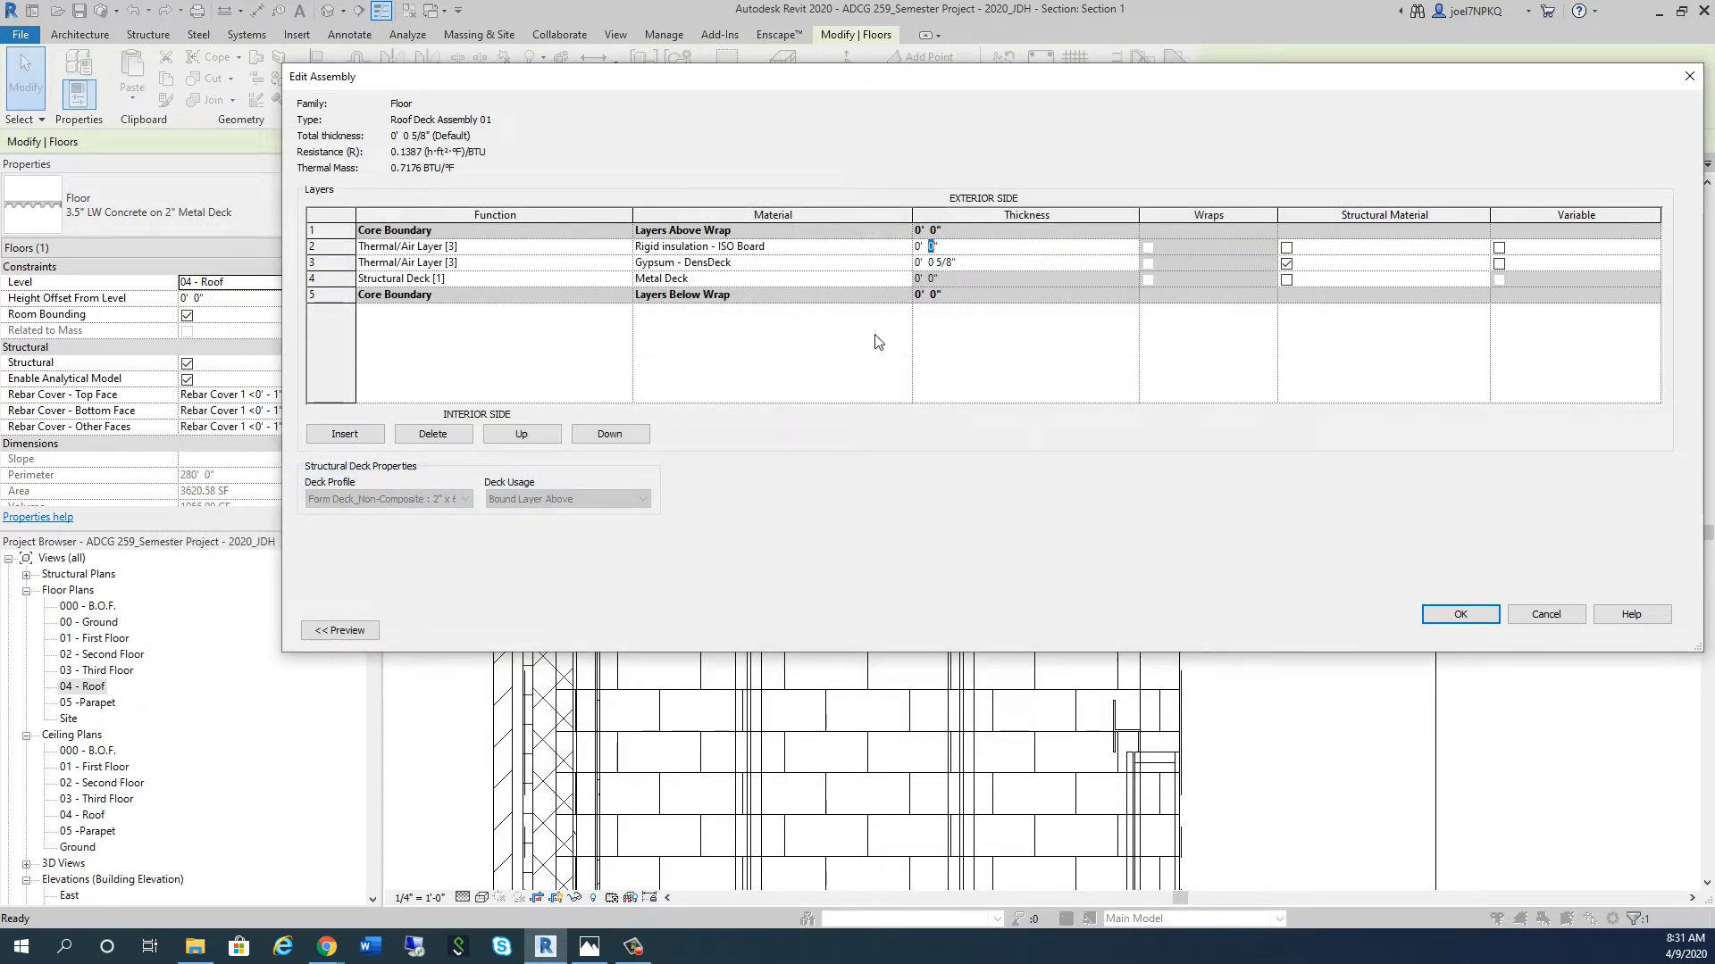
text(2 1/2)
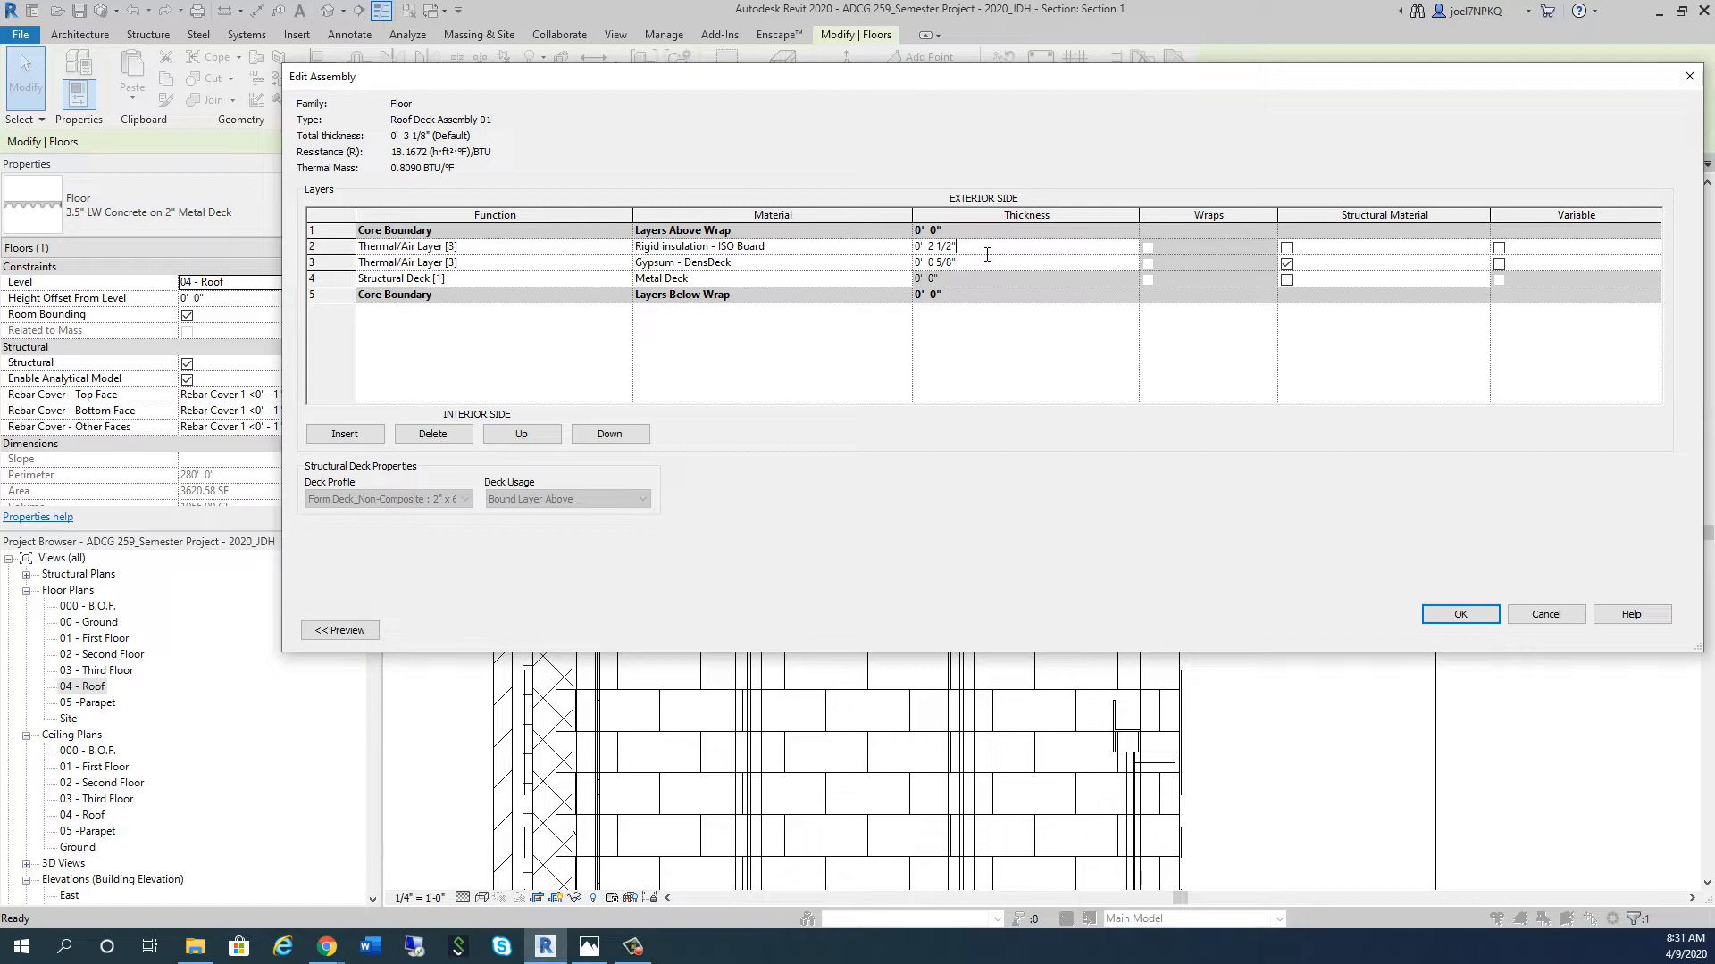
mouse_move(973, 352)
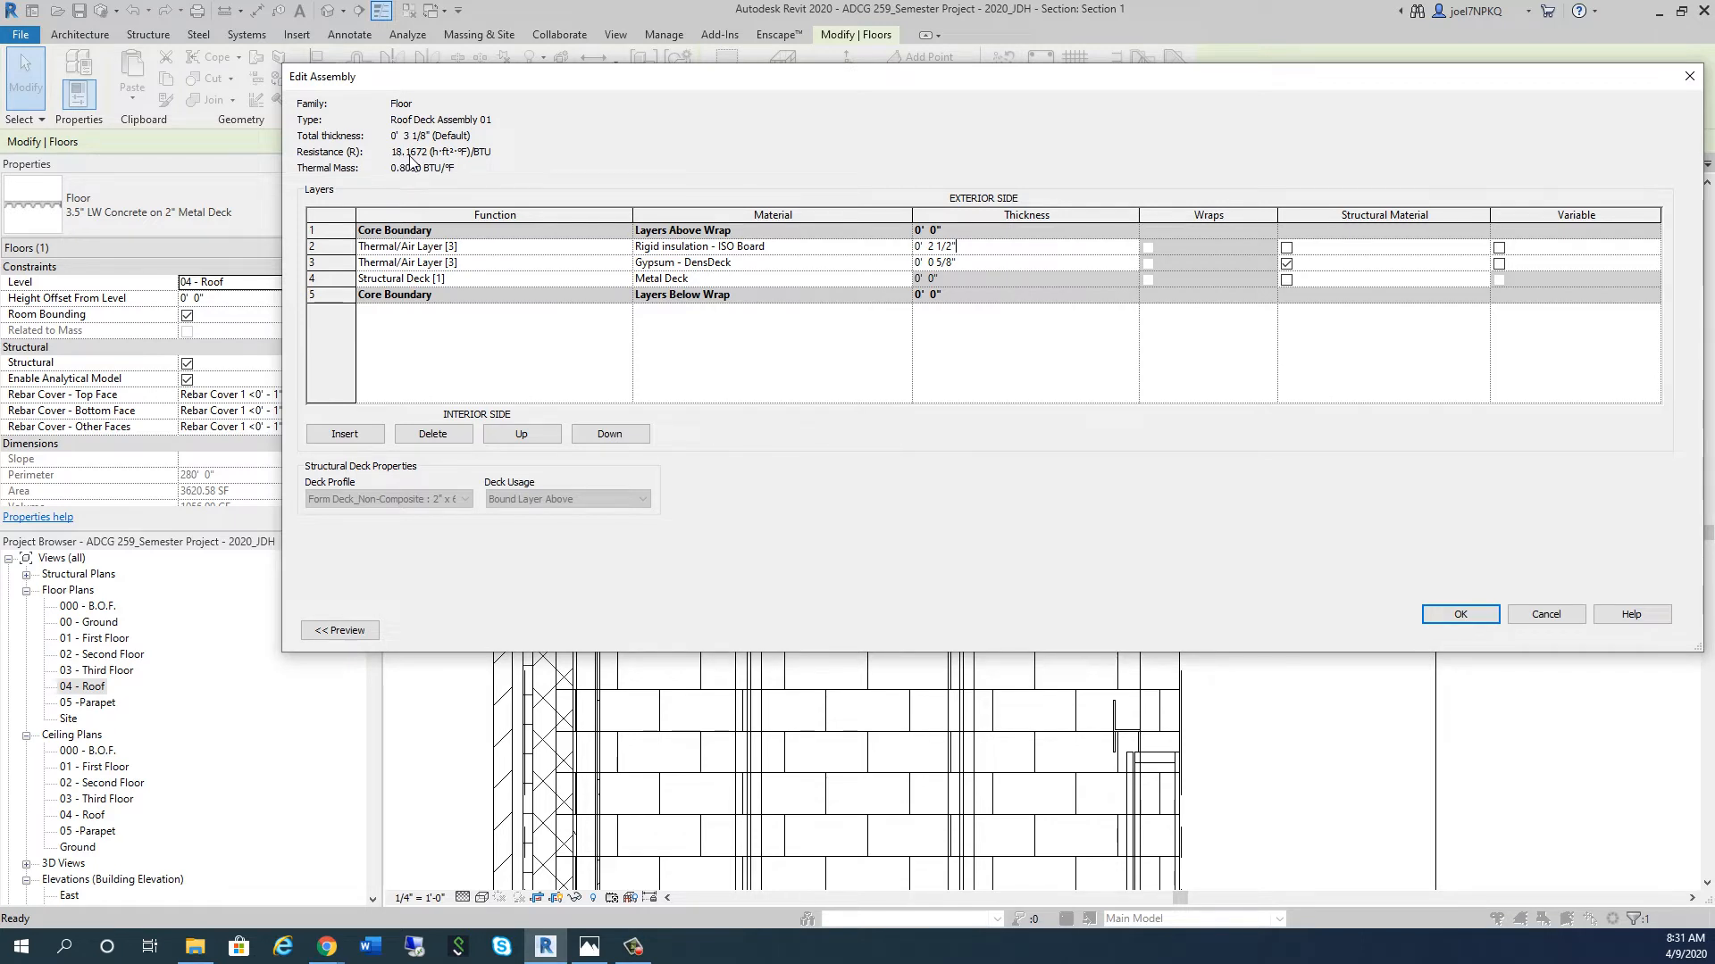
mouse_move(1023, 267)
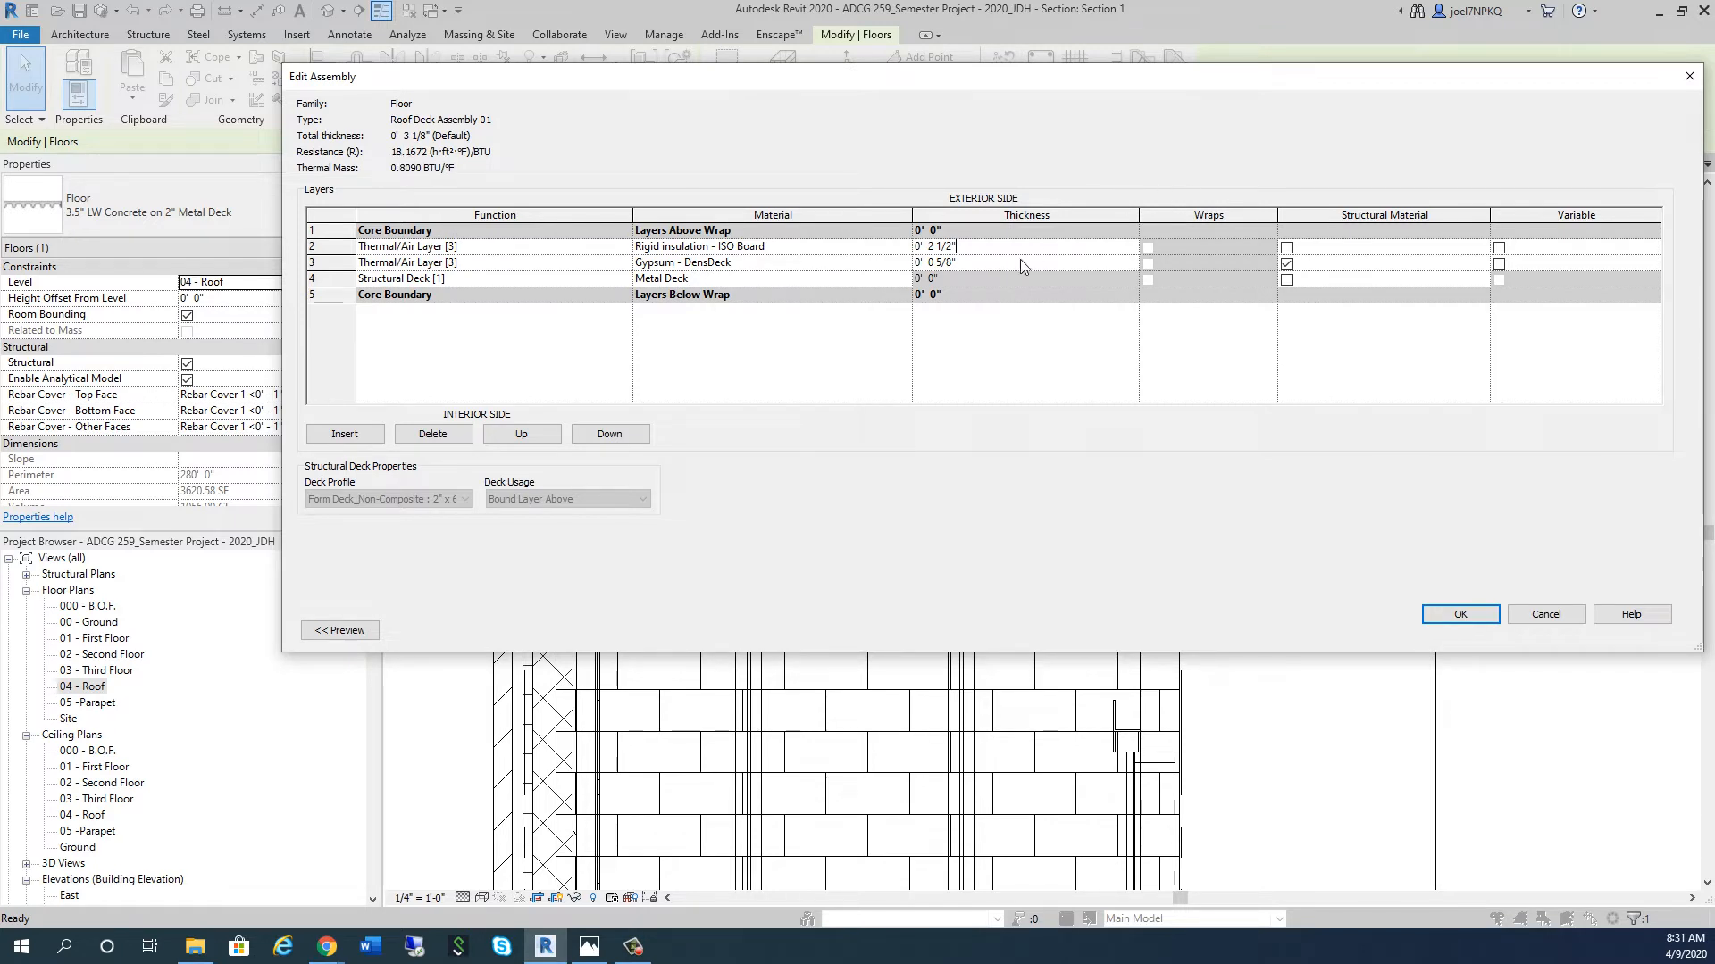
mouse_move(576, 281)
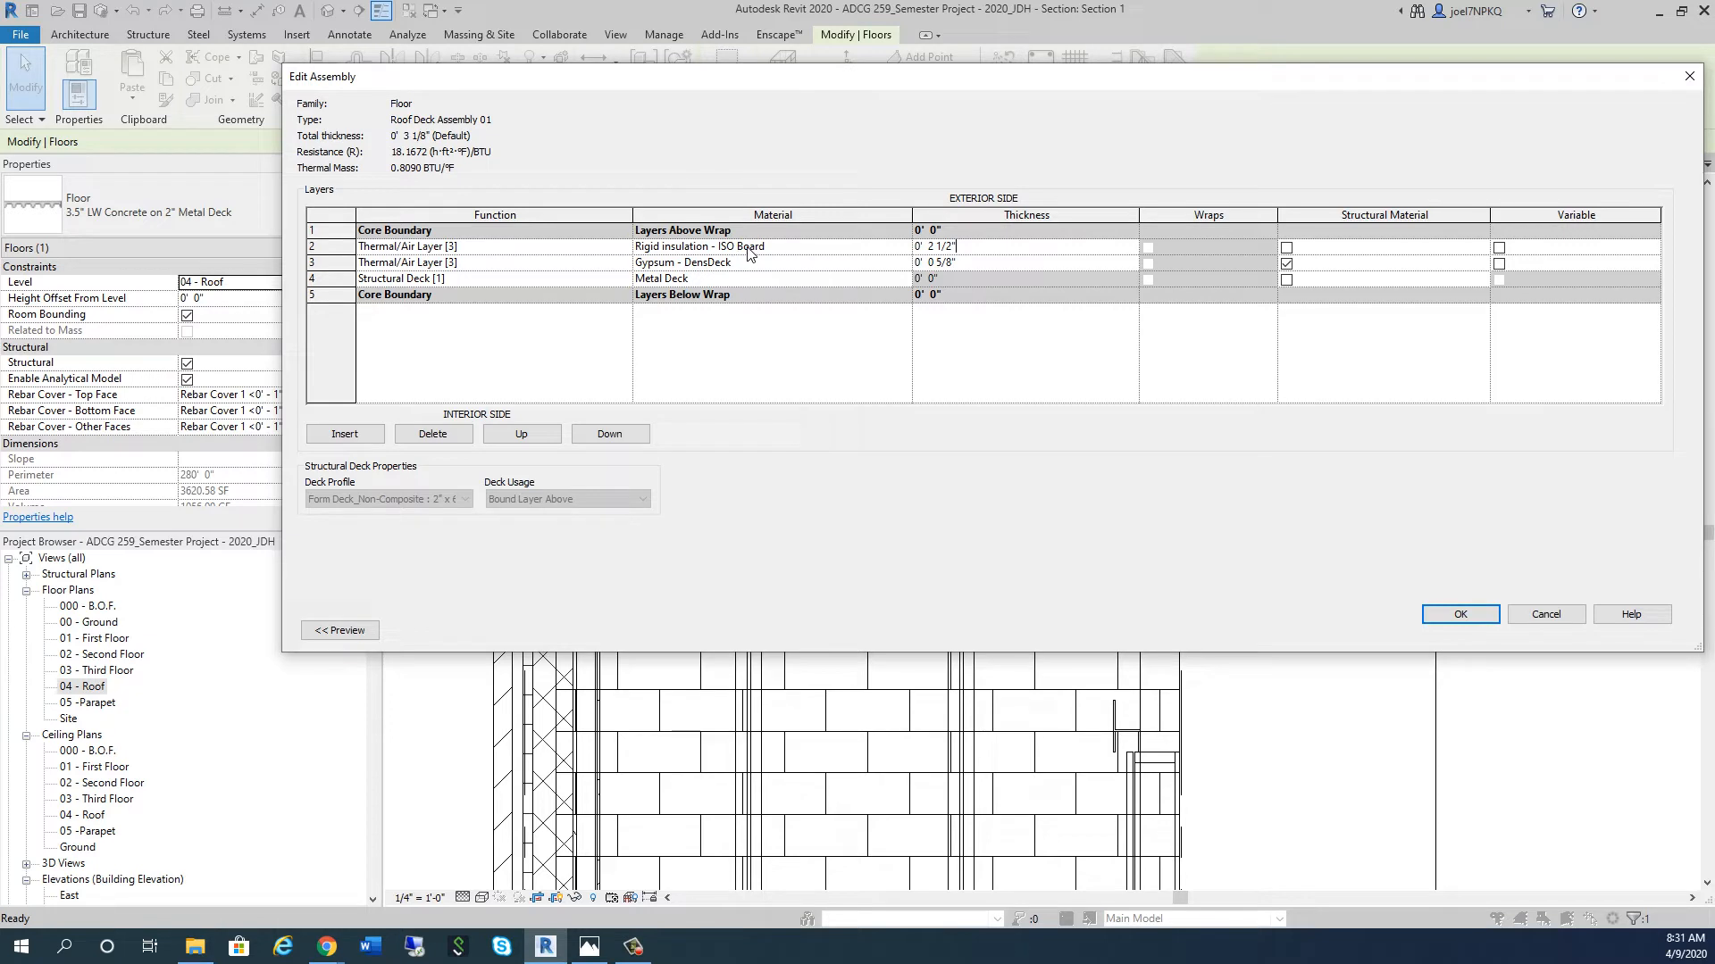
mouse_move(749, 256)
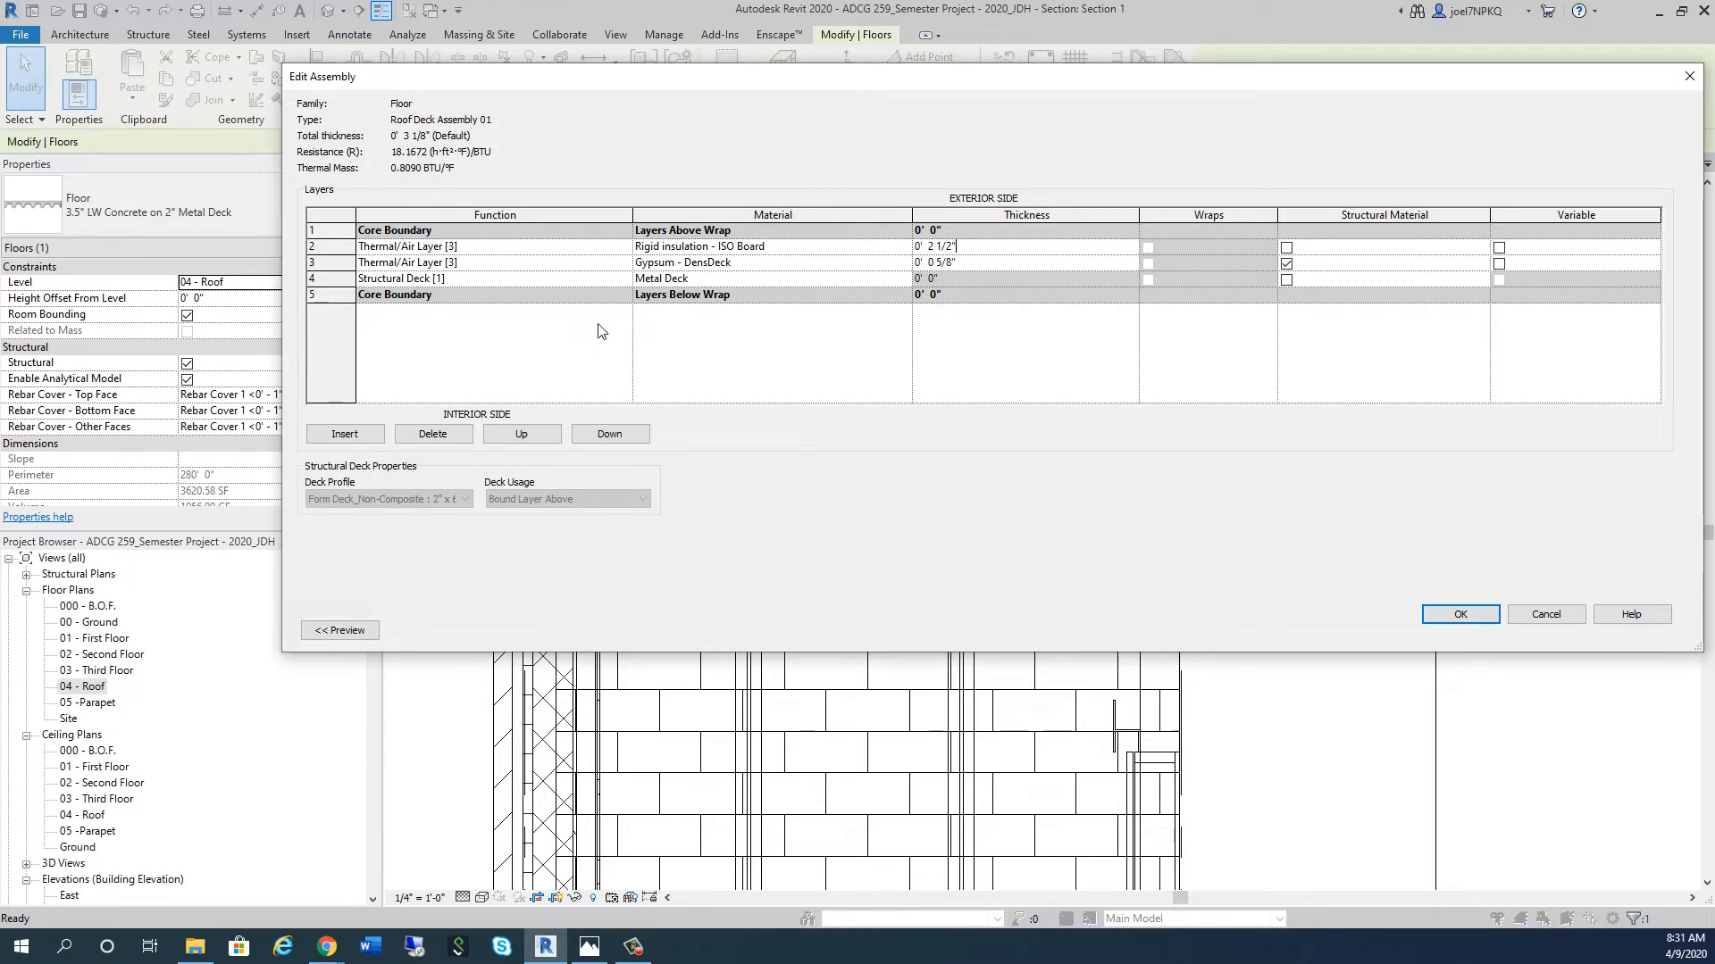
mouse_move(603, 326)
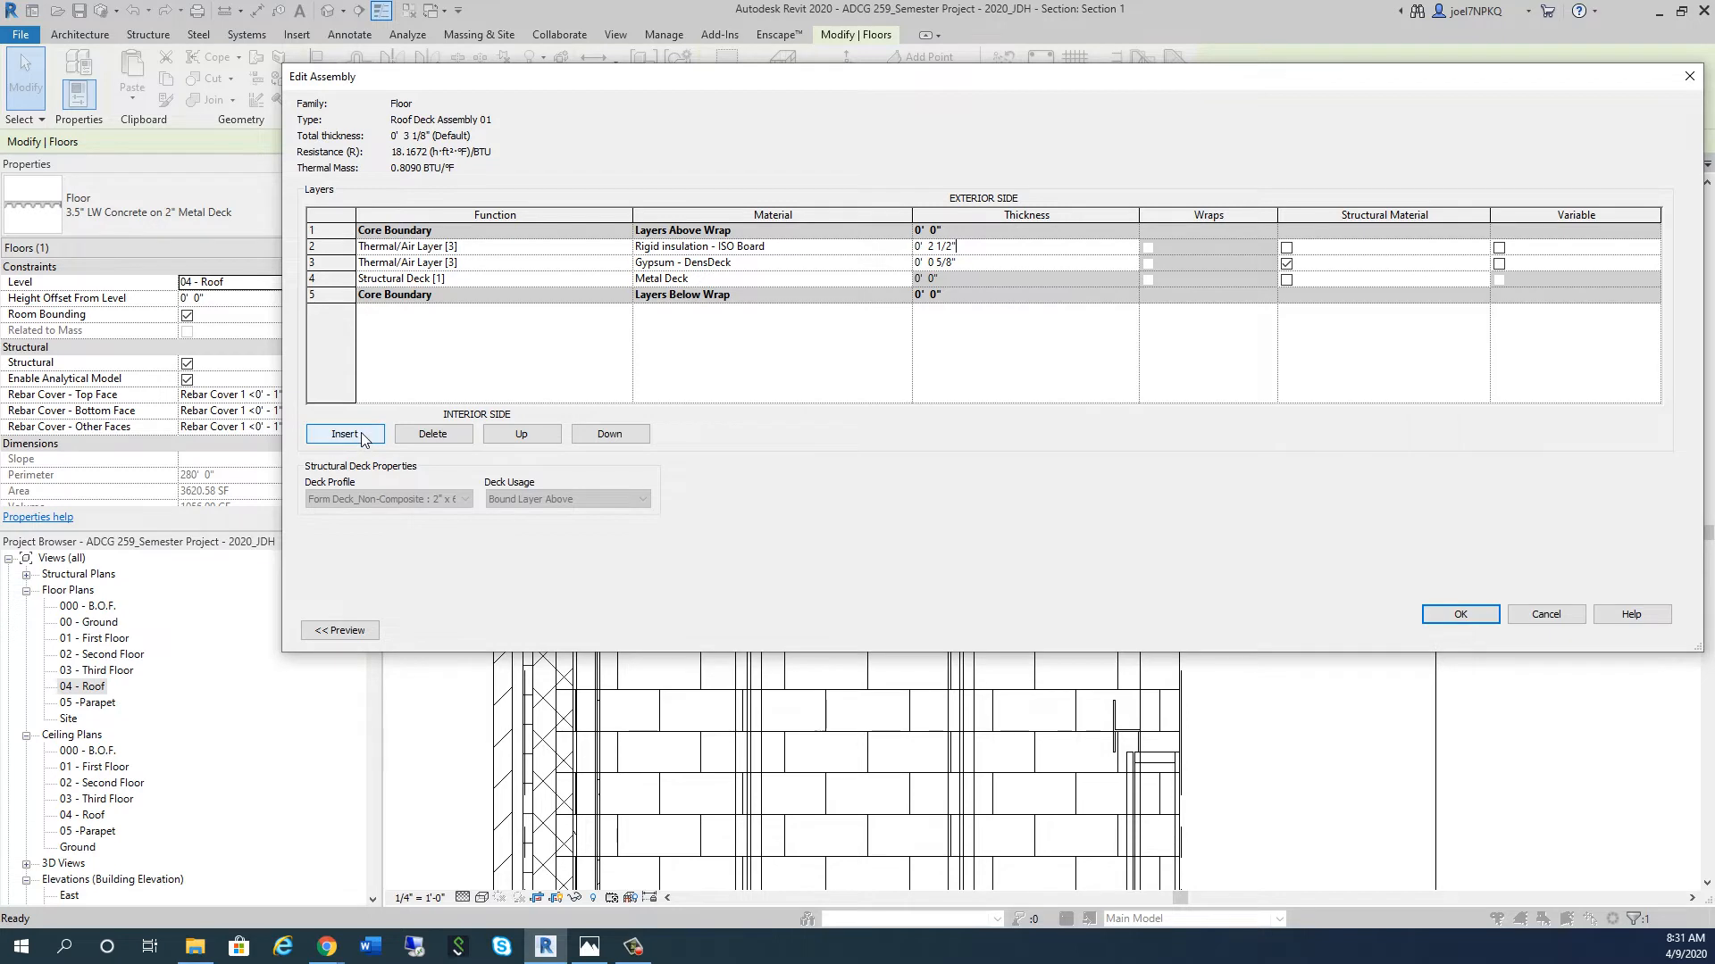
Step: Insert a layer above the ISO Board and set its function to Thermal/Air Layer [3]
click(343, 433)
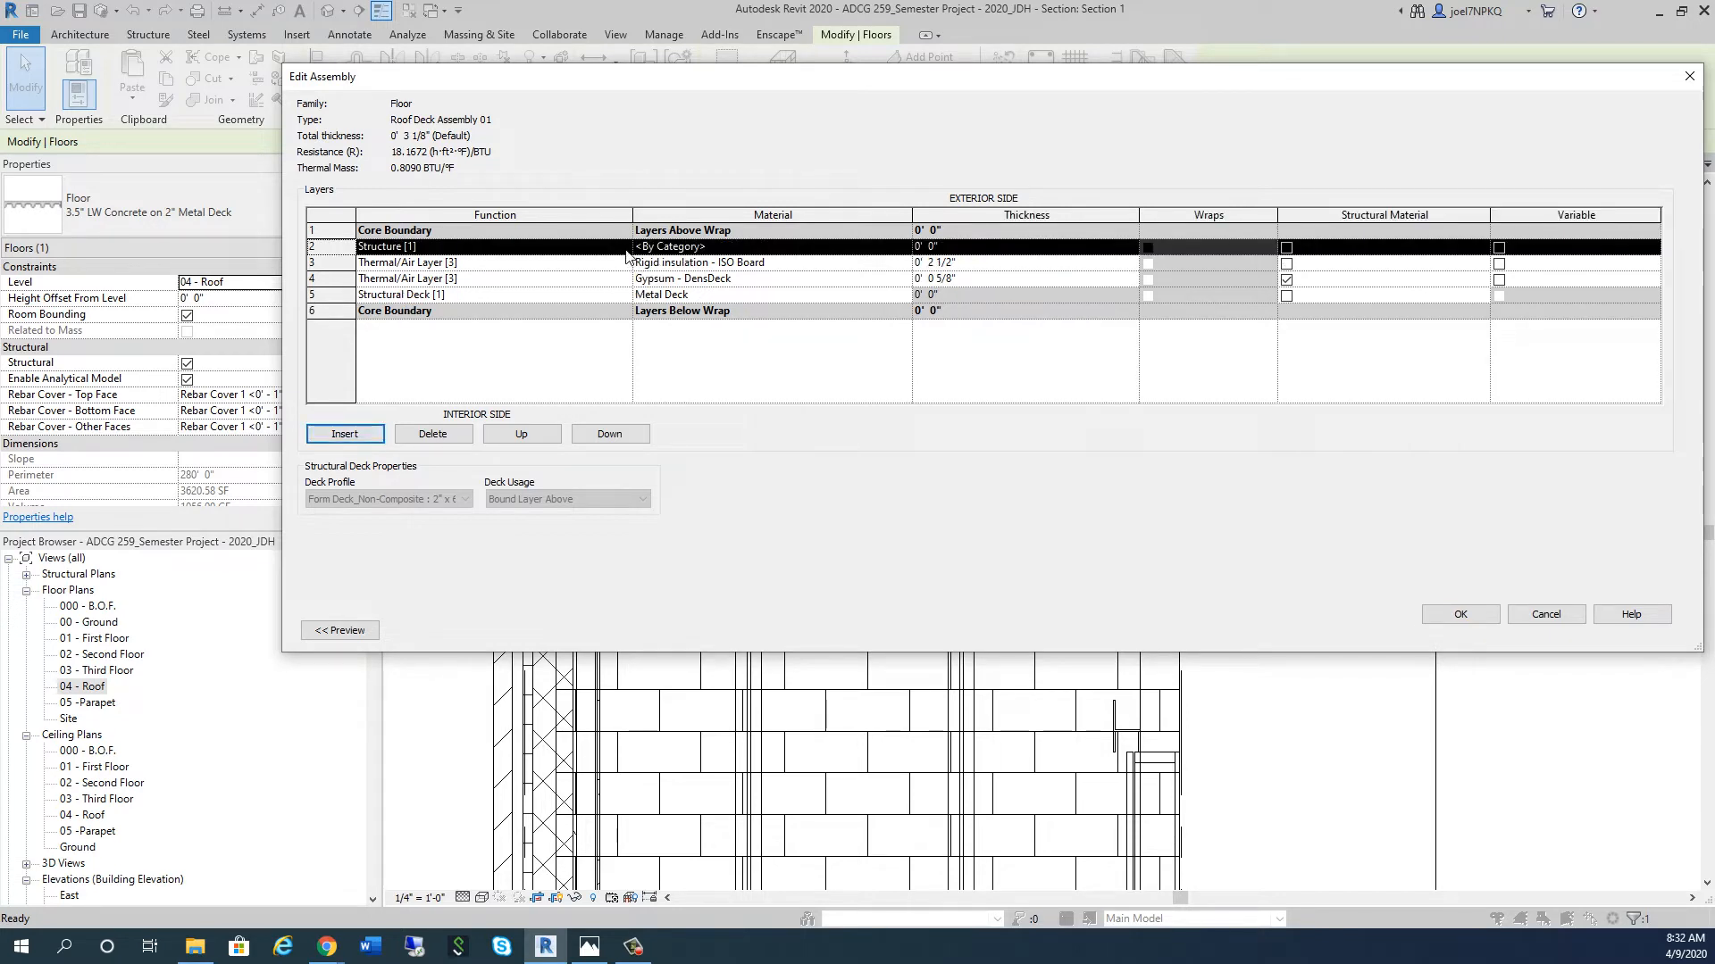
click(612, 247)
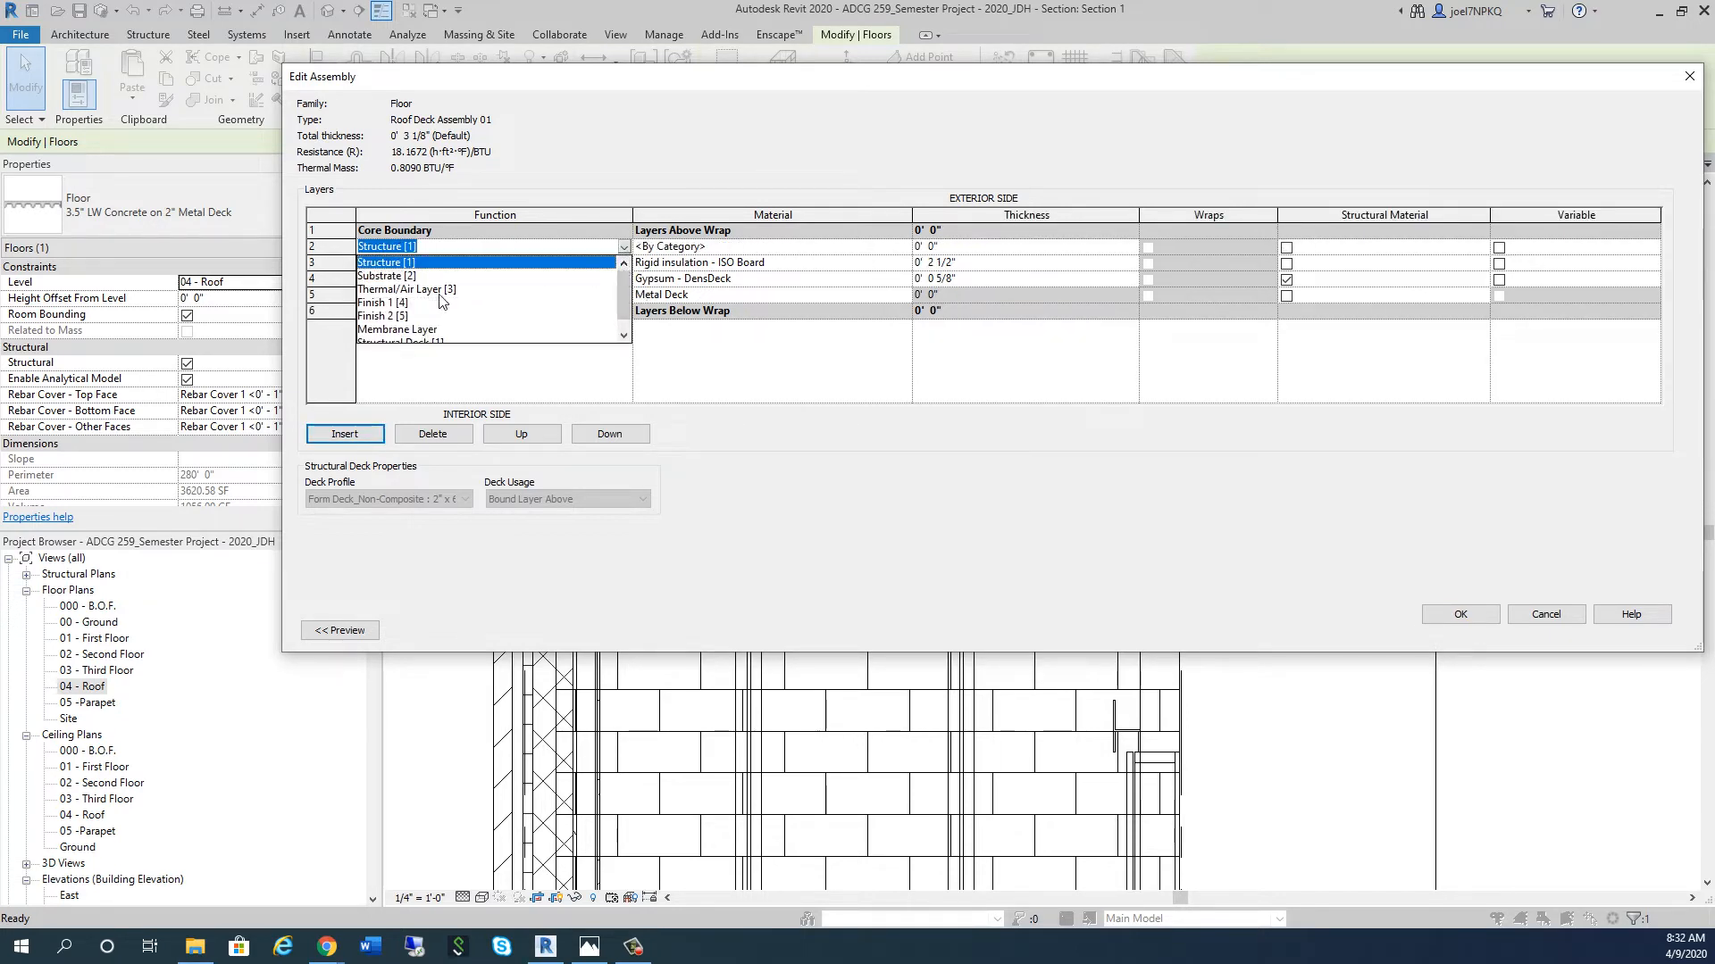
click(408, 278)
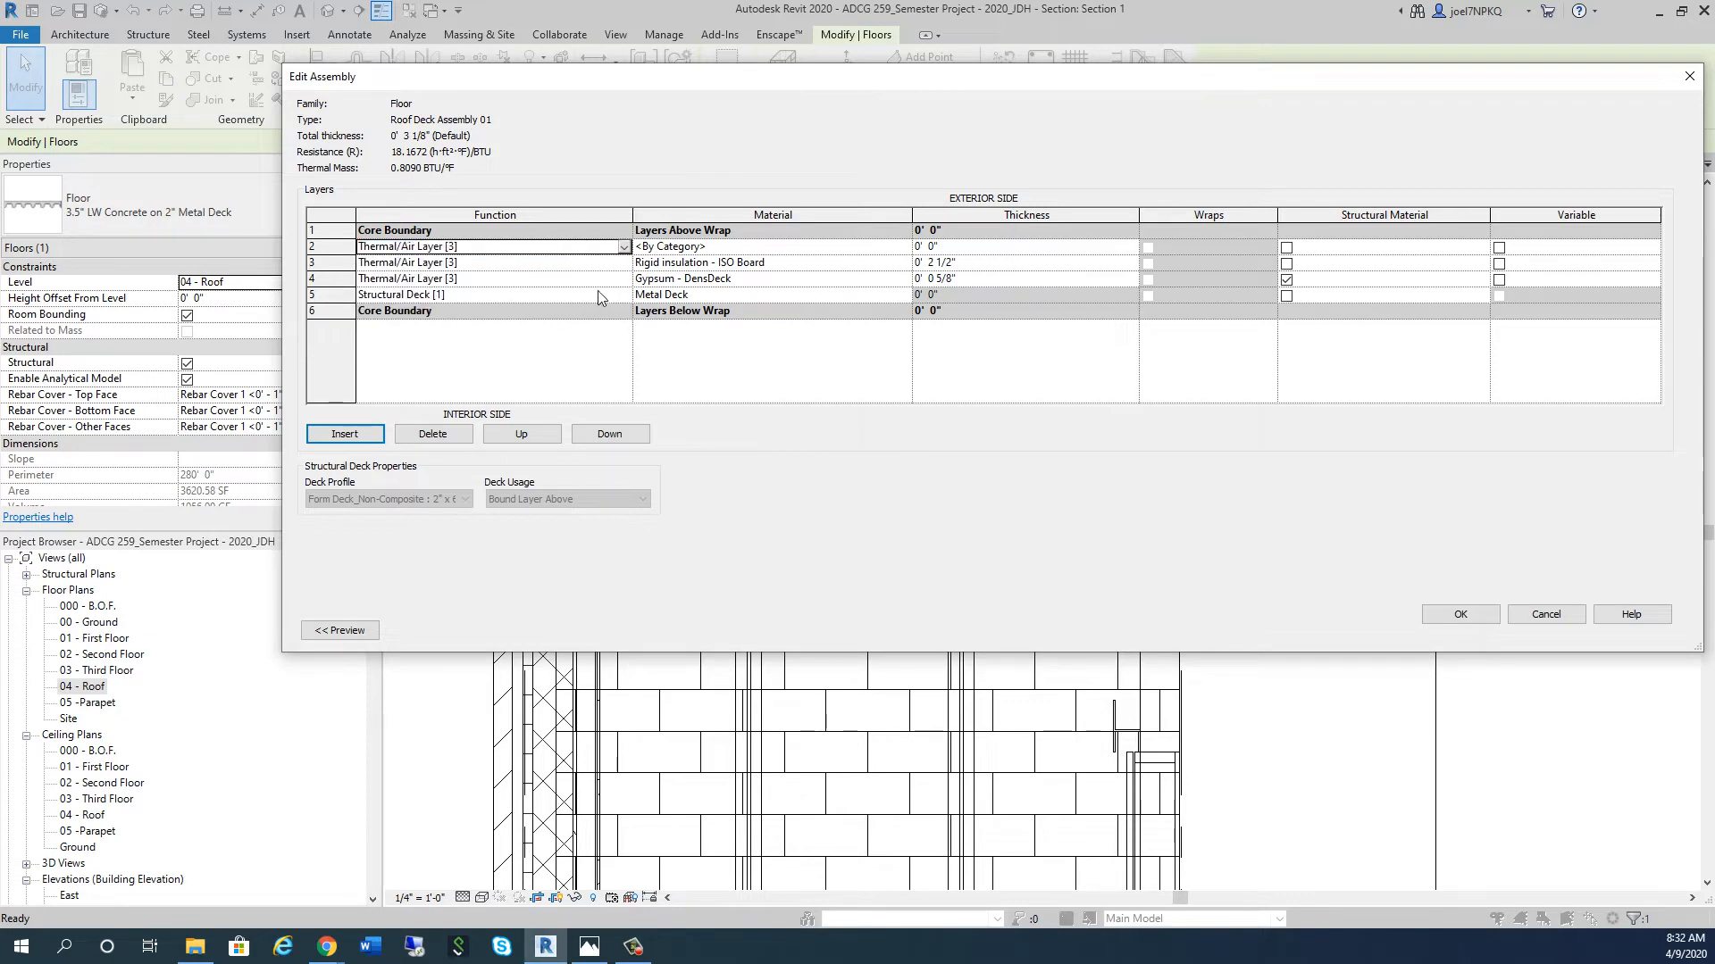
mouse_move(664, 258)
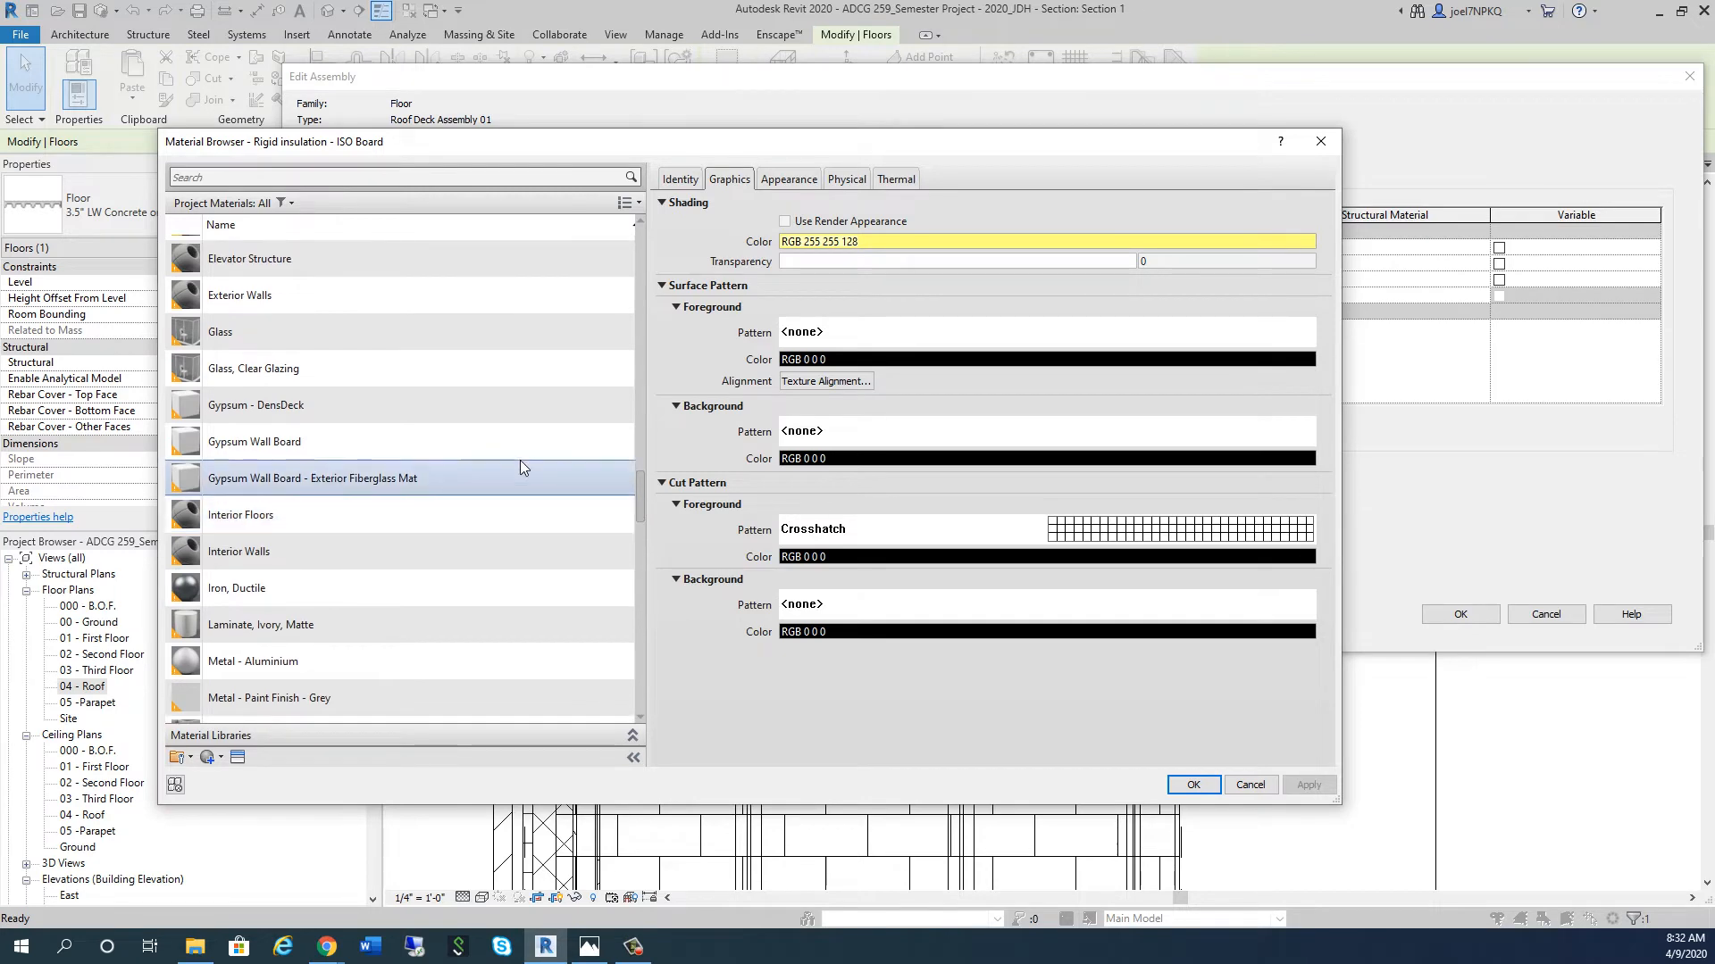
Step: Assign Gypsum - DensDeck to the top layer with a 1/2" thickness
click(255, 405)
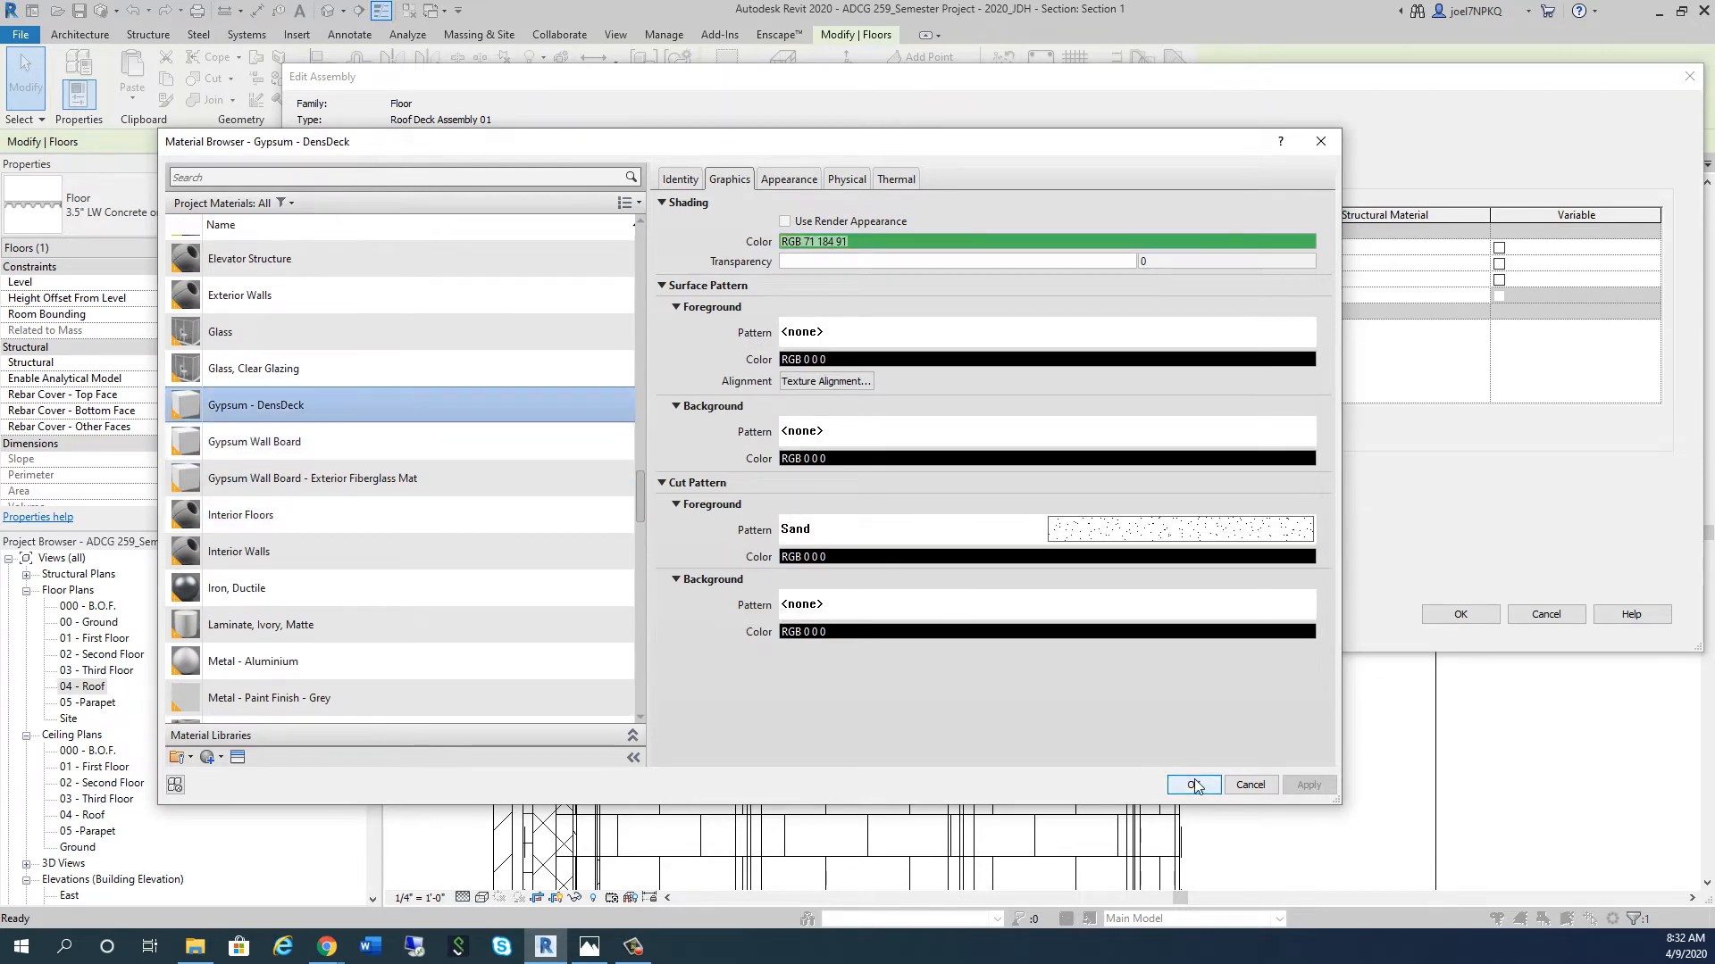
click(1193, 784)
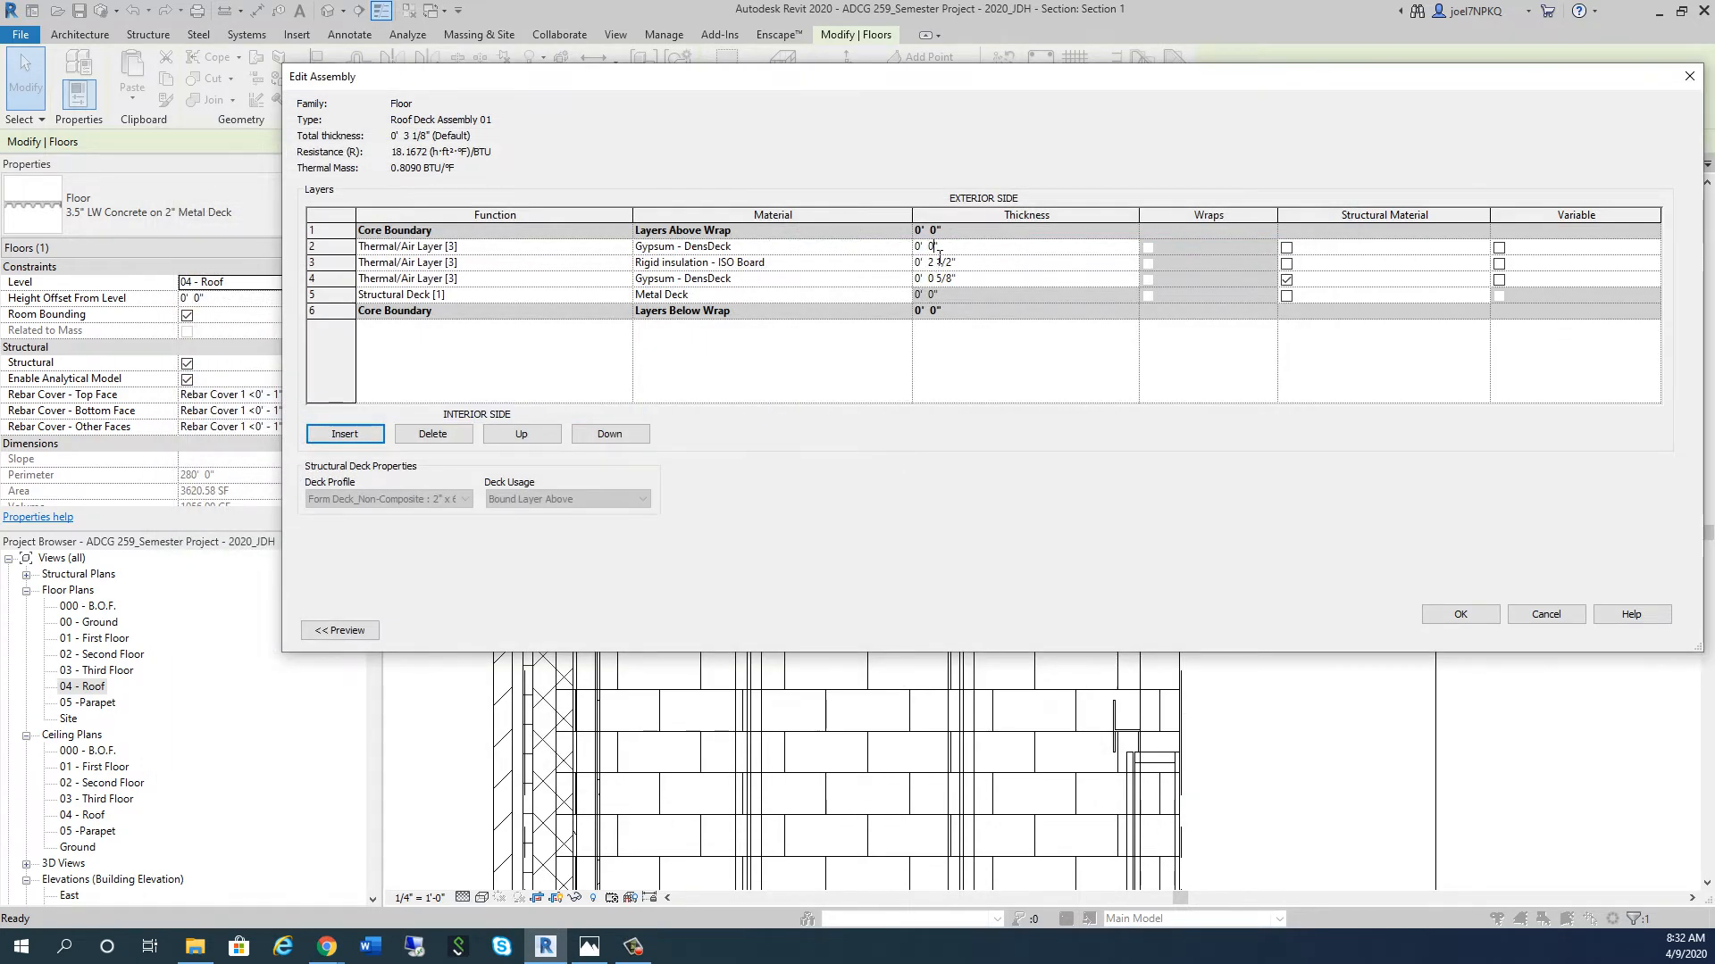
text(1)
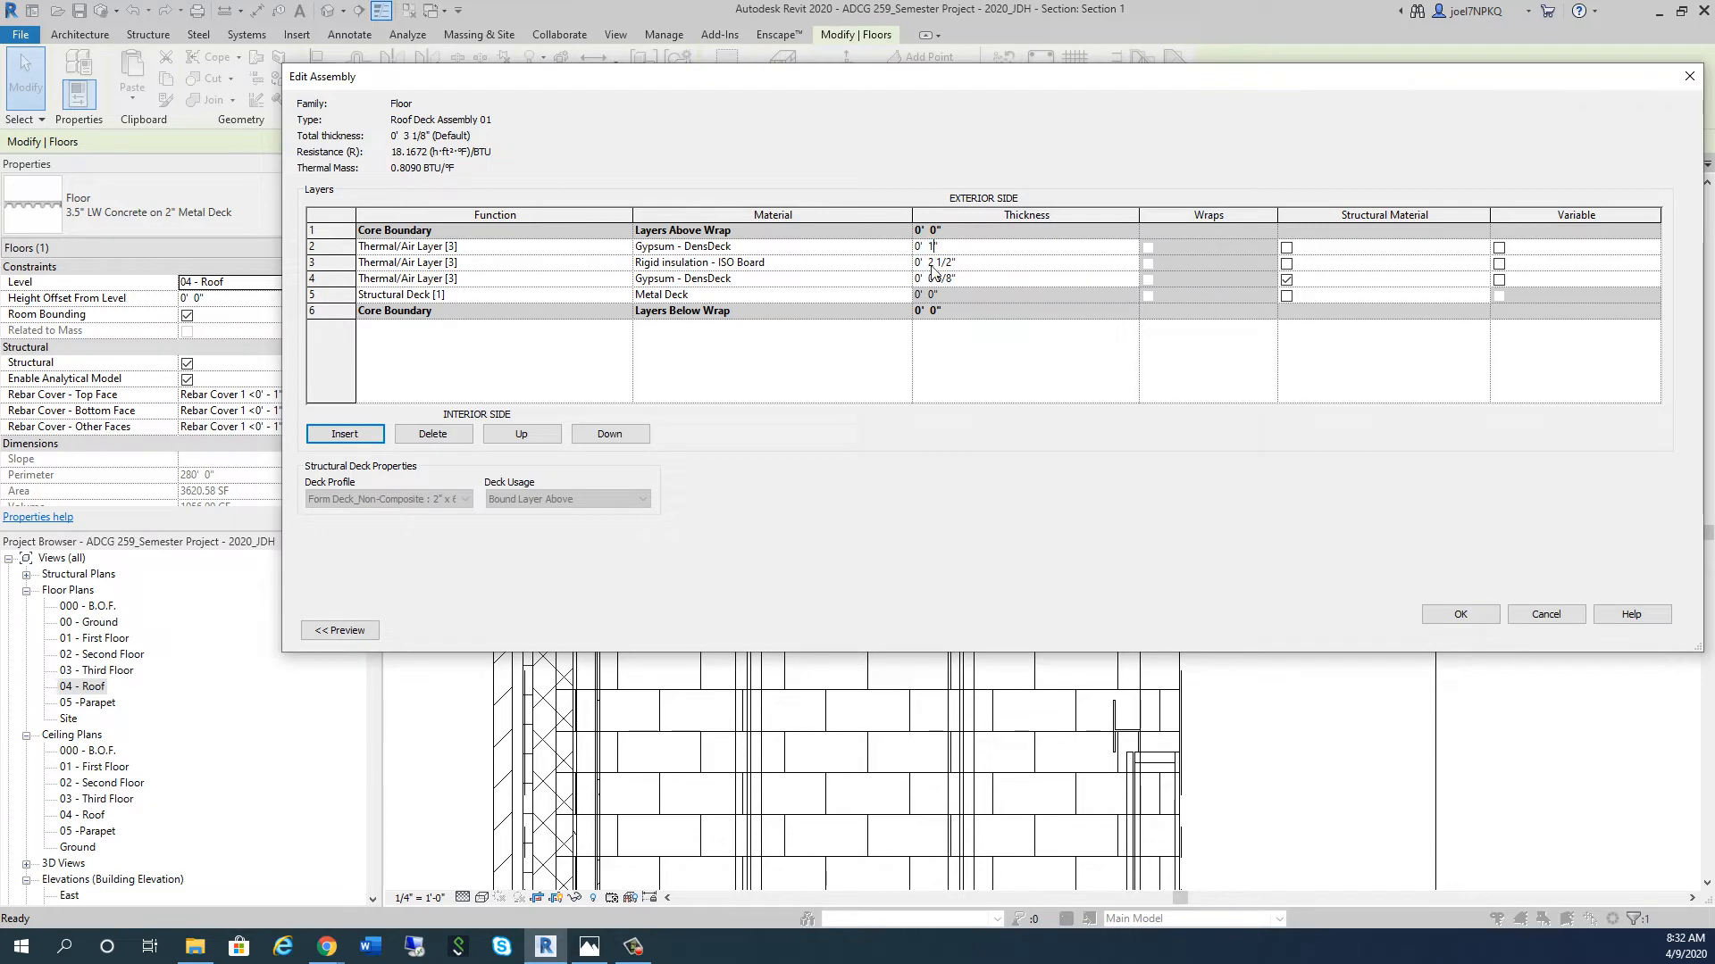
text(1/2")
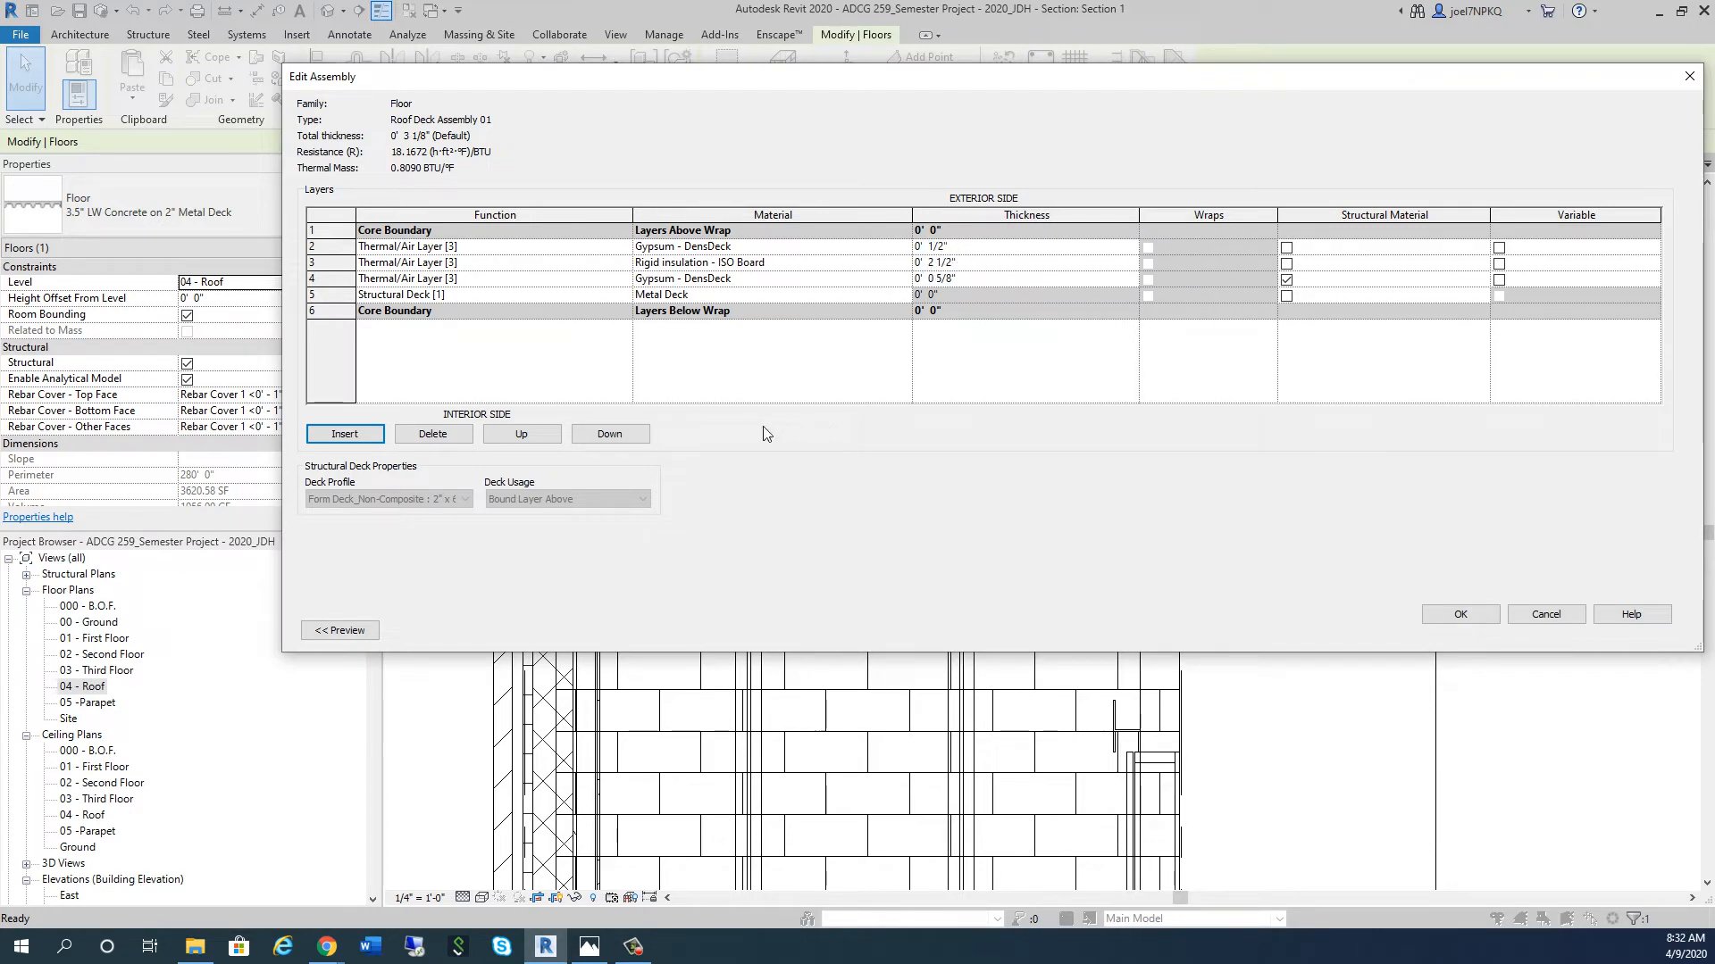
click(344, 433)
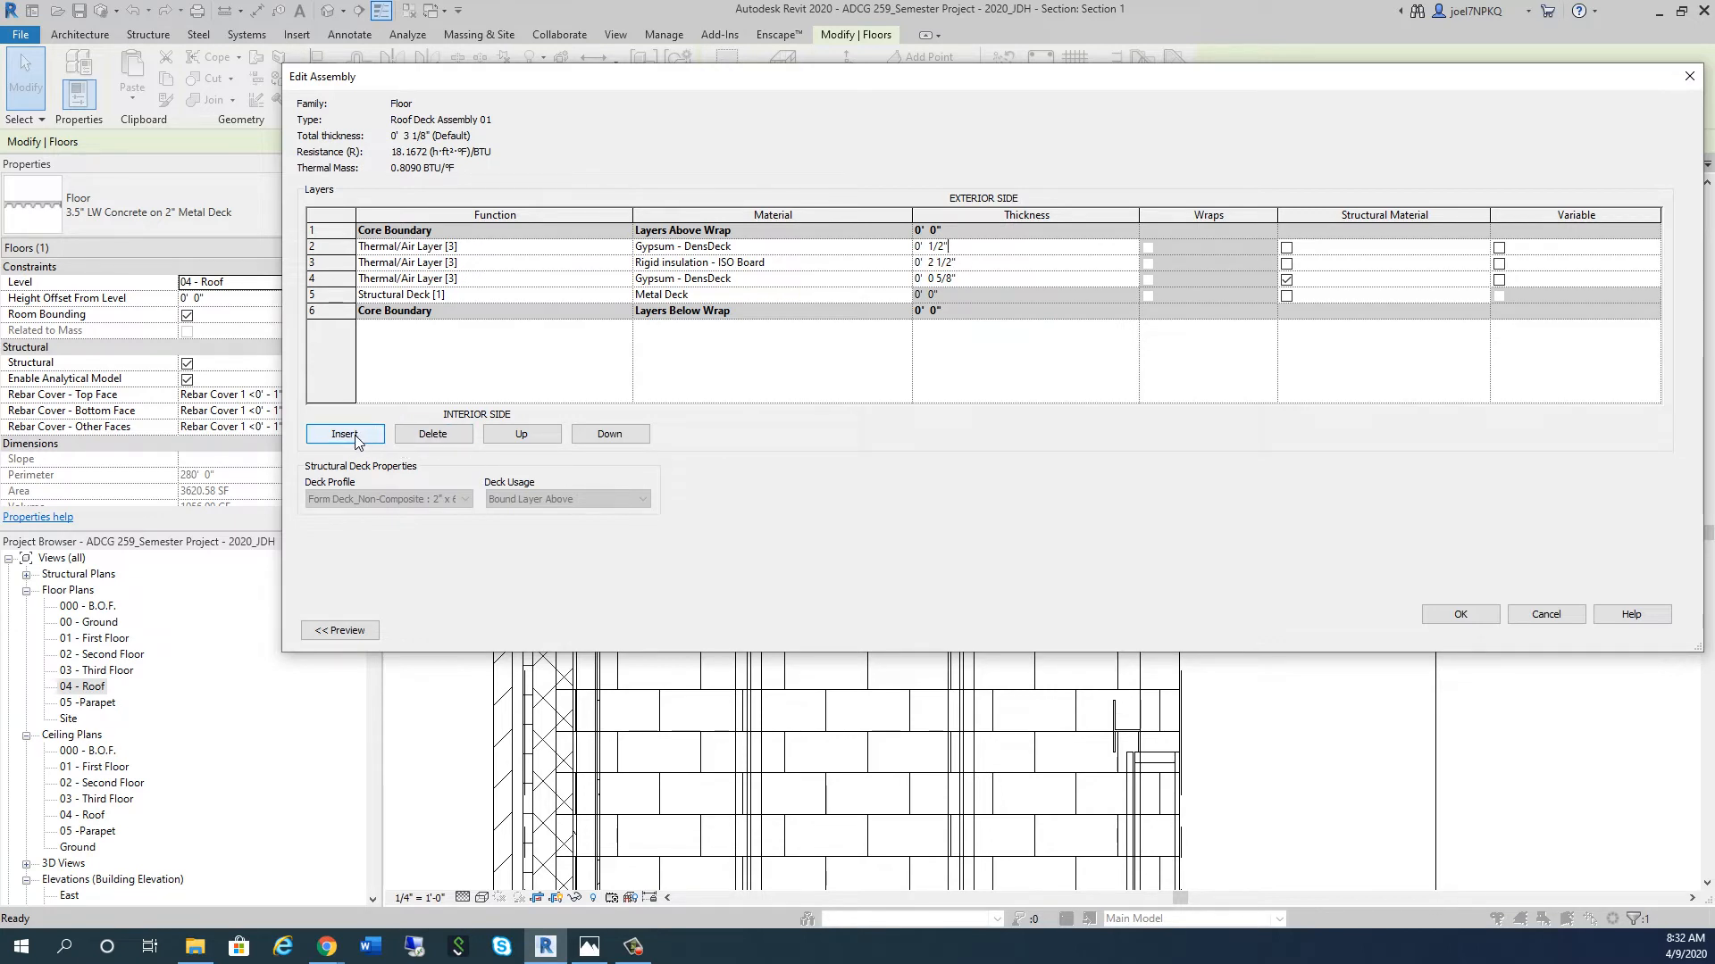
mouse_move(356, 445)
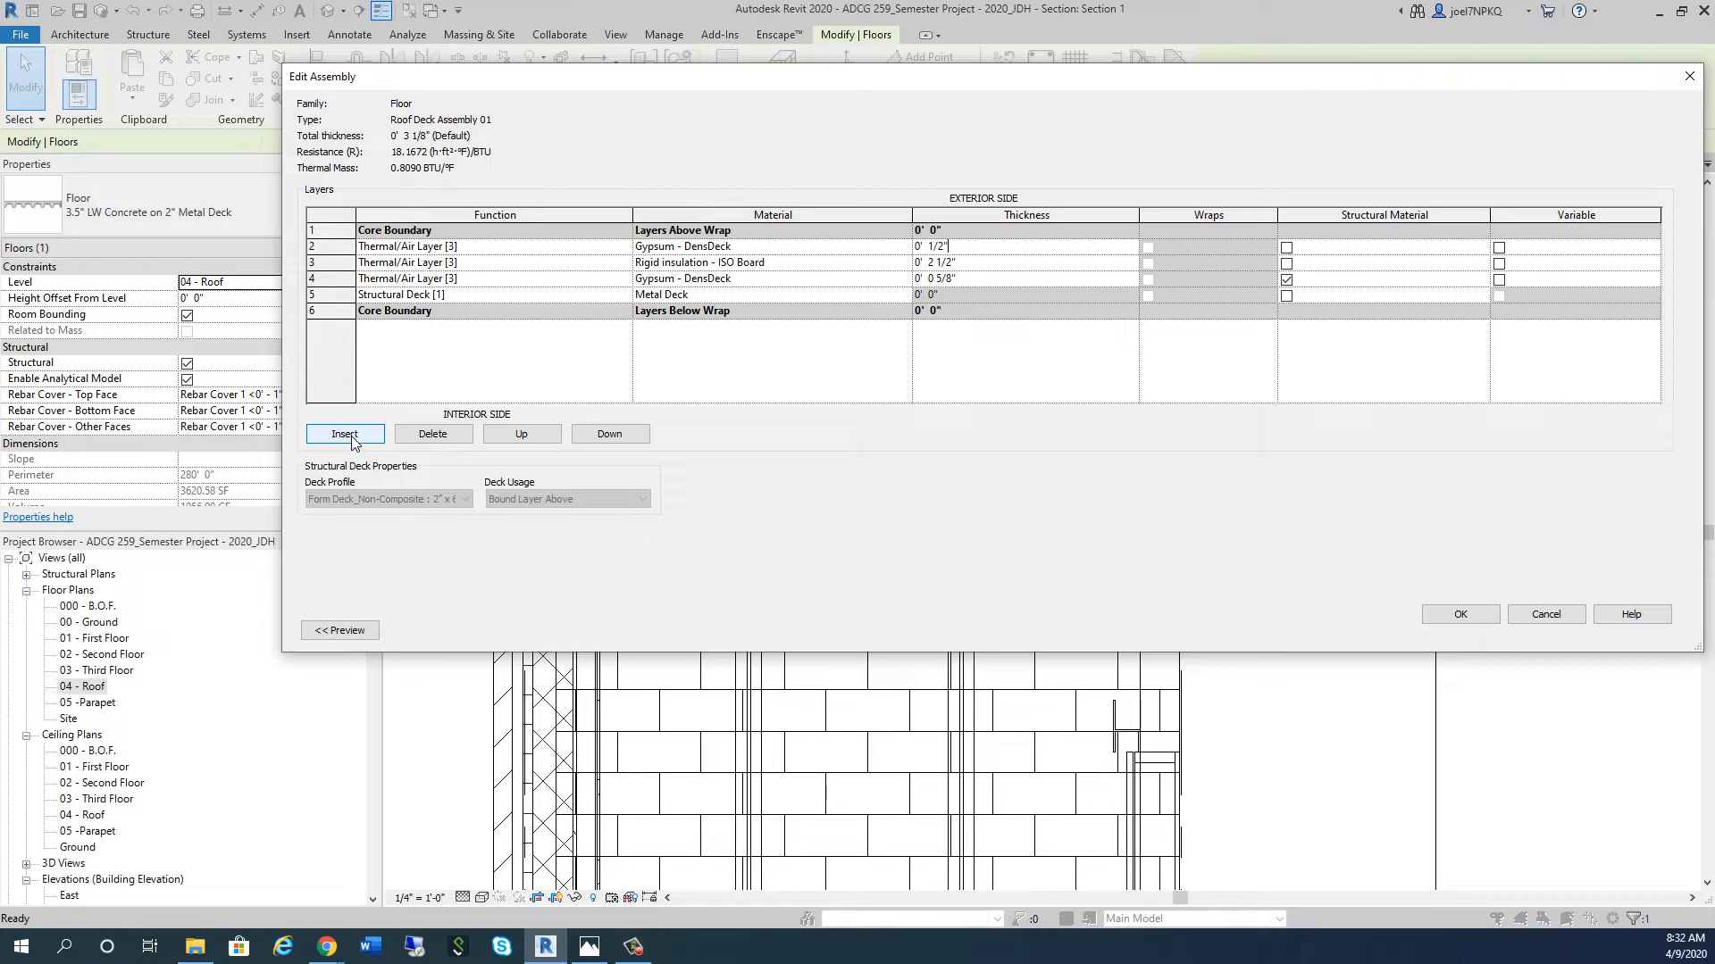
mouse_move(355, 442)
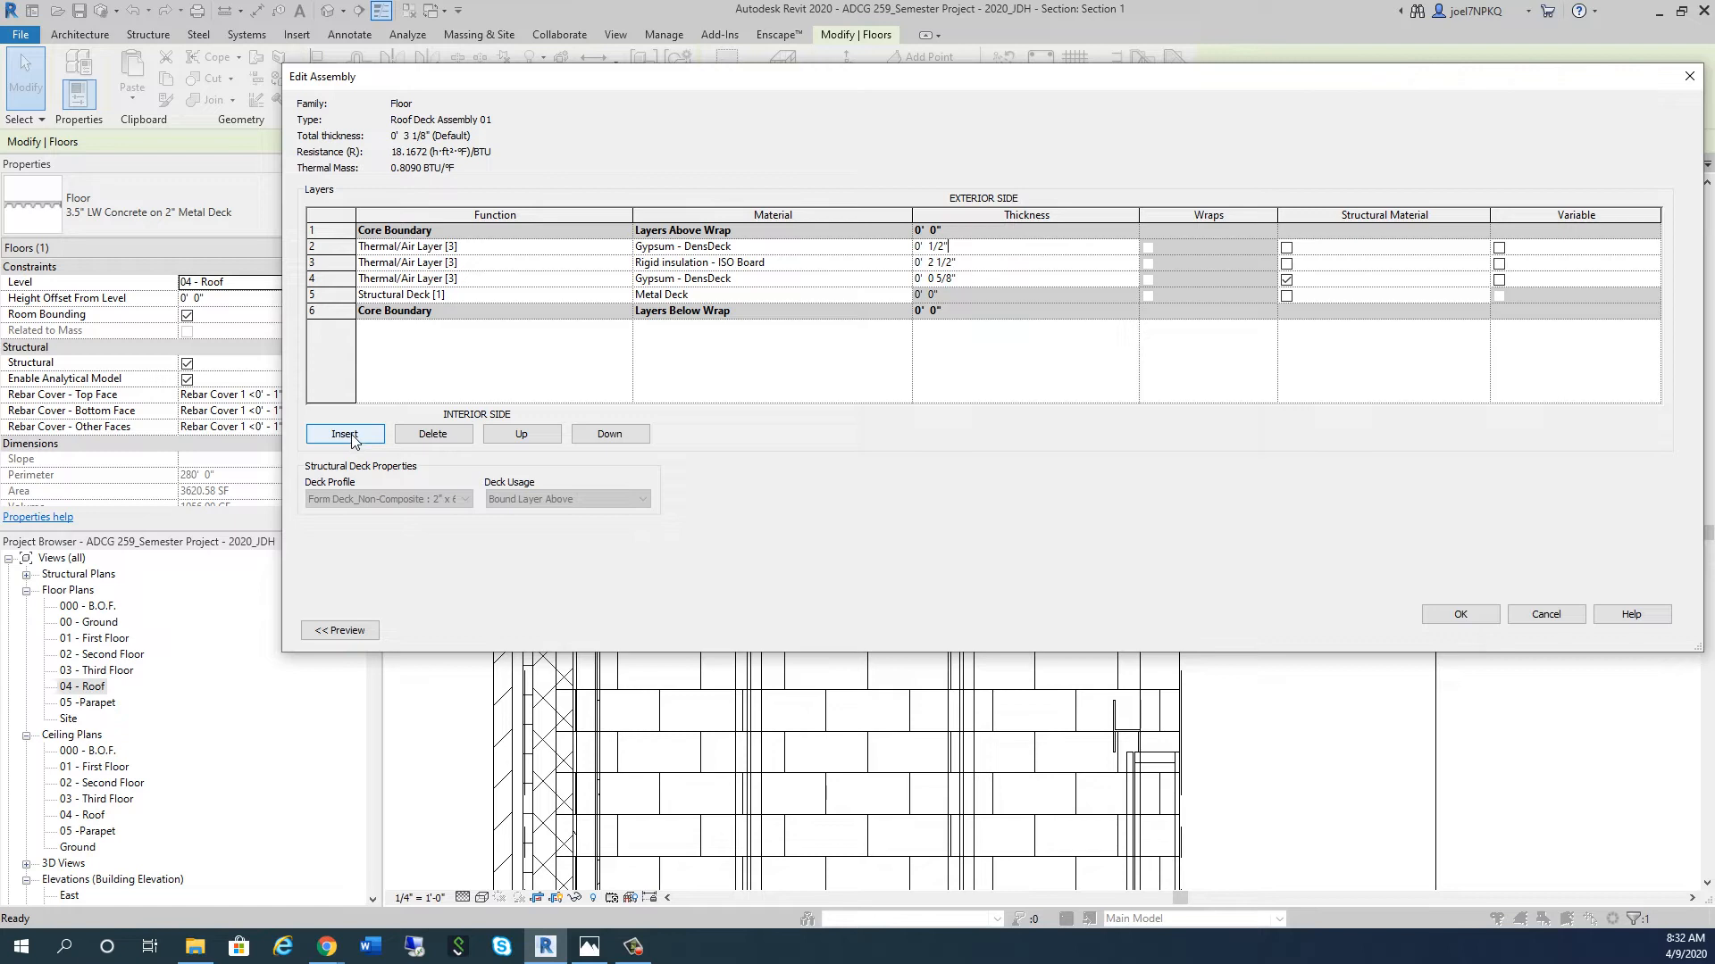
mouse_move(355, 437)
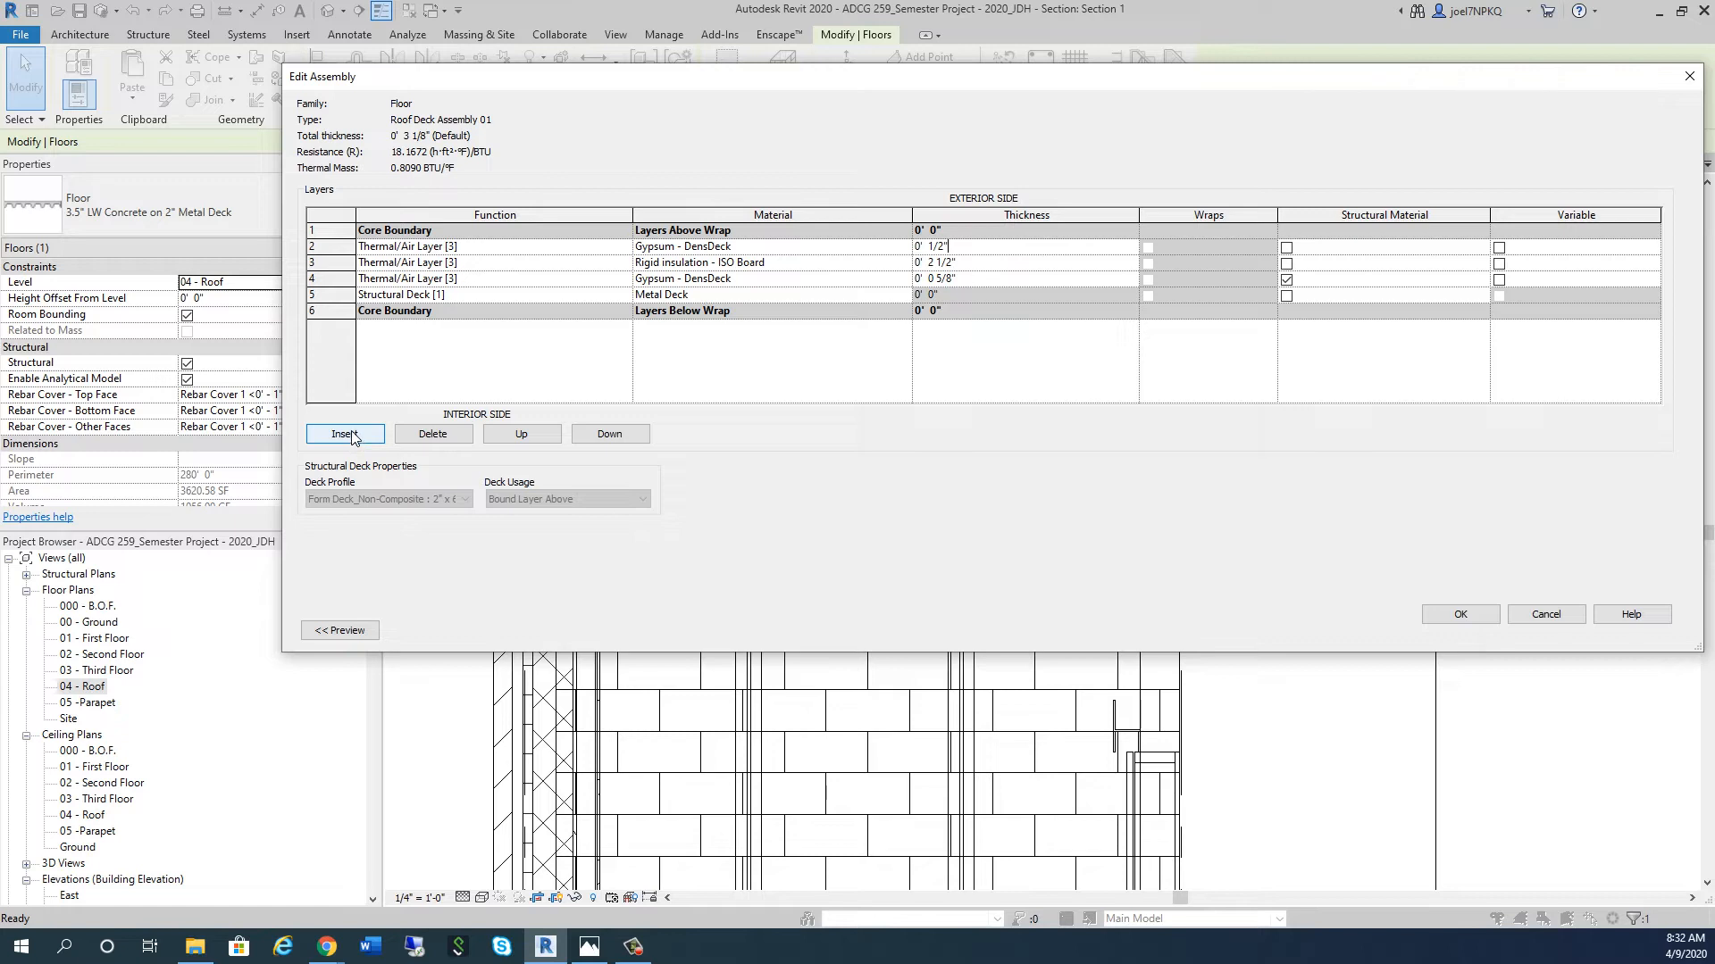
Step: Insert a new top layer in the roof assembly and open its Material Browser
click(344, 434)
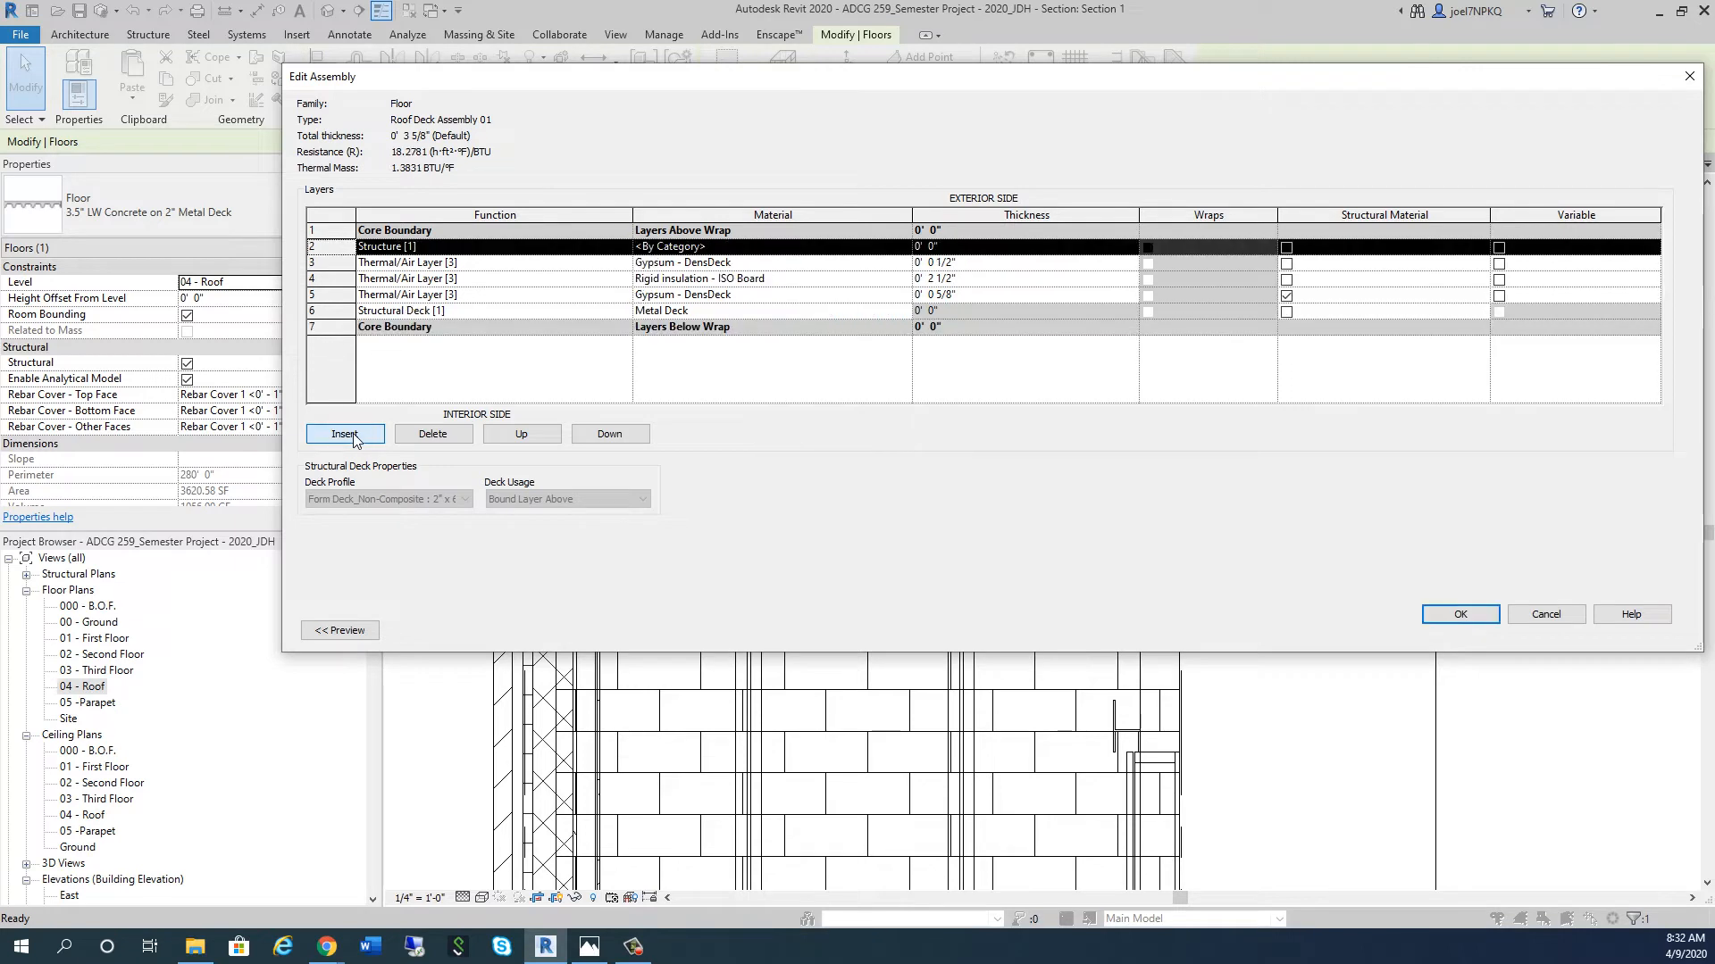
click(384, 247)
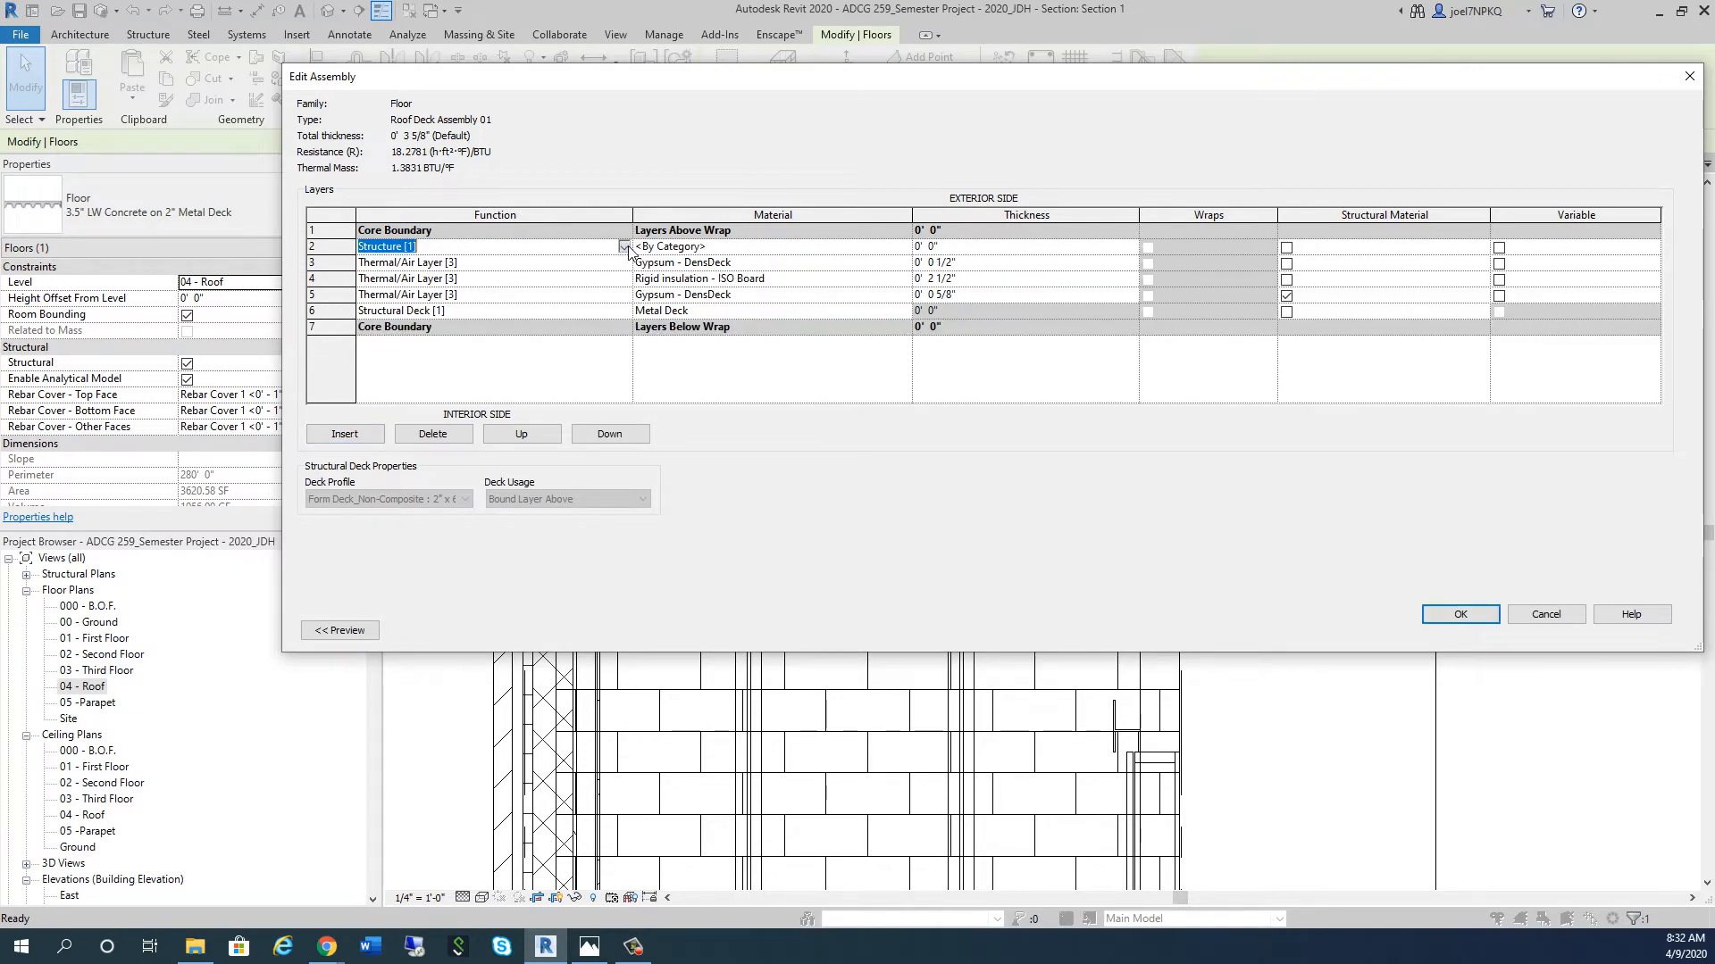
click(624, 246)
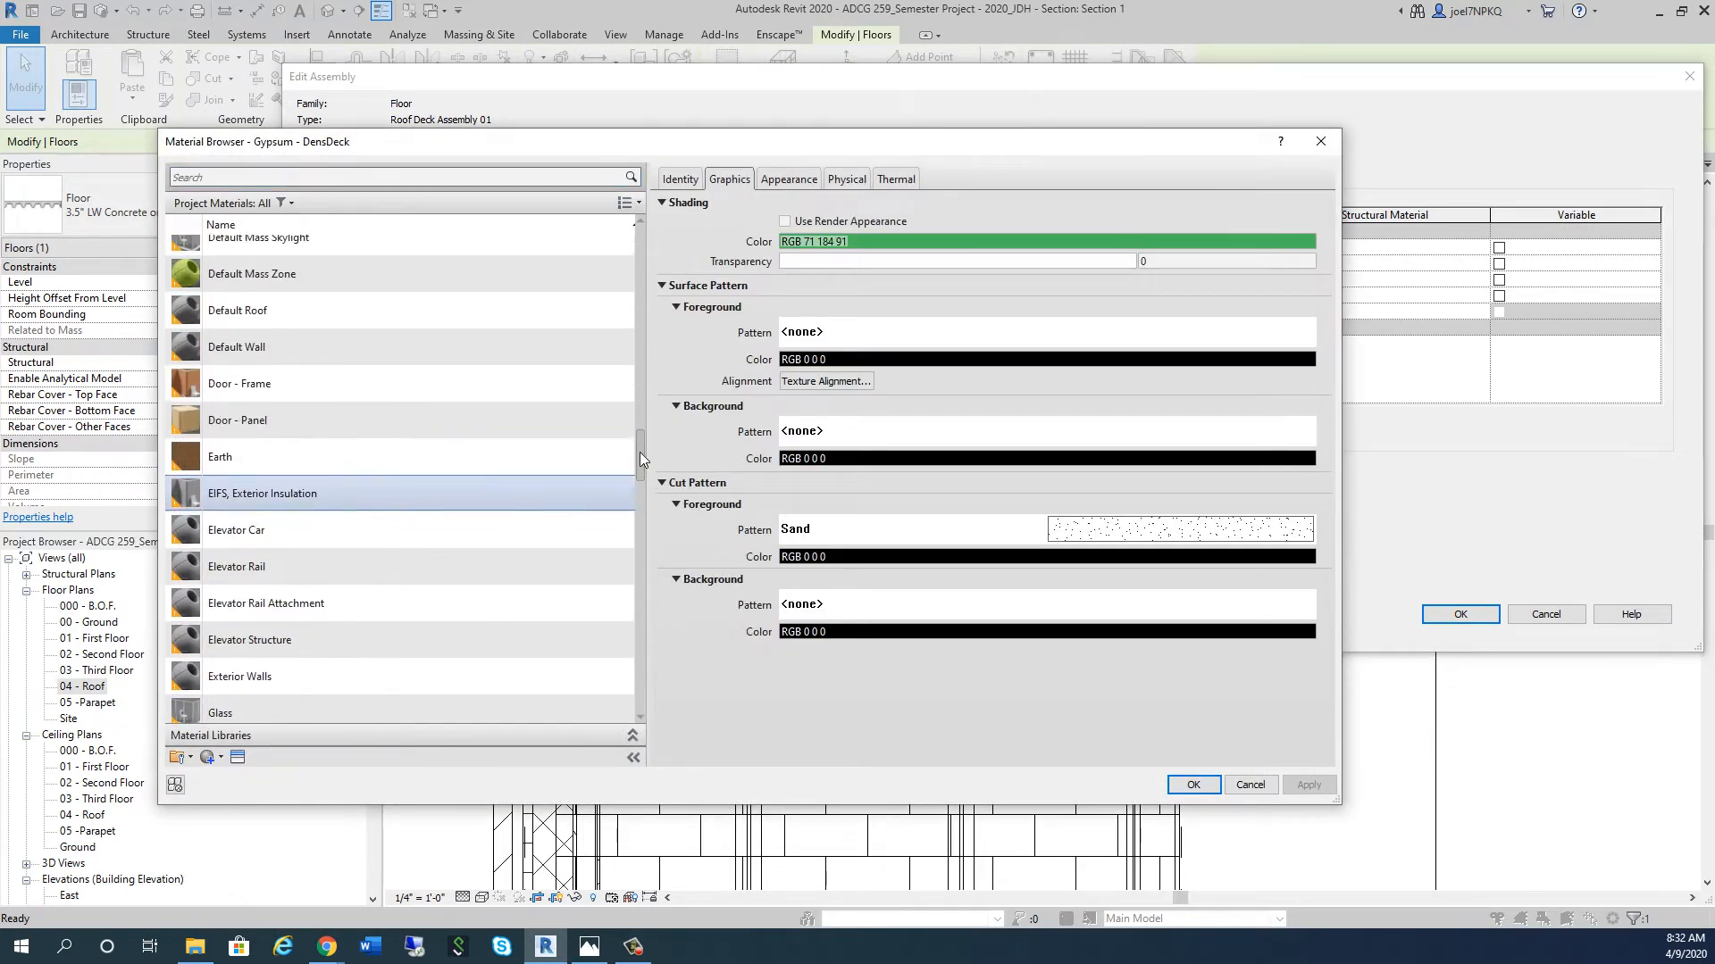
Step: Duplicate the Roofs material and name the copy 'Roof - TPO'
scroll(down, 3)
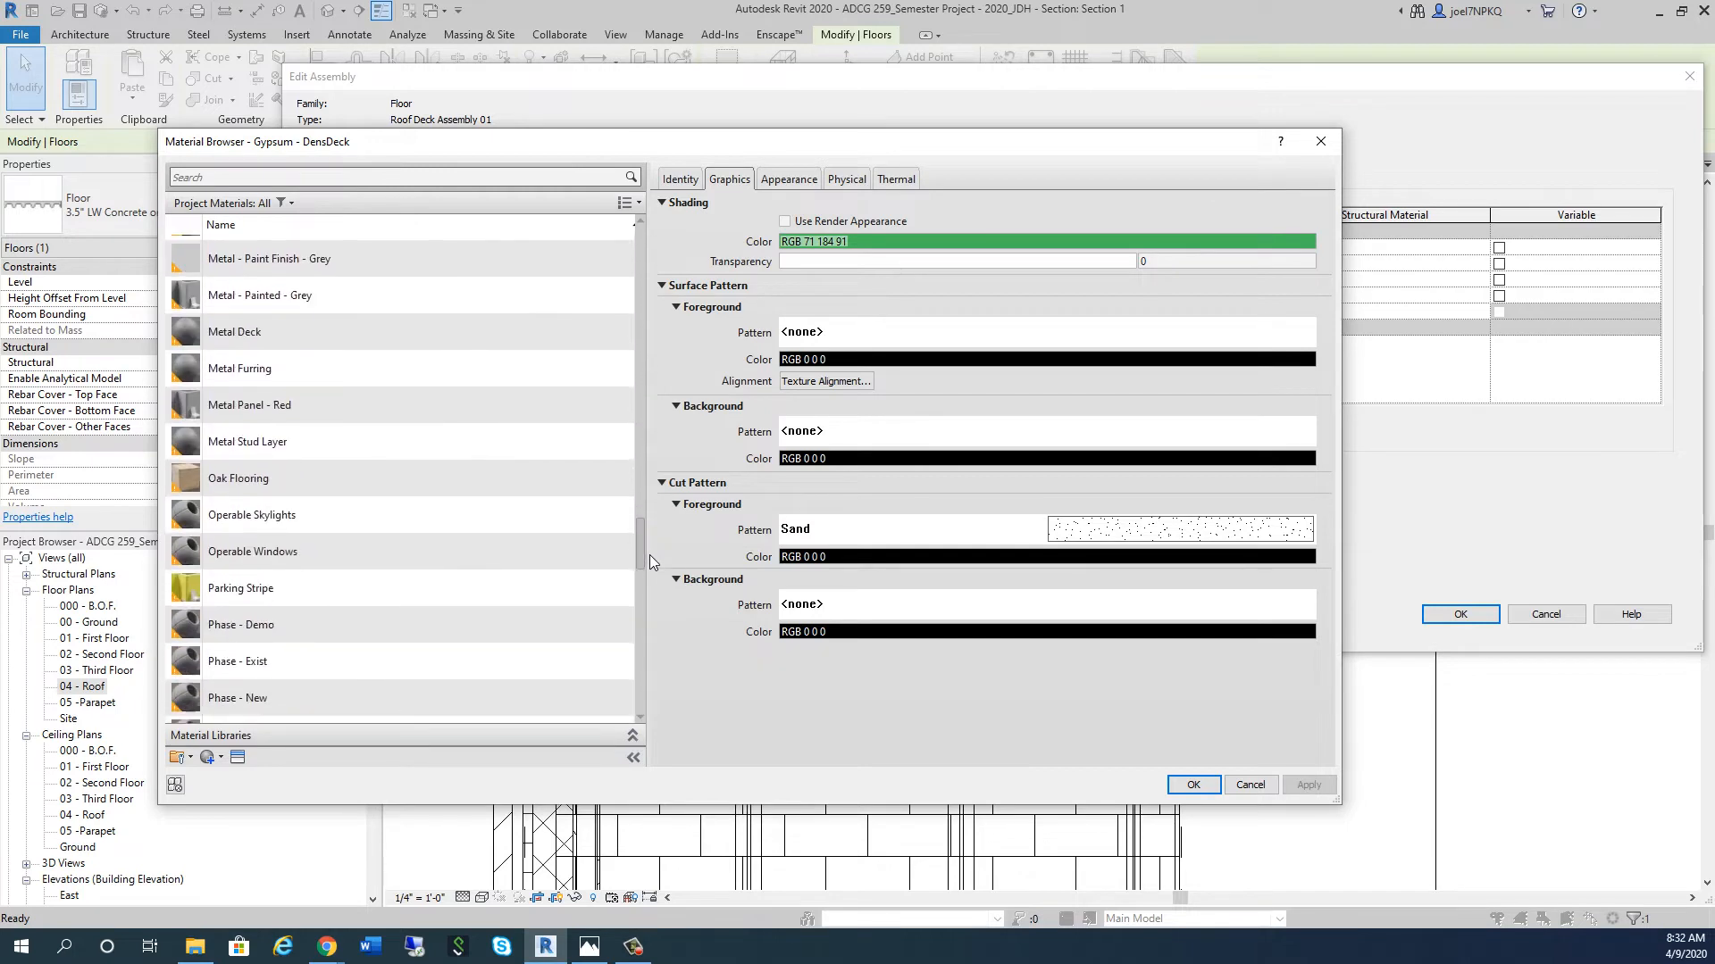
scroll(down, 3)
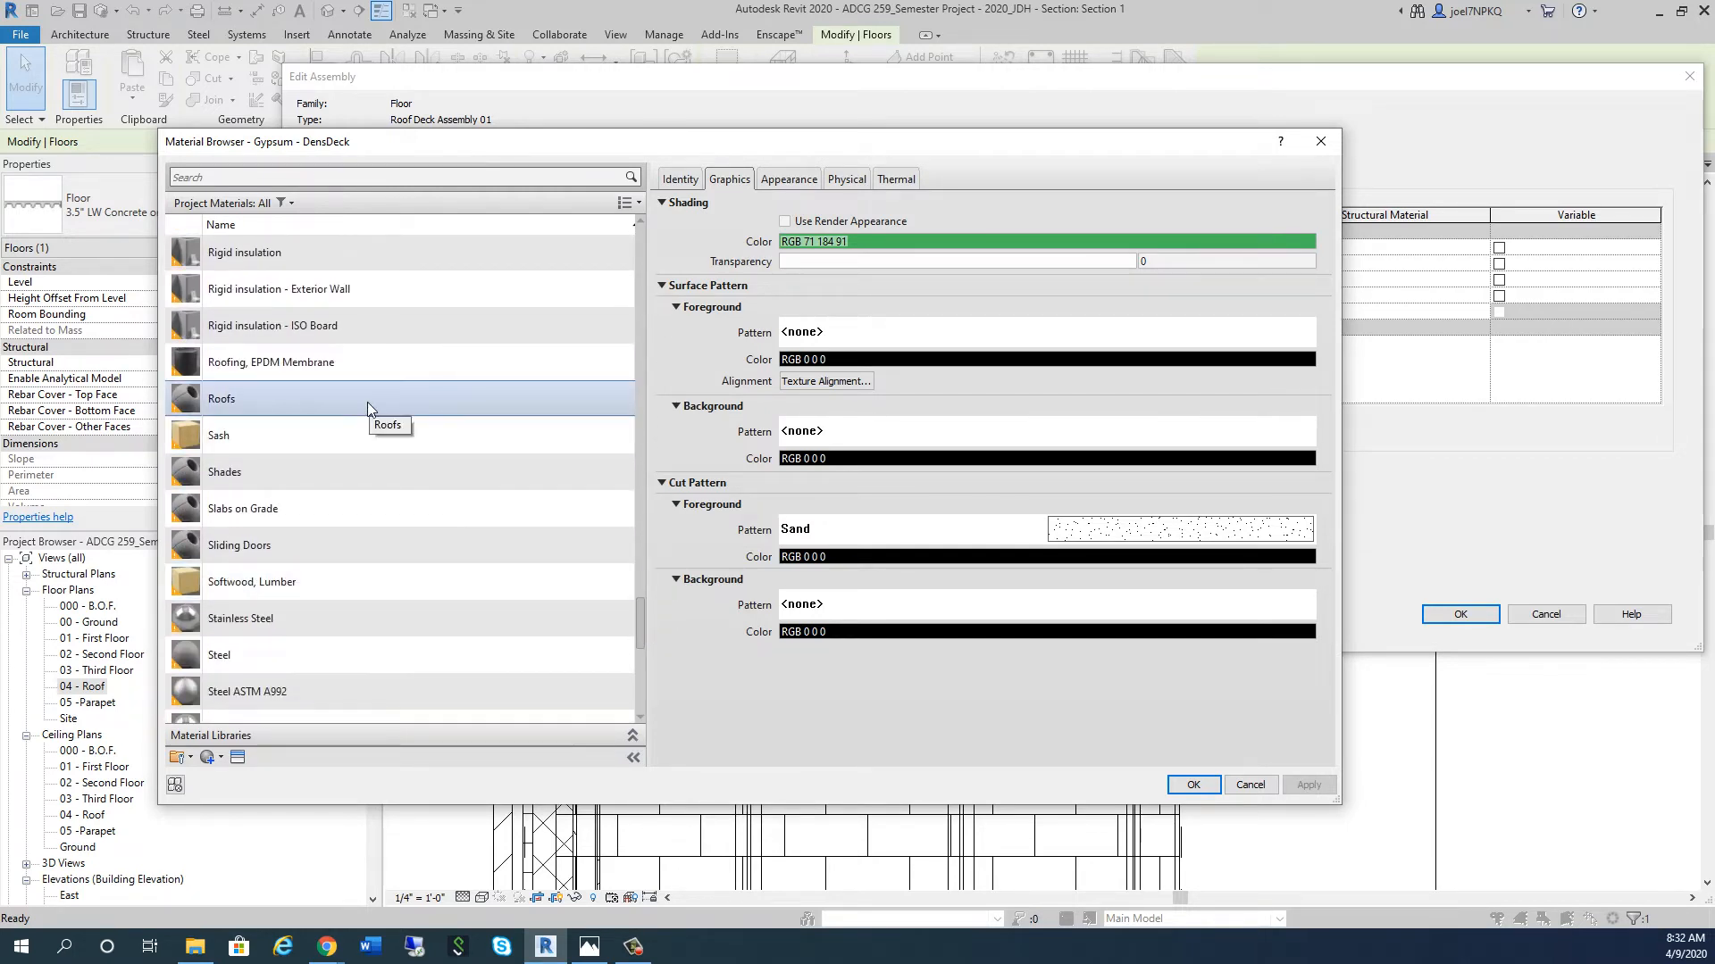
click(221, 399)
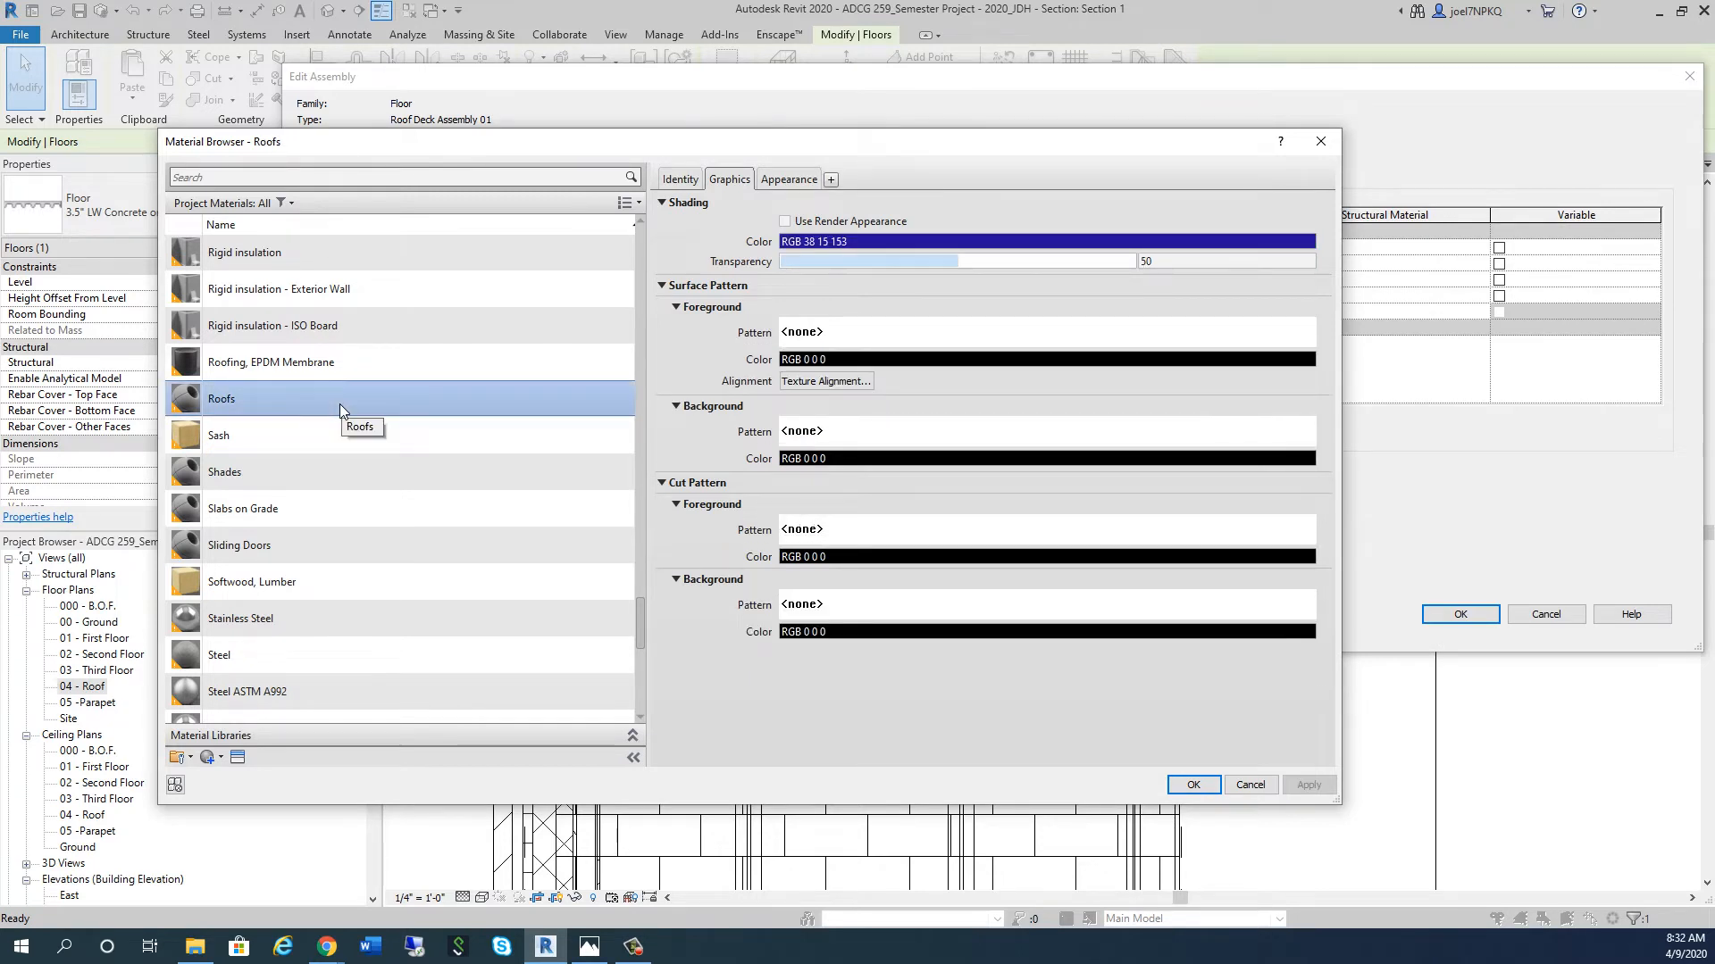
right_click(221, 398)
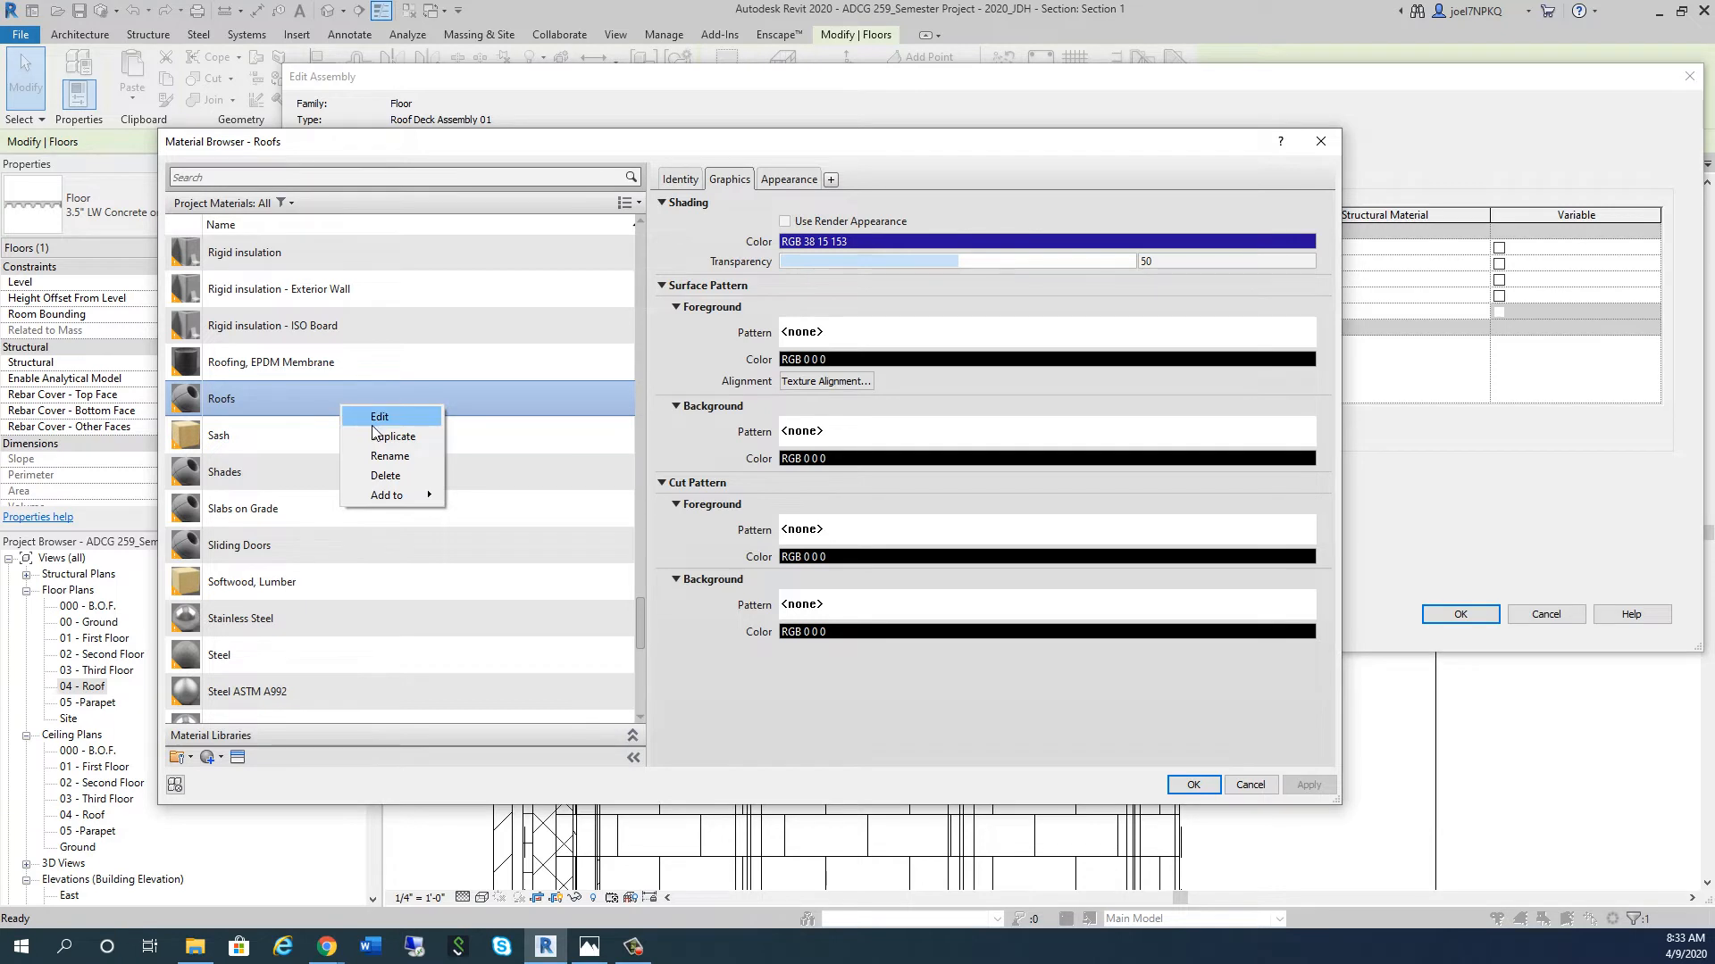
click(394, 435)
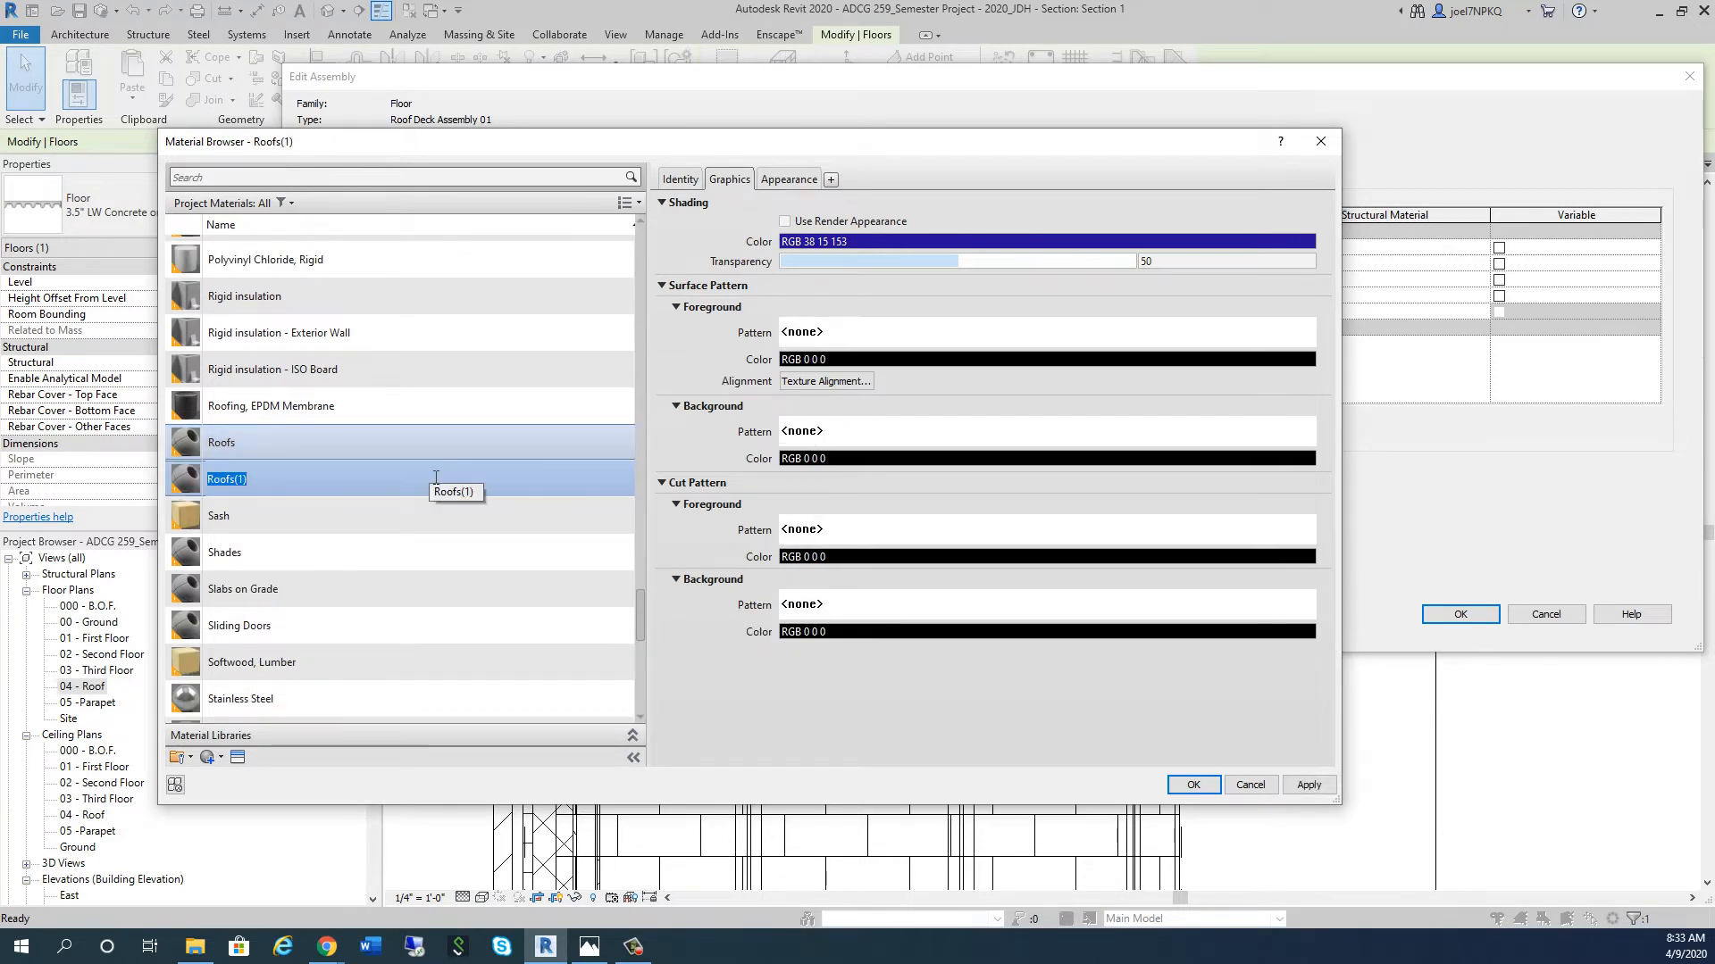
text(Roof)
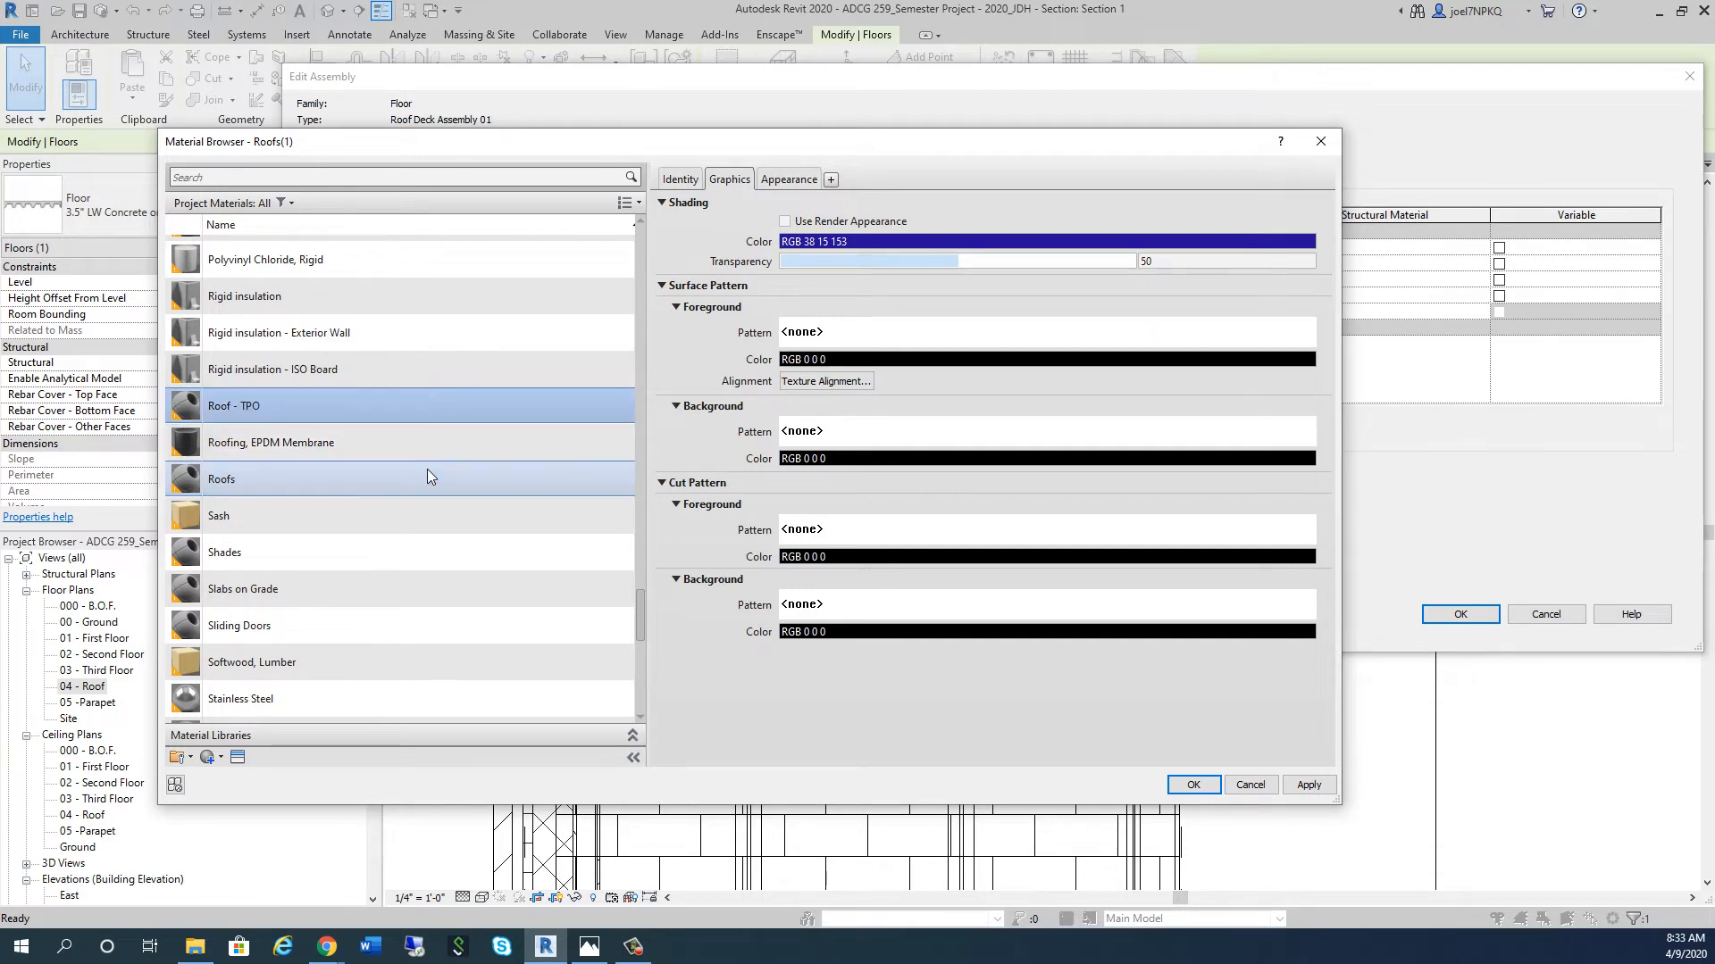
click(233, 405)
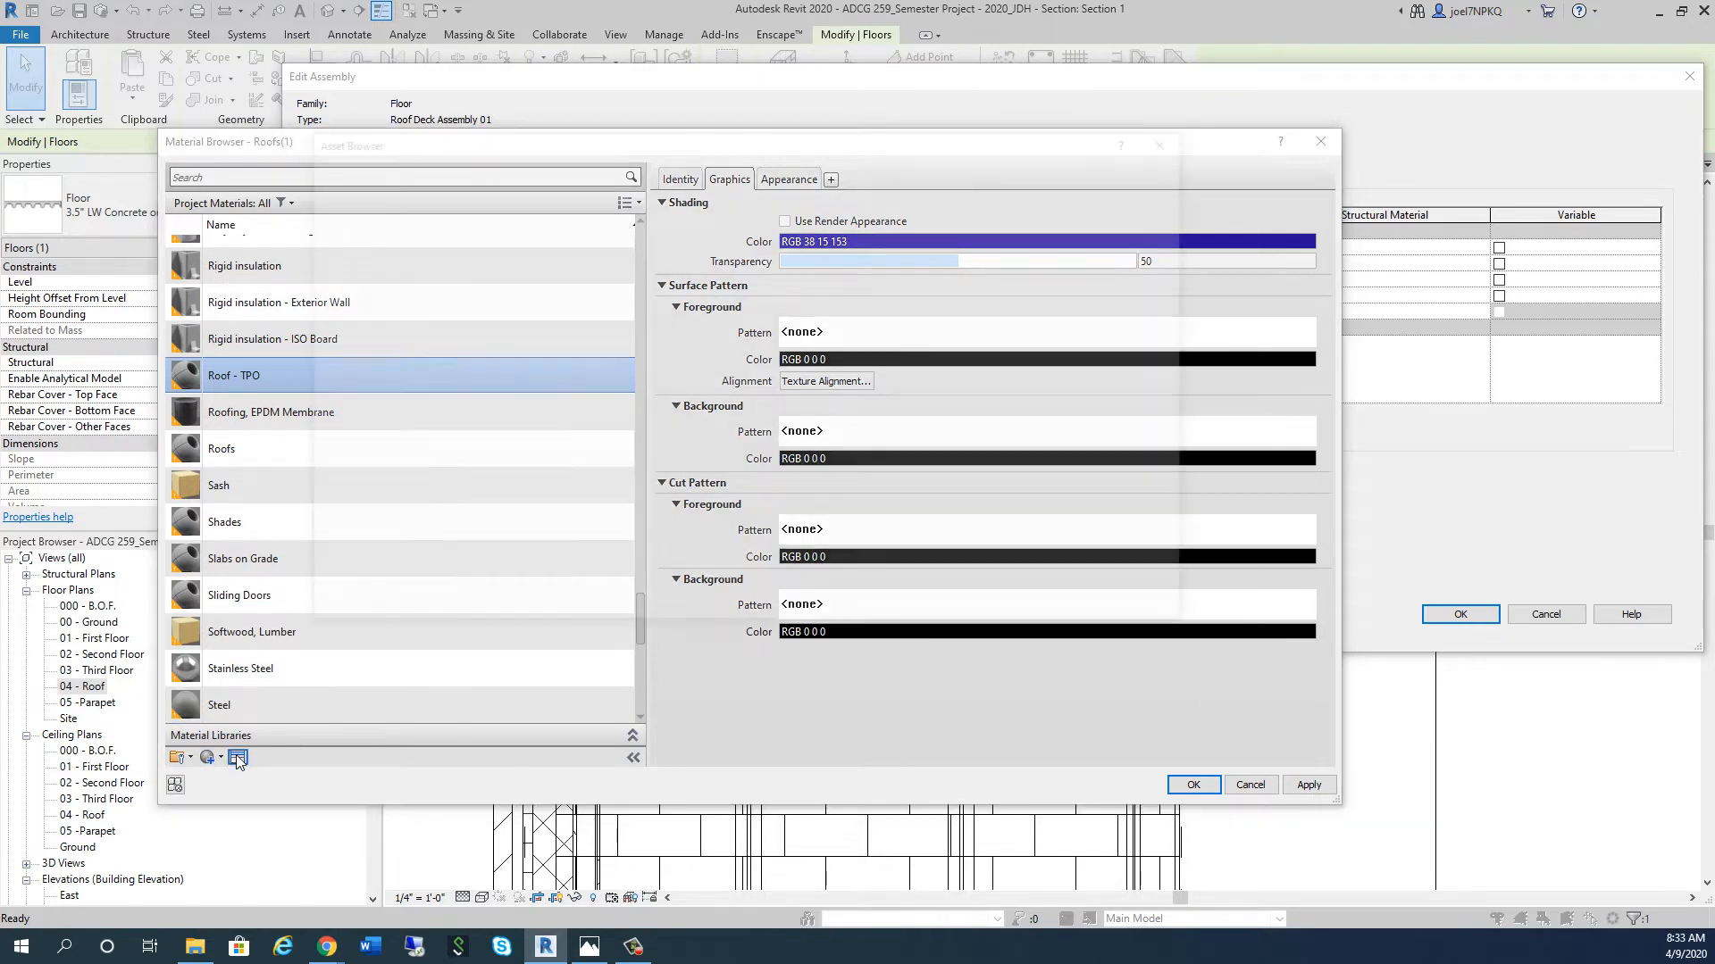
Step: Add the Polyvinyl Chloride - Flexible thermal asset to Roof - TPO via the Asset Browser
click(238, 756)
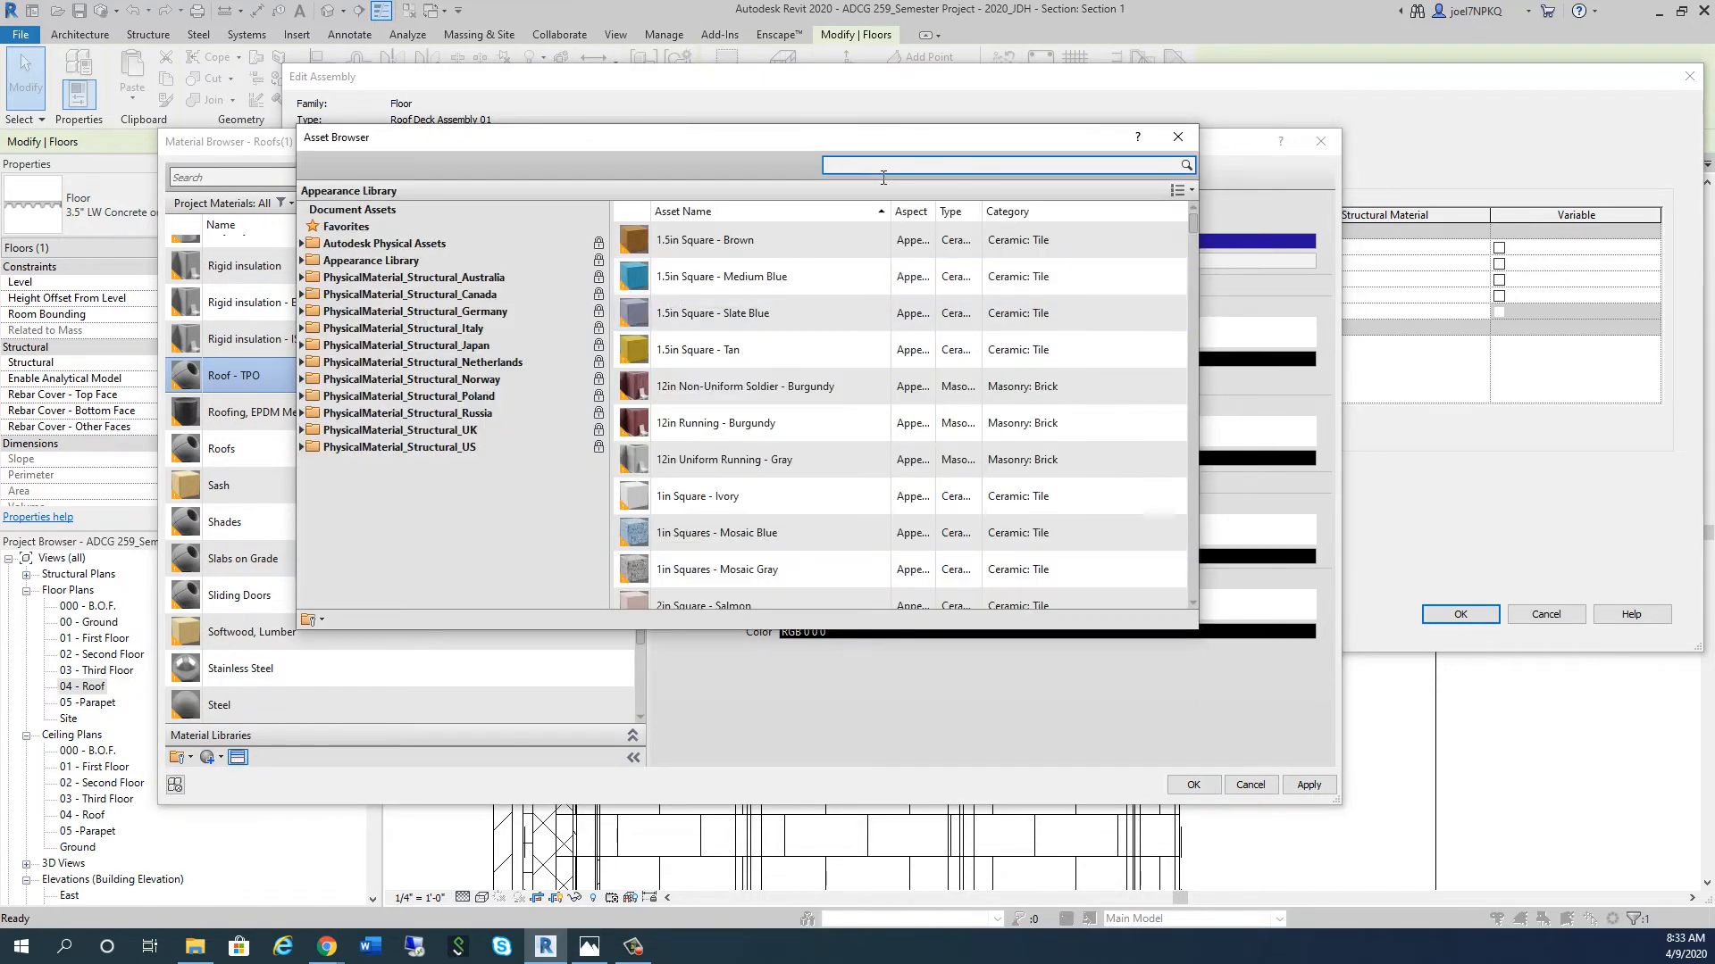
text(TPO)
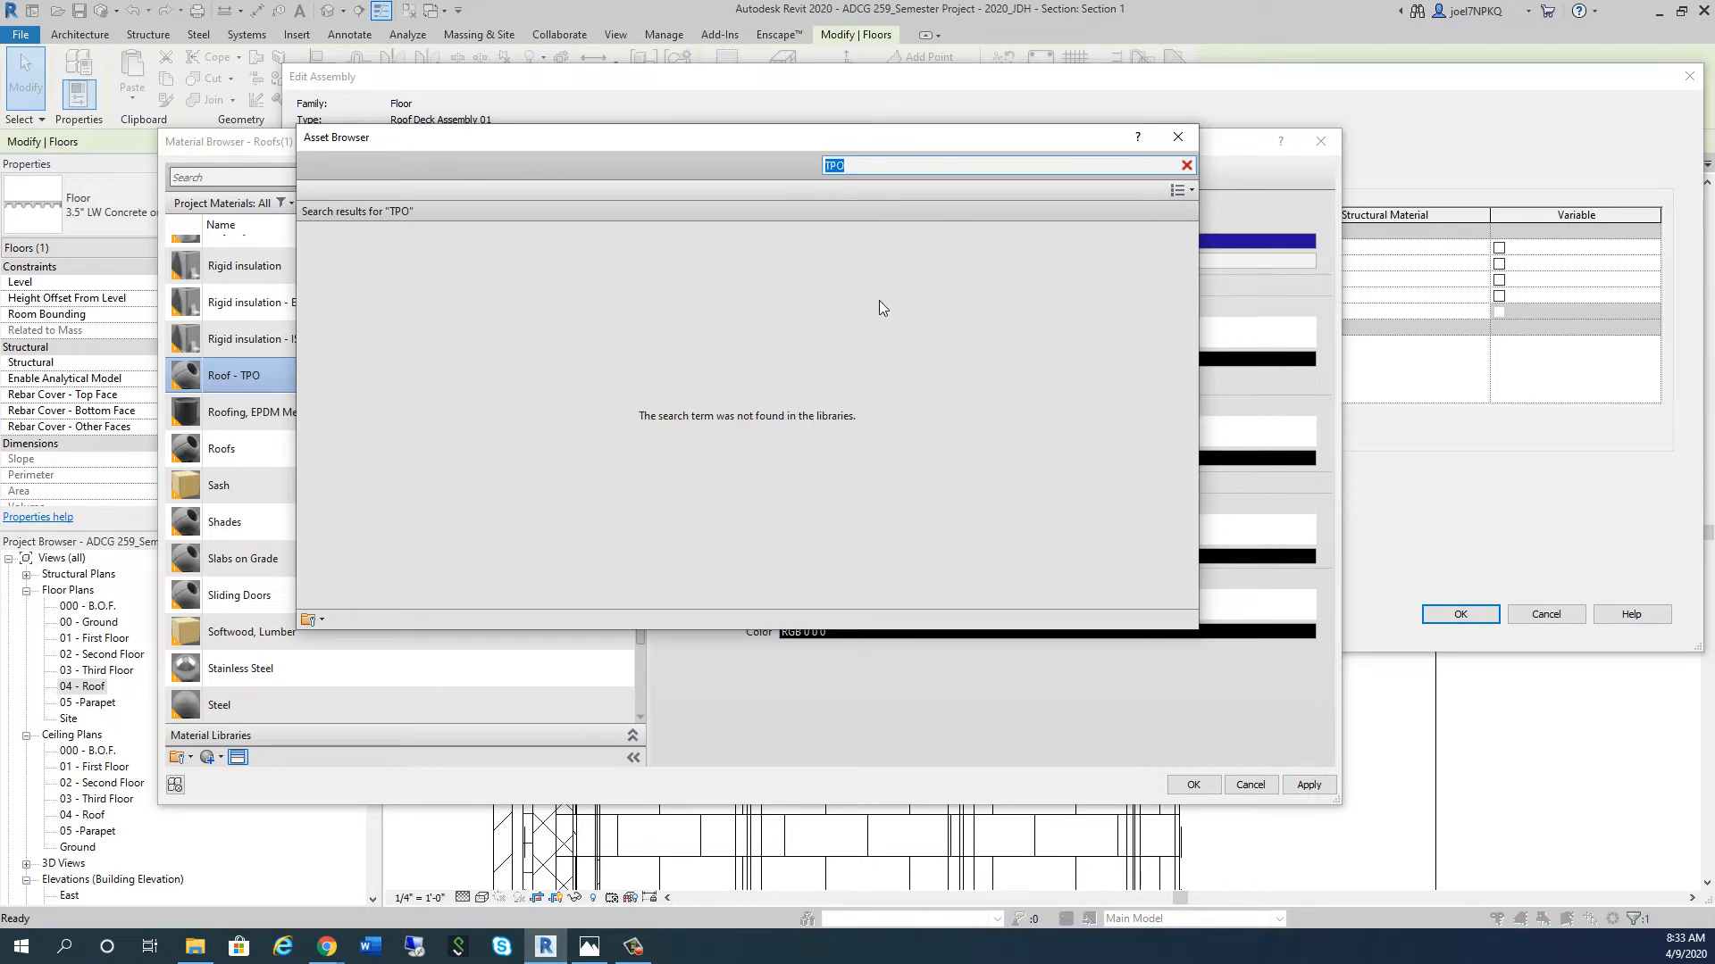
mouse_move(954, 284)
text(P)
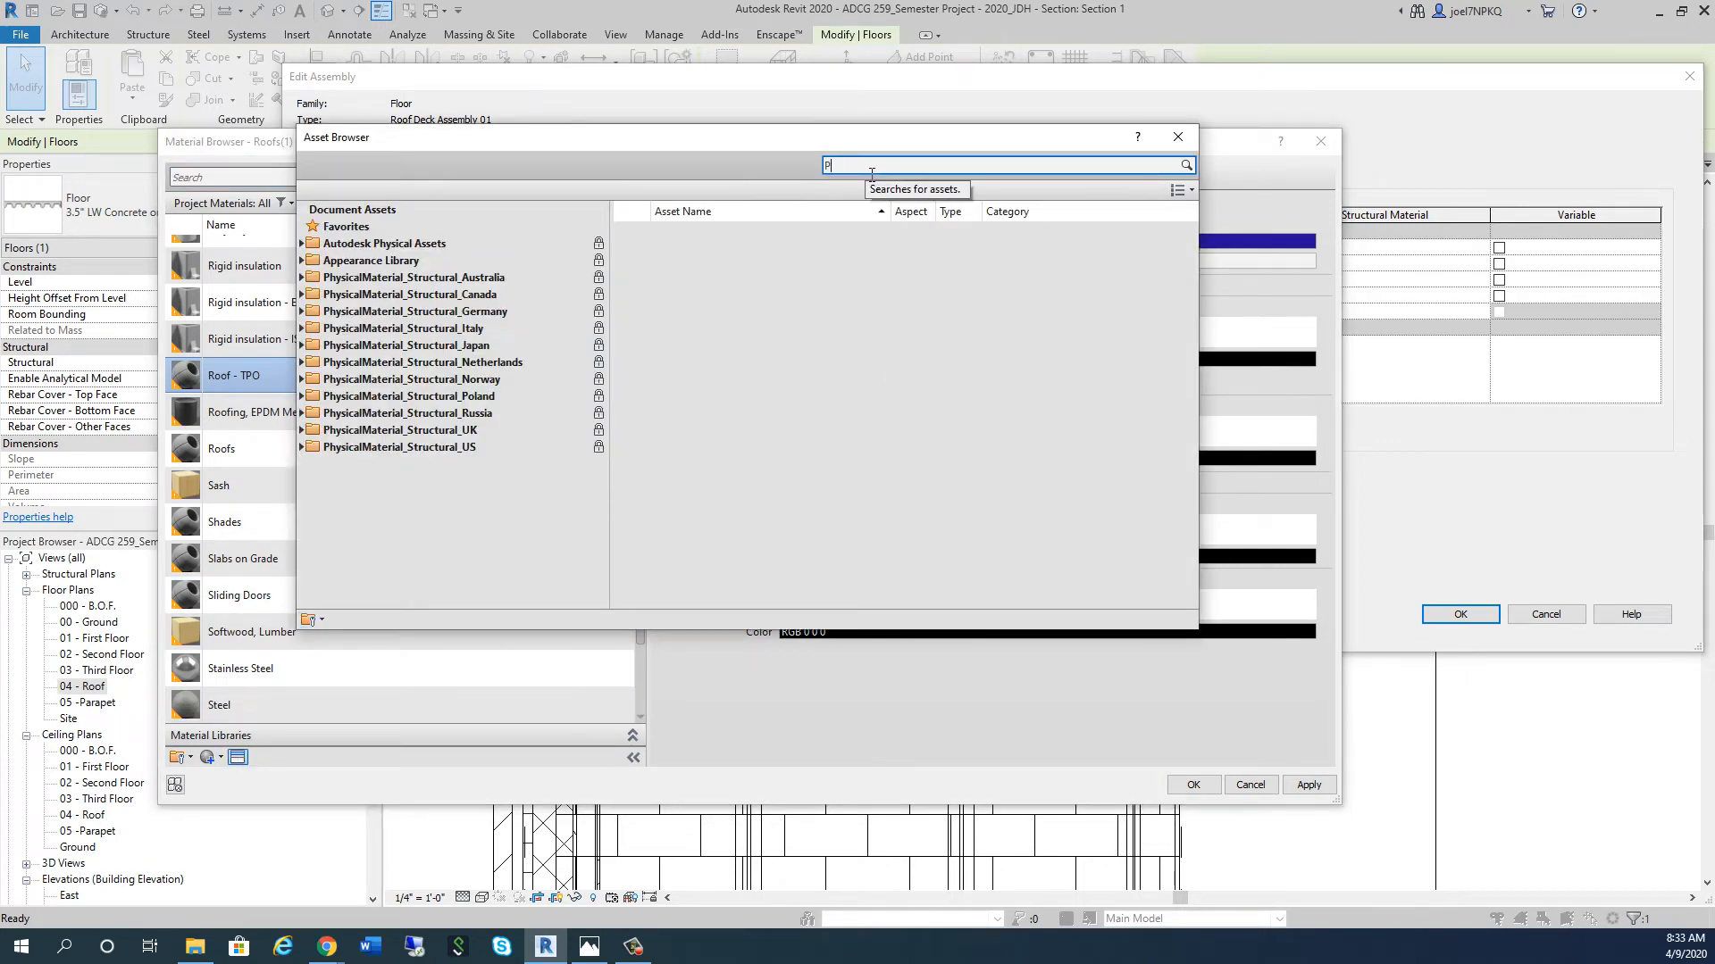
text(VC)
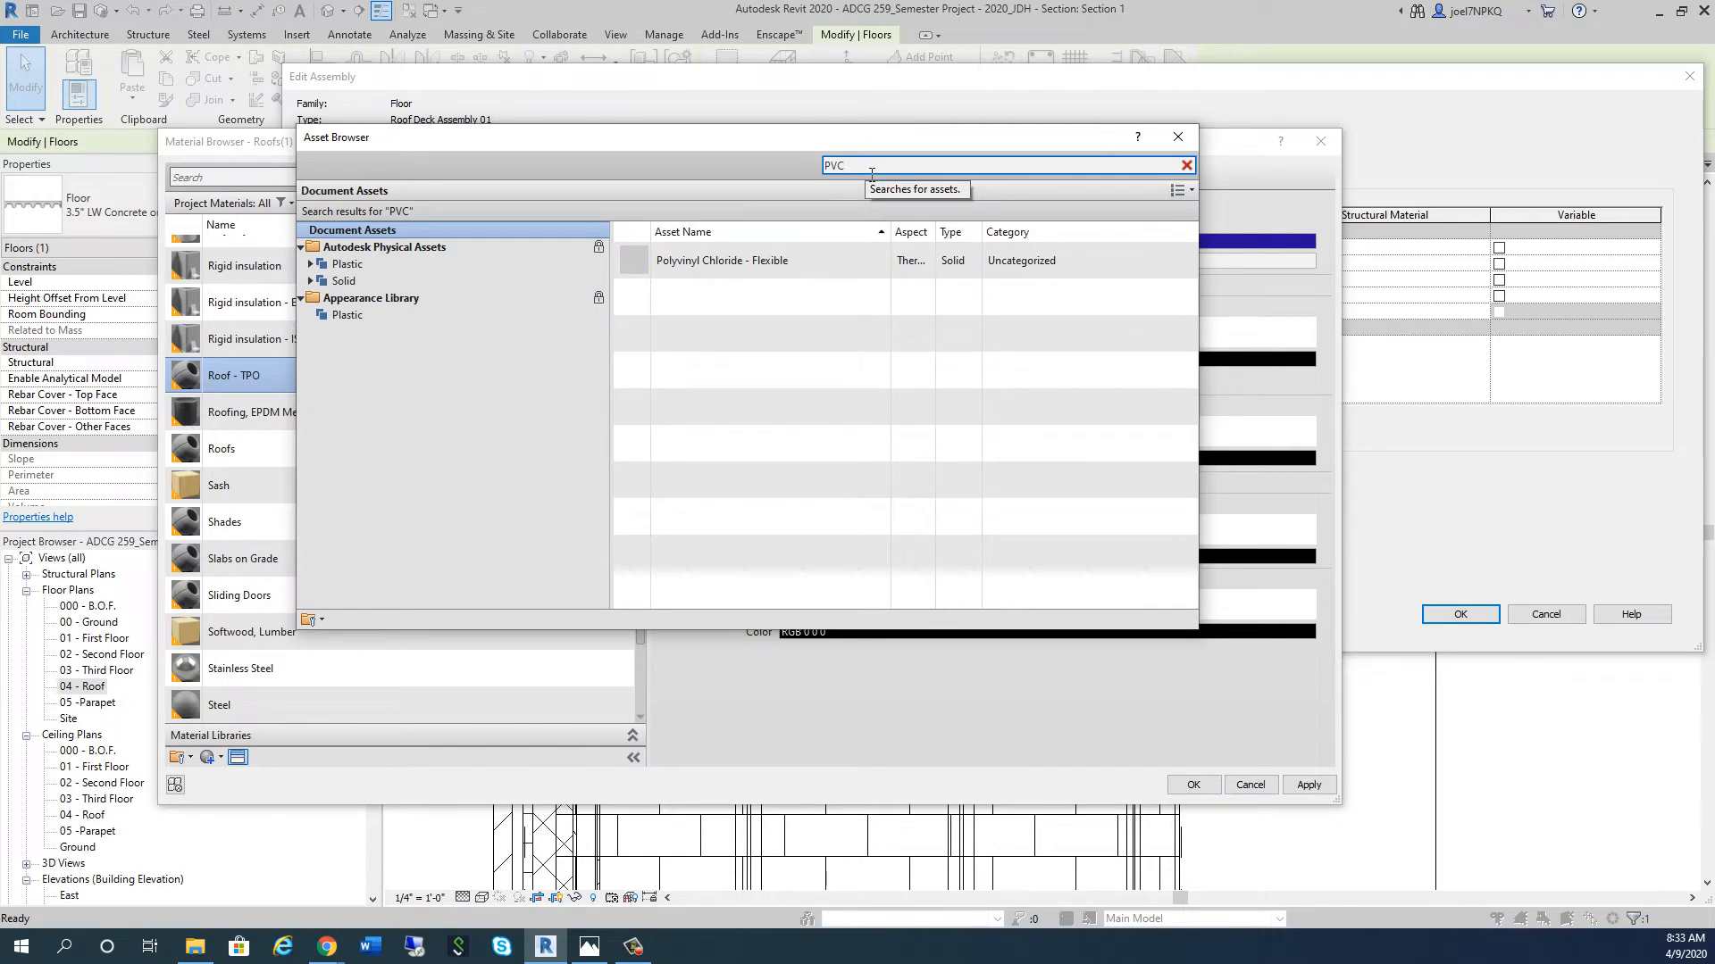
click(722, 260)
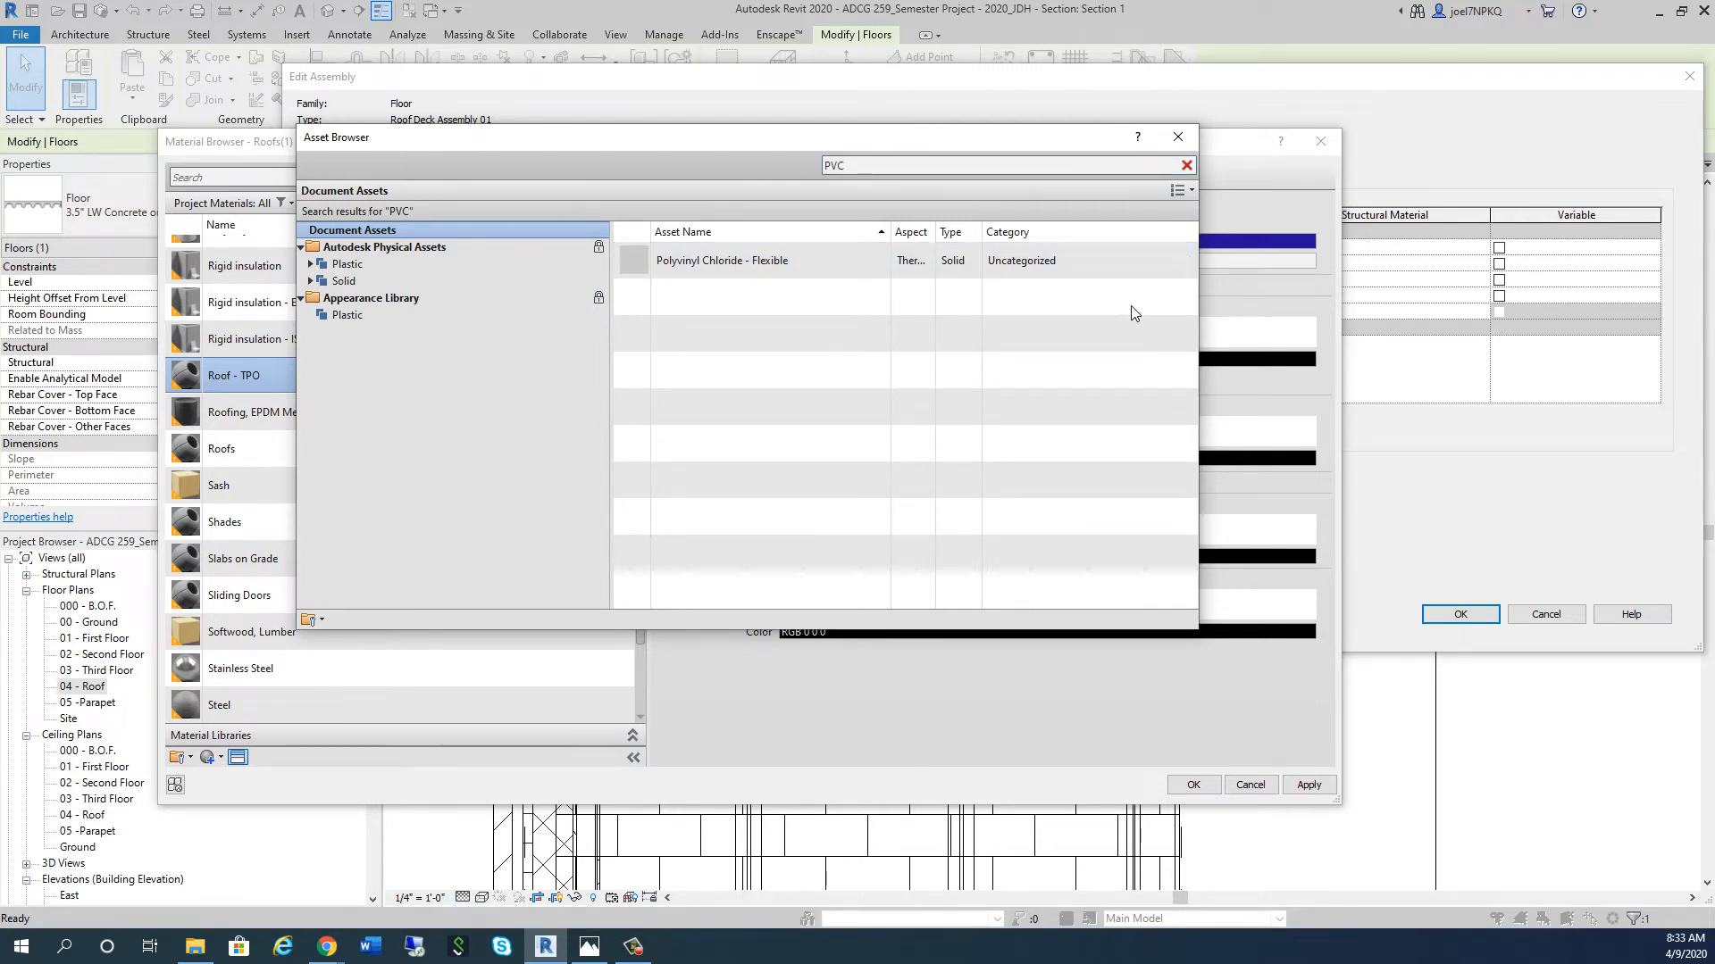
click(1187, 165)
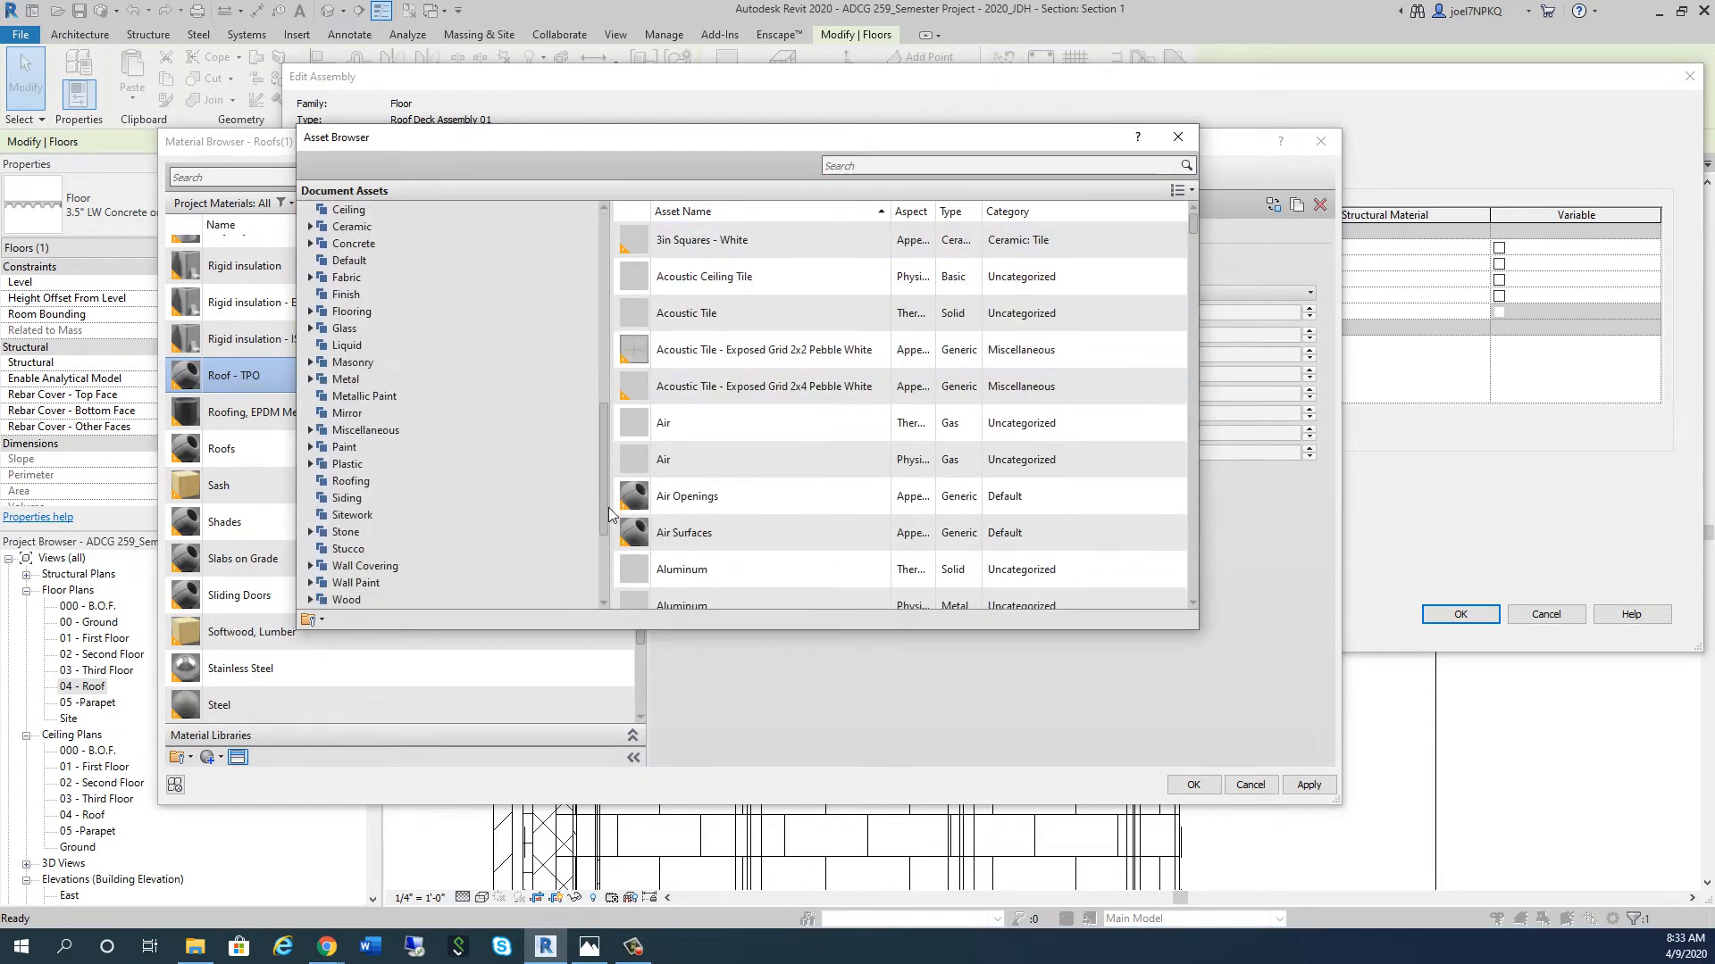
Step: Choose the Thermoplastic appearance from Appearance Library > Roofing and close the Asset Browser
scroll(down, 3)
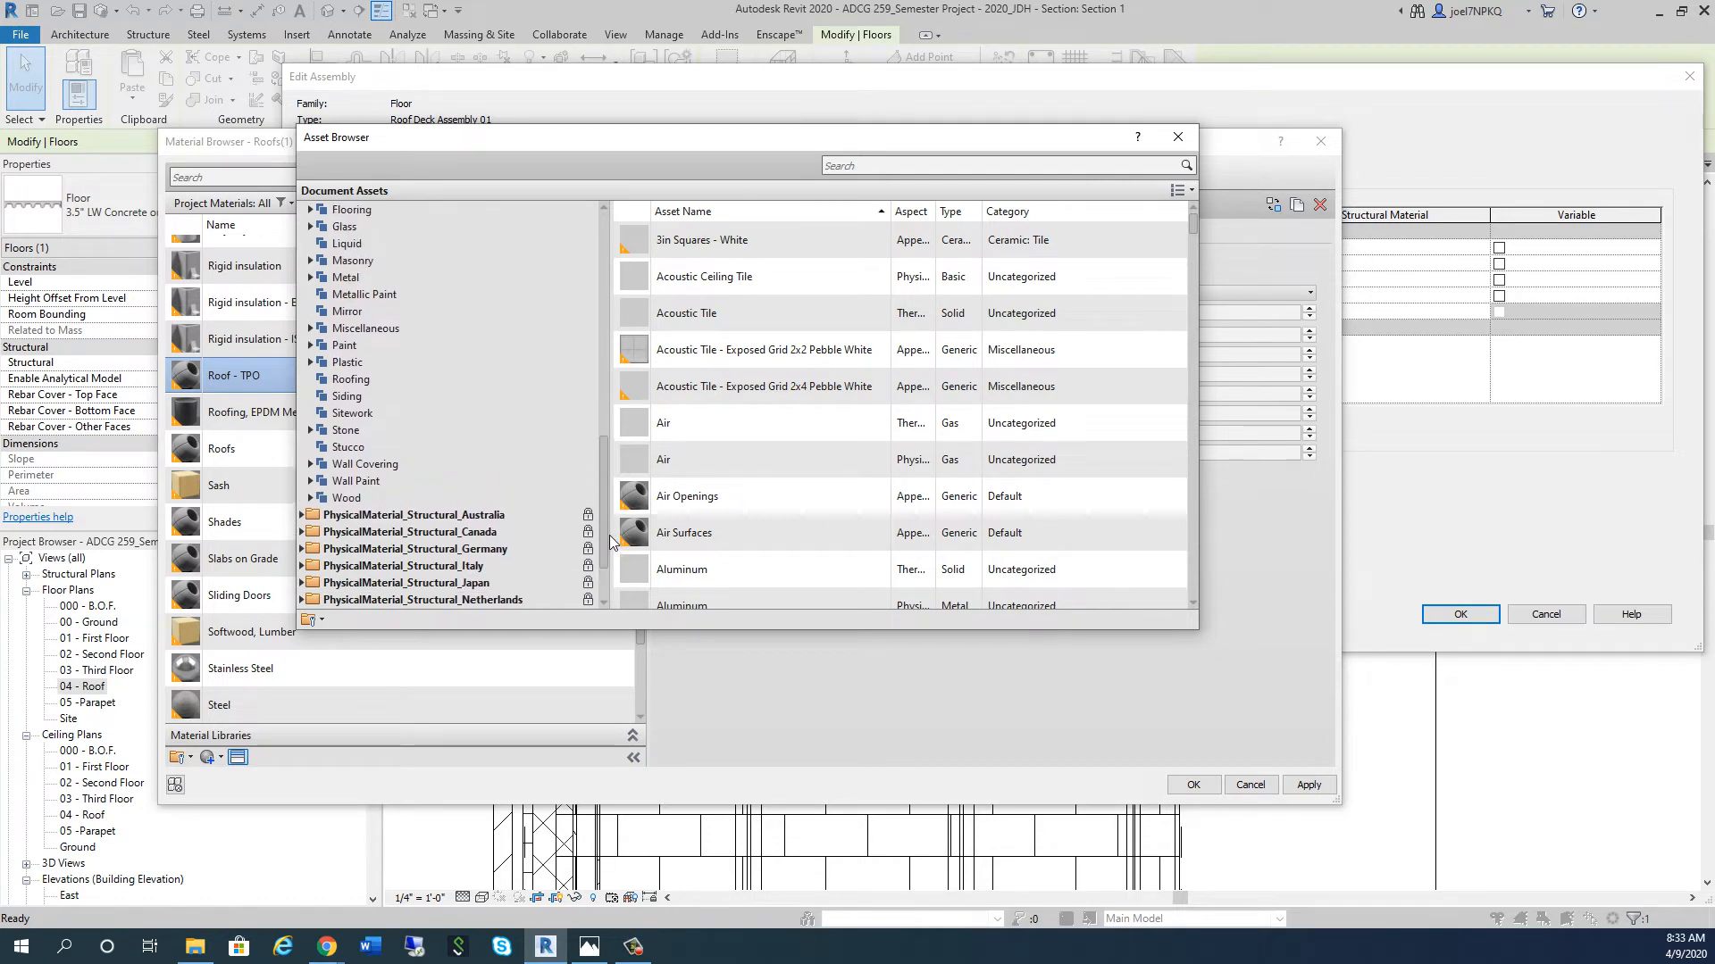
click(351, 396)
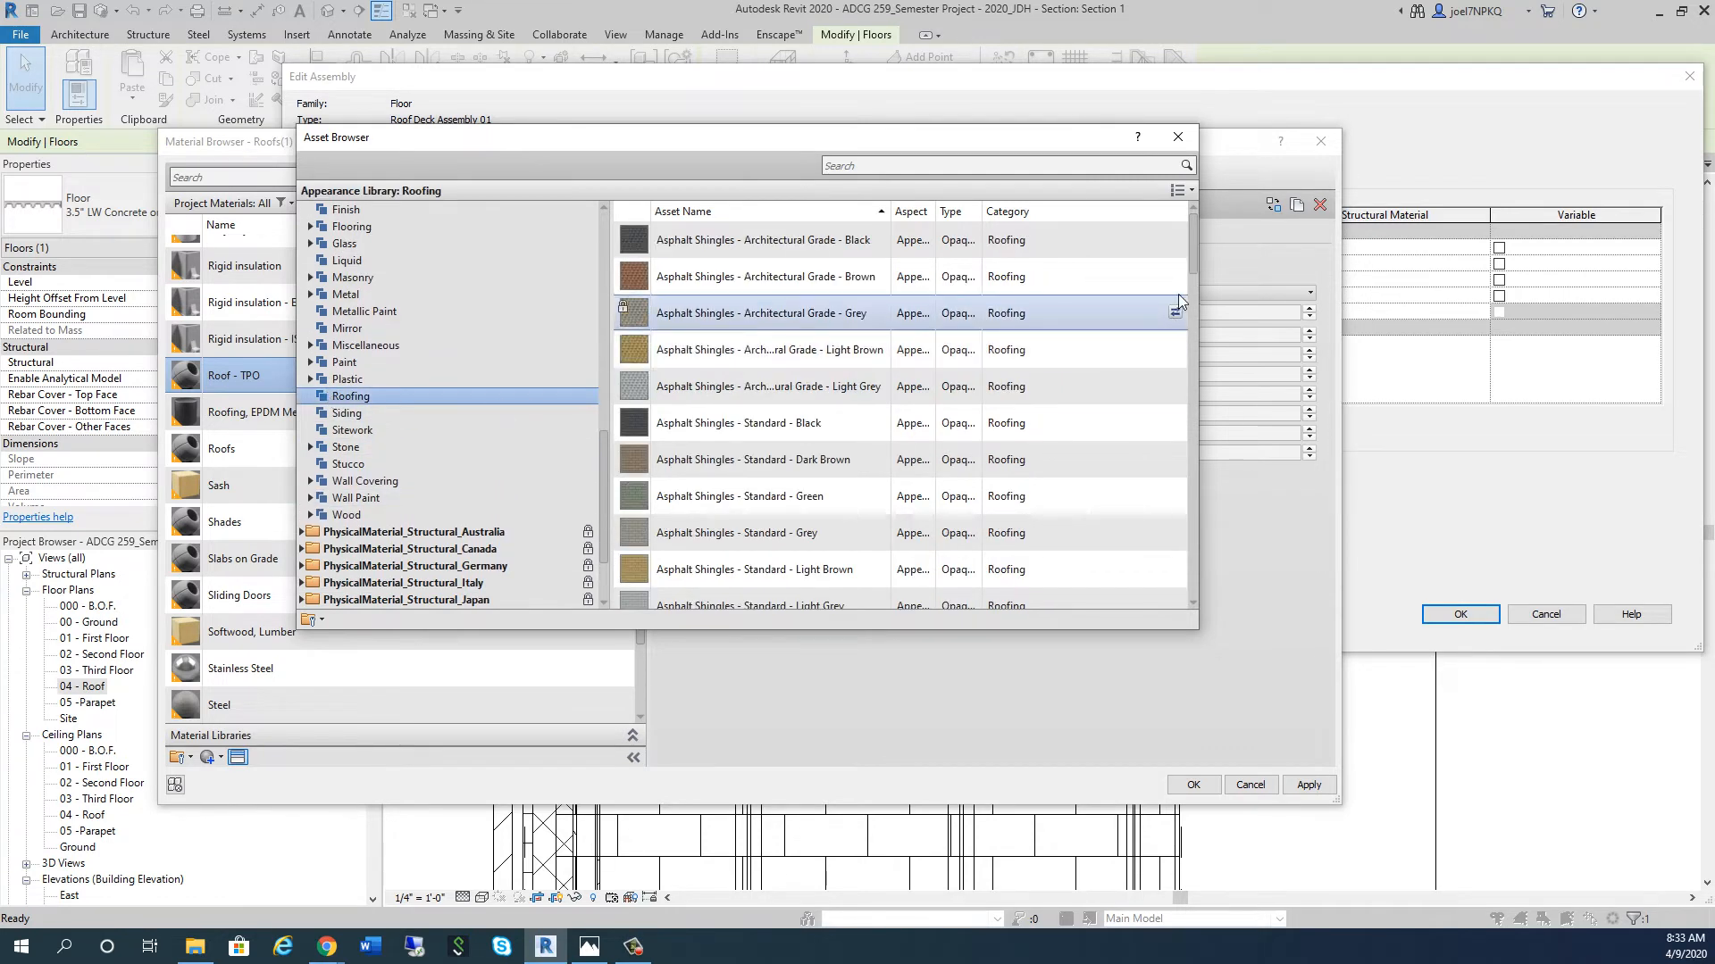
scroll(down, 3)
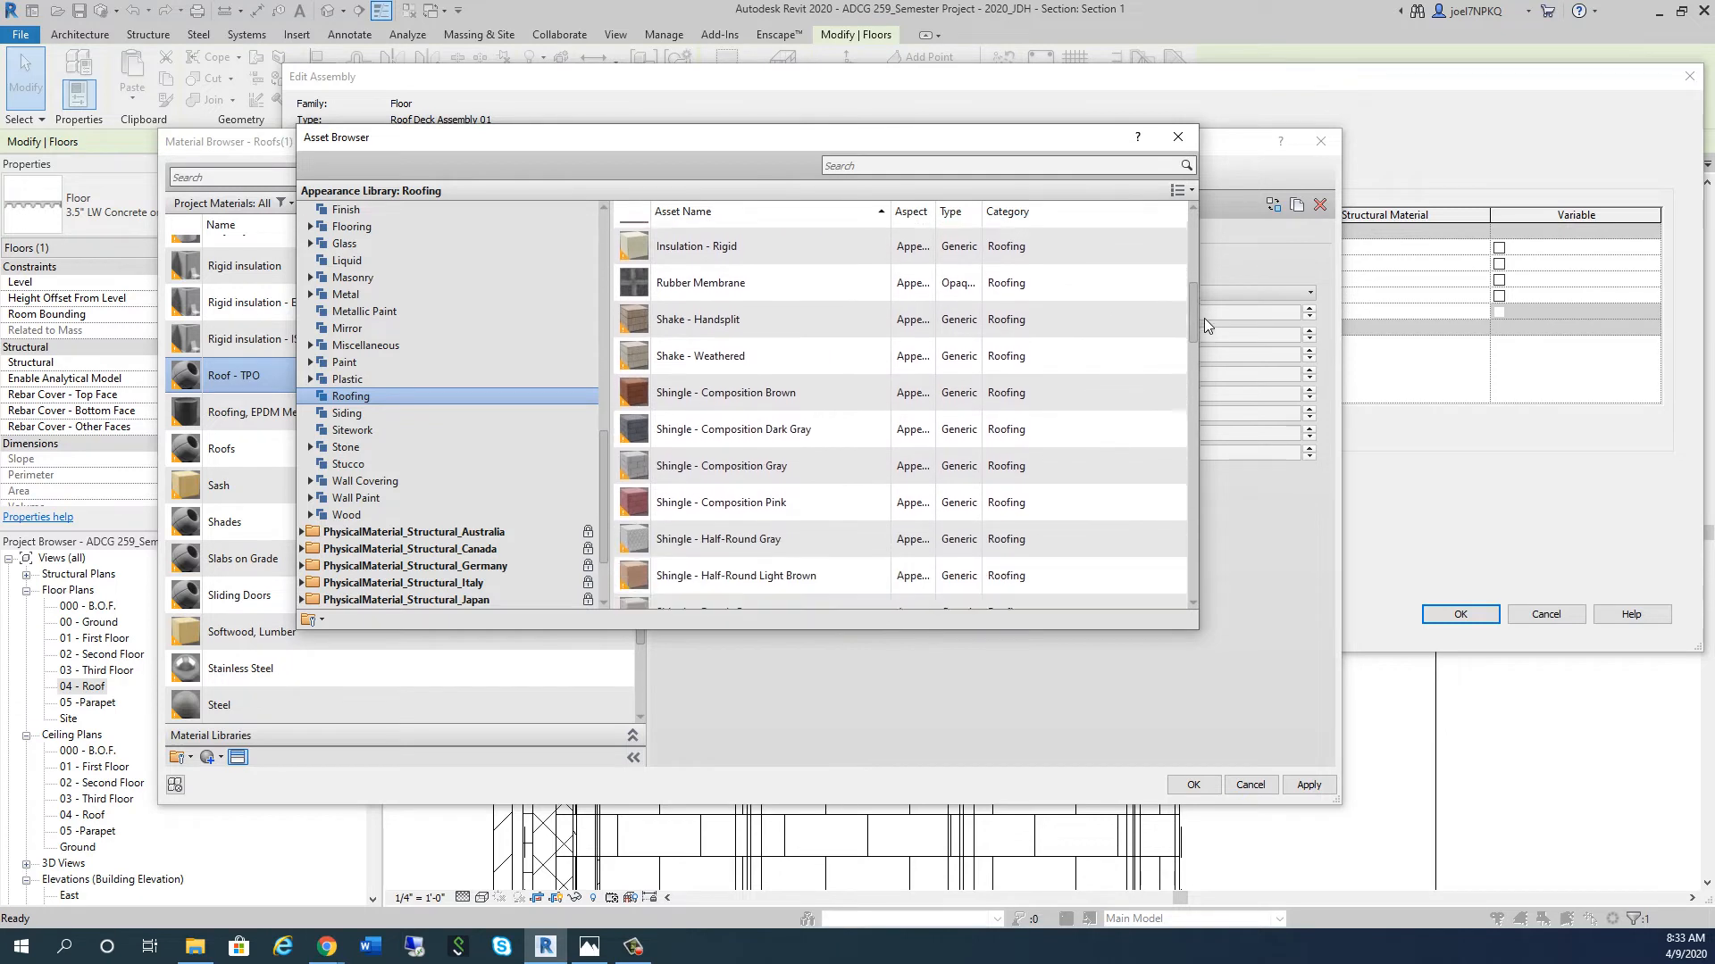
scroll(down, 3)
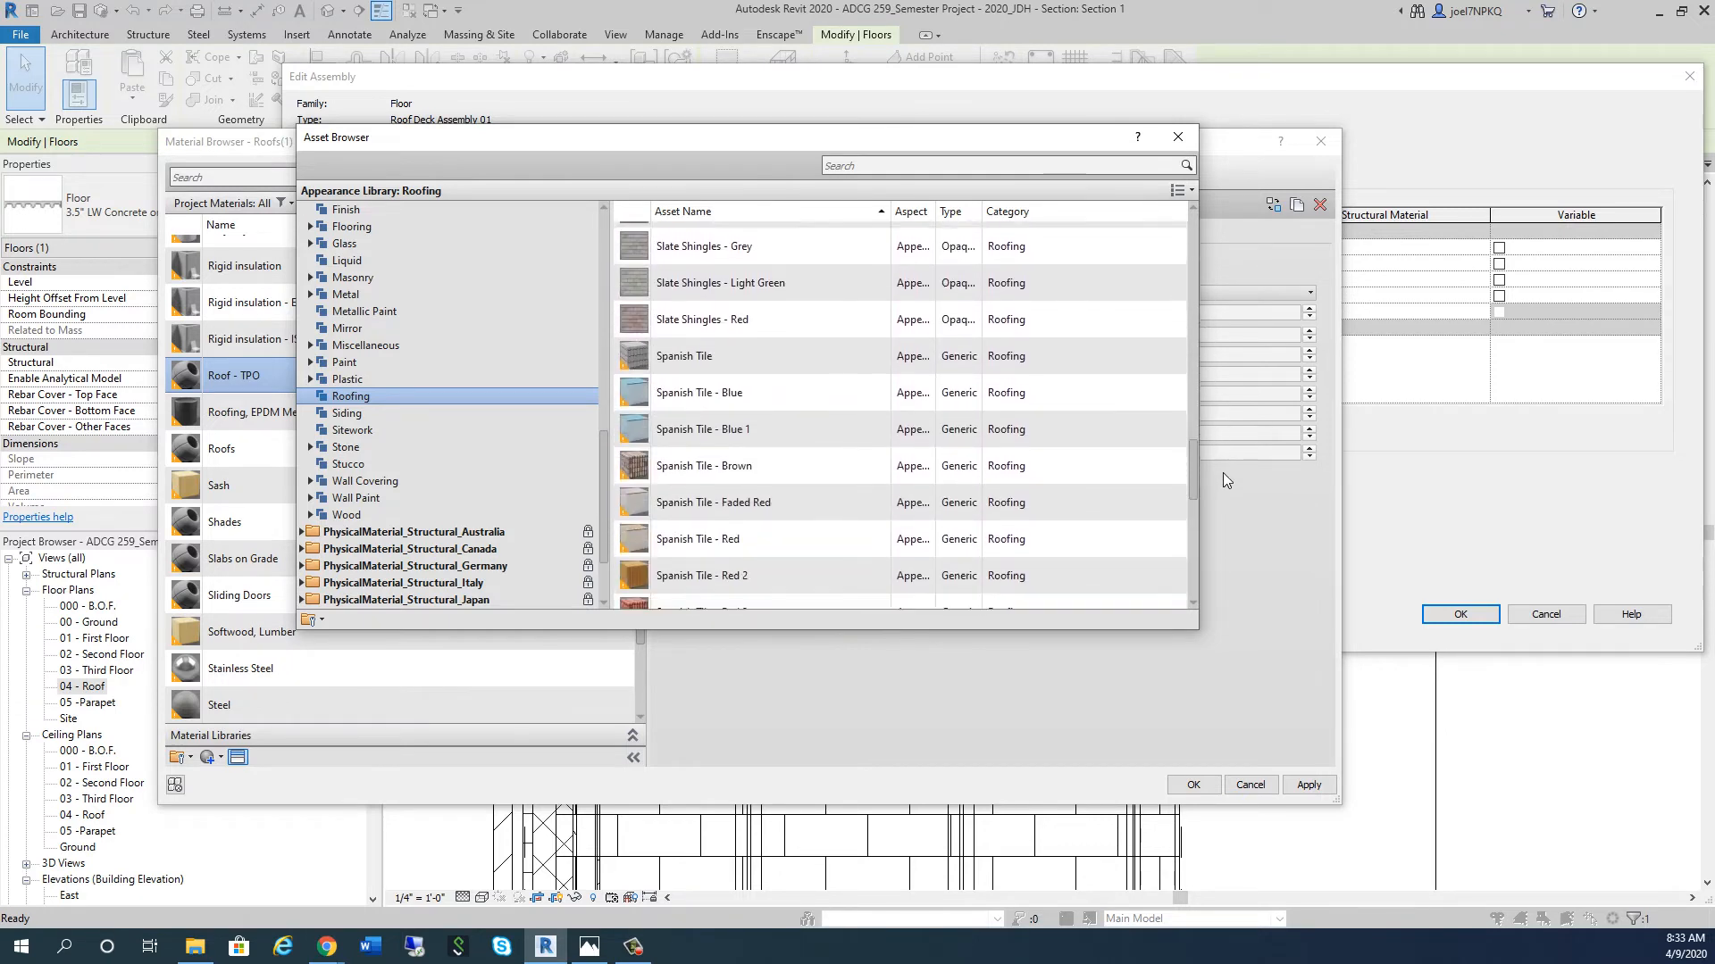
scroll(down, 3)
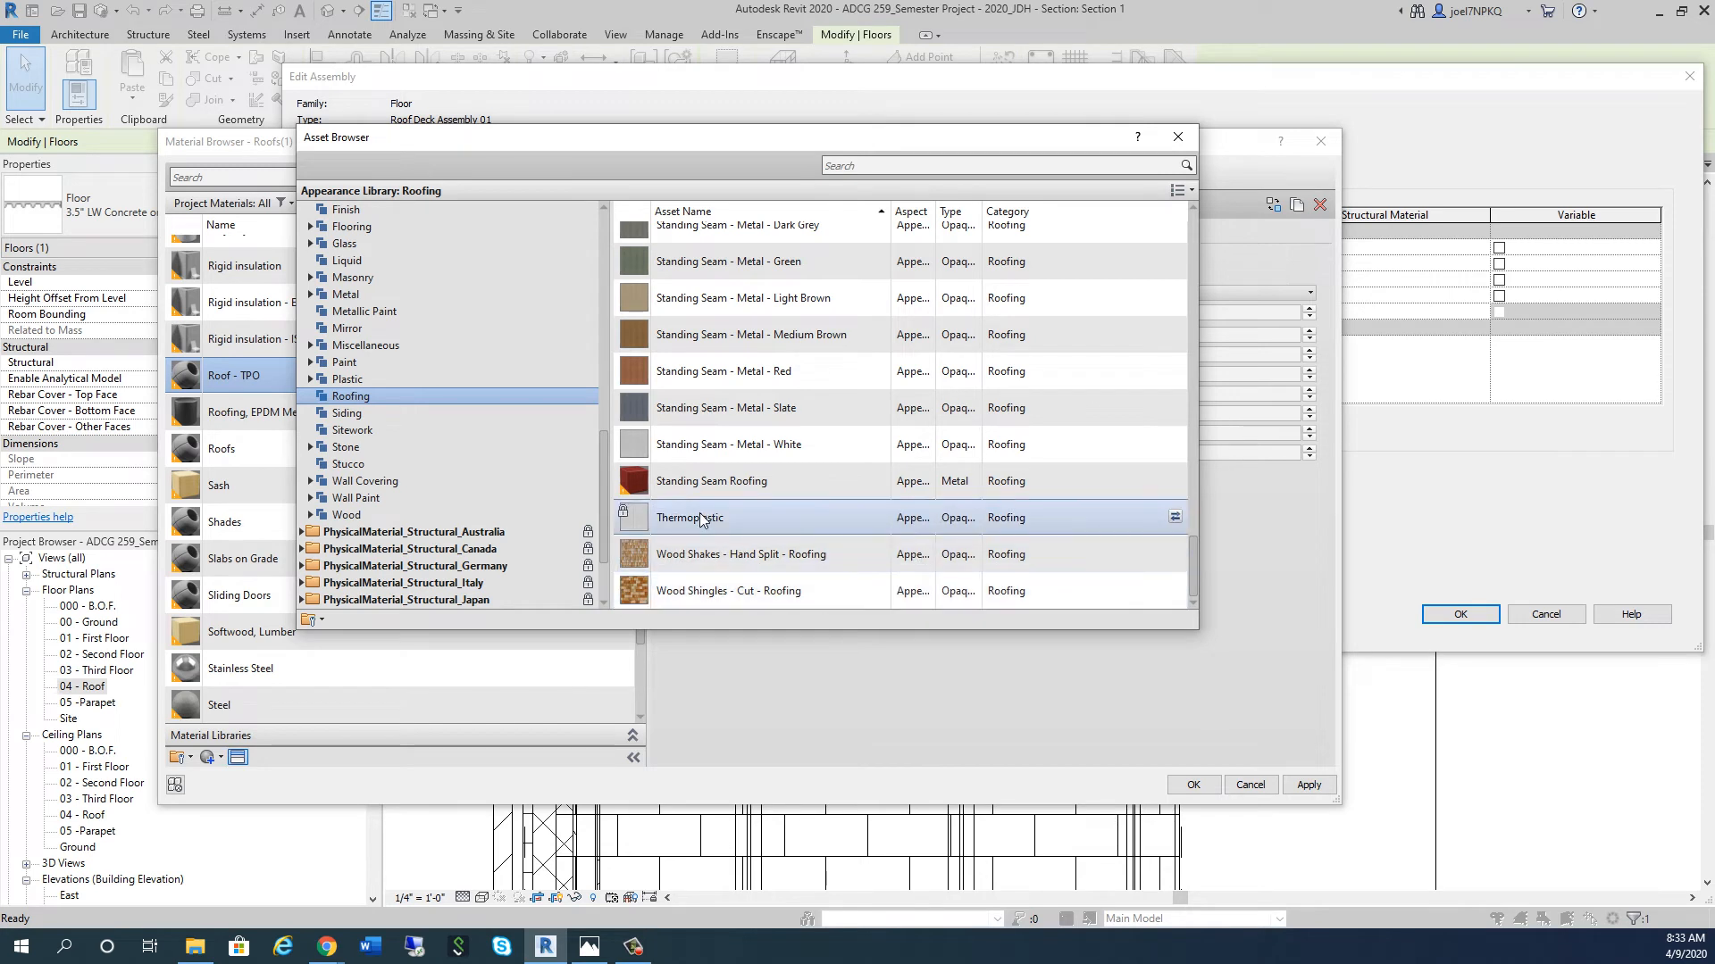
mouse_move(886, 535)
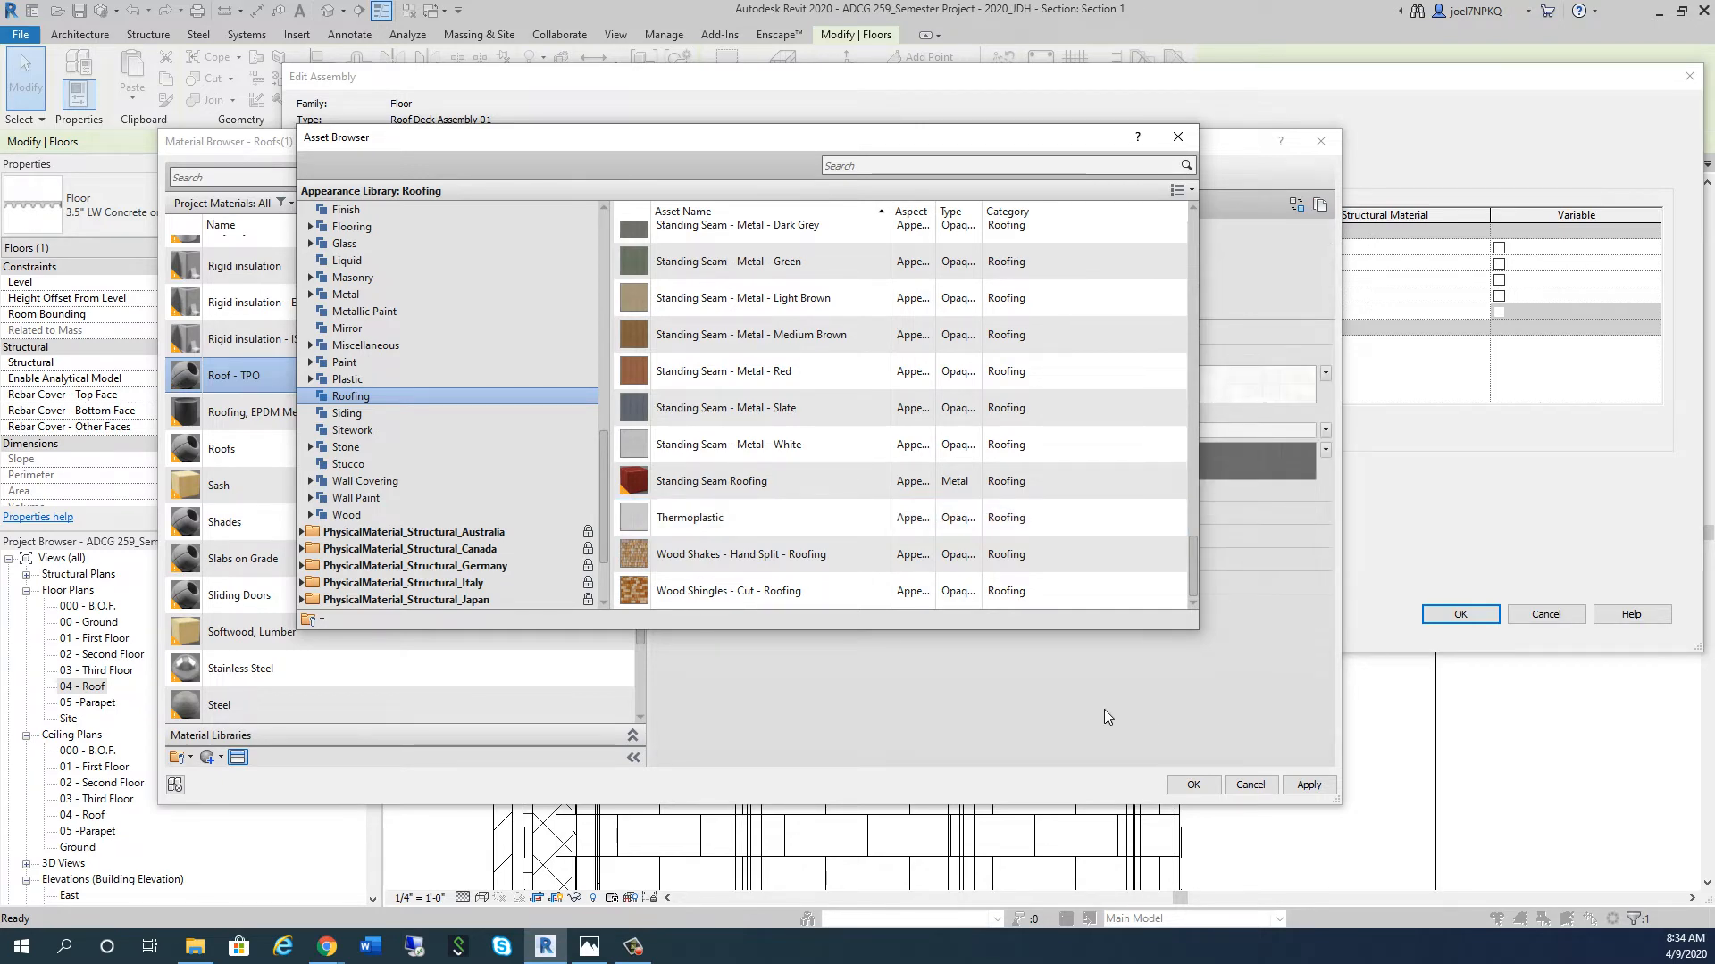
click(1177, 135)
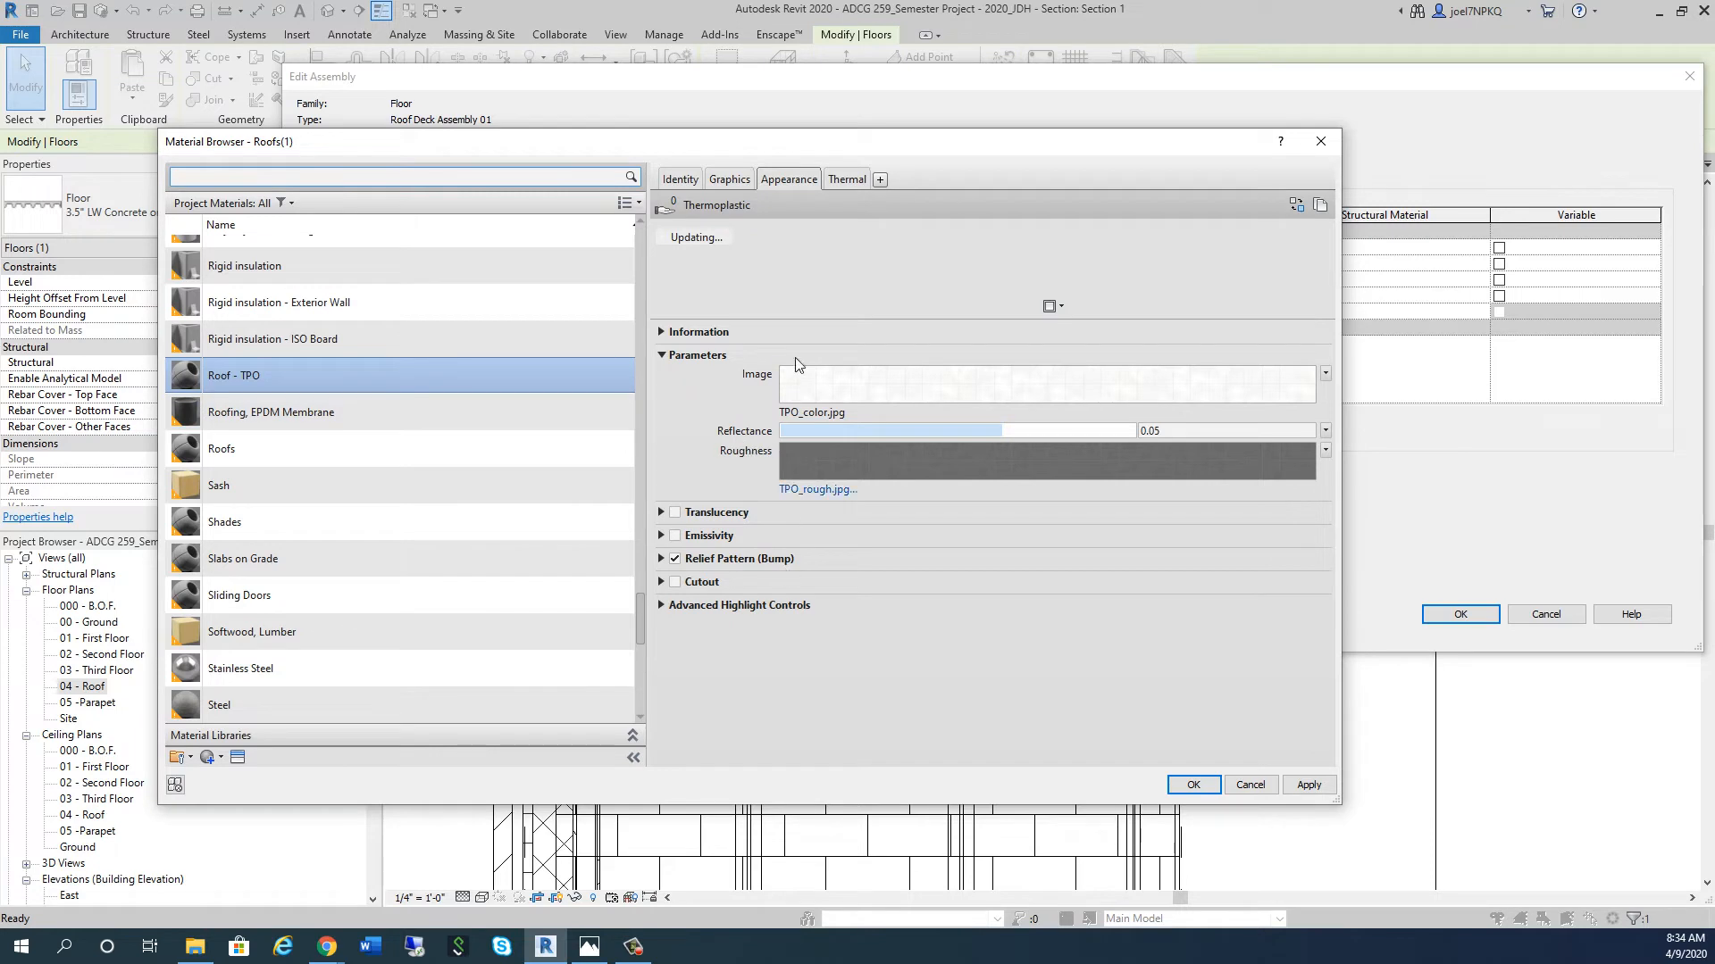
Step: Confirm Roof - TPO's flexible PVC thermal properties, then view its Identity details
click(846, 178)
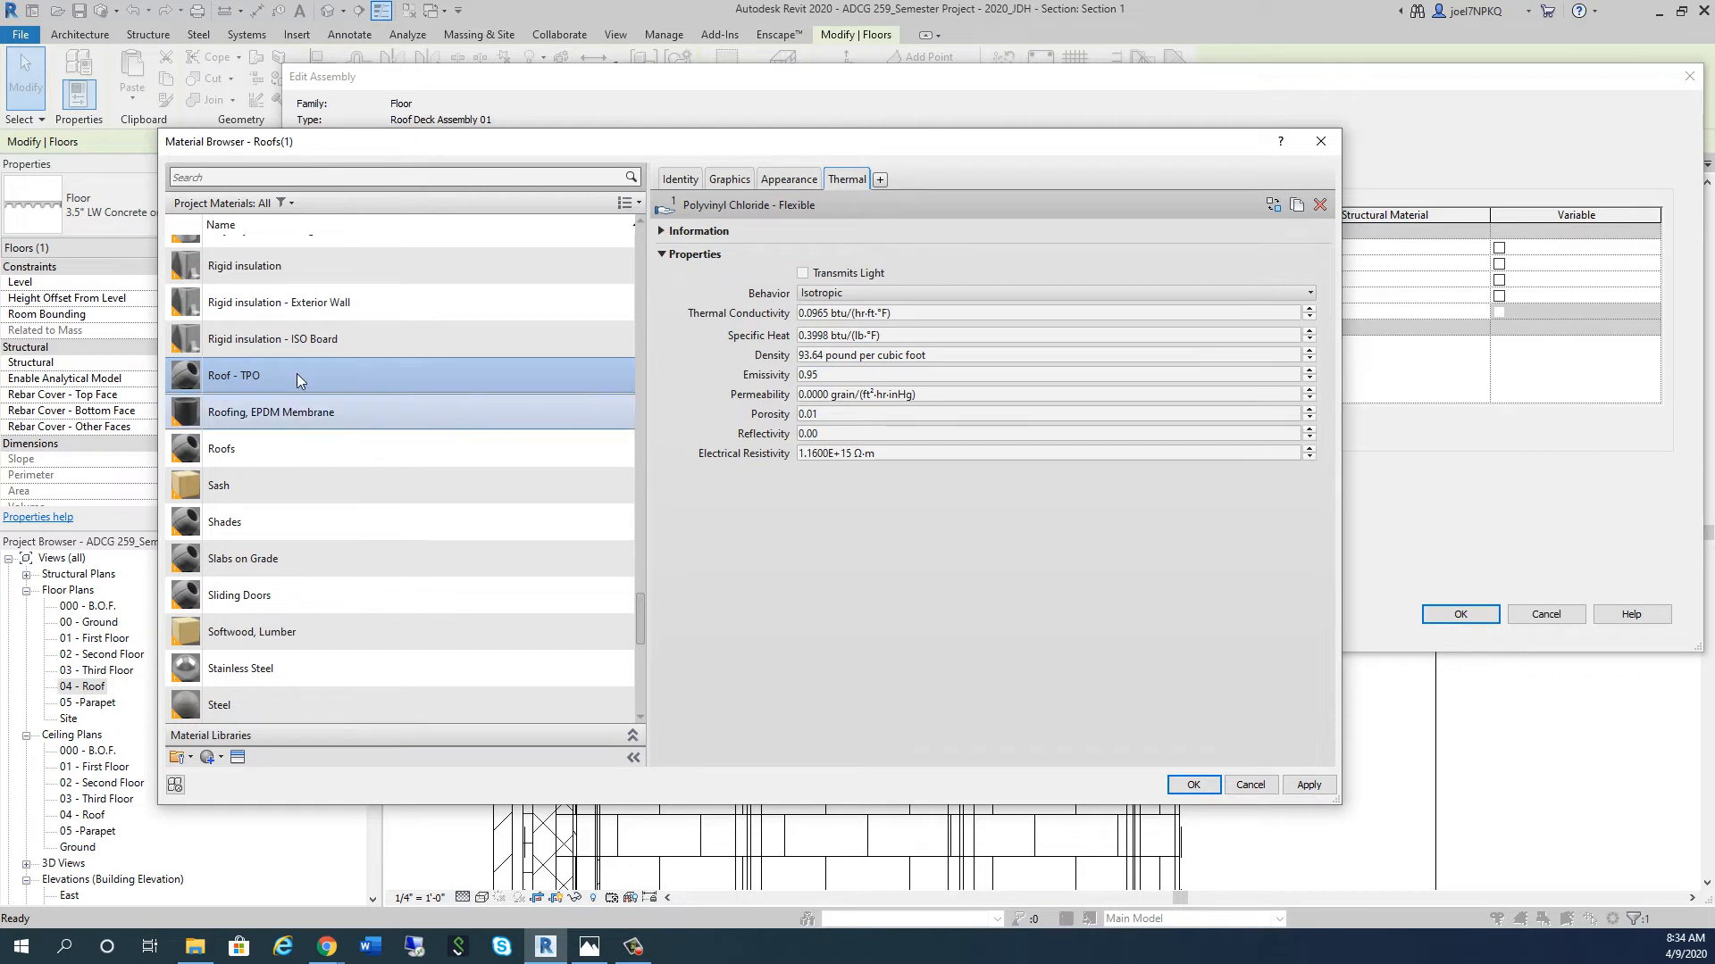
click(679, 180)
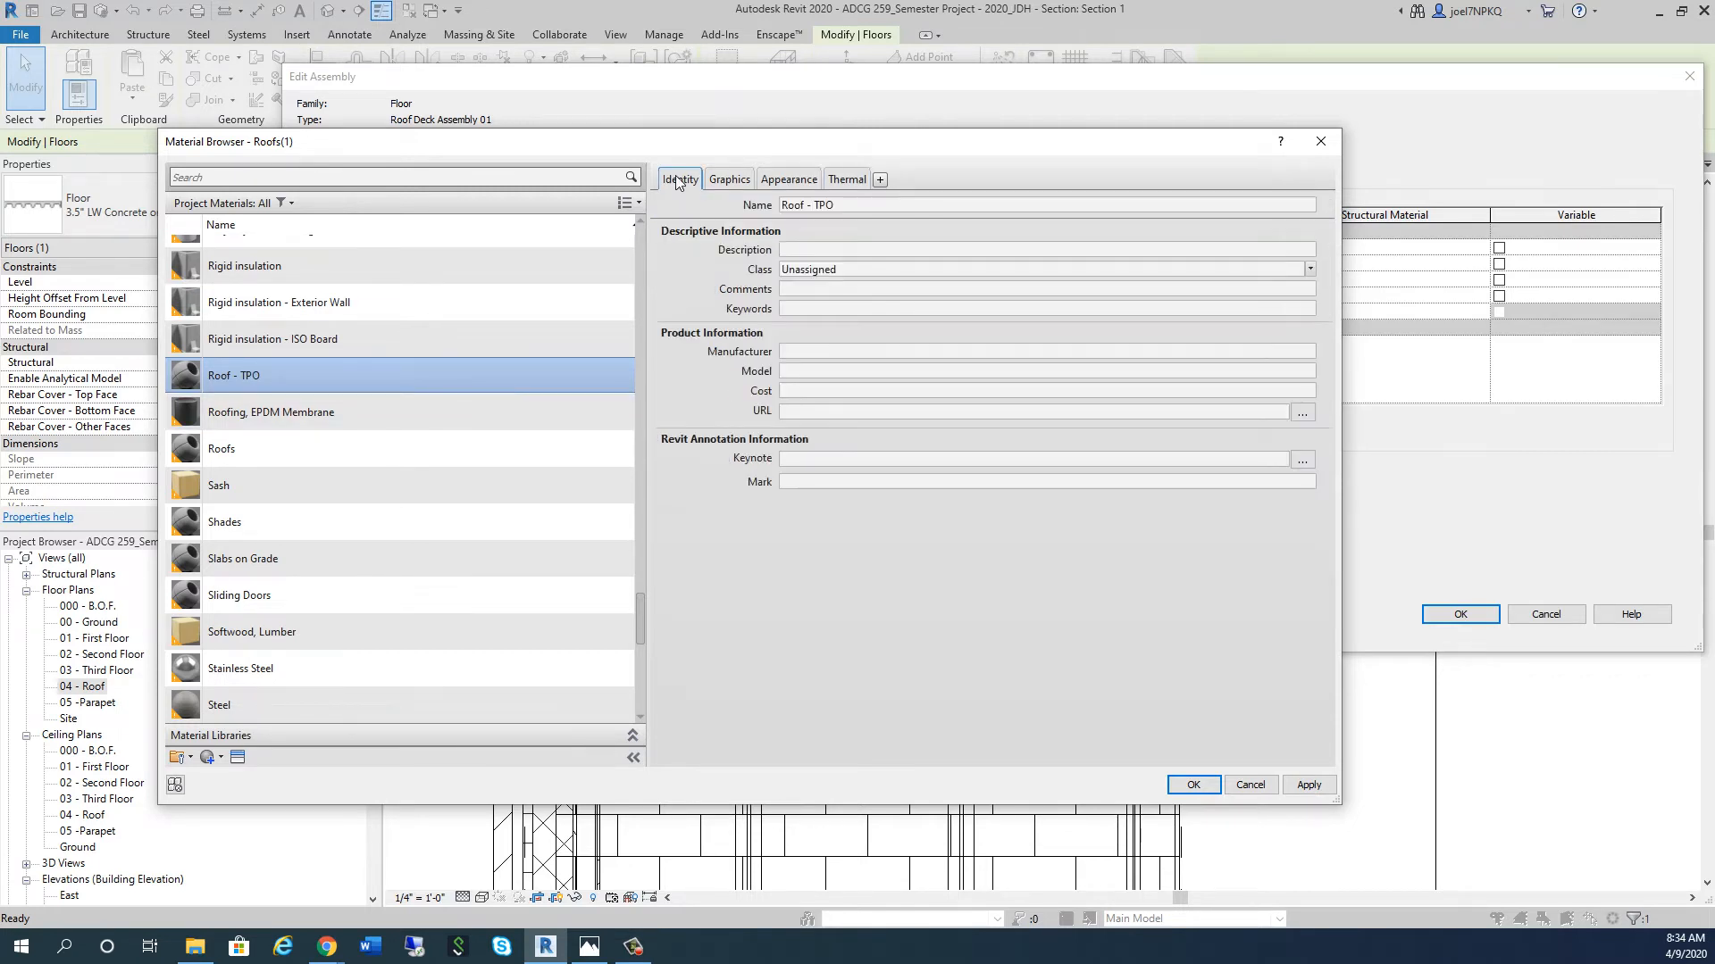
Step: Apply Roof - TPO to the top membrane layer and set its thickness to 1/4"
click(1193, 784)
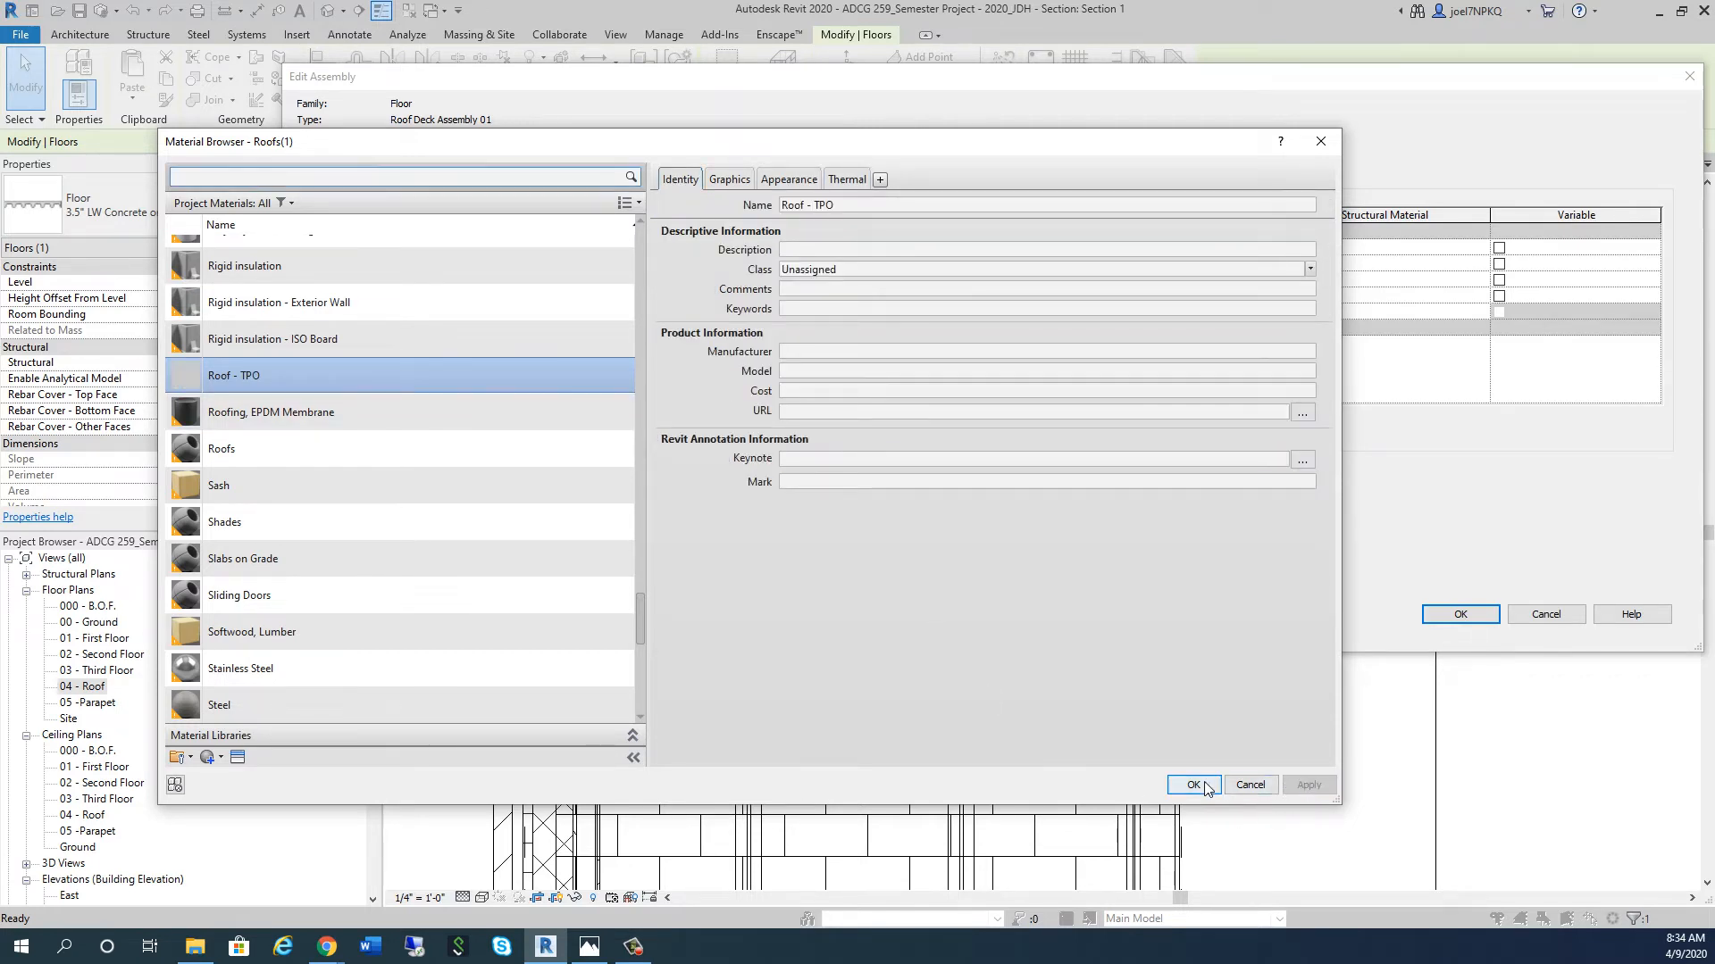
click(1192, 784)
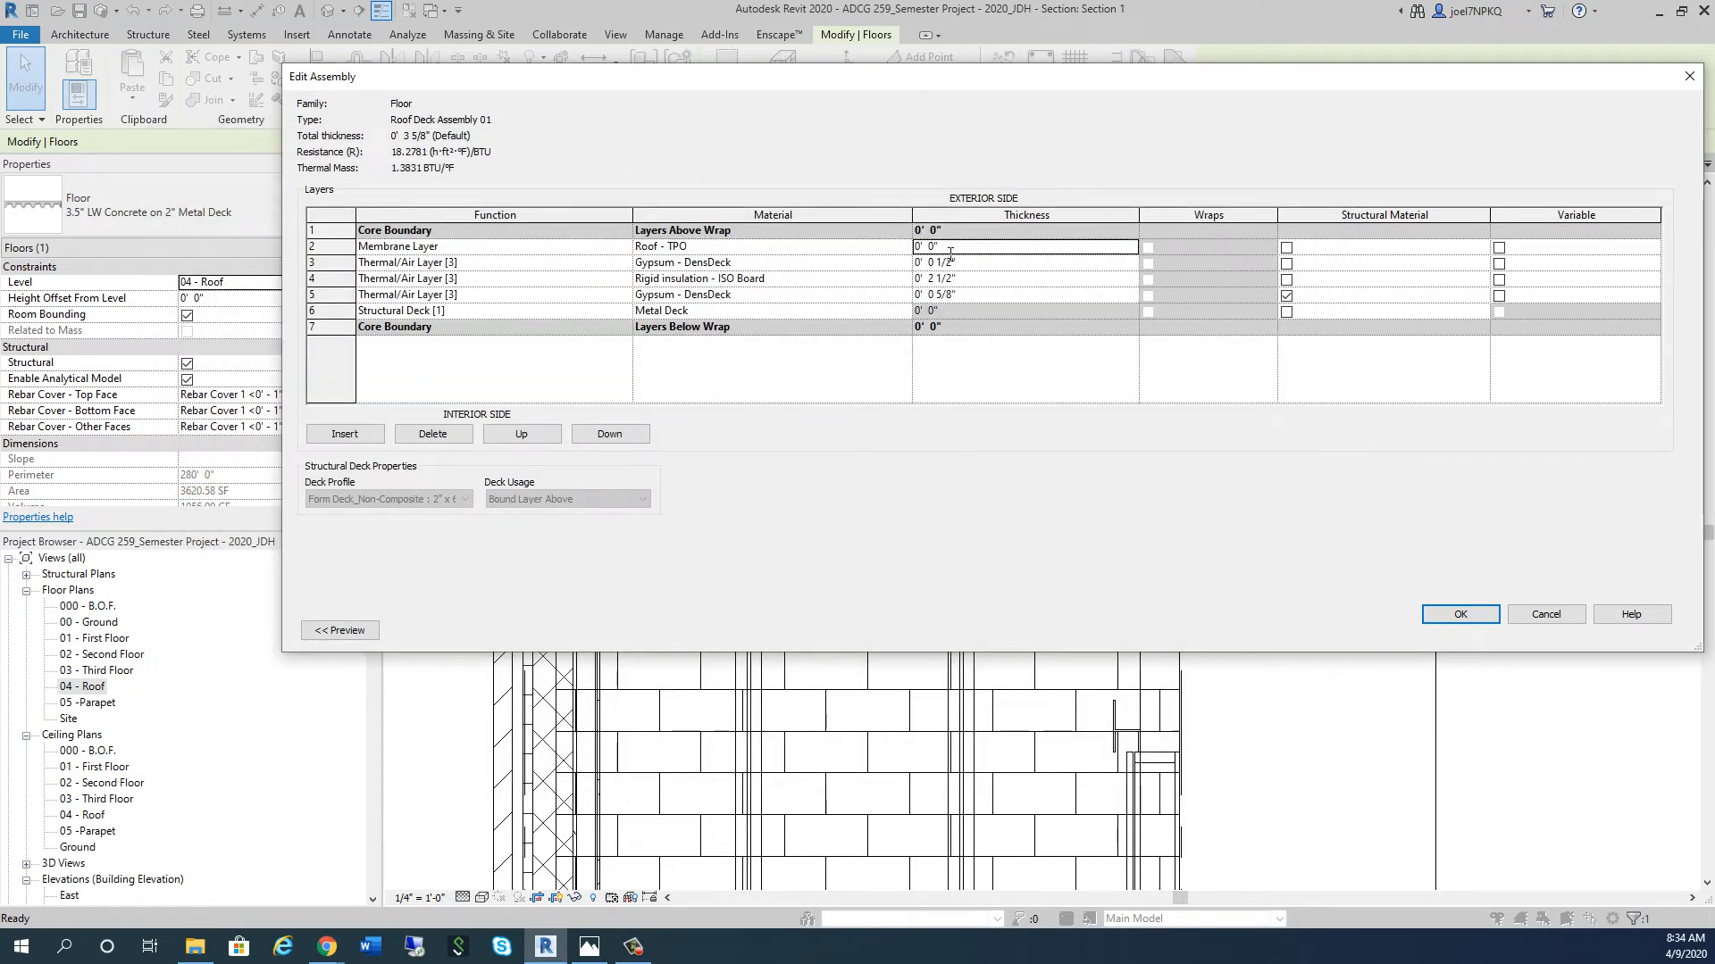
click(1023, 246)
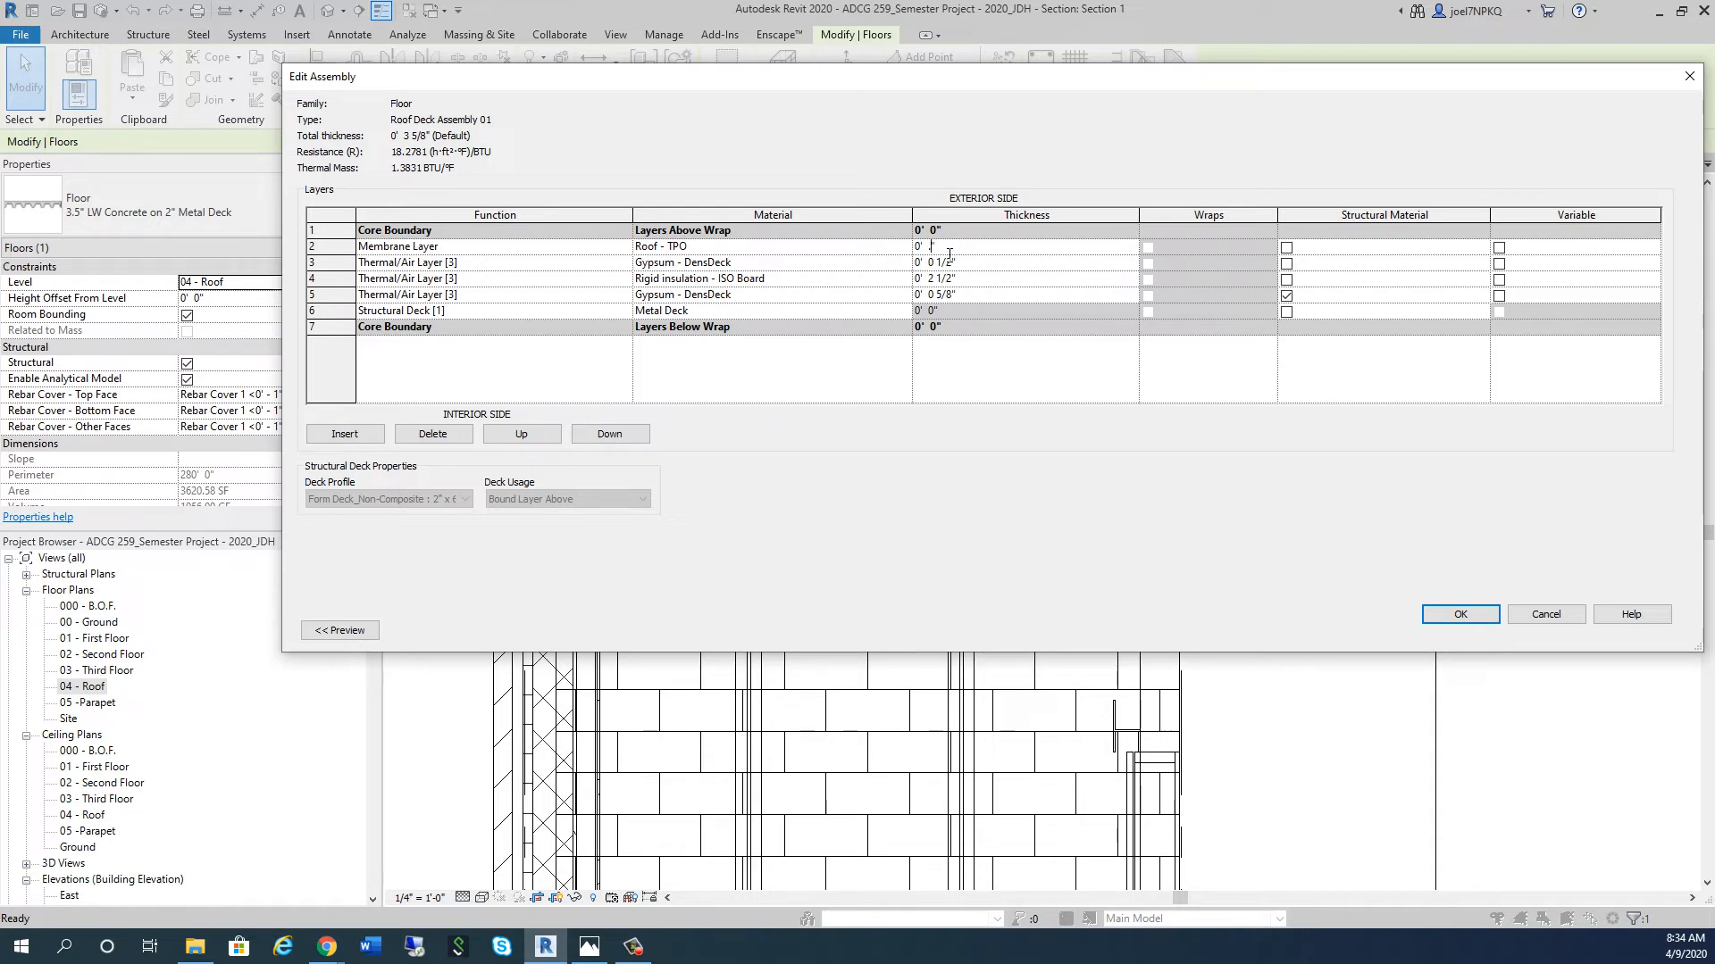
text(2)
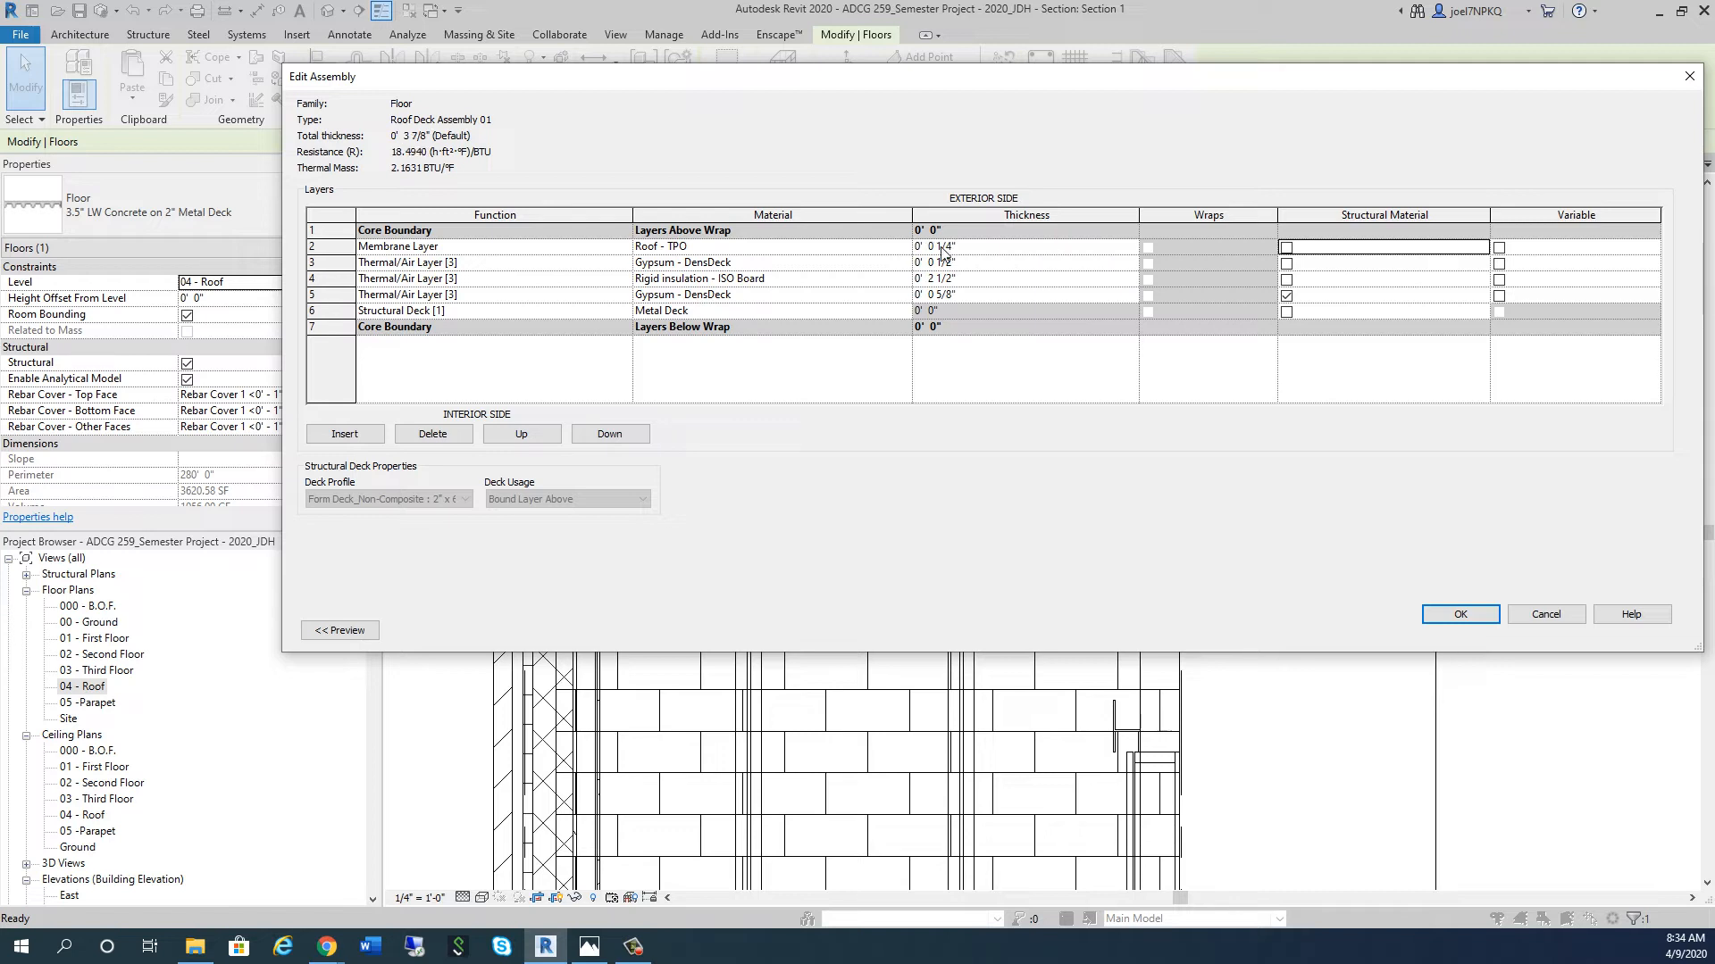
Step: Try accepting the assembly and dismiss the error rejecting the 1/4" membrane layer
click(1458, 613)
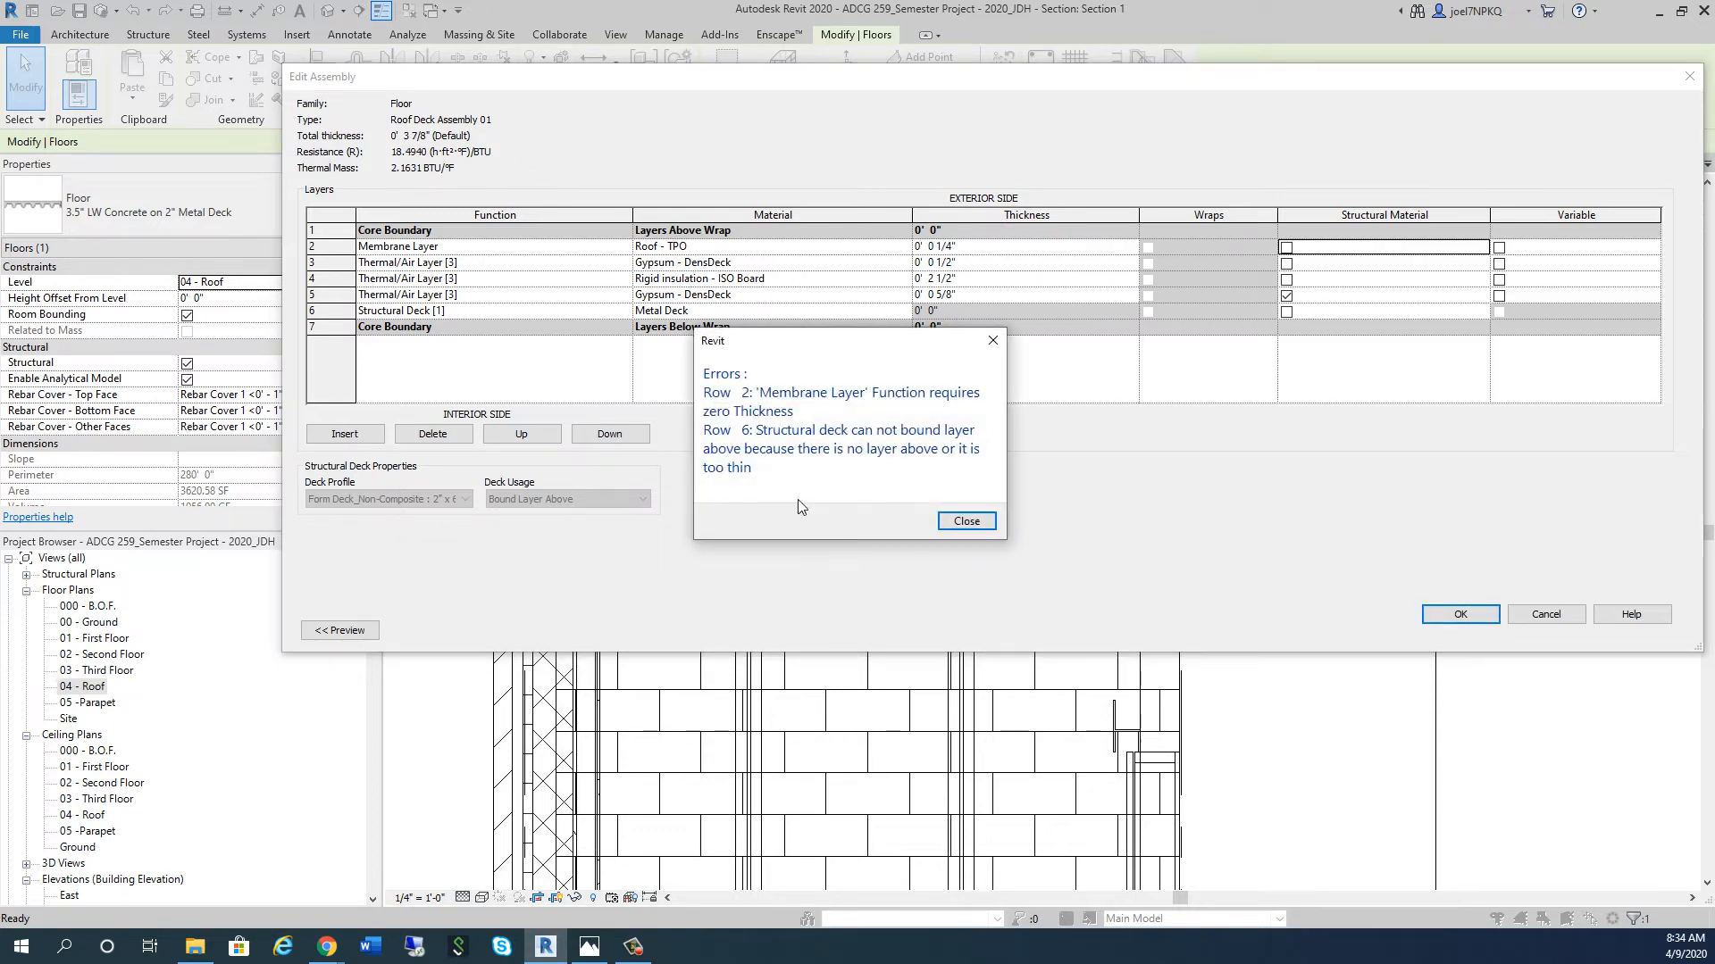
mouse_move(763, 395)
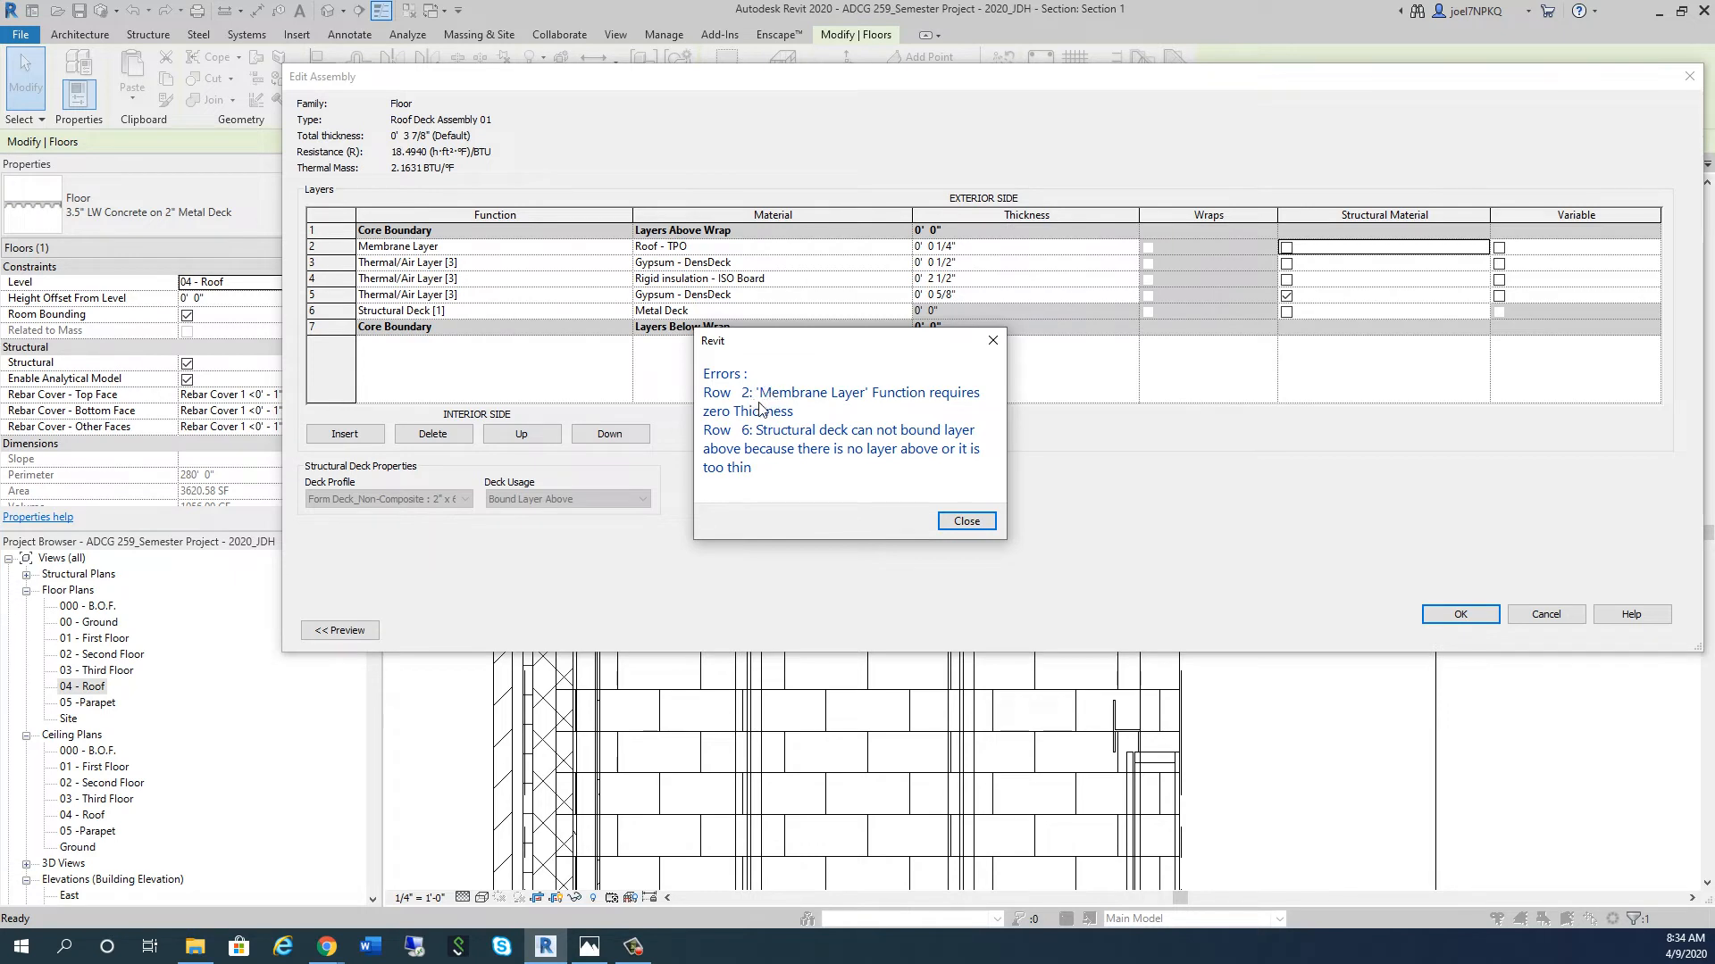
mouse_move(762, 410)
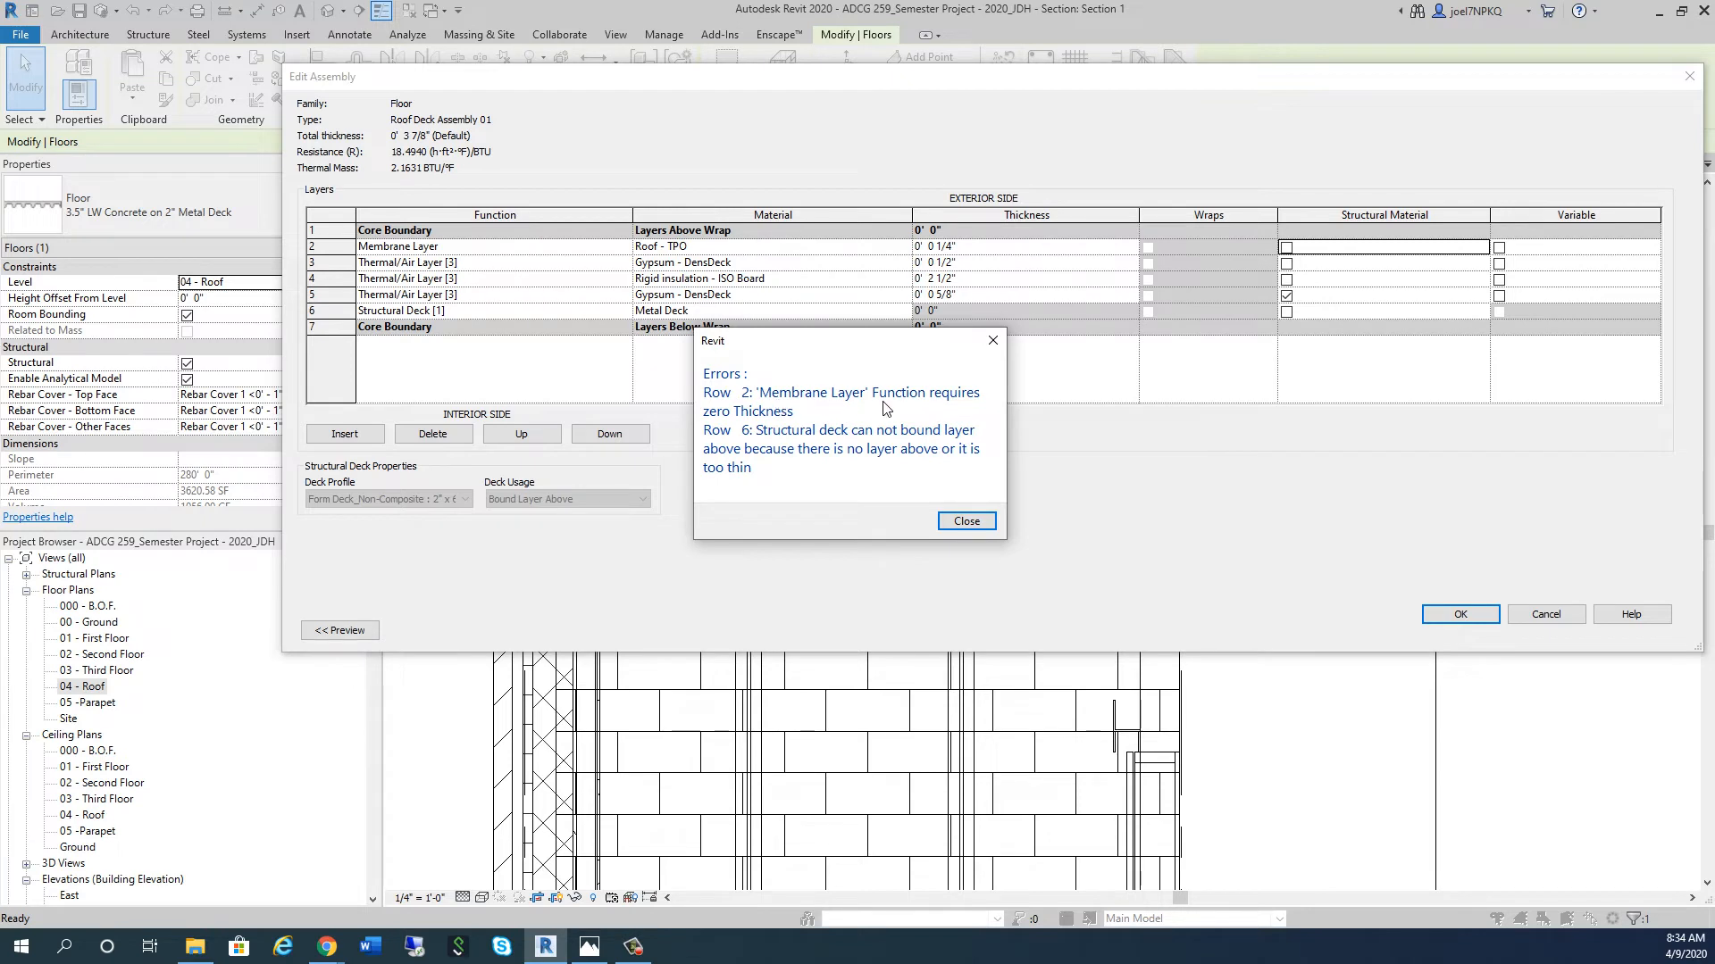
mouse_move(863, 424)
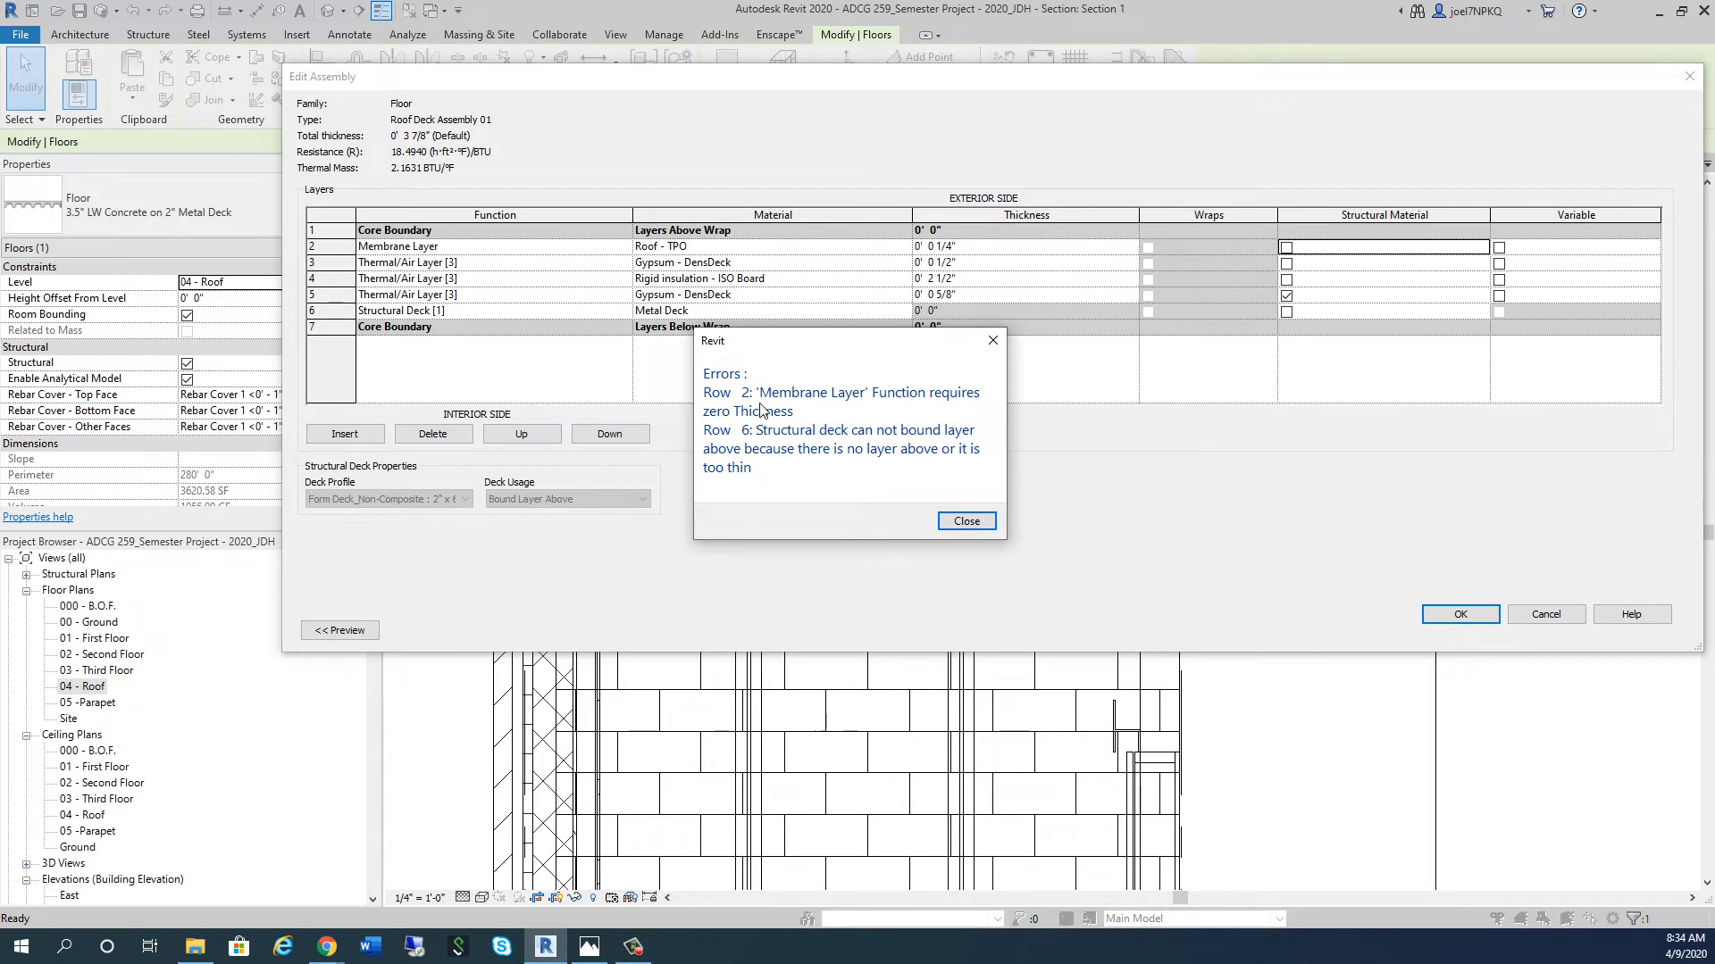
mouse_move(781, 414)
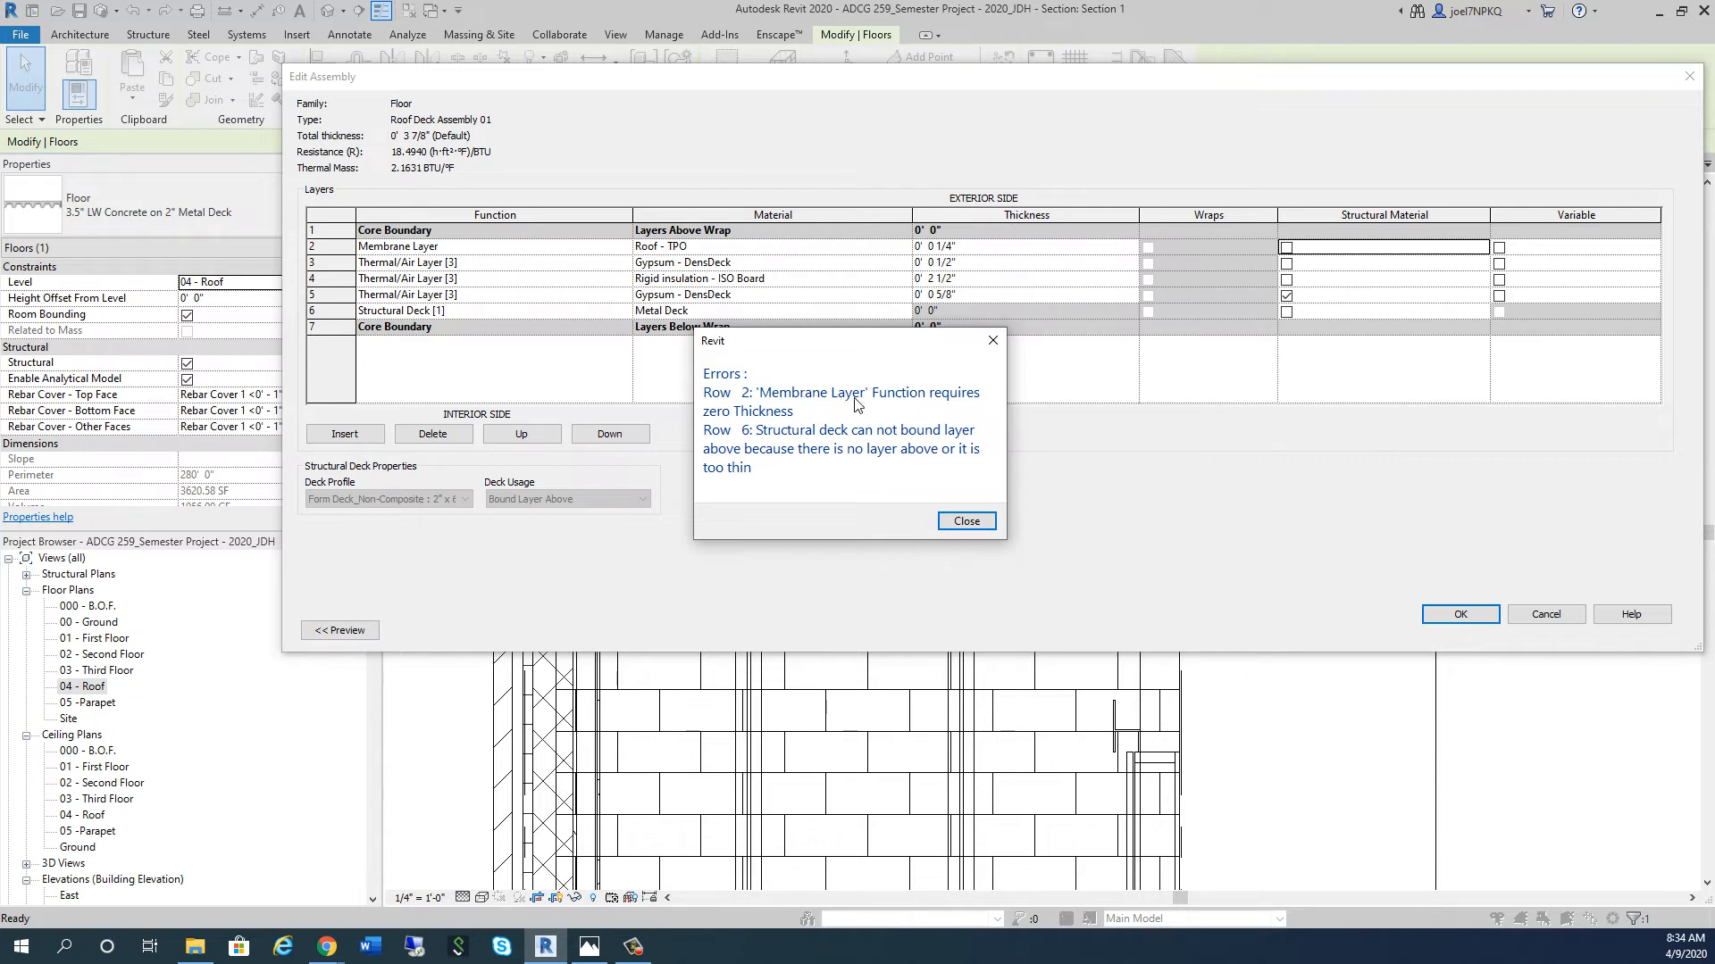
click(965, 520)
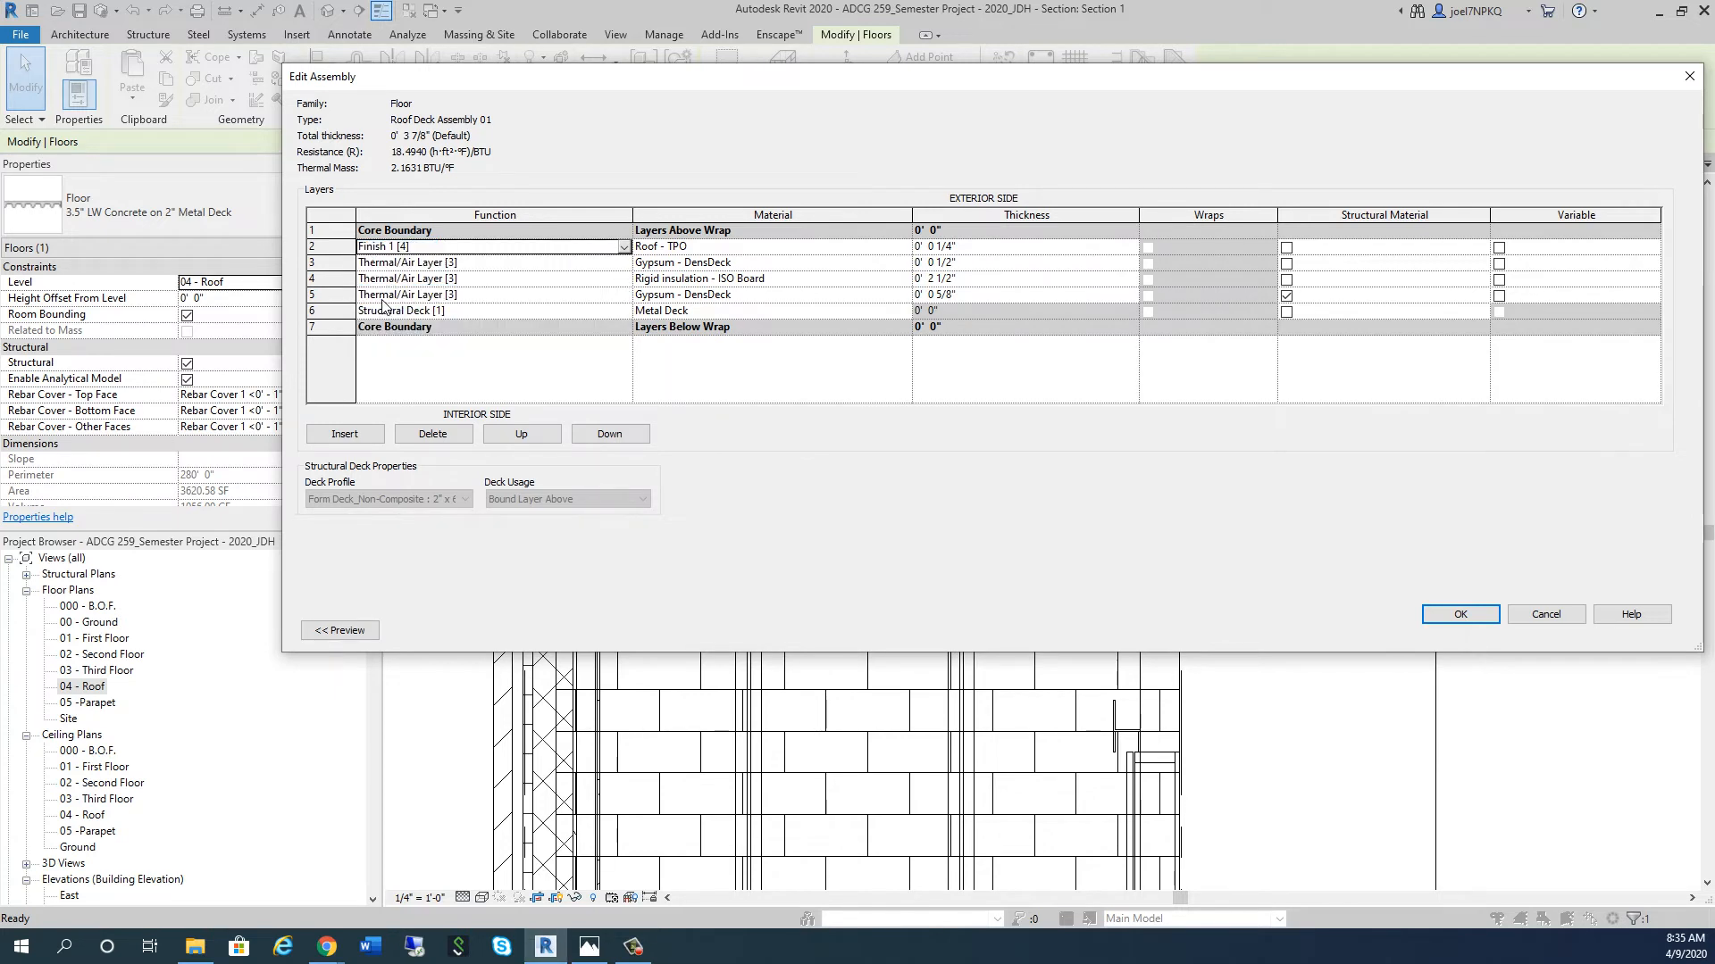
Step: Clear the structural deck errors and set the 2" Metal Deck layer to Standalone Deck
click(1458, 613)
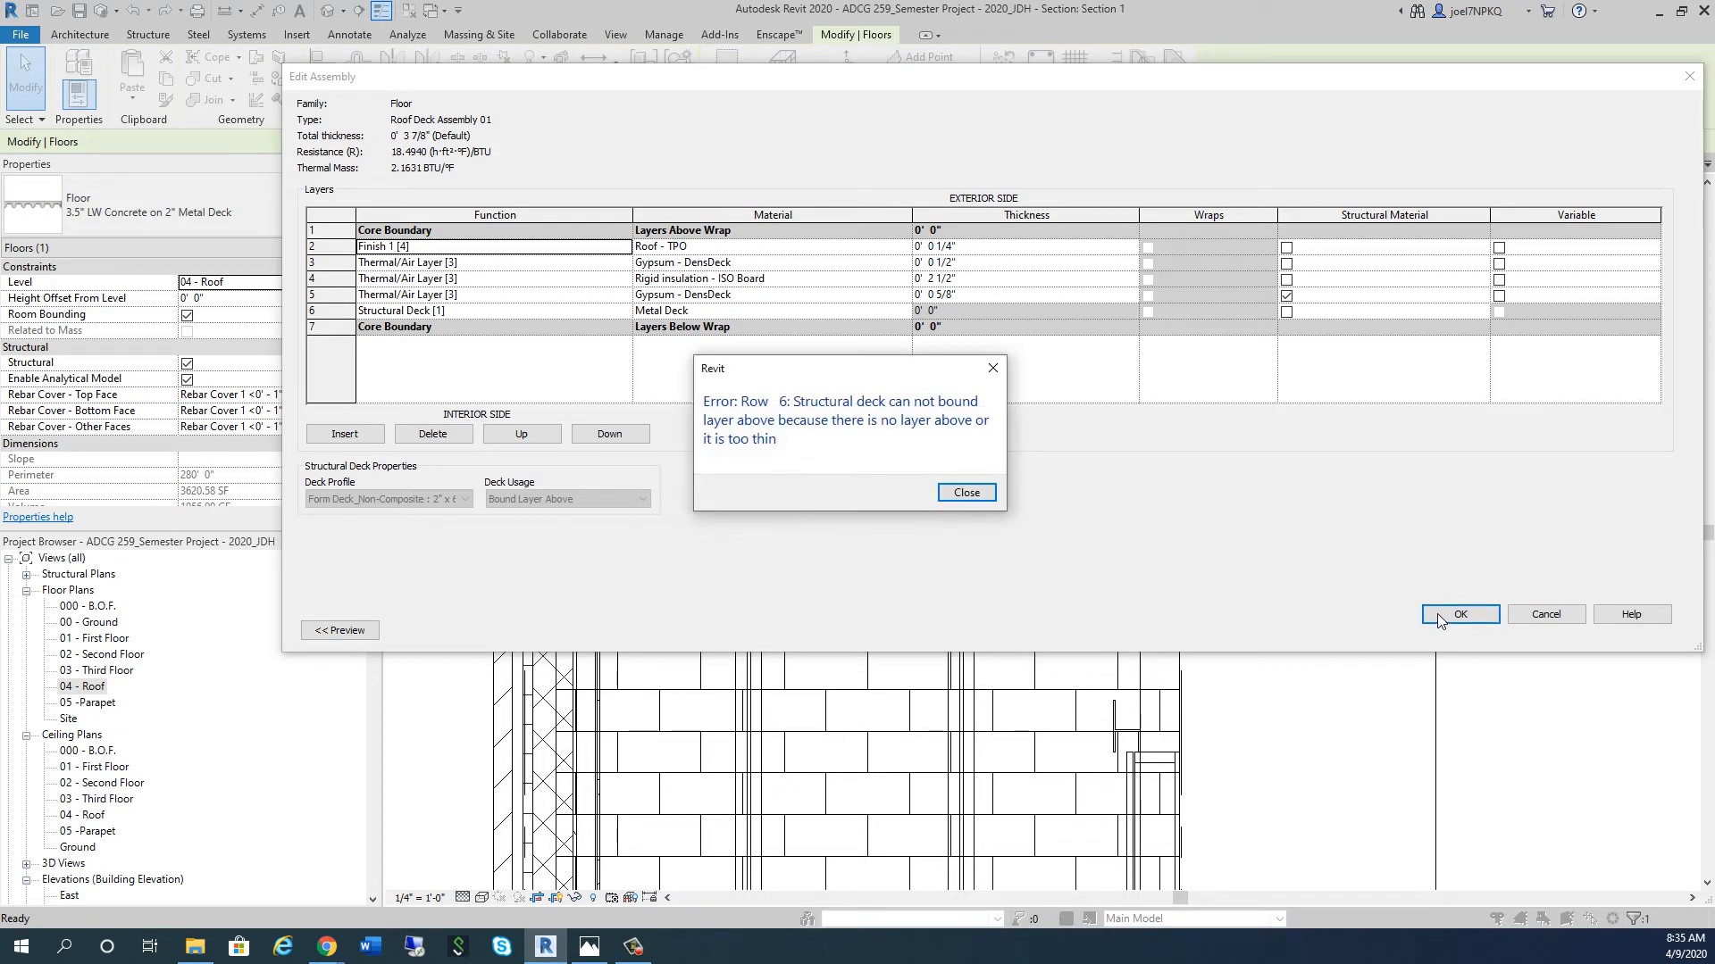
mouse_move(883, 491)
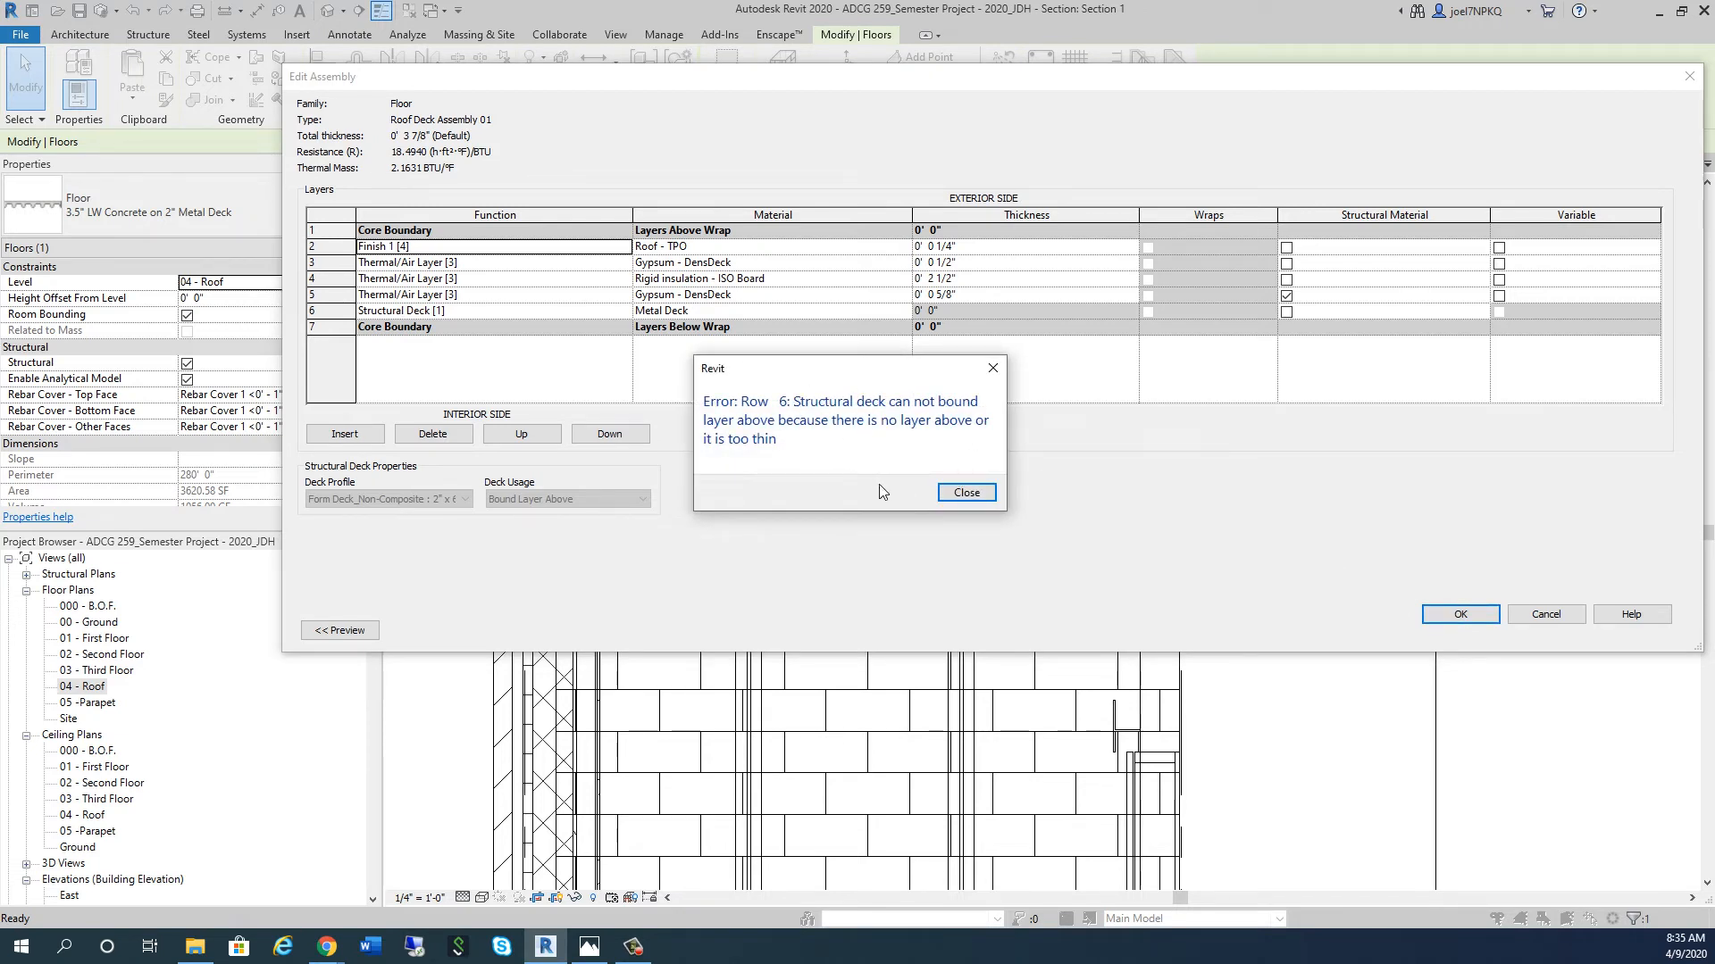
mouse_move(945, 503)
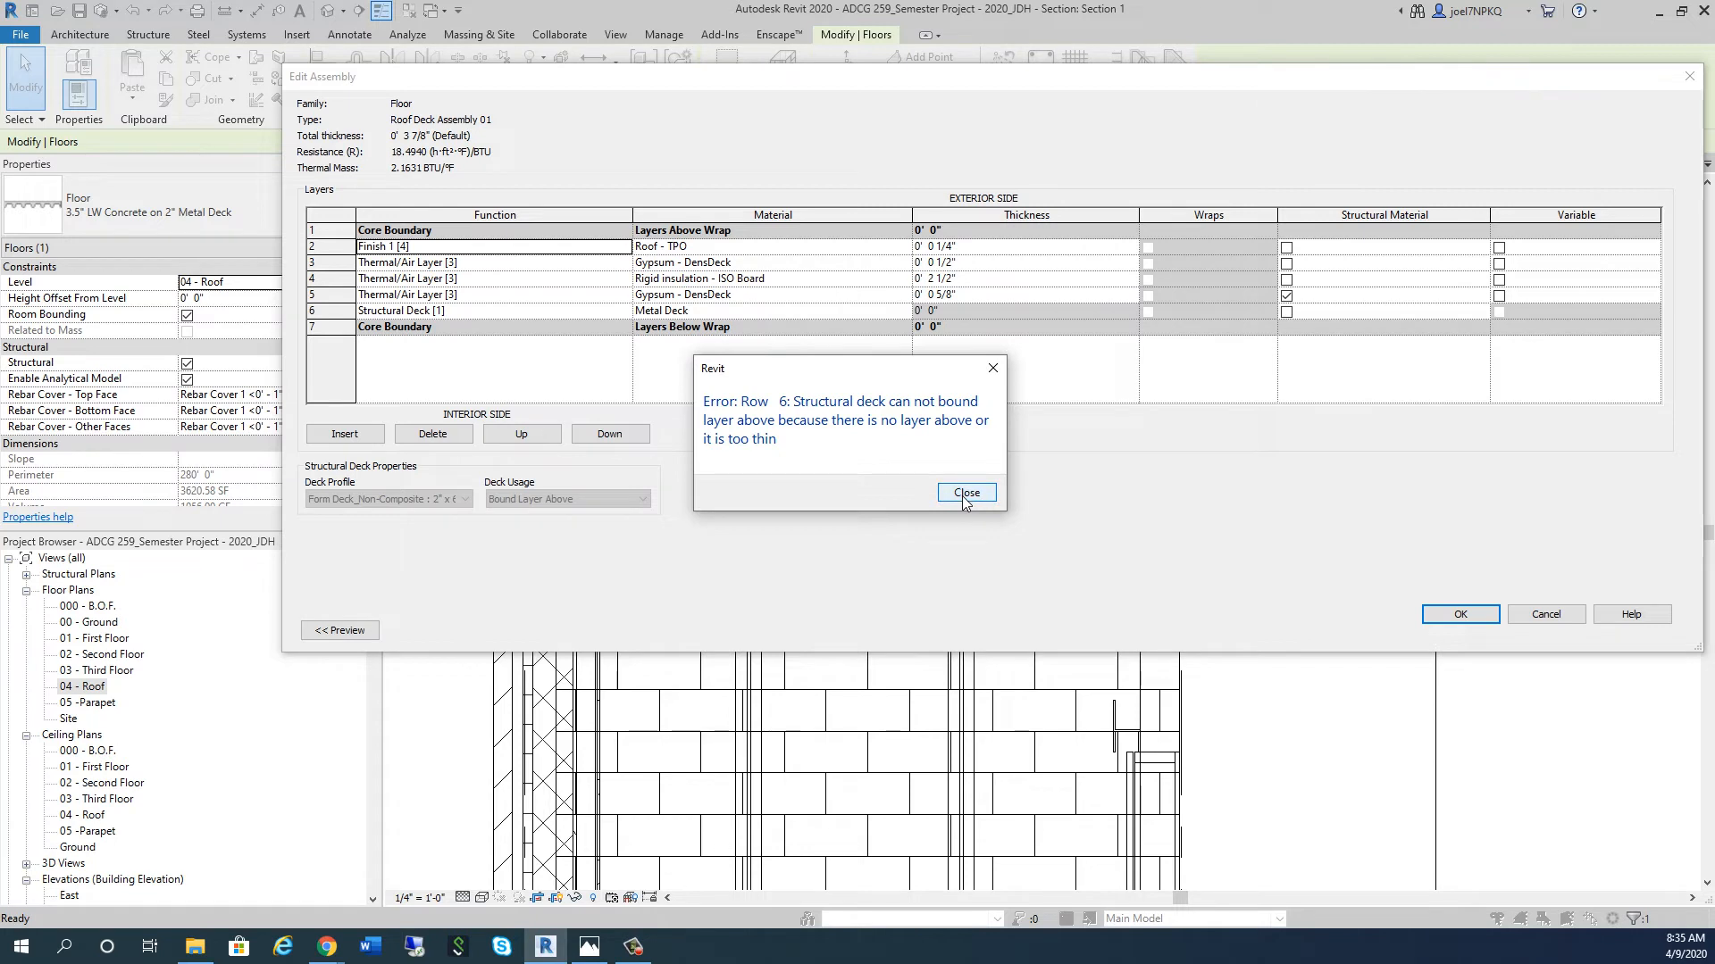
click(966, 492)
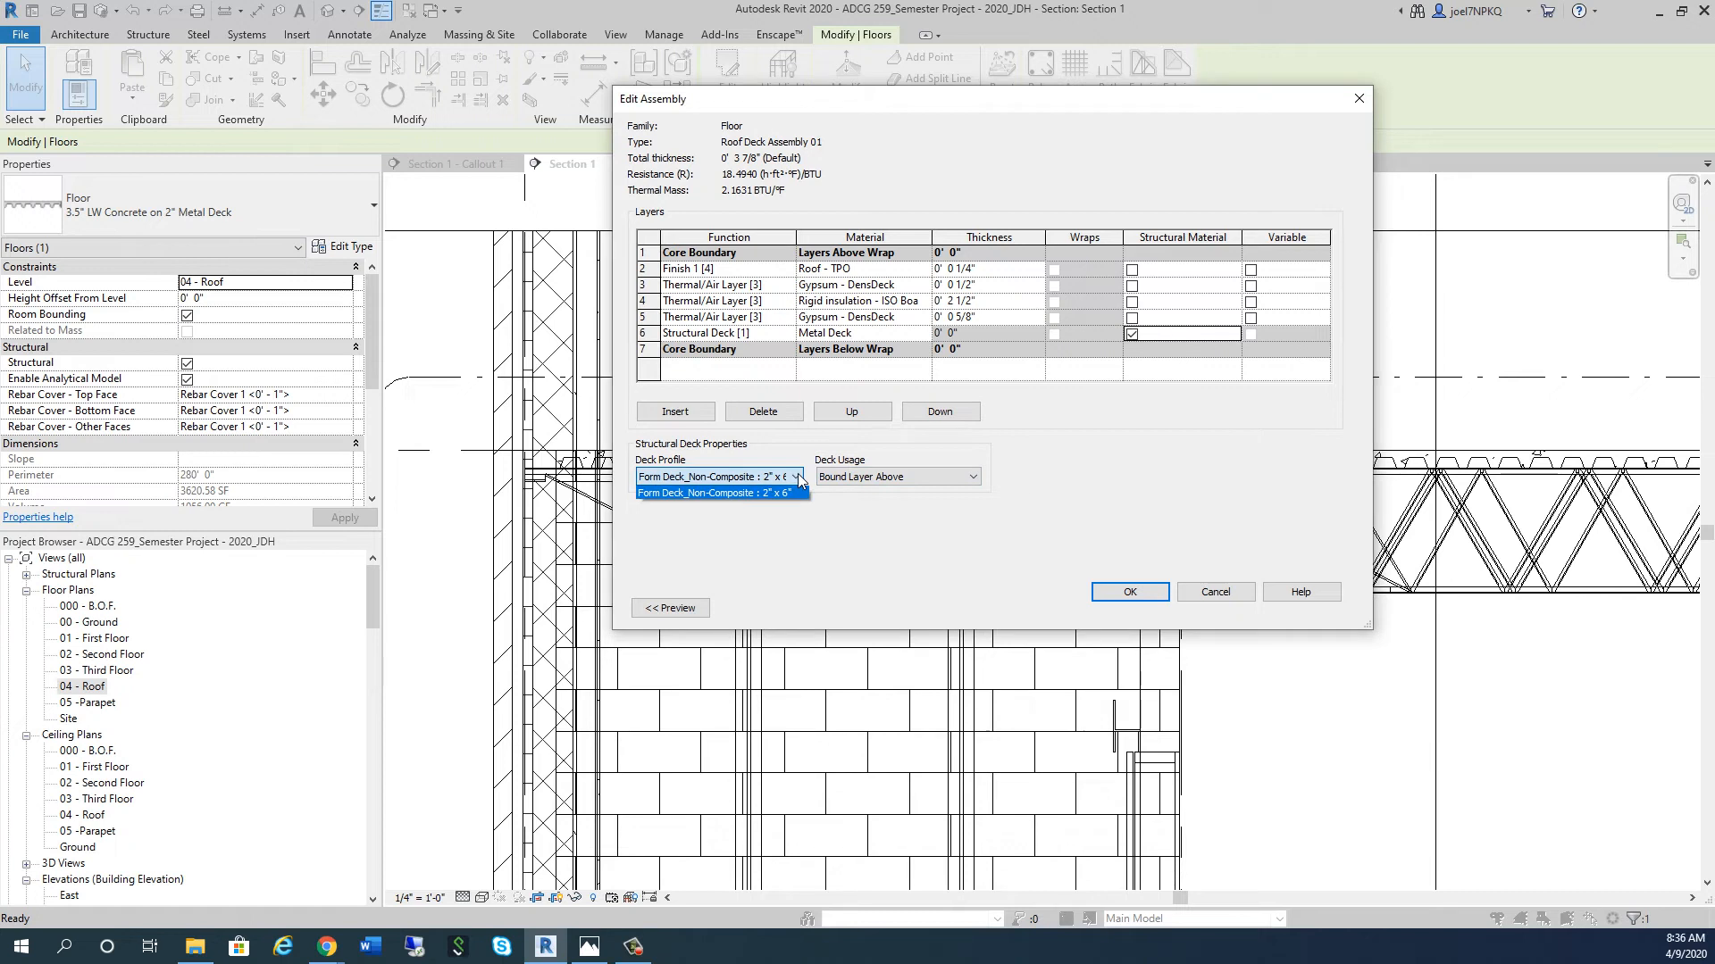
click(718, 477)
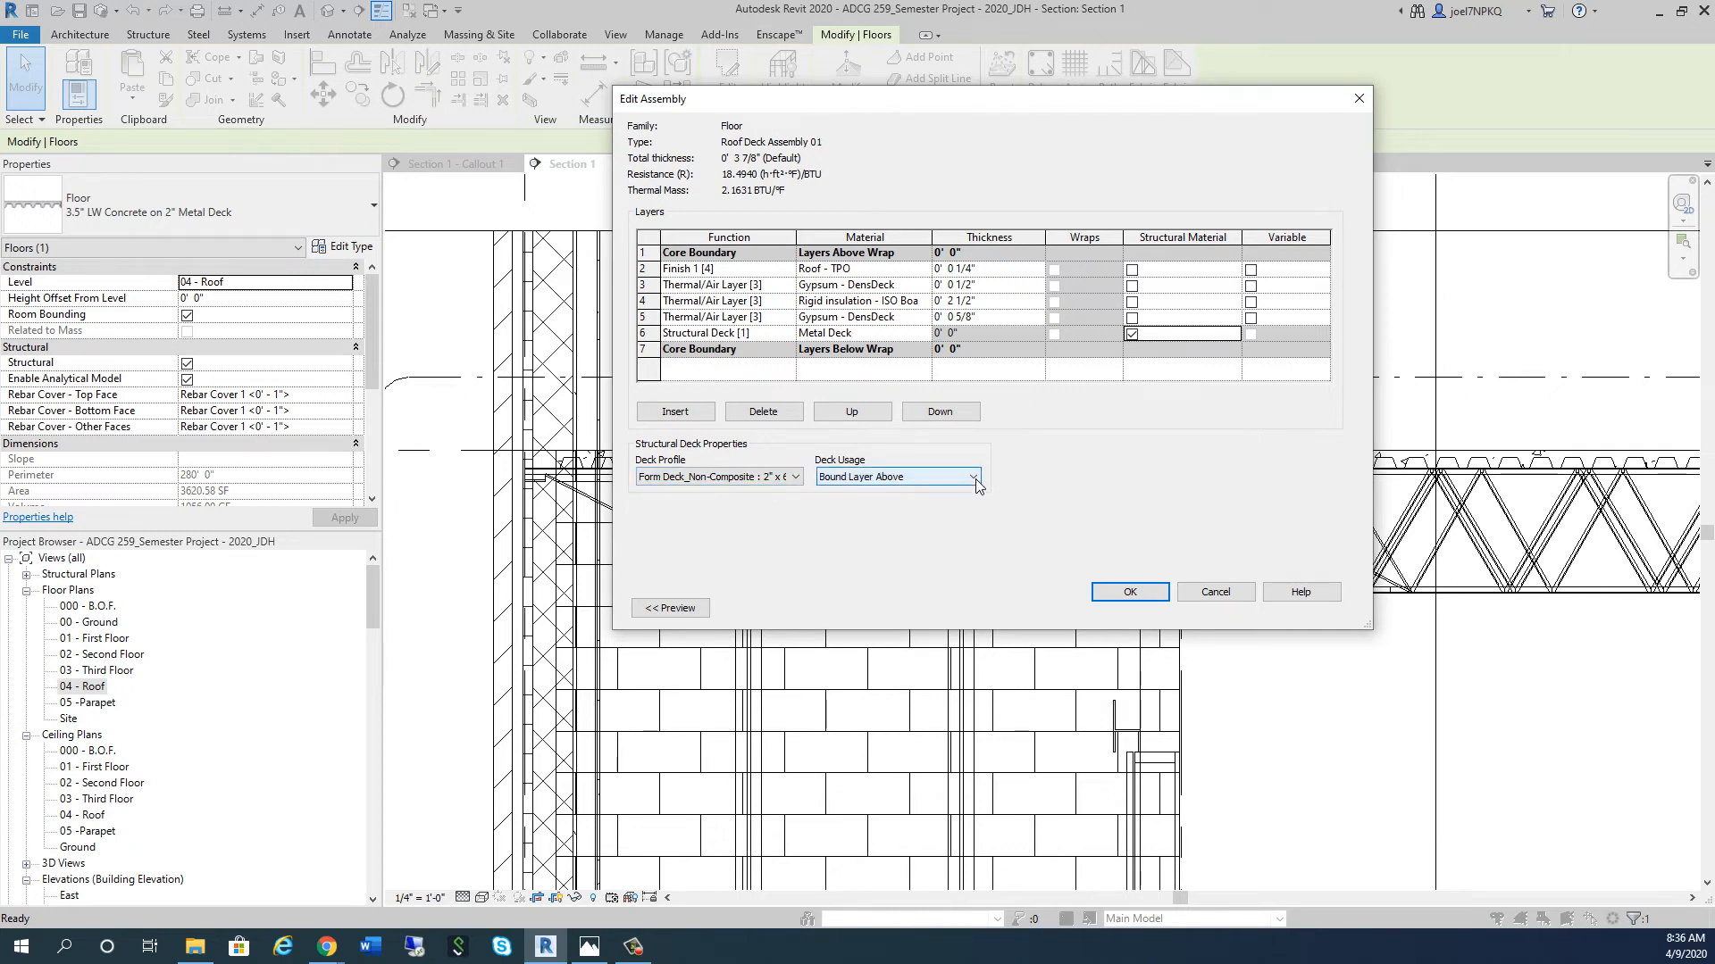
click(973, 477)
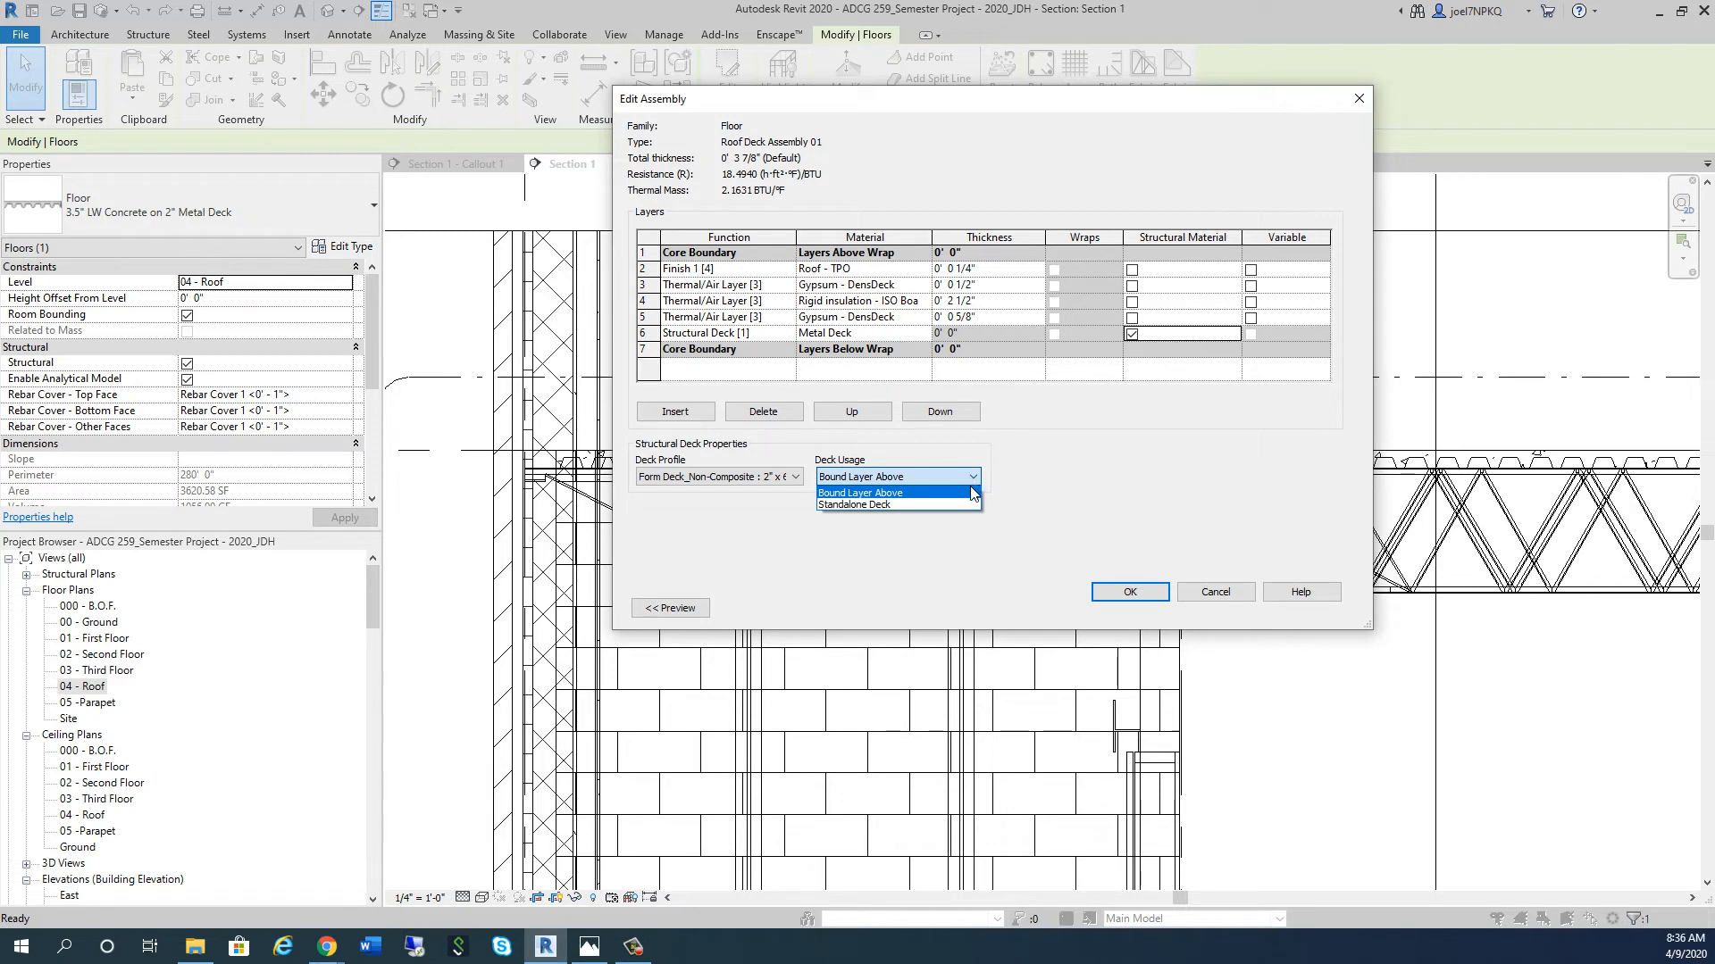
mouse_move(858, 505)
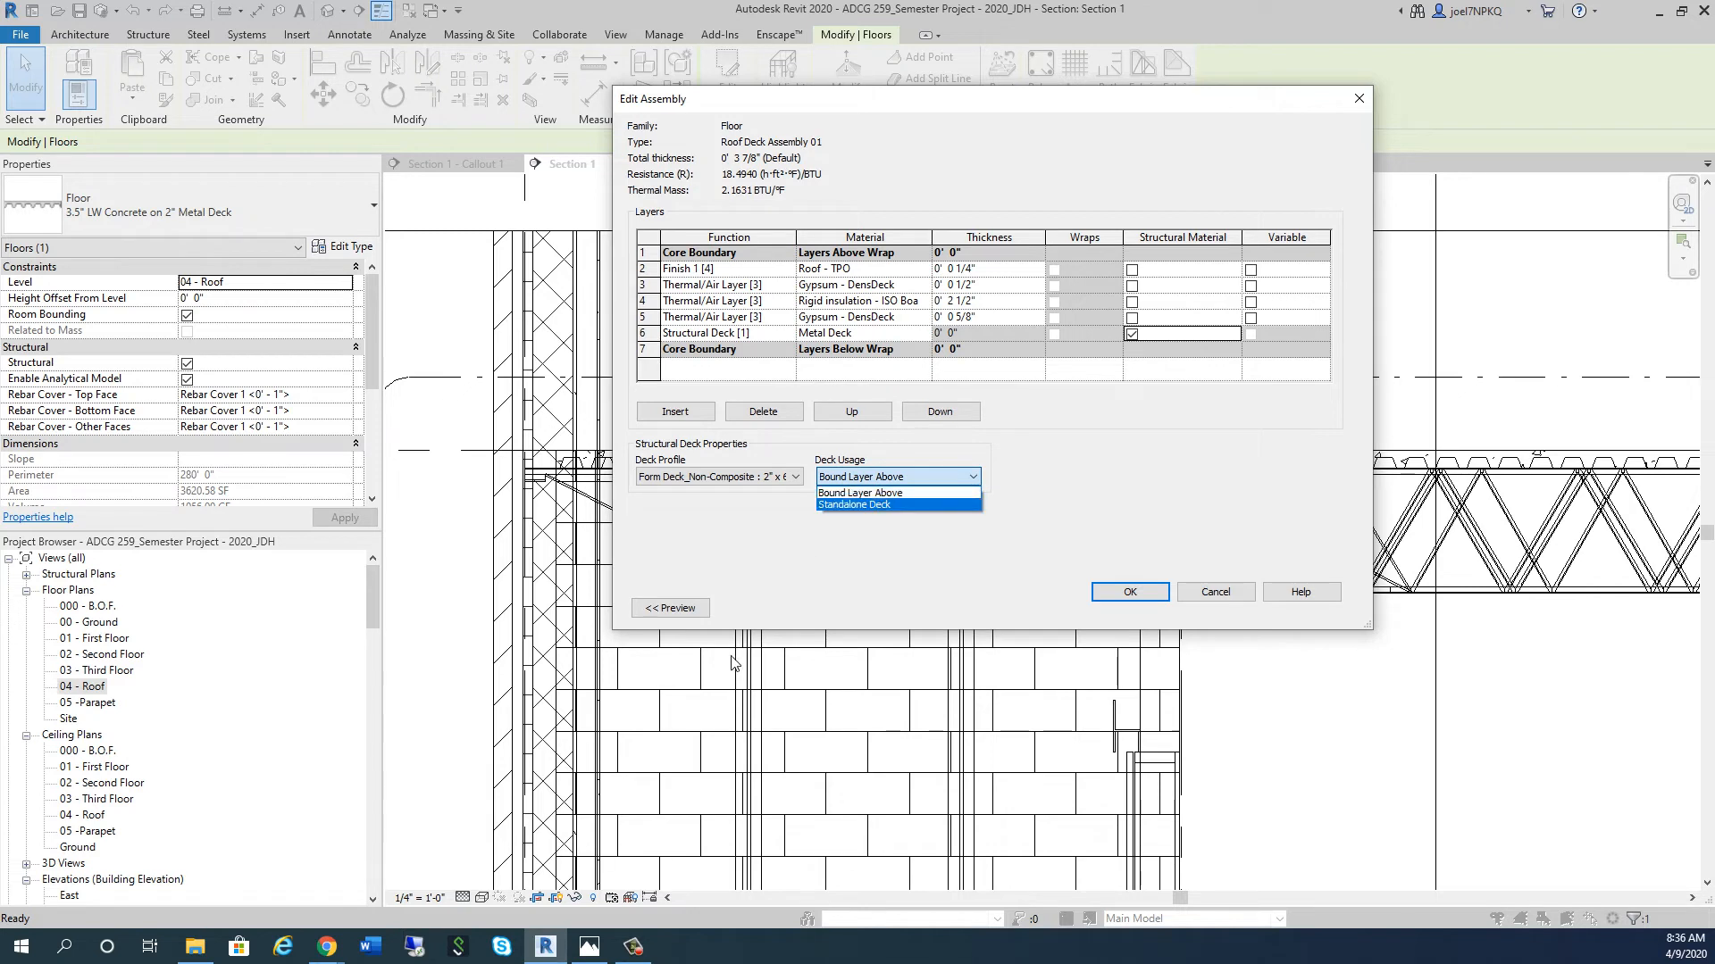
click(863, 476)
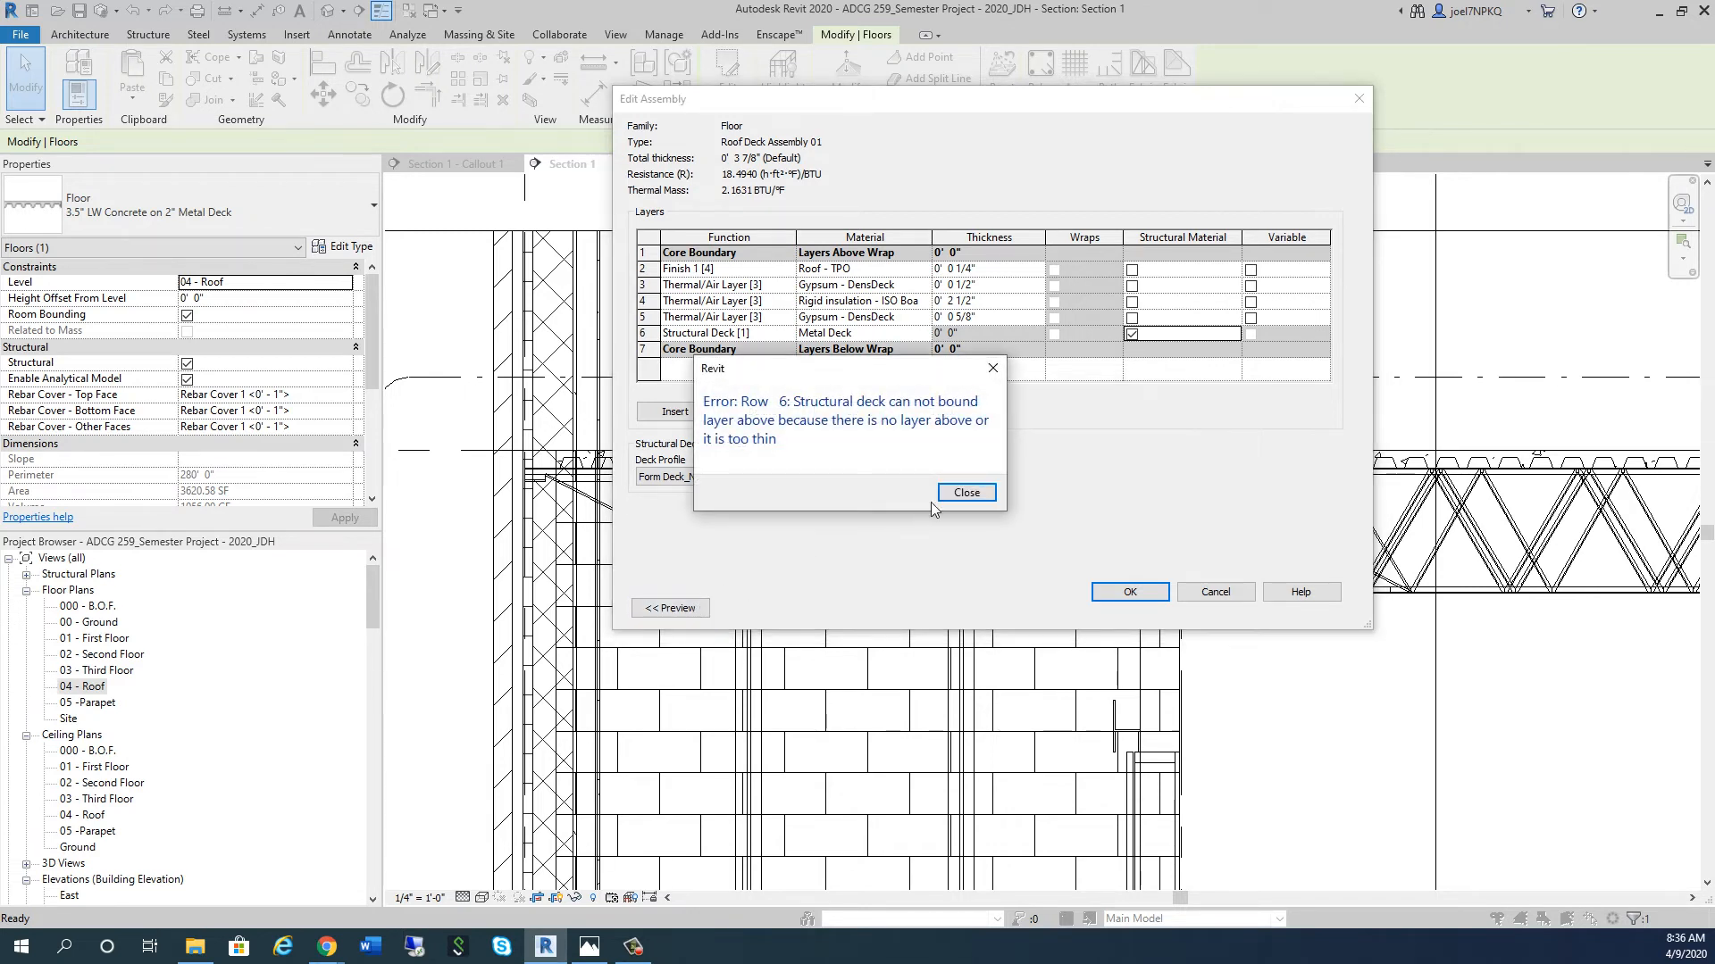
click(965, 492)
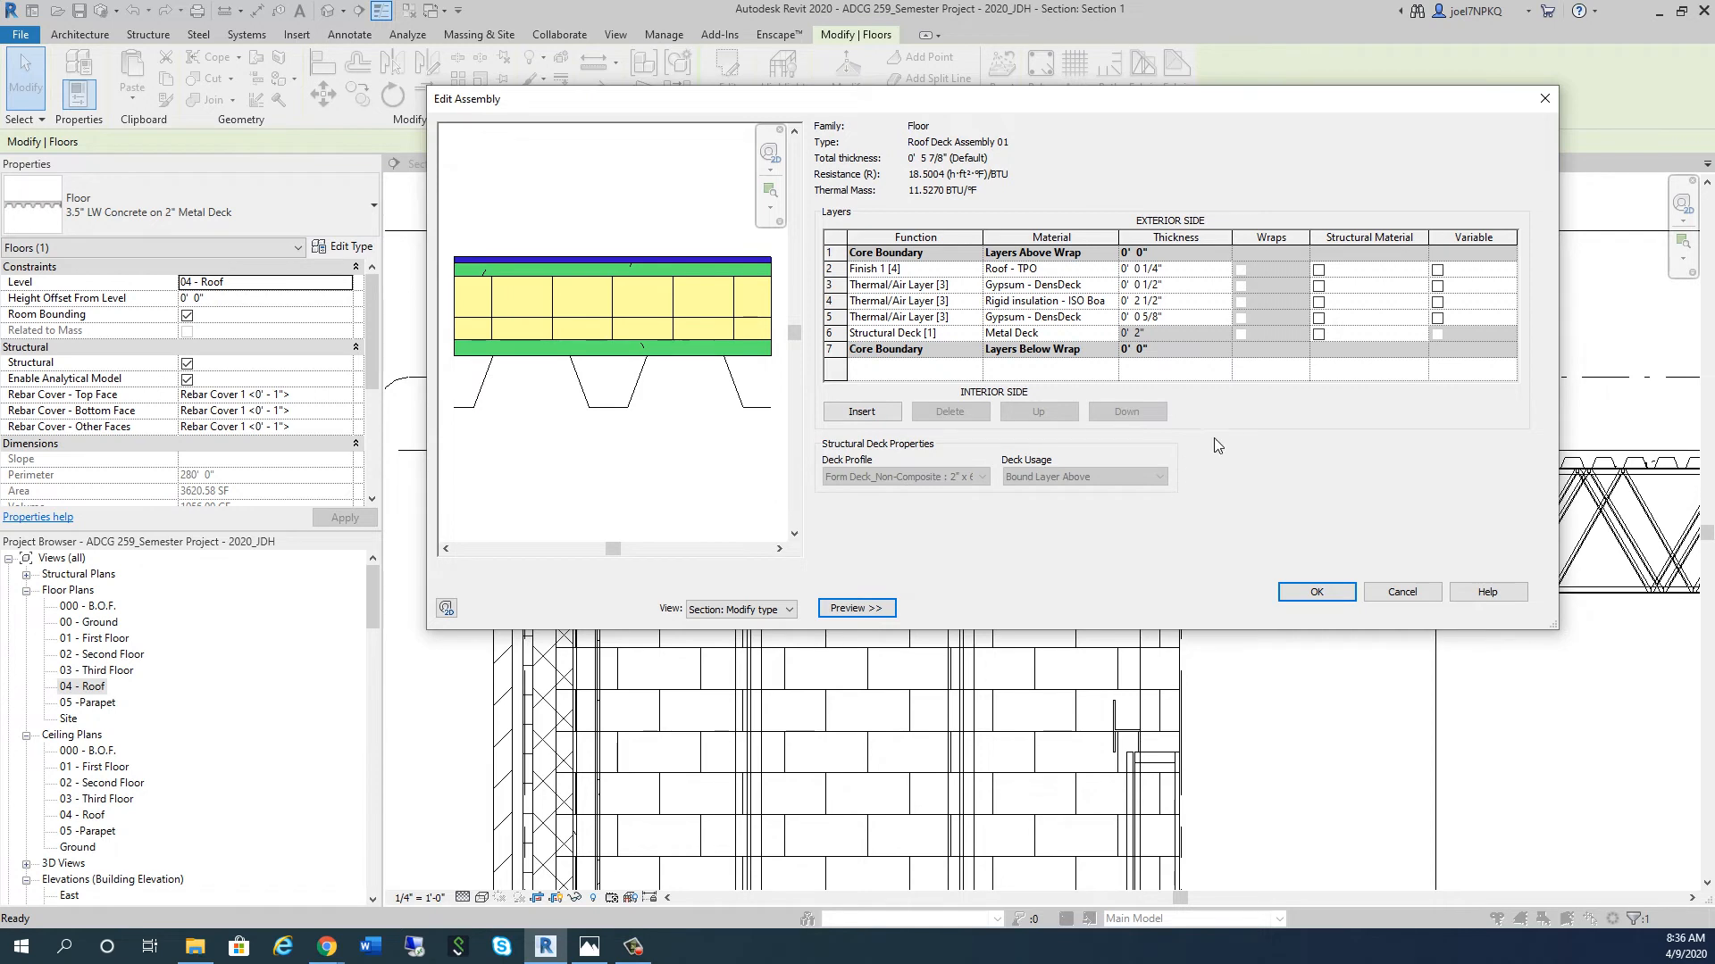
click(1318, 333)
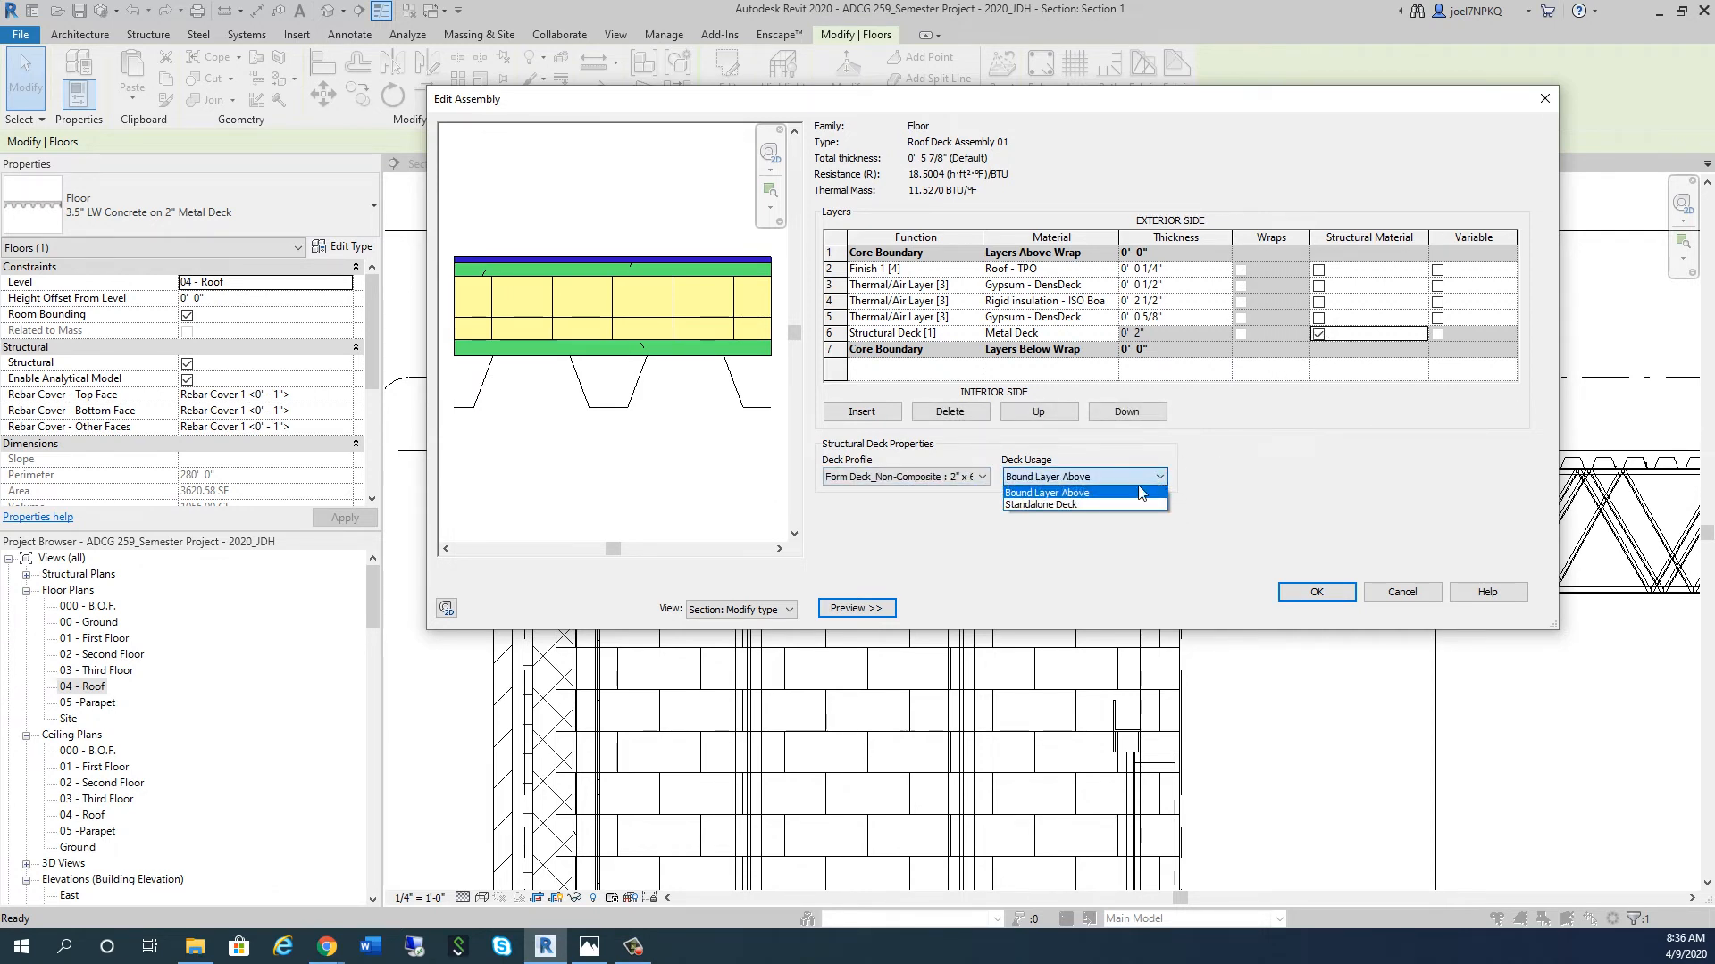
click(1052, 505)
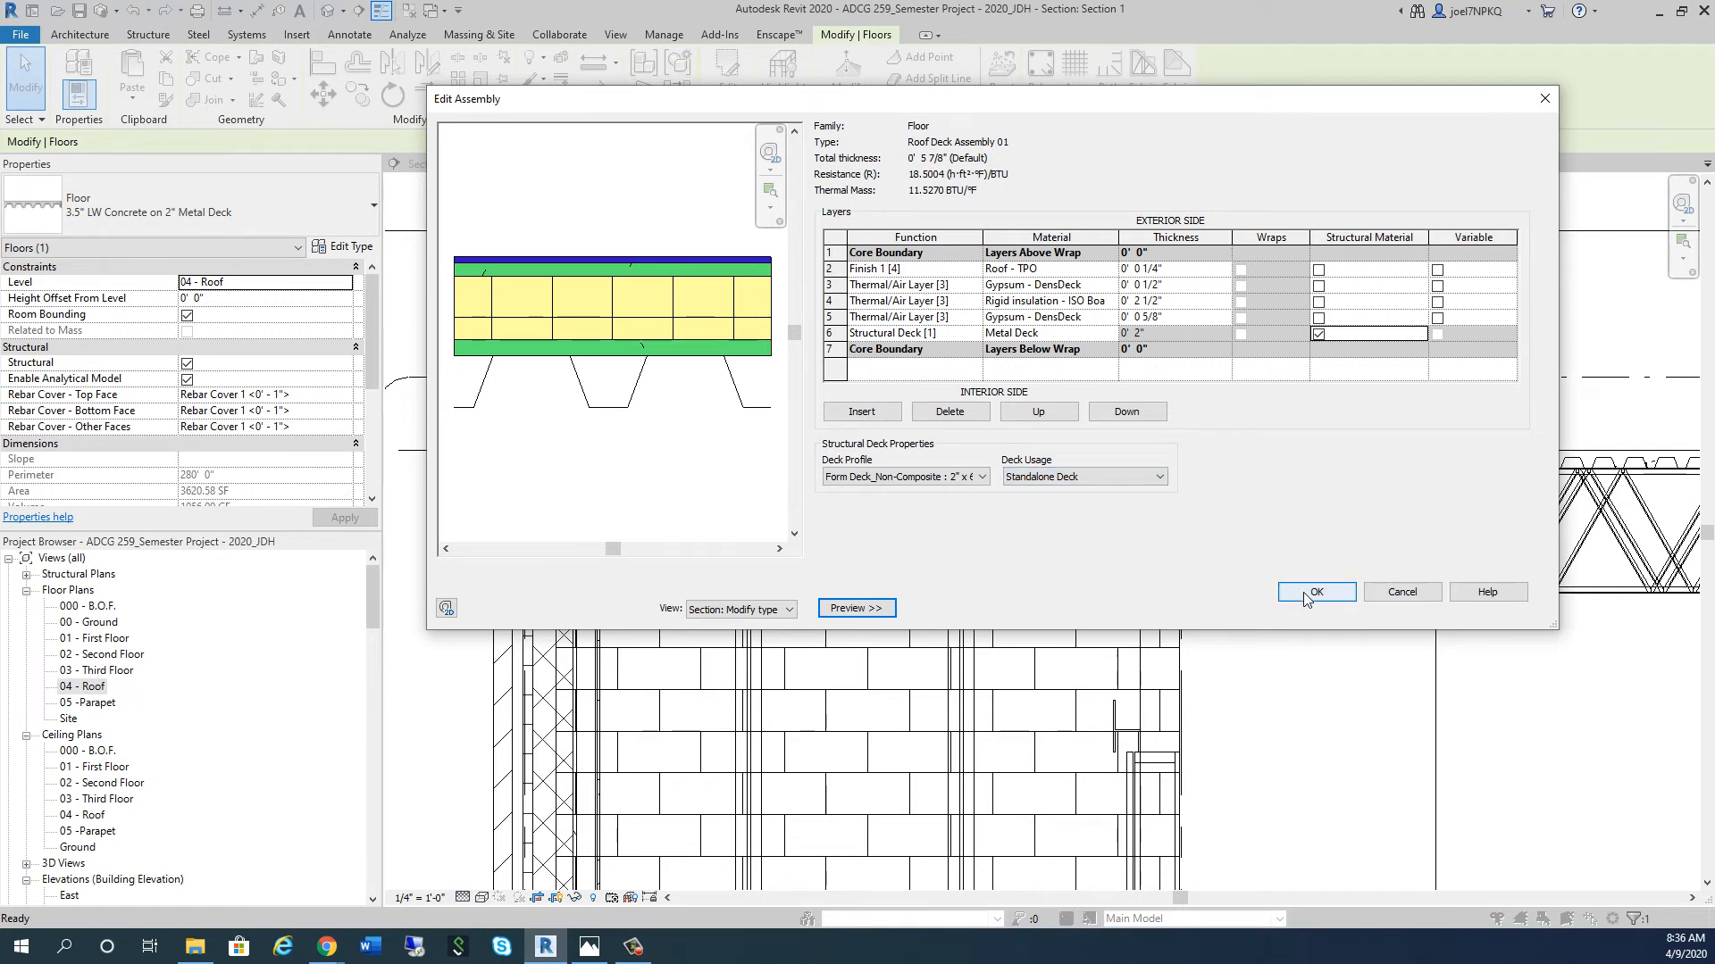
Step: Accept the edited layers, returning to Type Properties showing a 5 7/8" thickness
click(1316, 591)
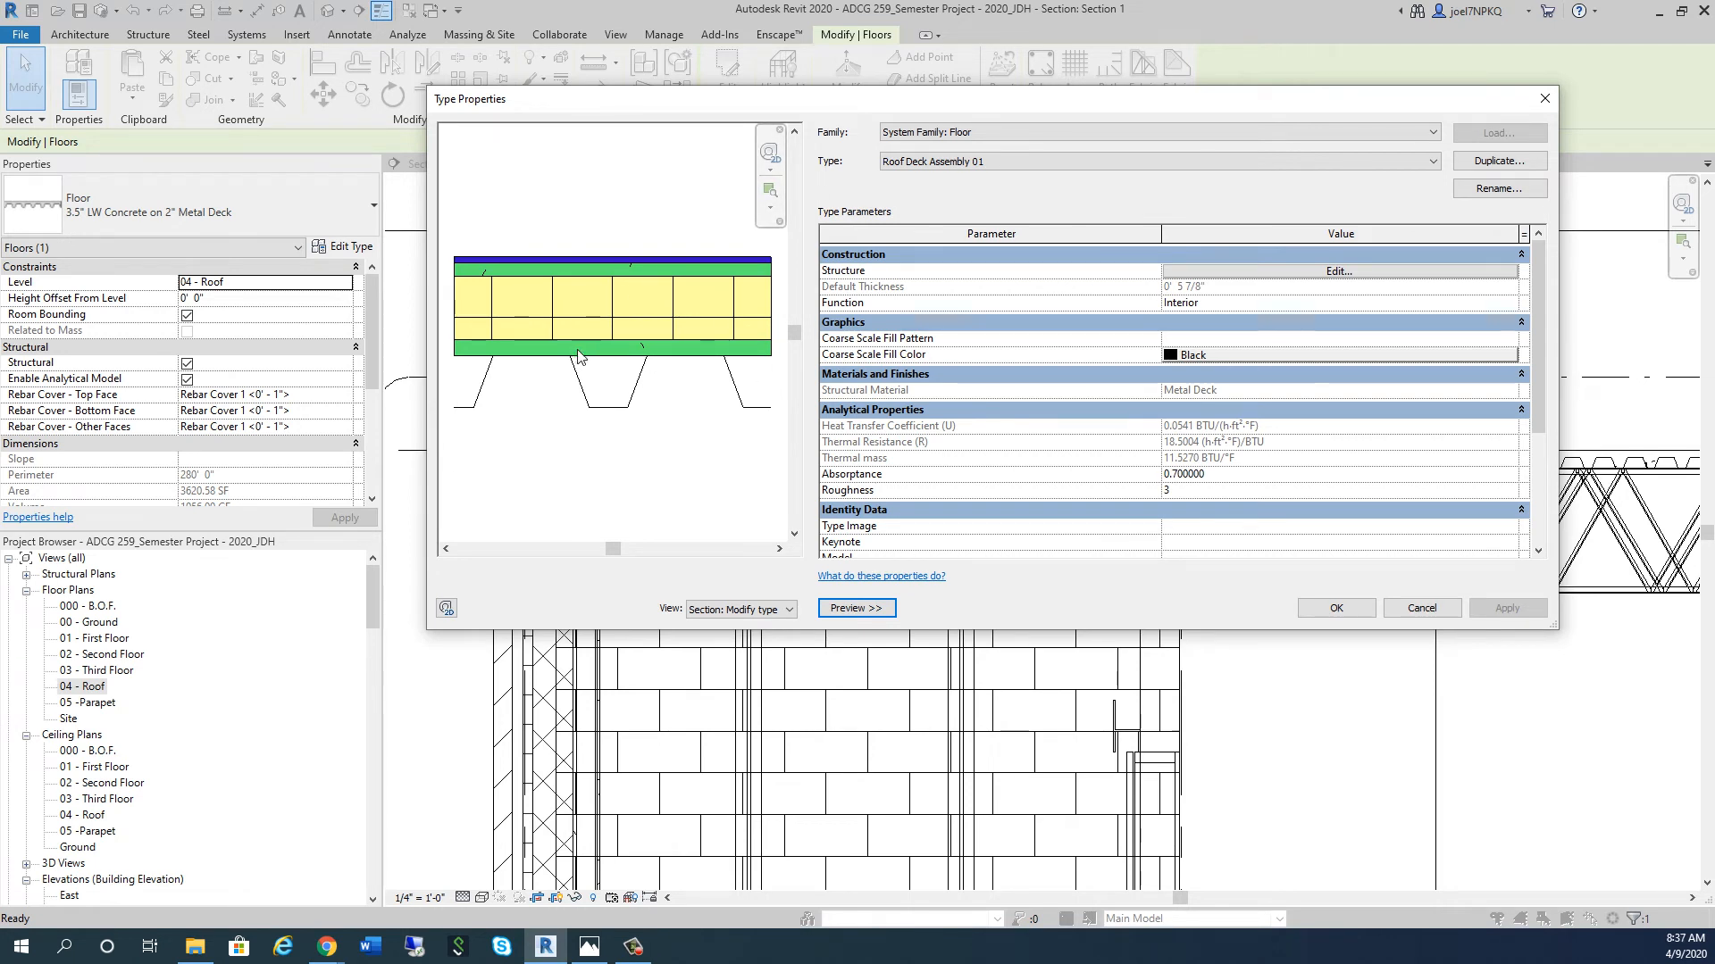
mouse_move(614, 346)
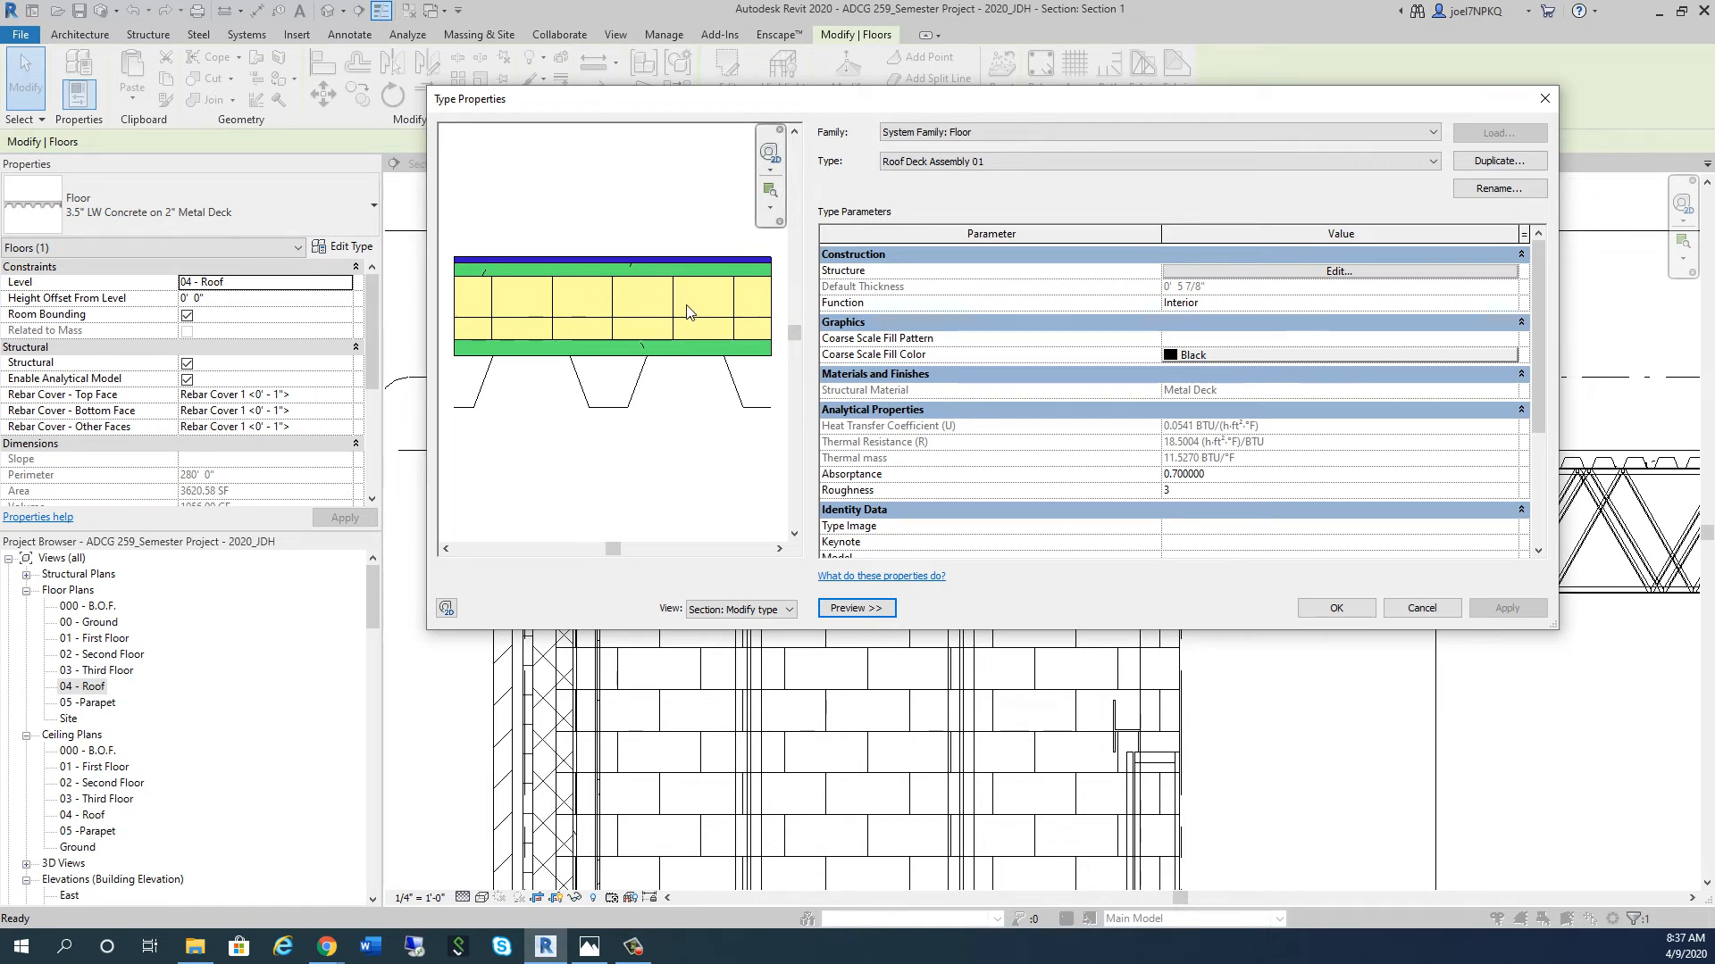
mouse_move(600, 315)
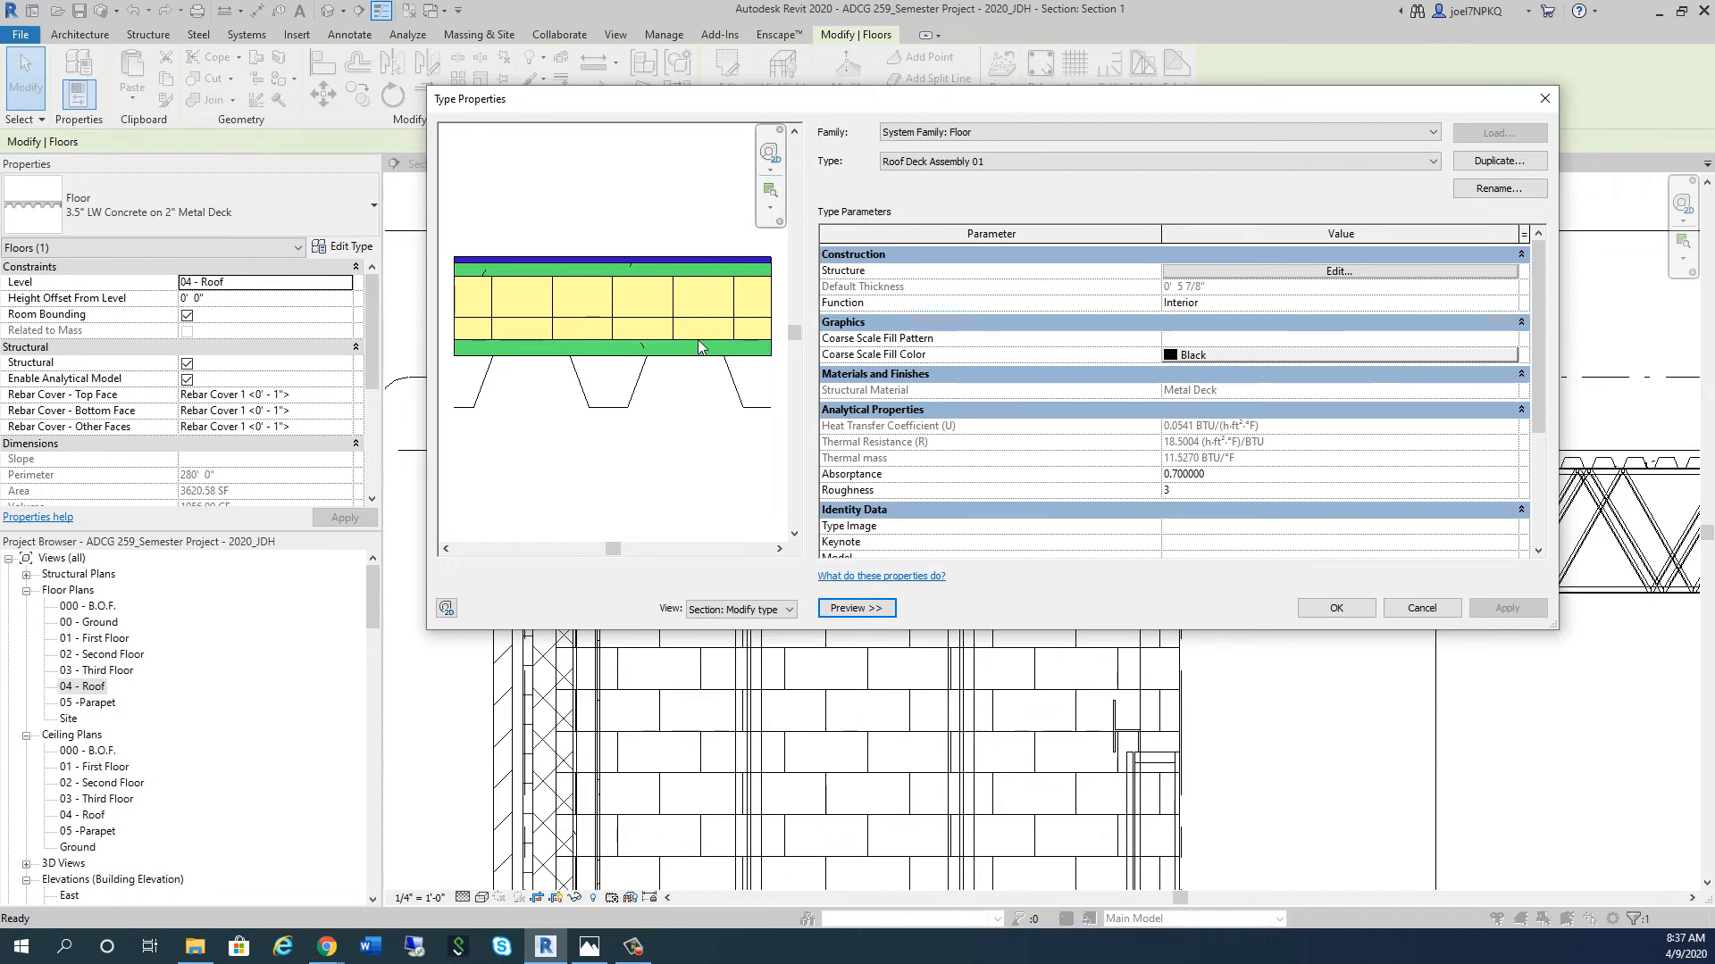
mouse_move(632, 281)
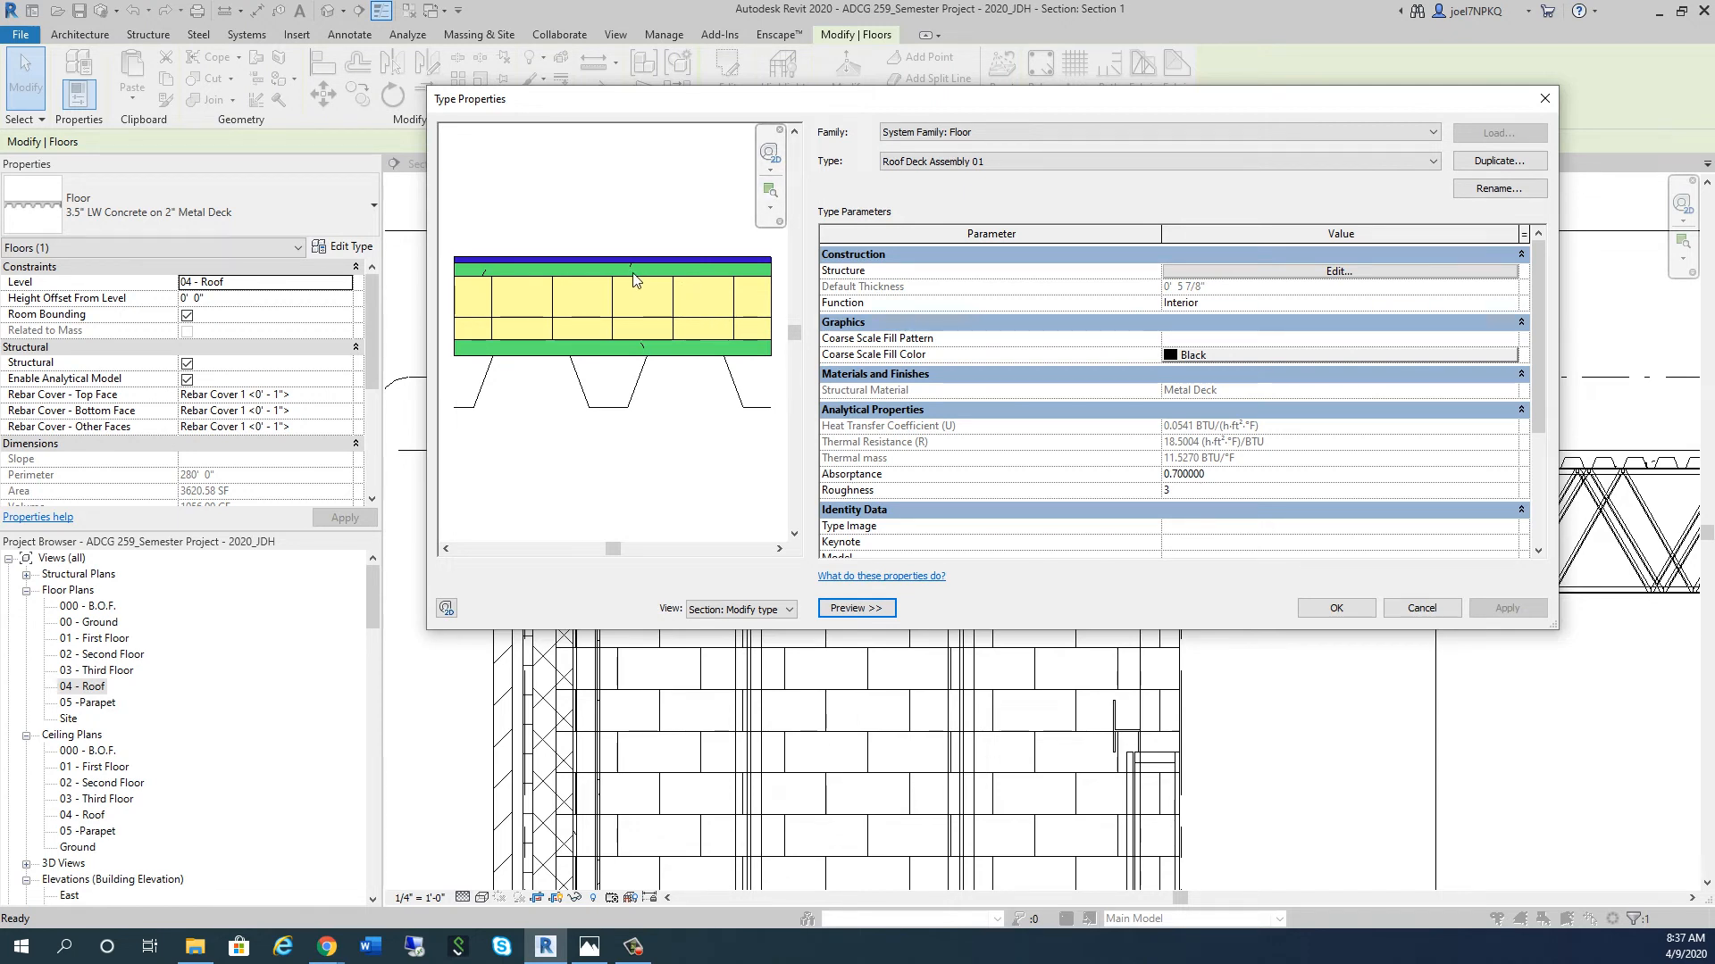
mouse_move(648, 264)
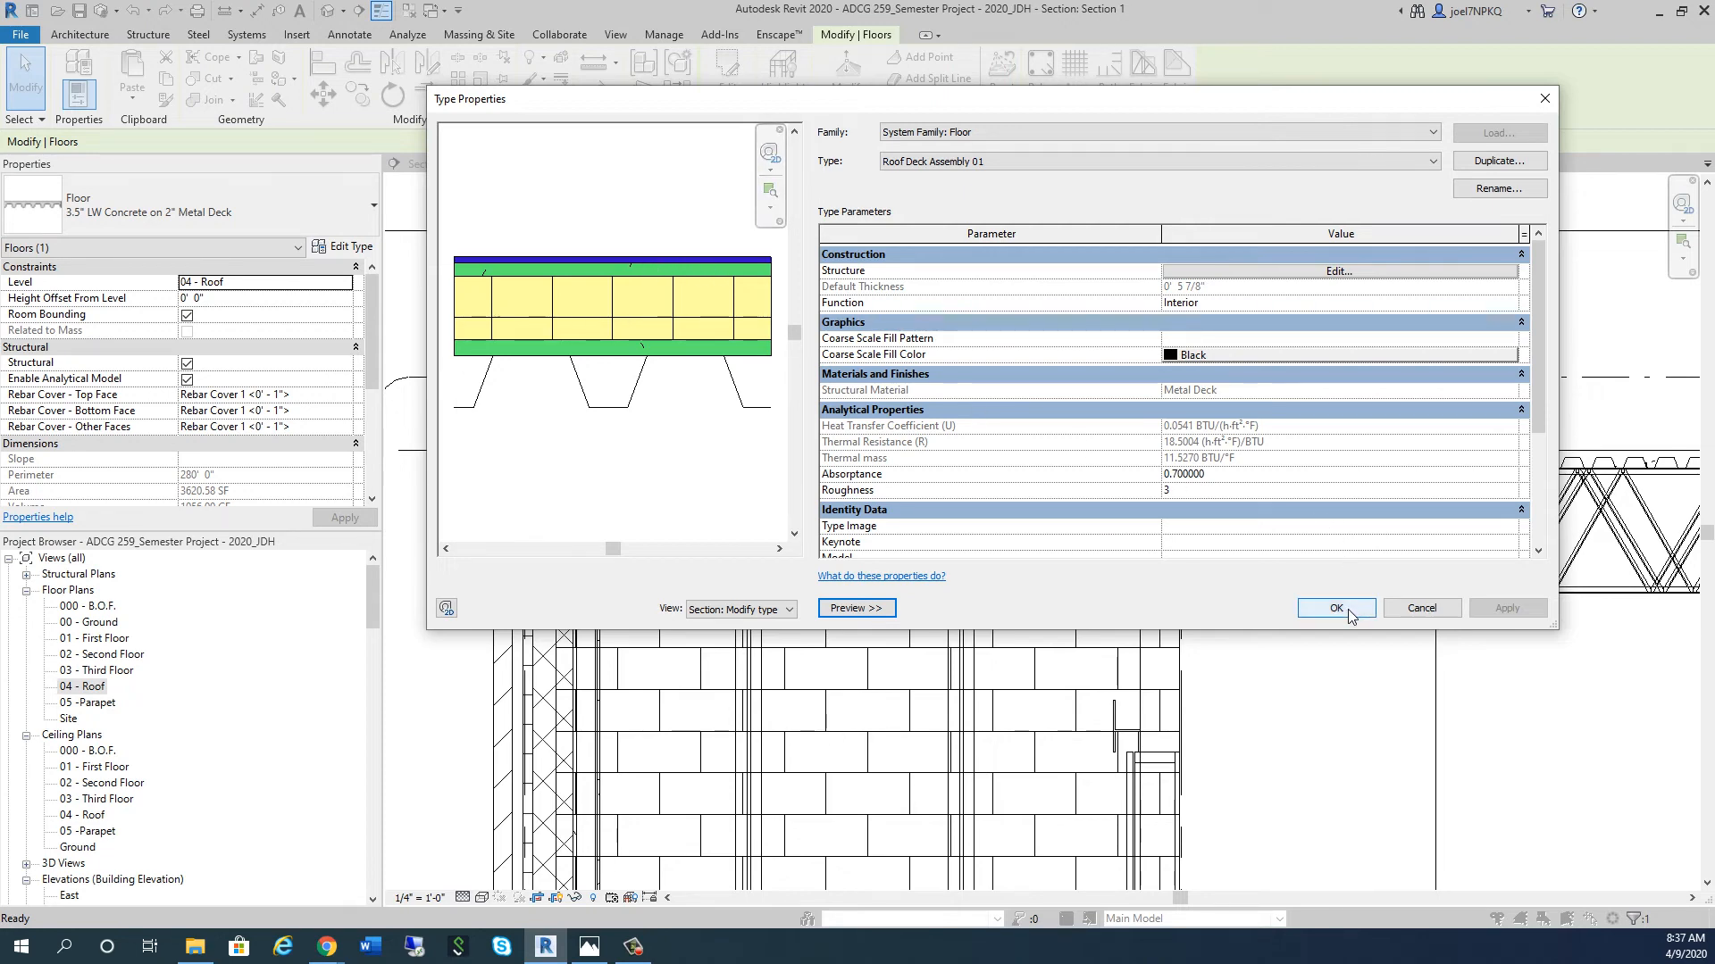
Step: Close Type Properties and set the floor's Height Offset From Level to 0' 2 3/8"
click(1334, 608)
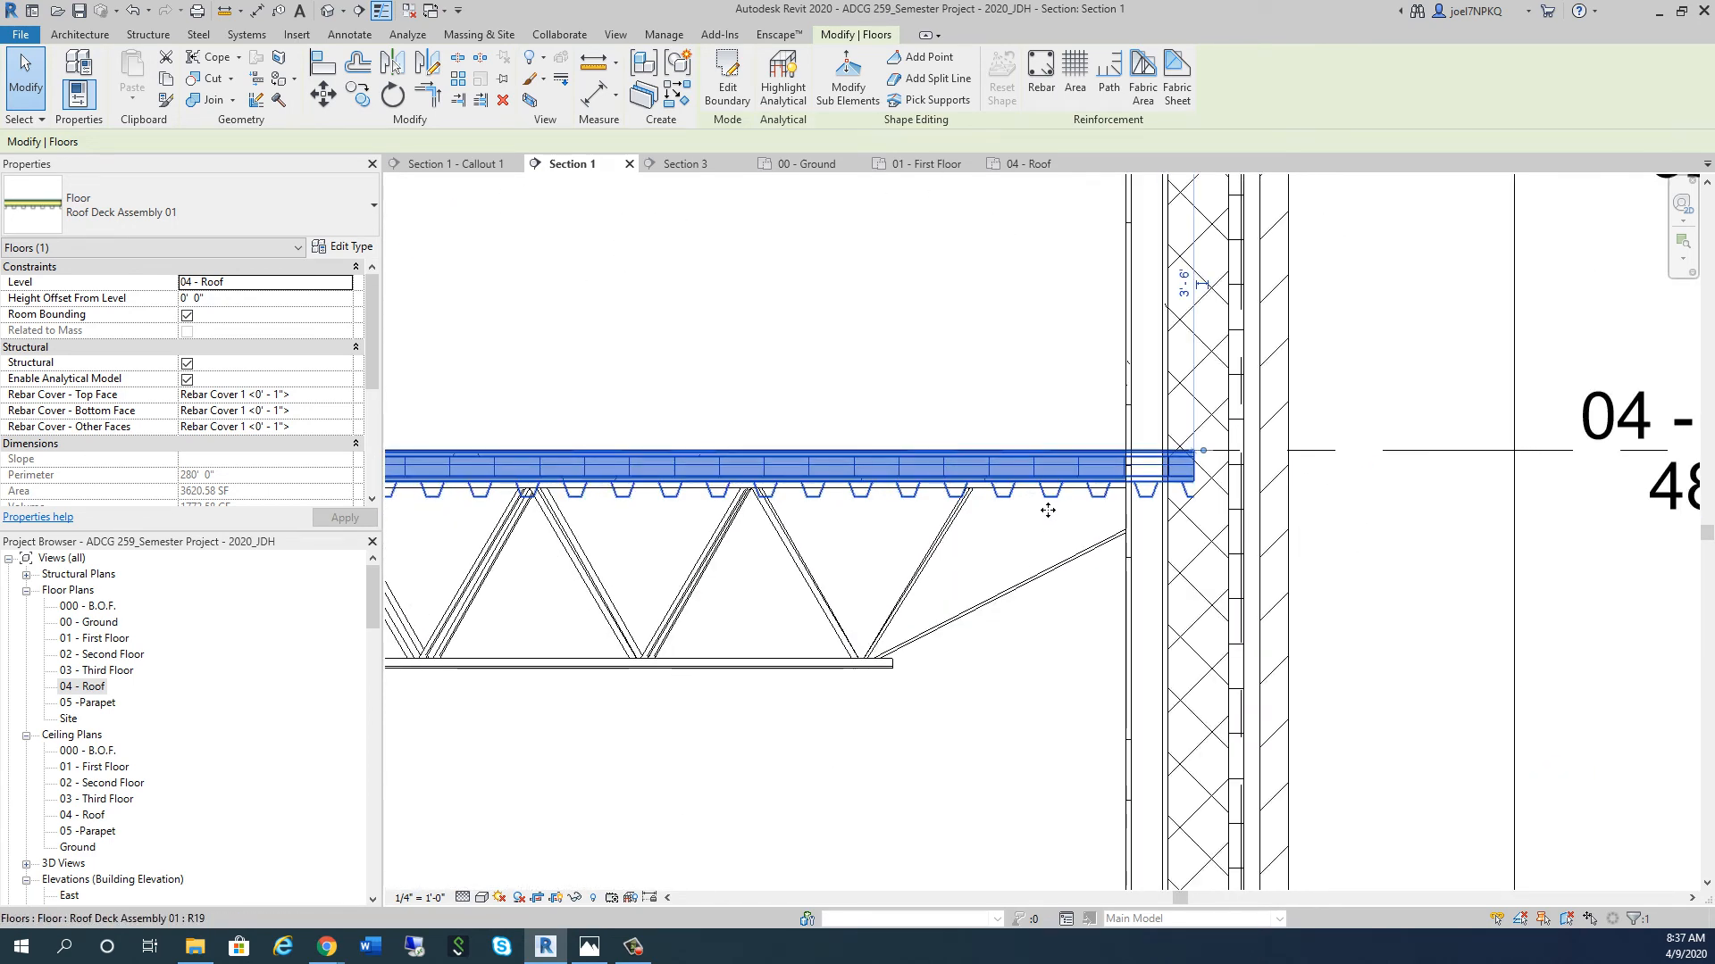
click(935, 550)
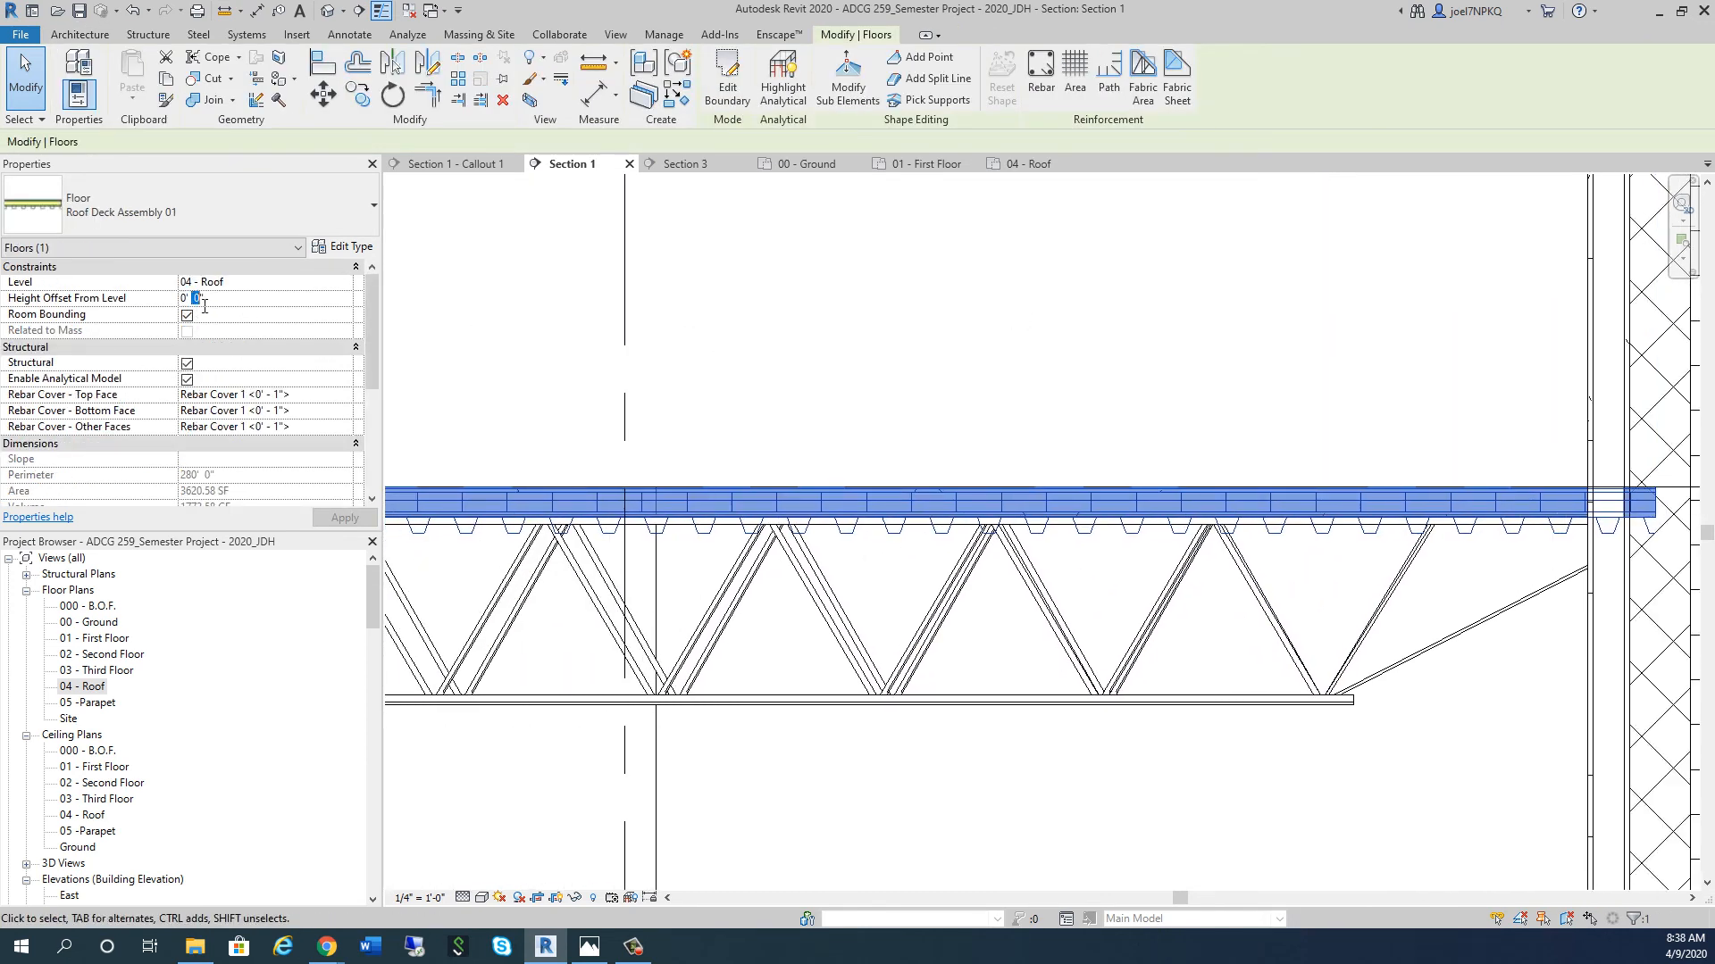
text(0' 2")
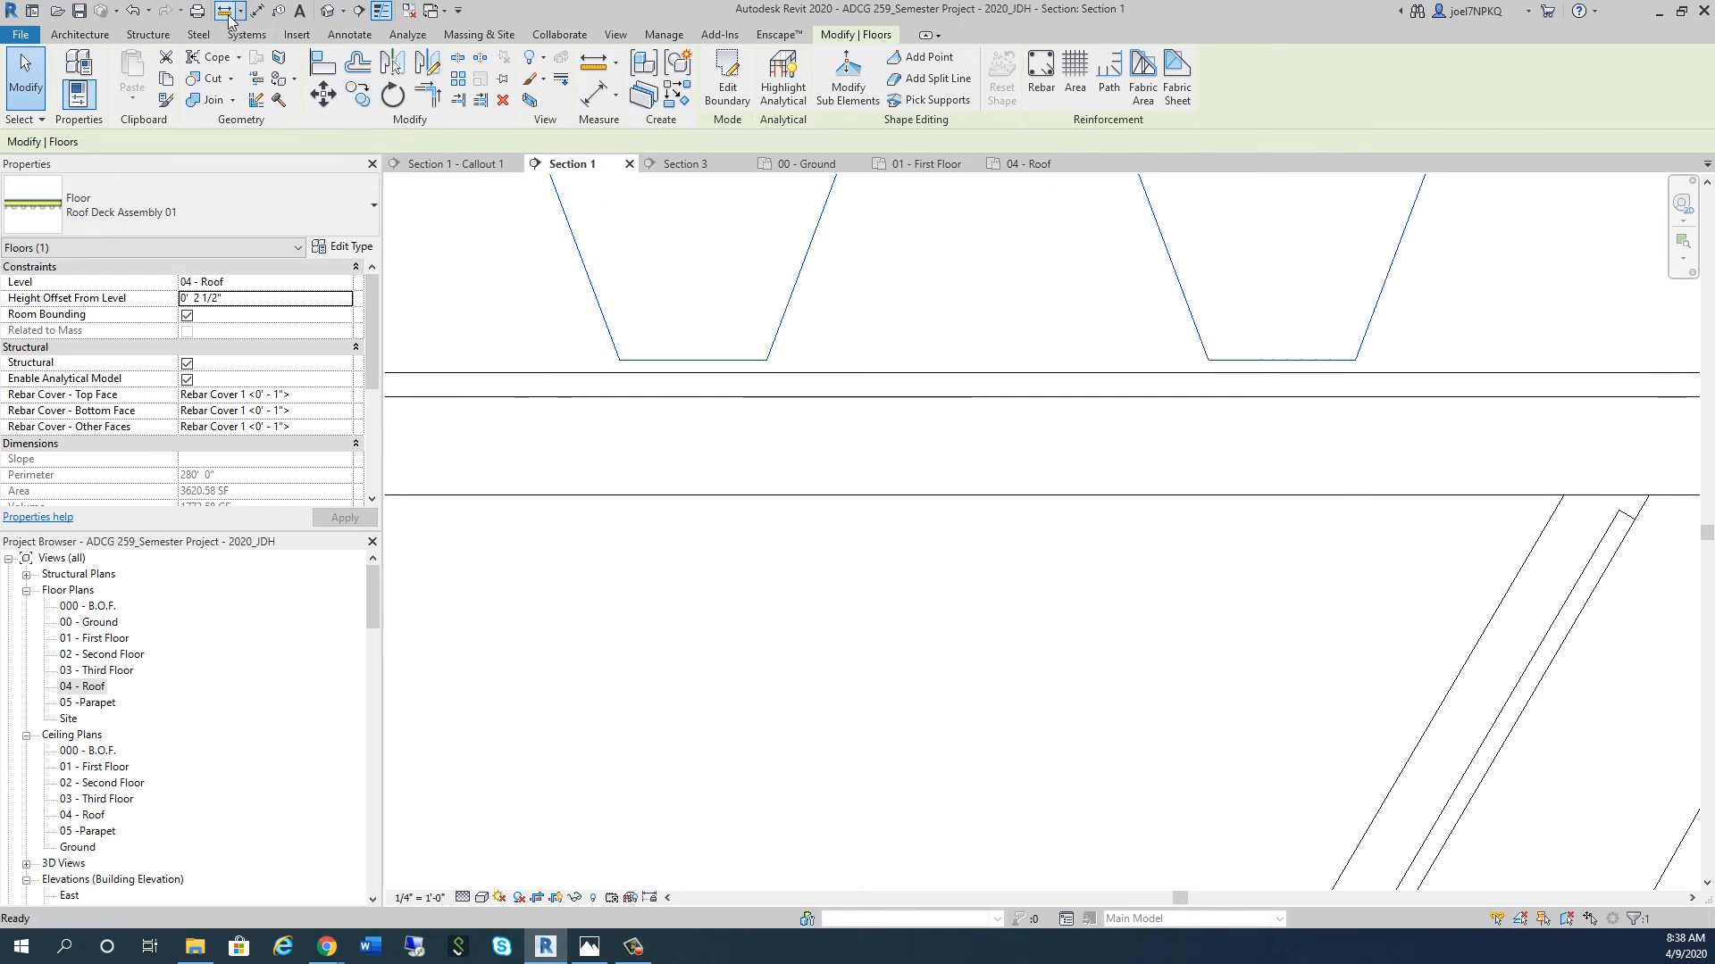
click(78, 34)
text(4)
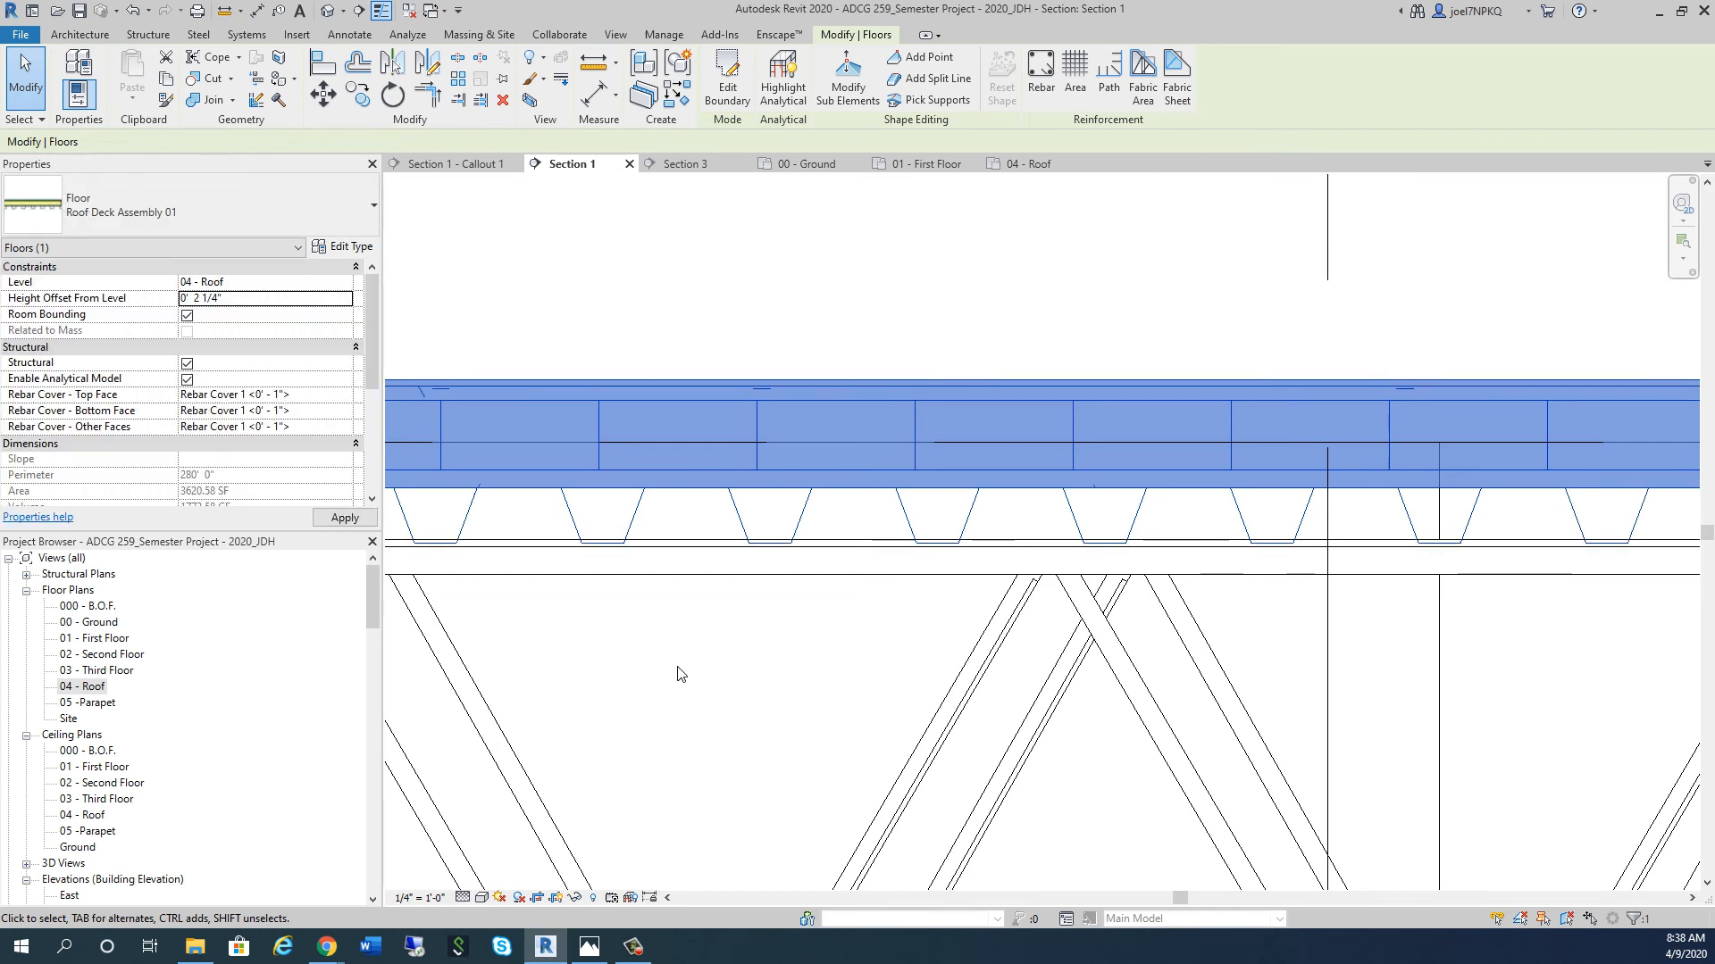
click(266, 298)
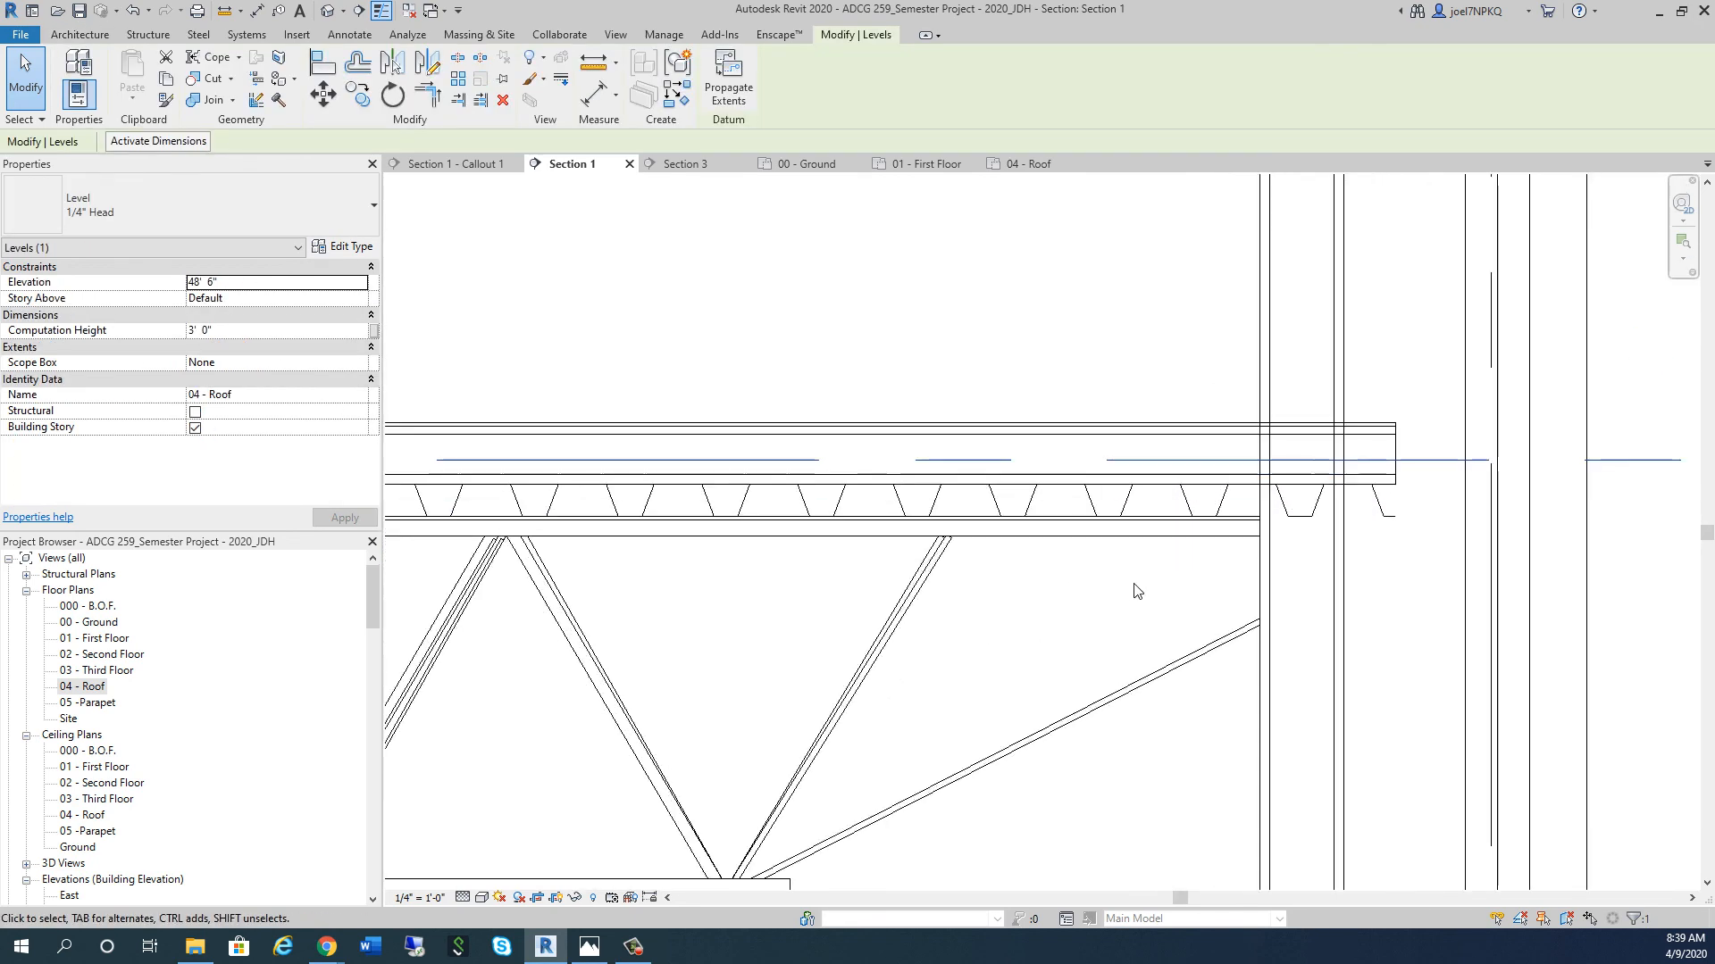
mouse_move(1184, 489)
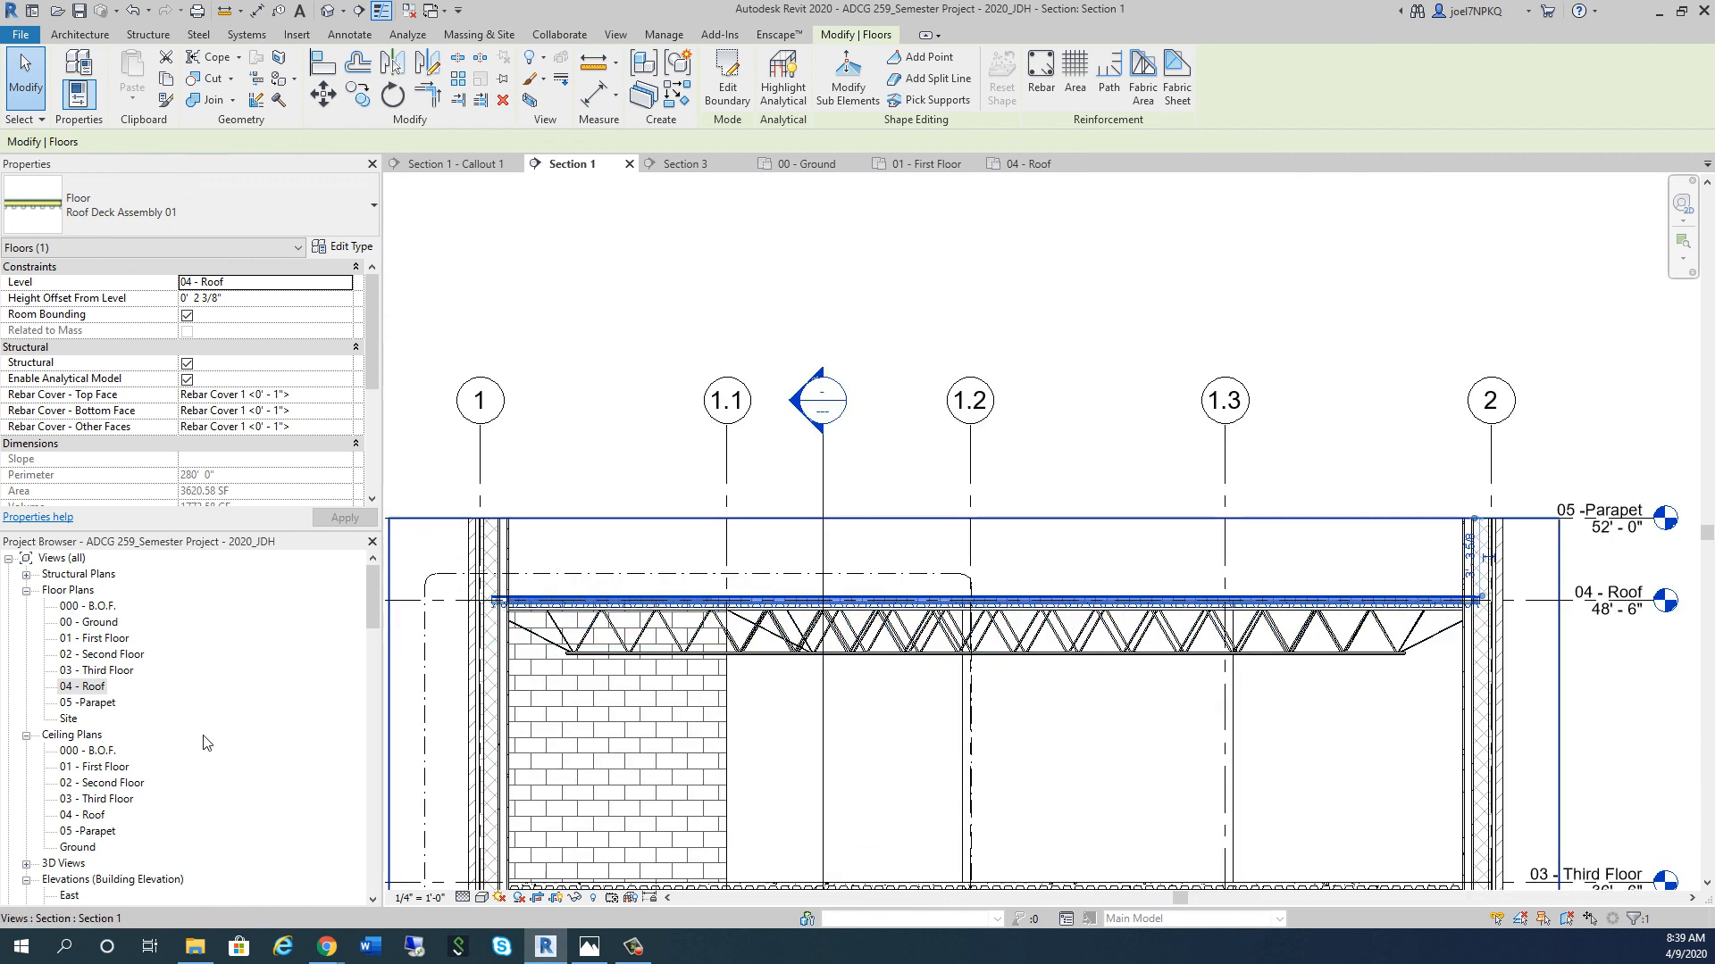
Step: Deselect the floor and open 04 - Roof under Floor Plans in the Project Browser
click(82, 686)
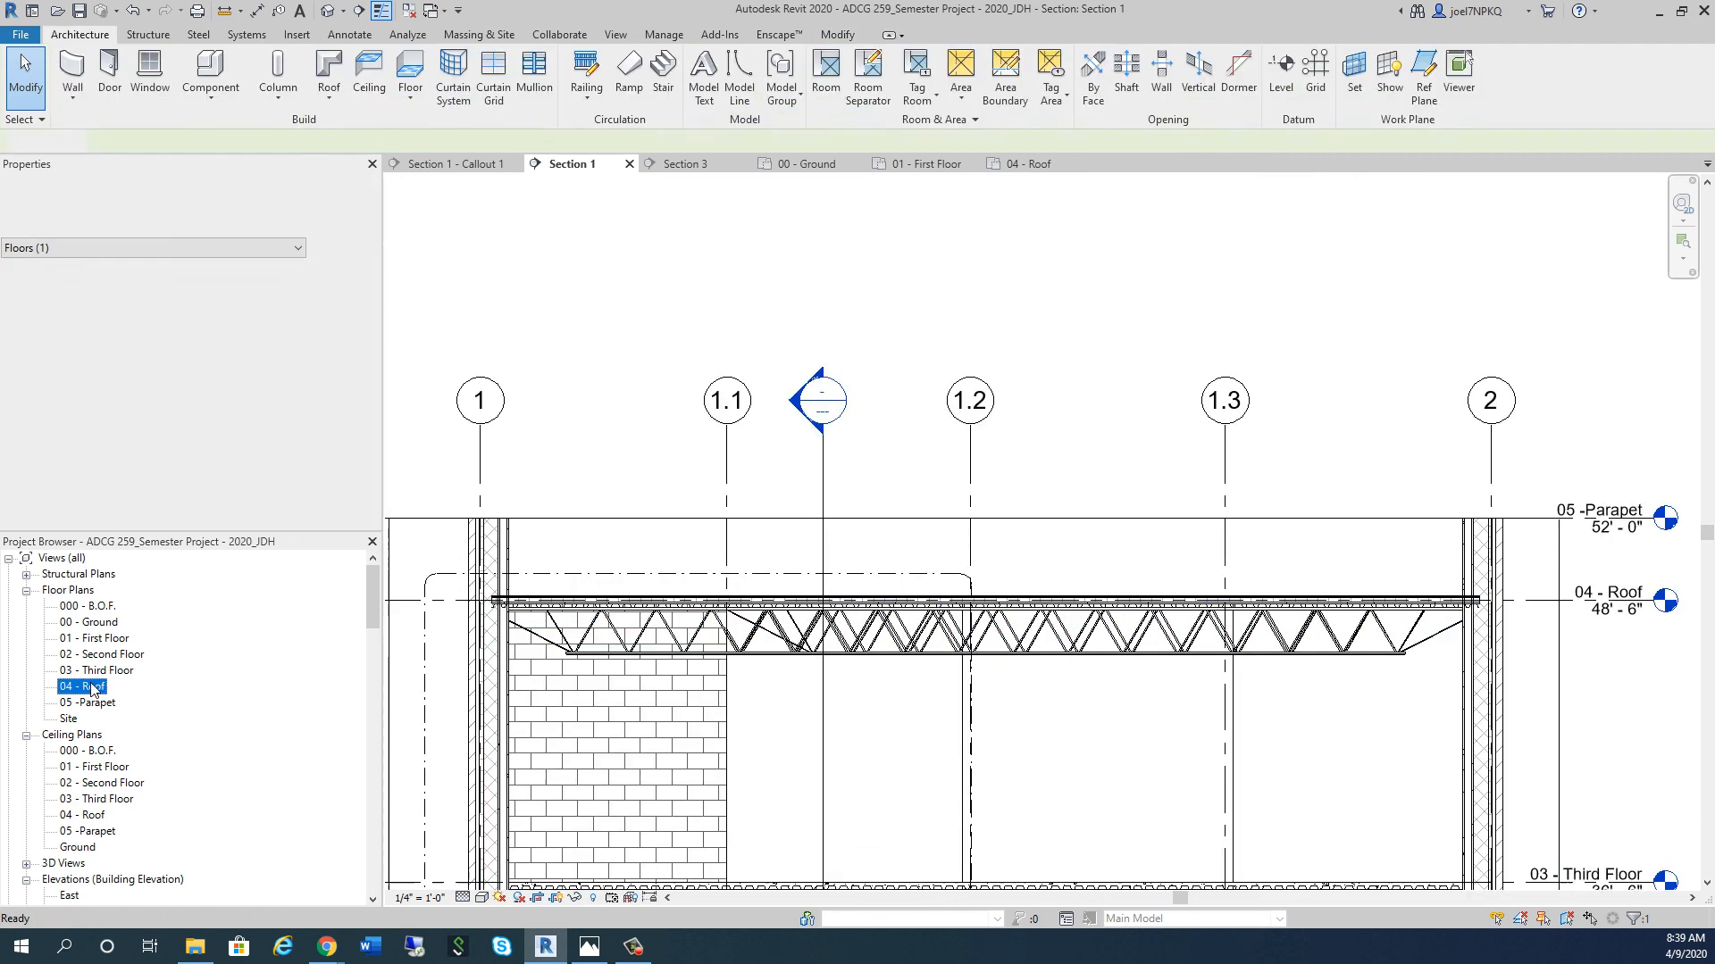
click(79, 686)
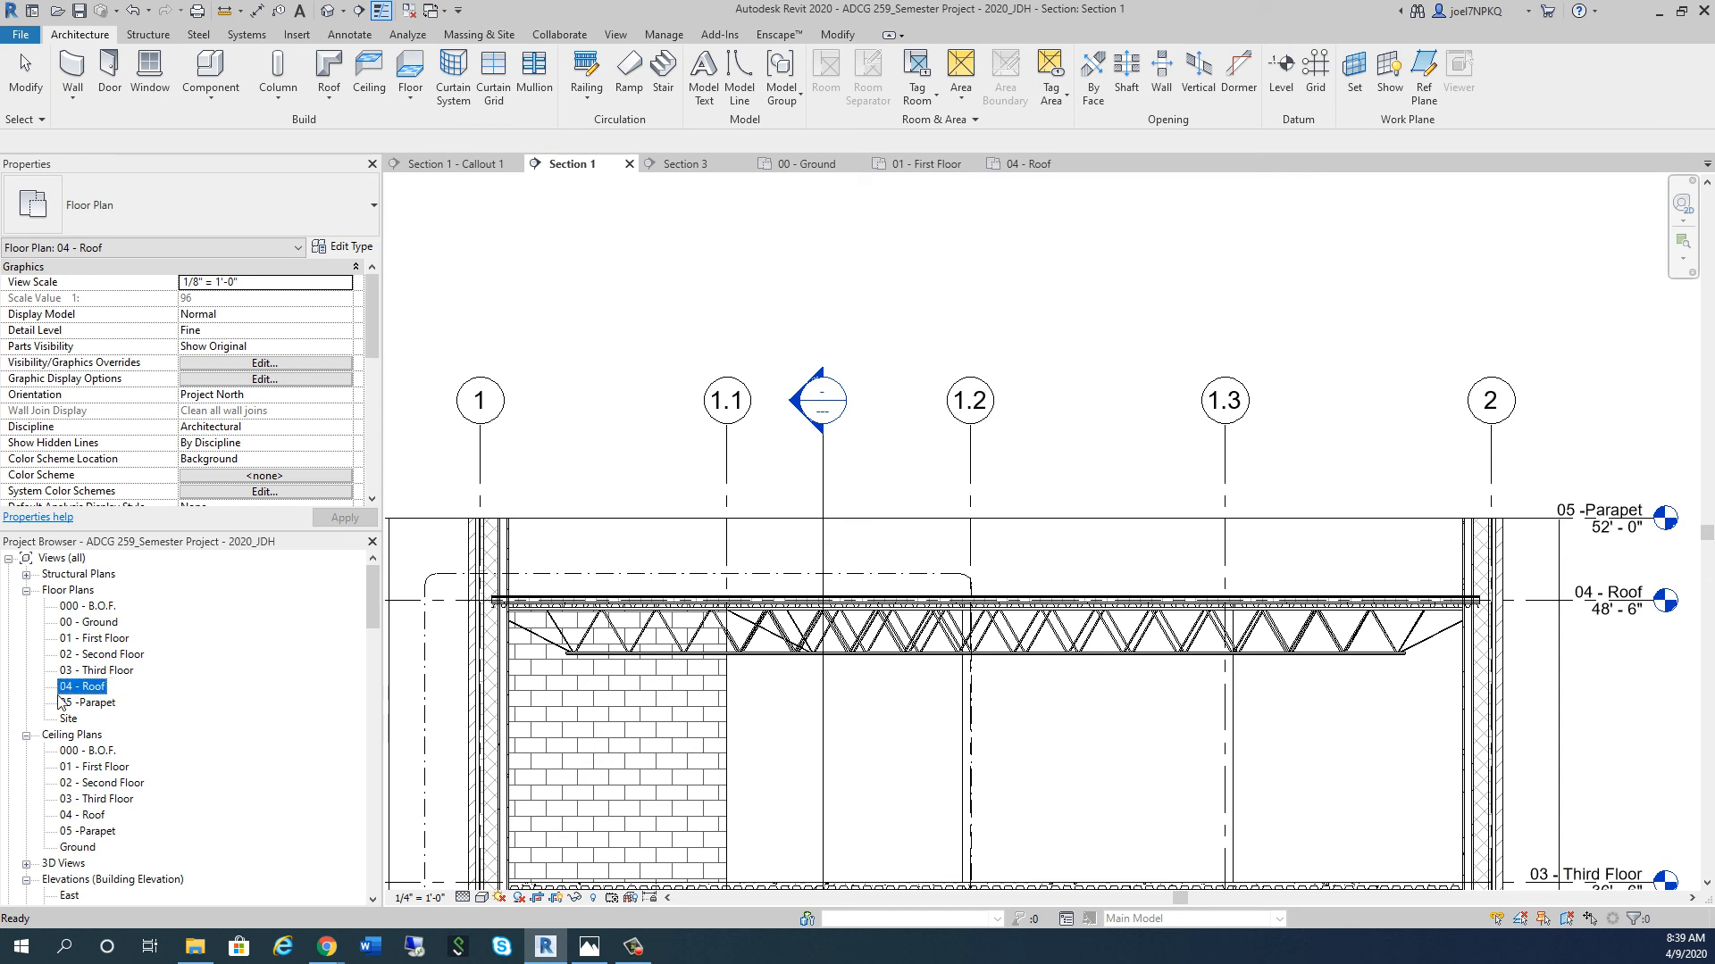
double_click(79, 686)
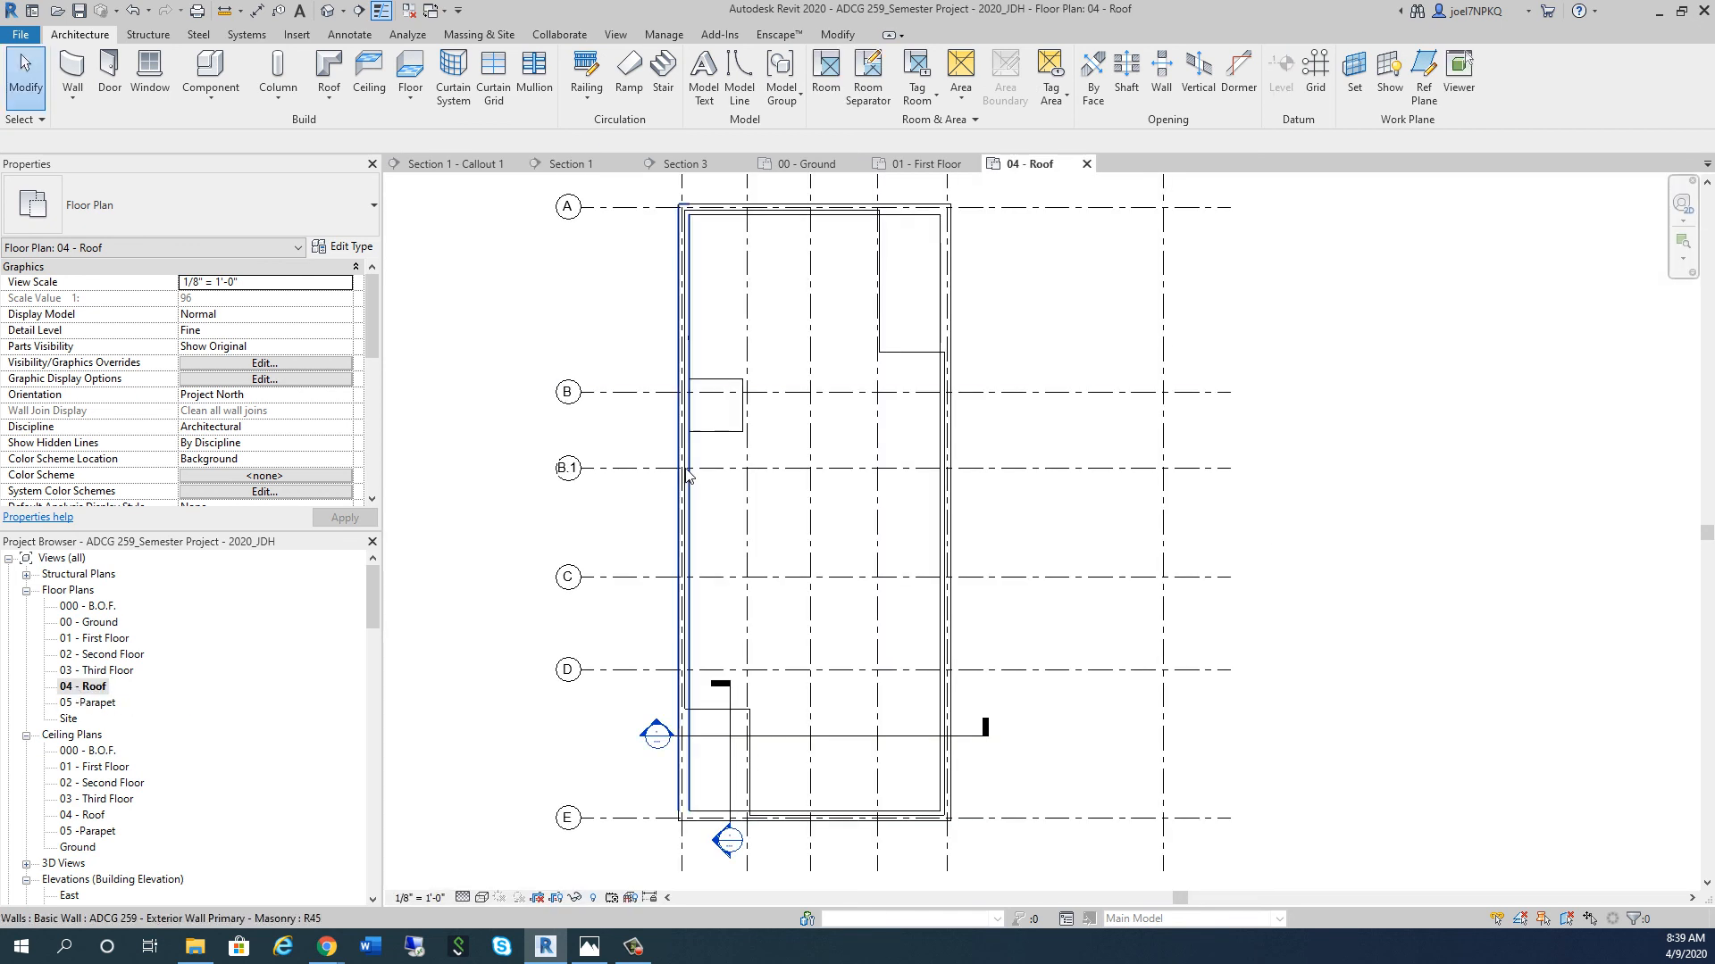